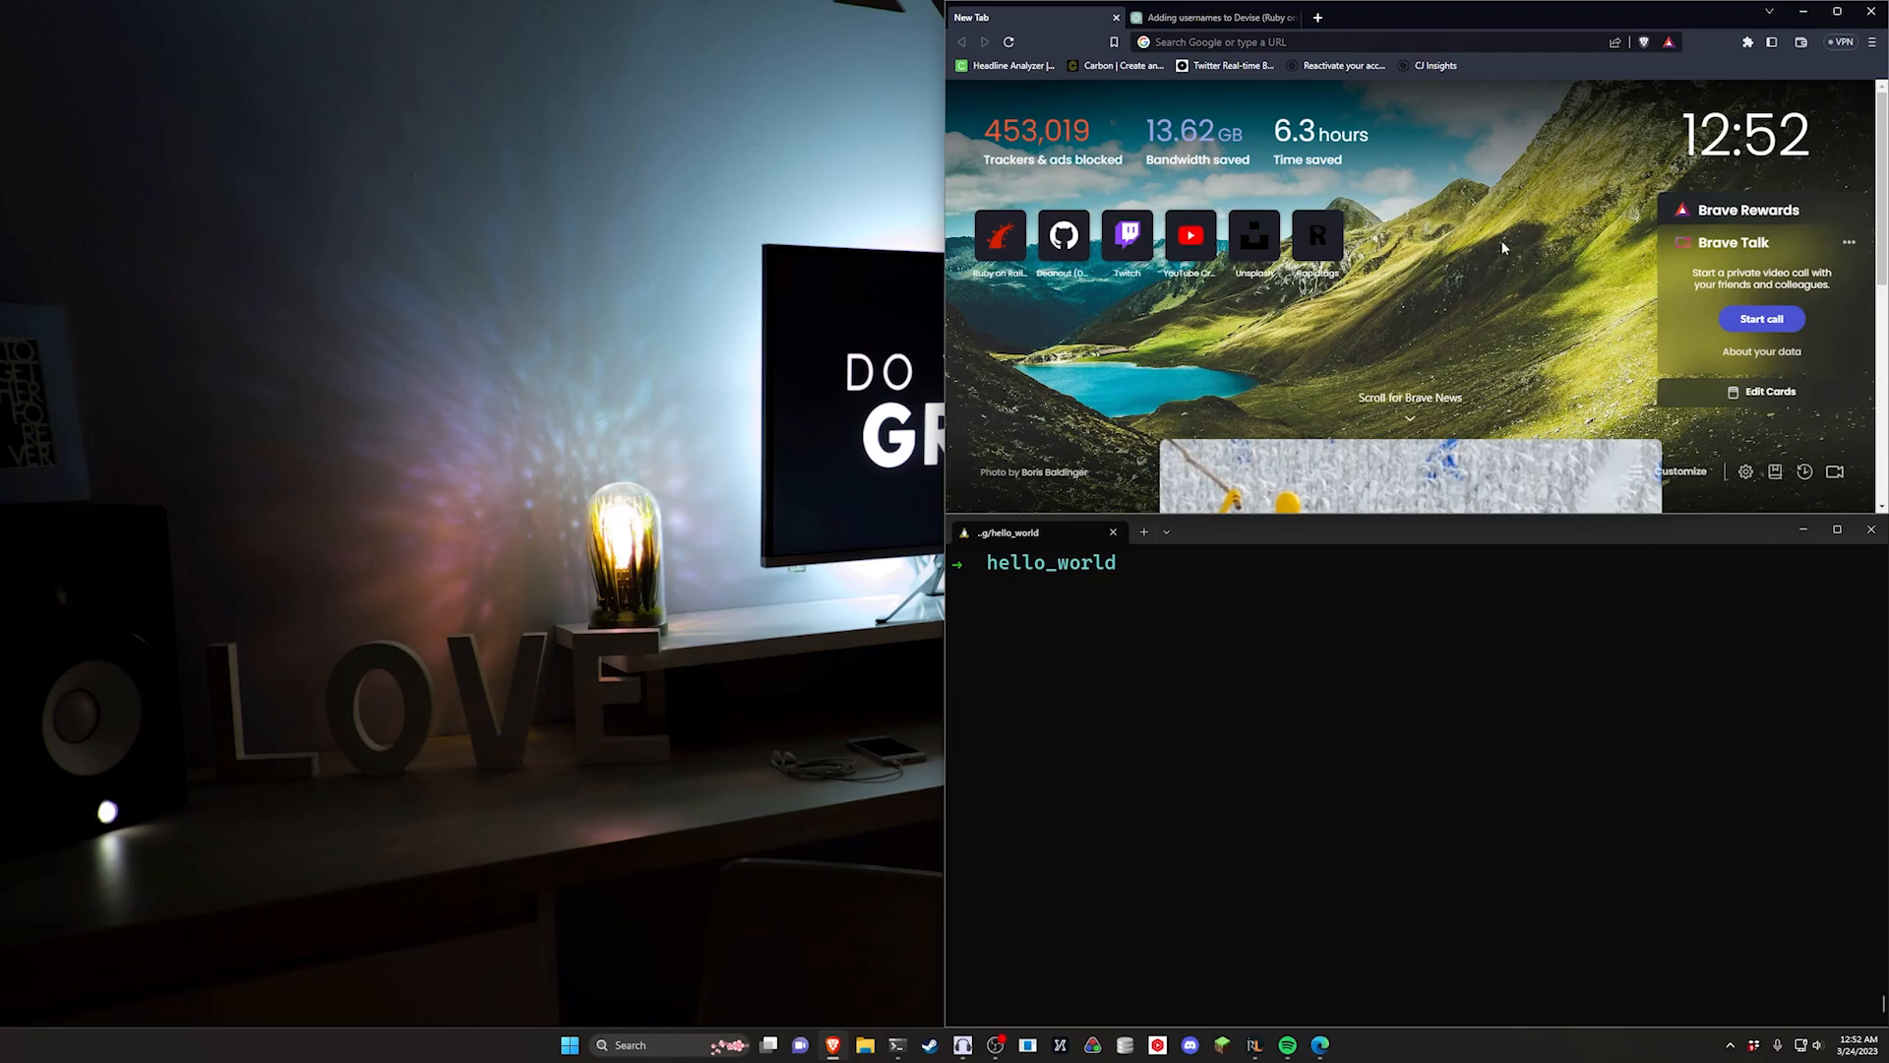
mouse_move(1817, 269)
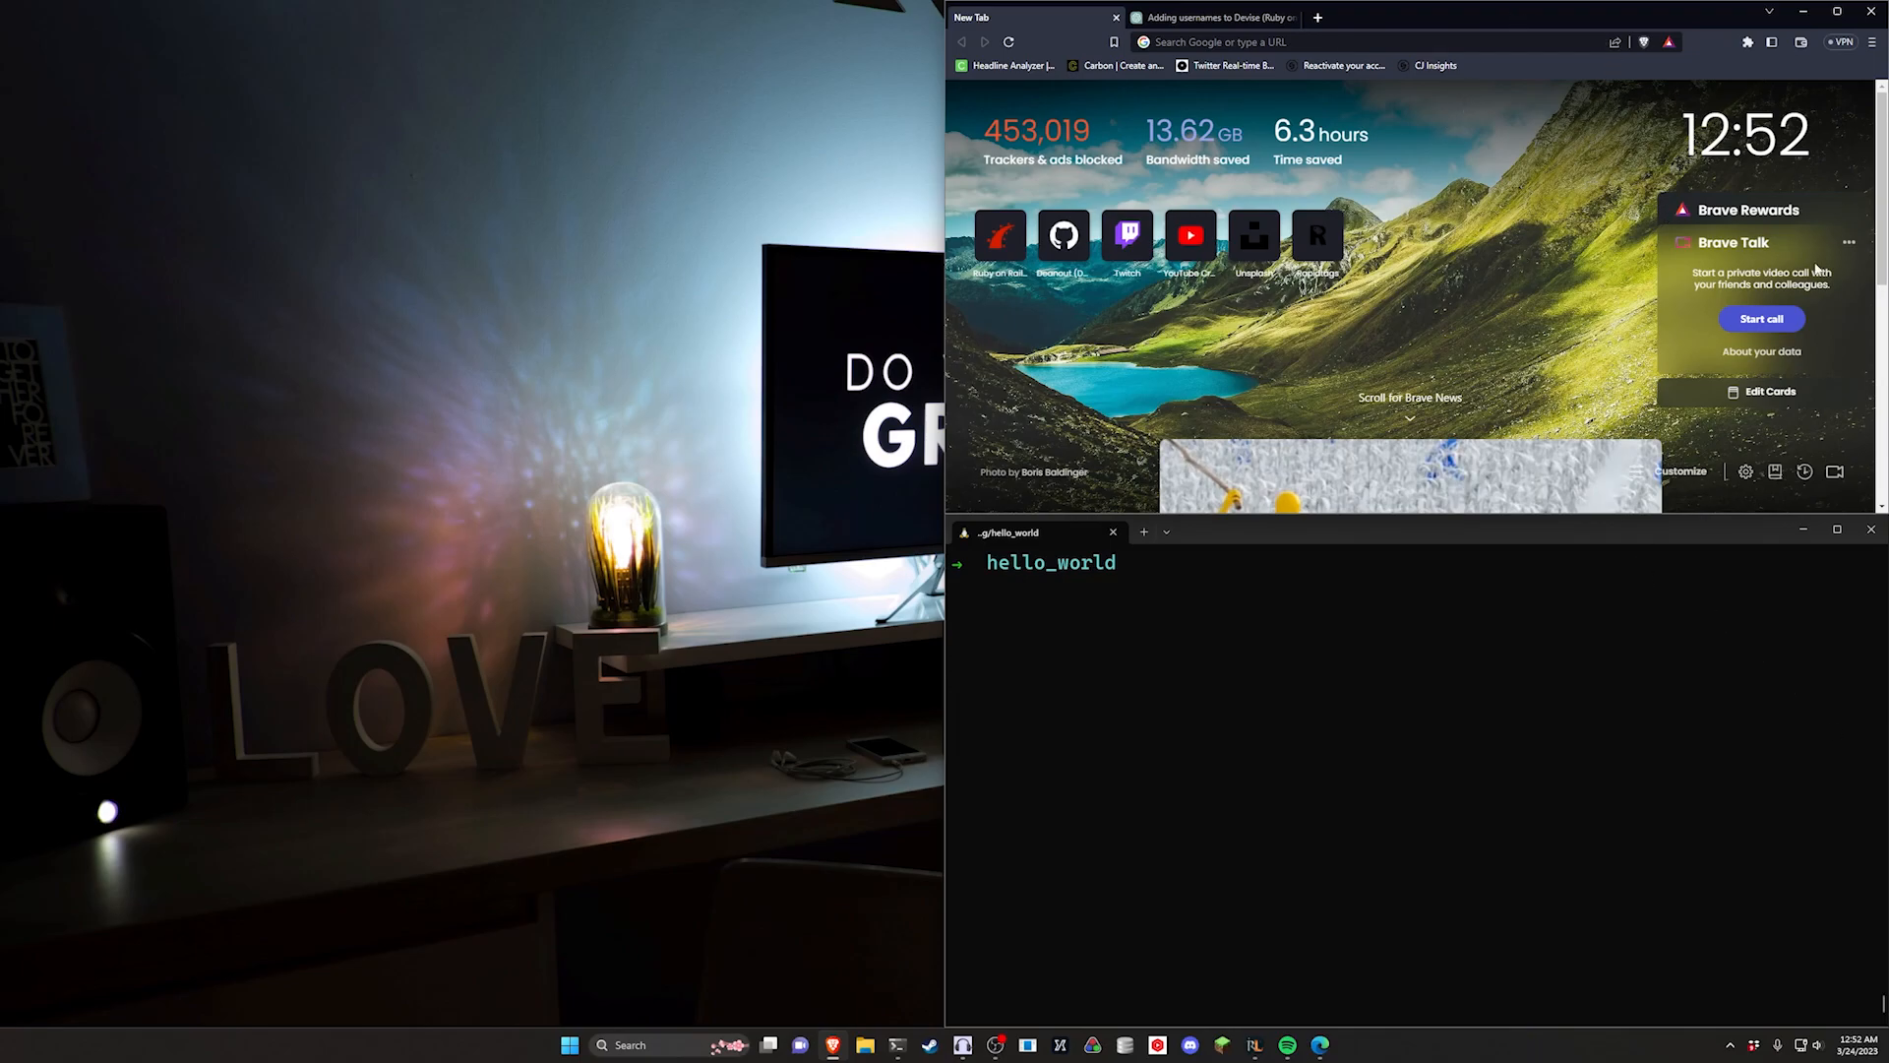
mouse_move(1657, 184)
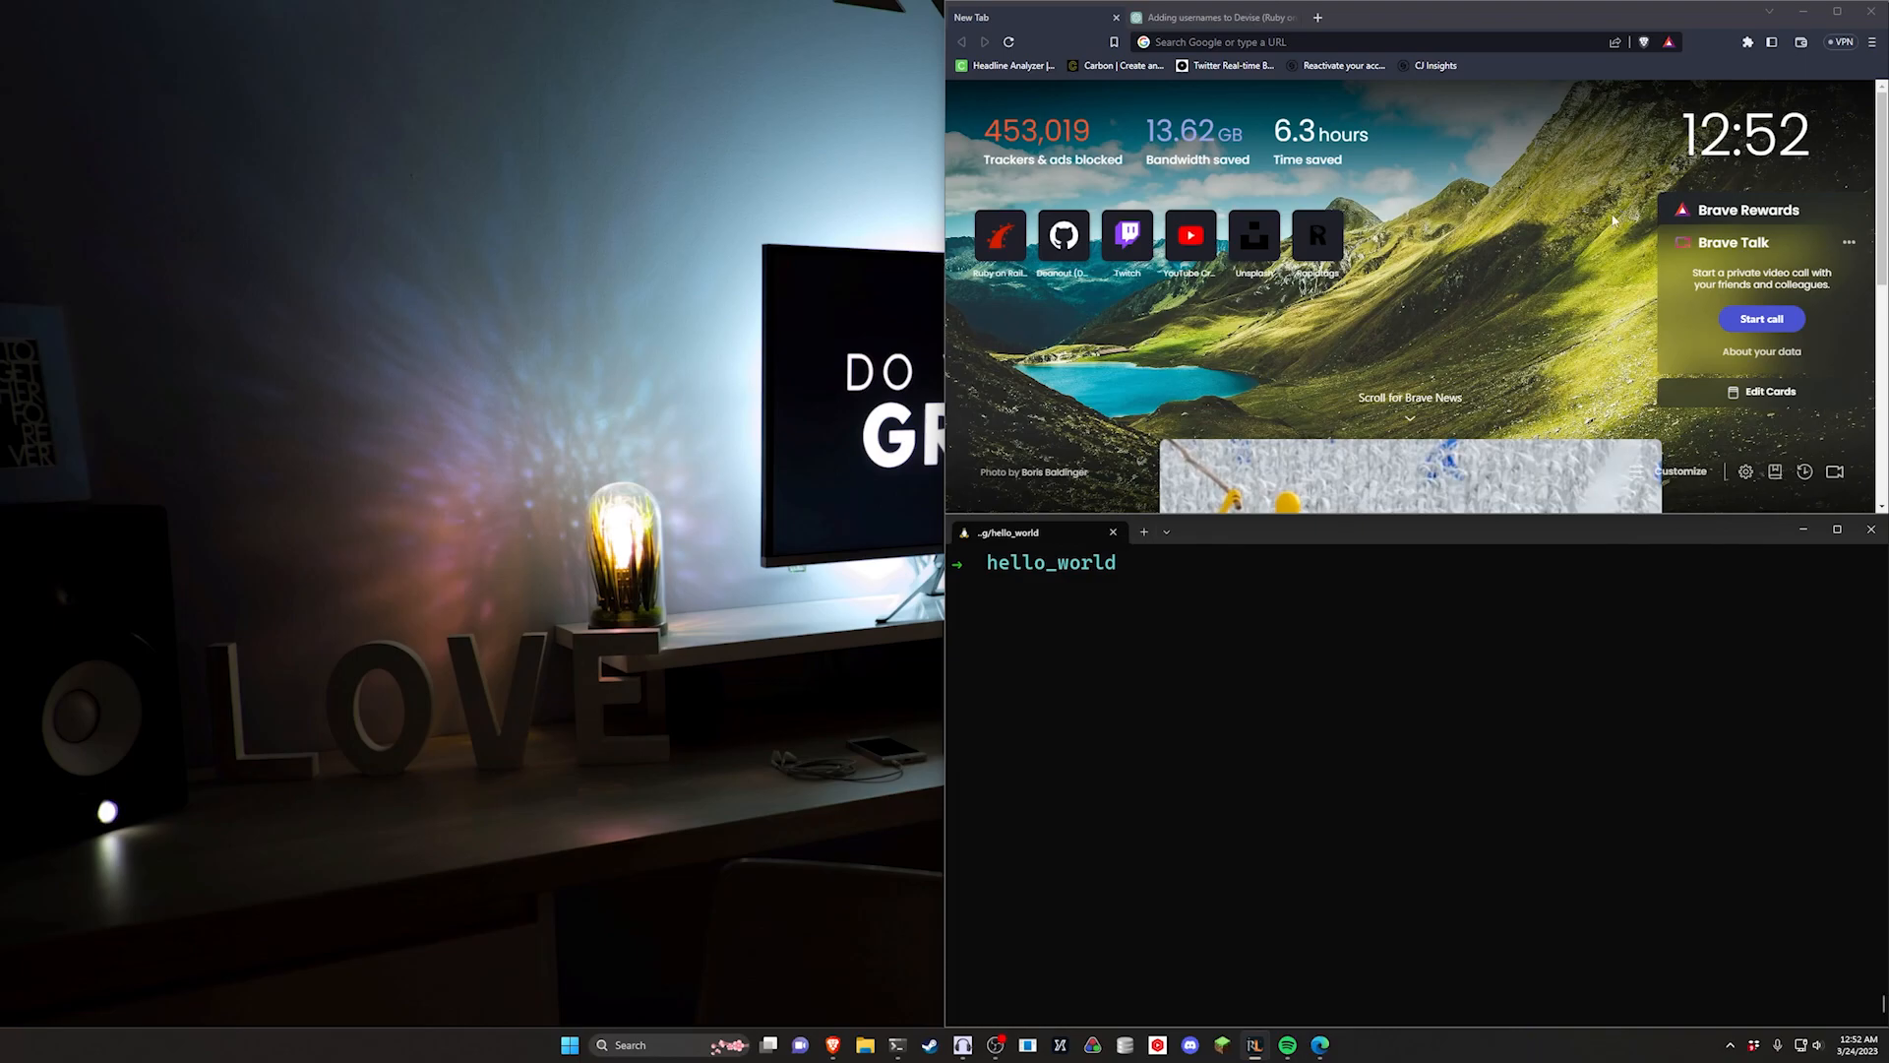
mouse_move(1639, 418)
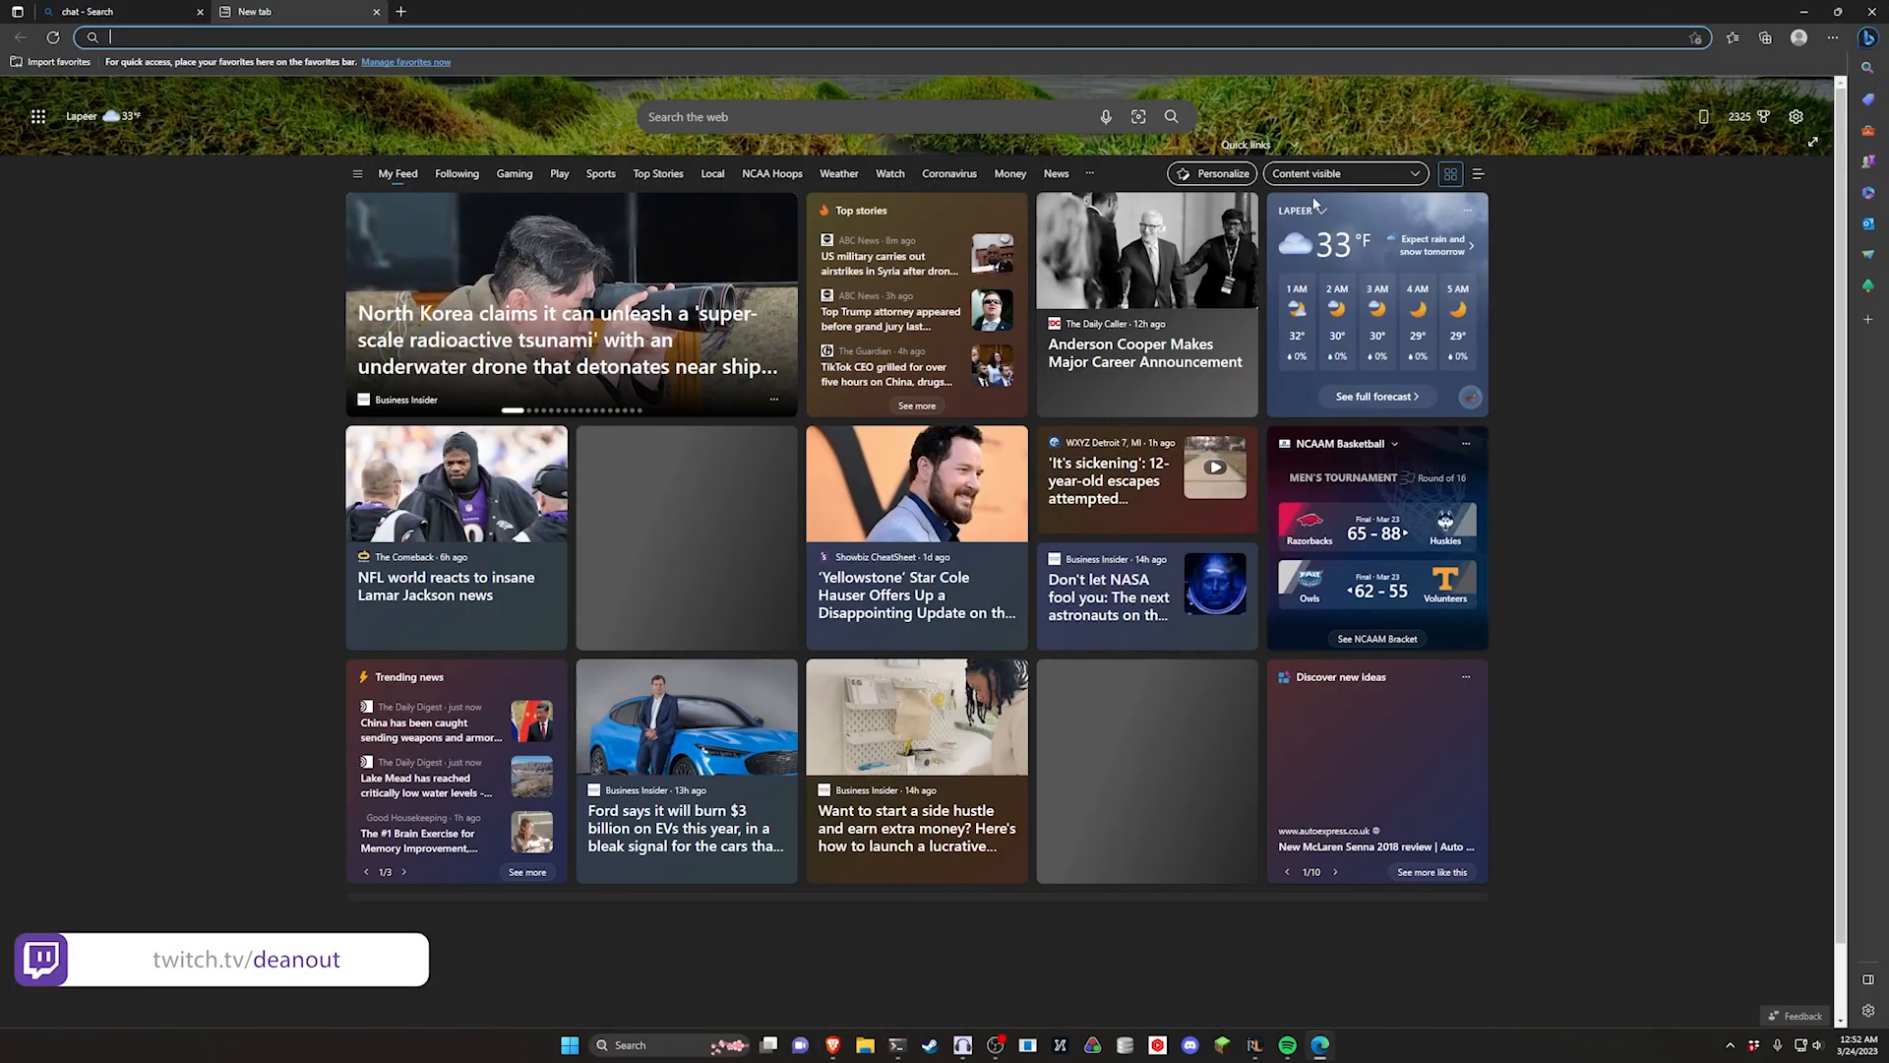
- Open the new Bing chat from the Edge address bar by typing 'chat'
type("chat")
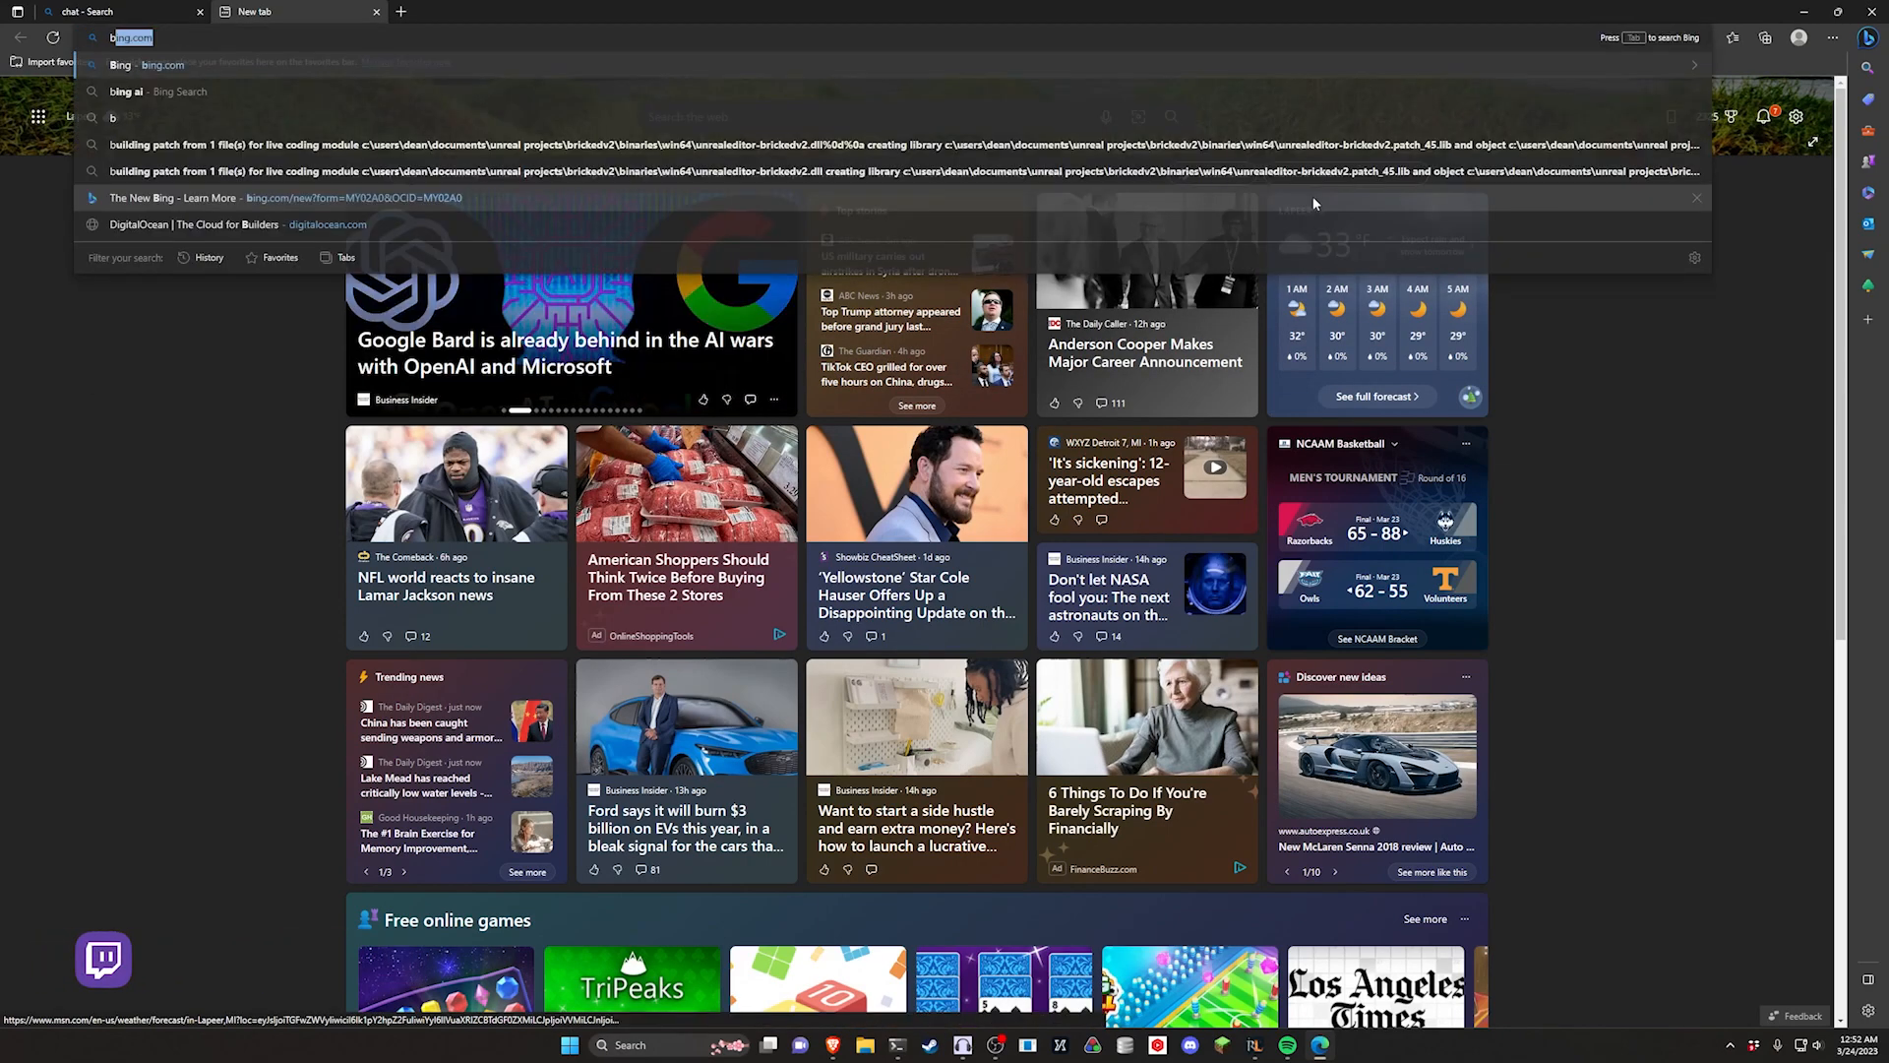
left_click(145, 65)
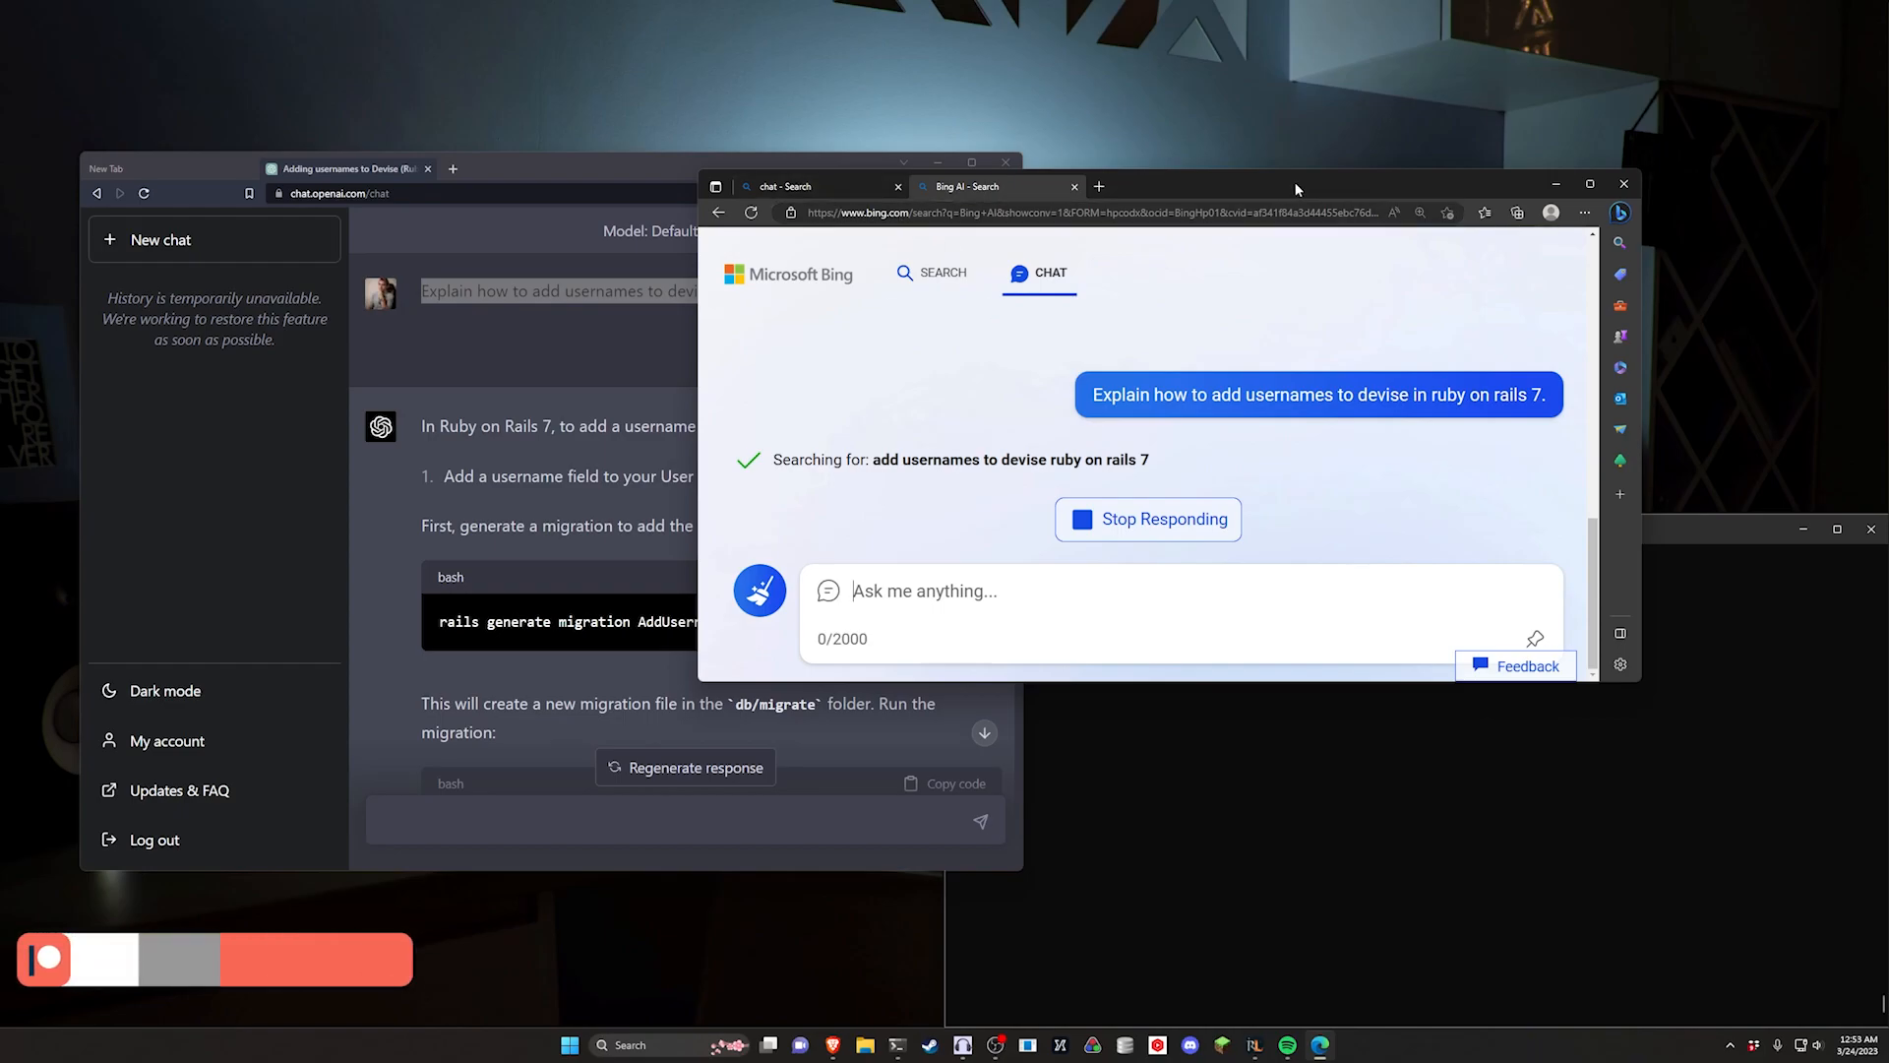
- Maximize Bing Chat and highlight the db:migrate command in its answer
left_click(1588, 184)
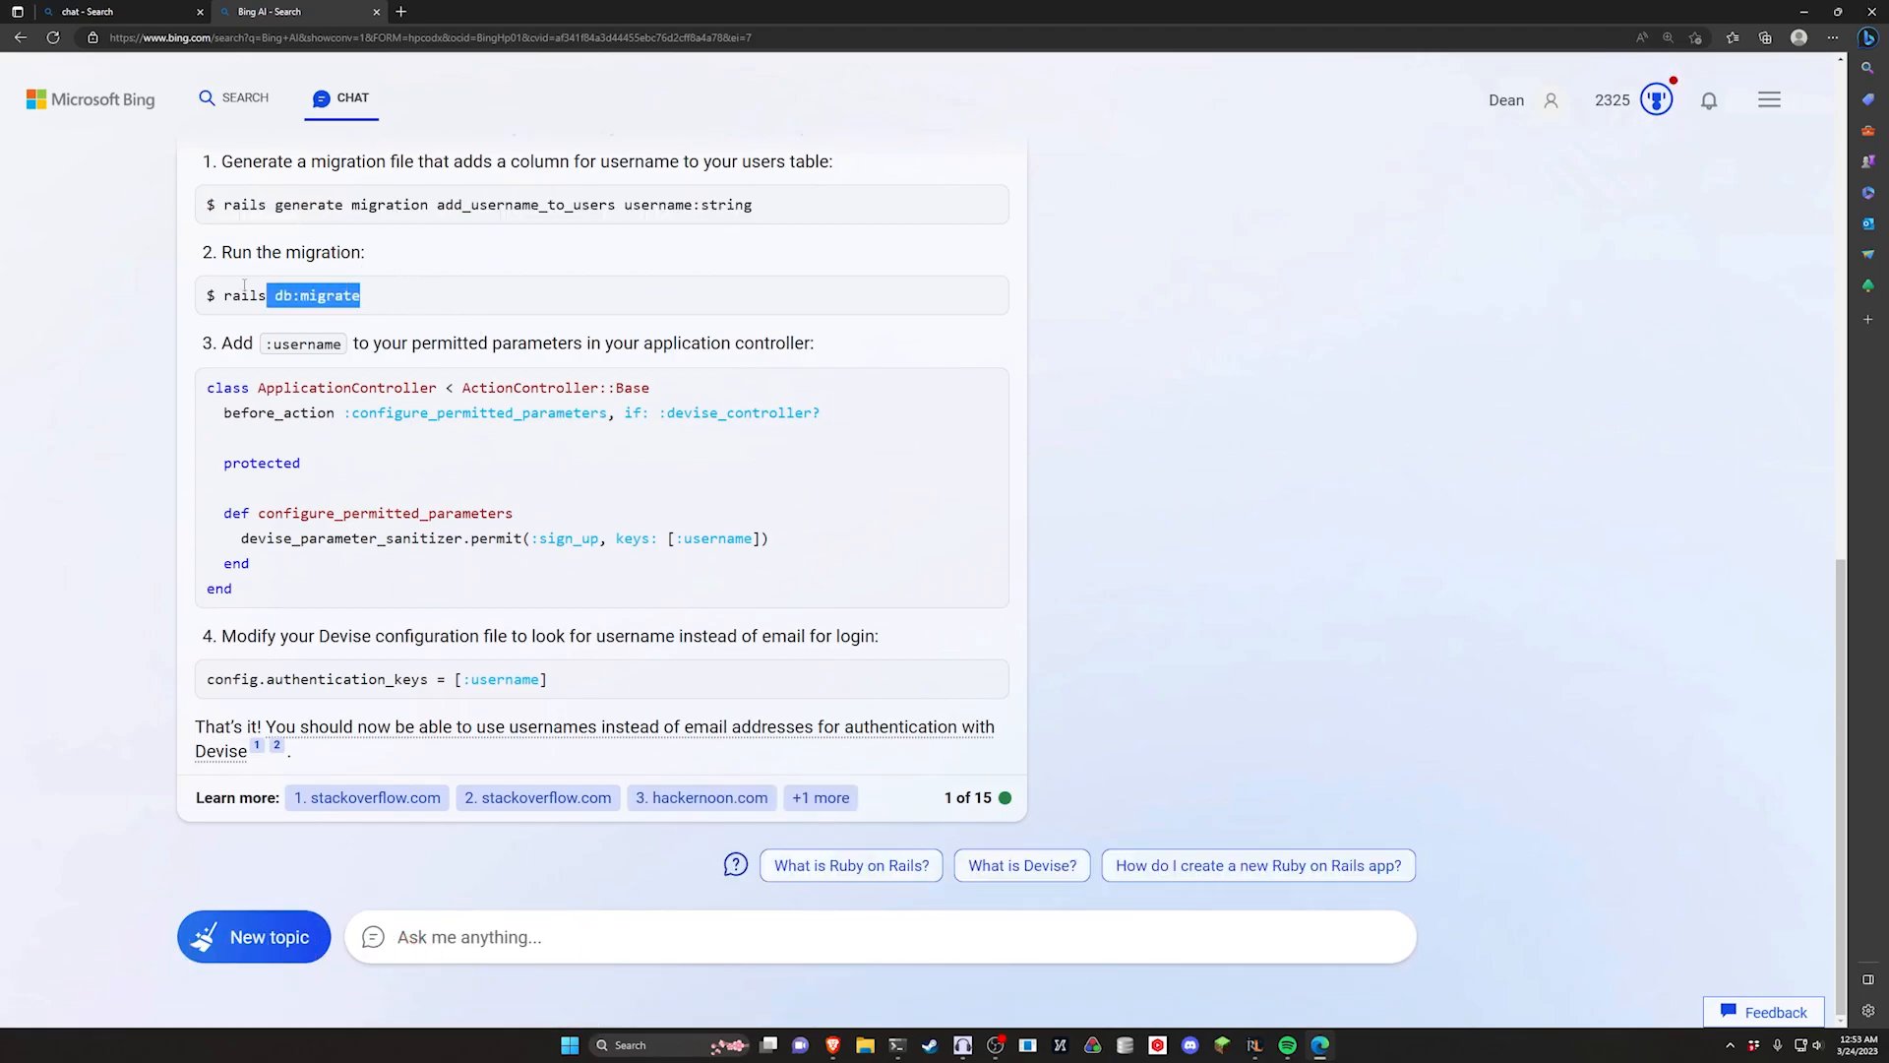
left_click_drag(224, 412, 252, 562)
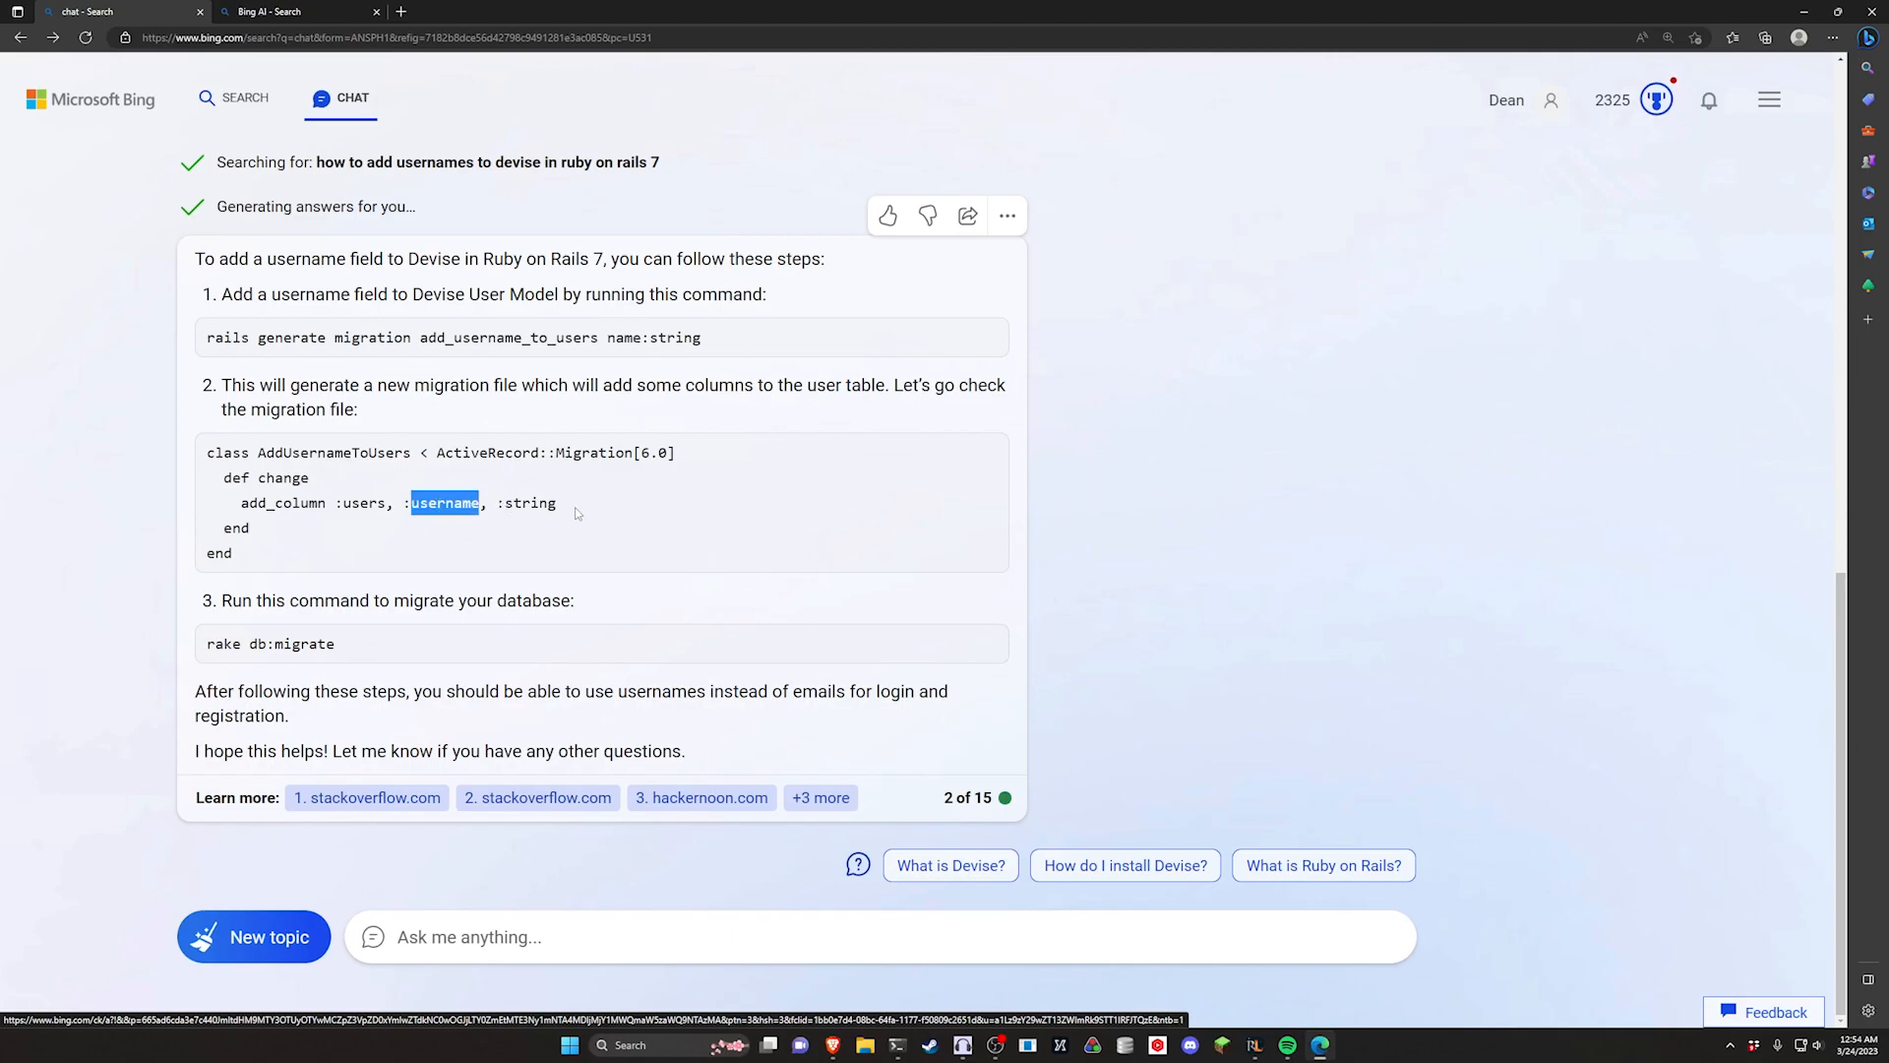
mouse_move(811, 412)
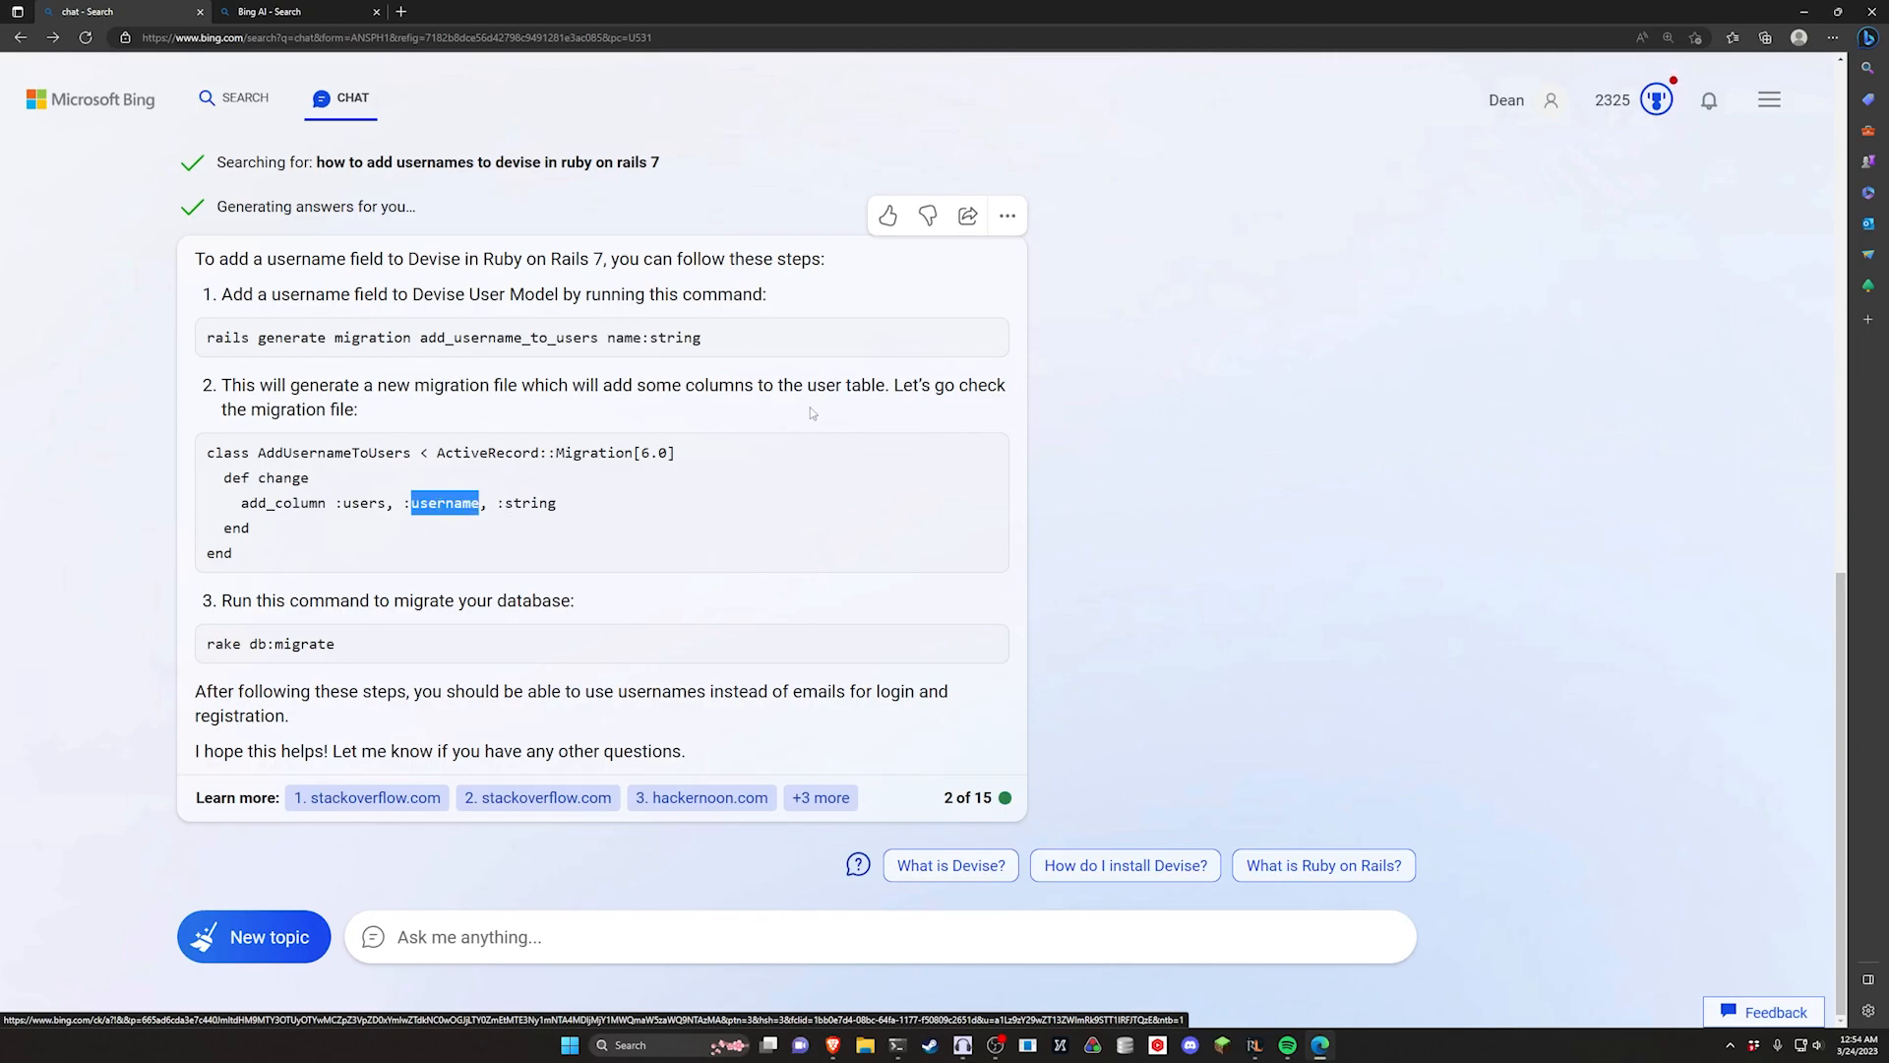
mouse_move(490, 541)
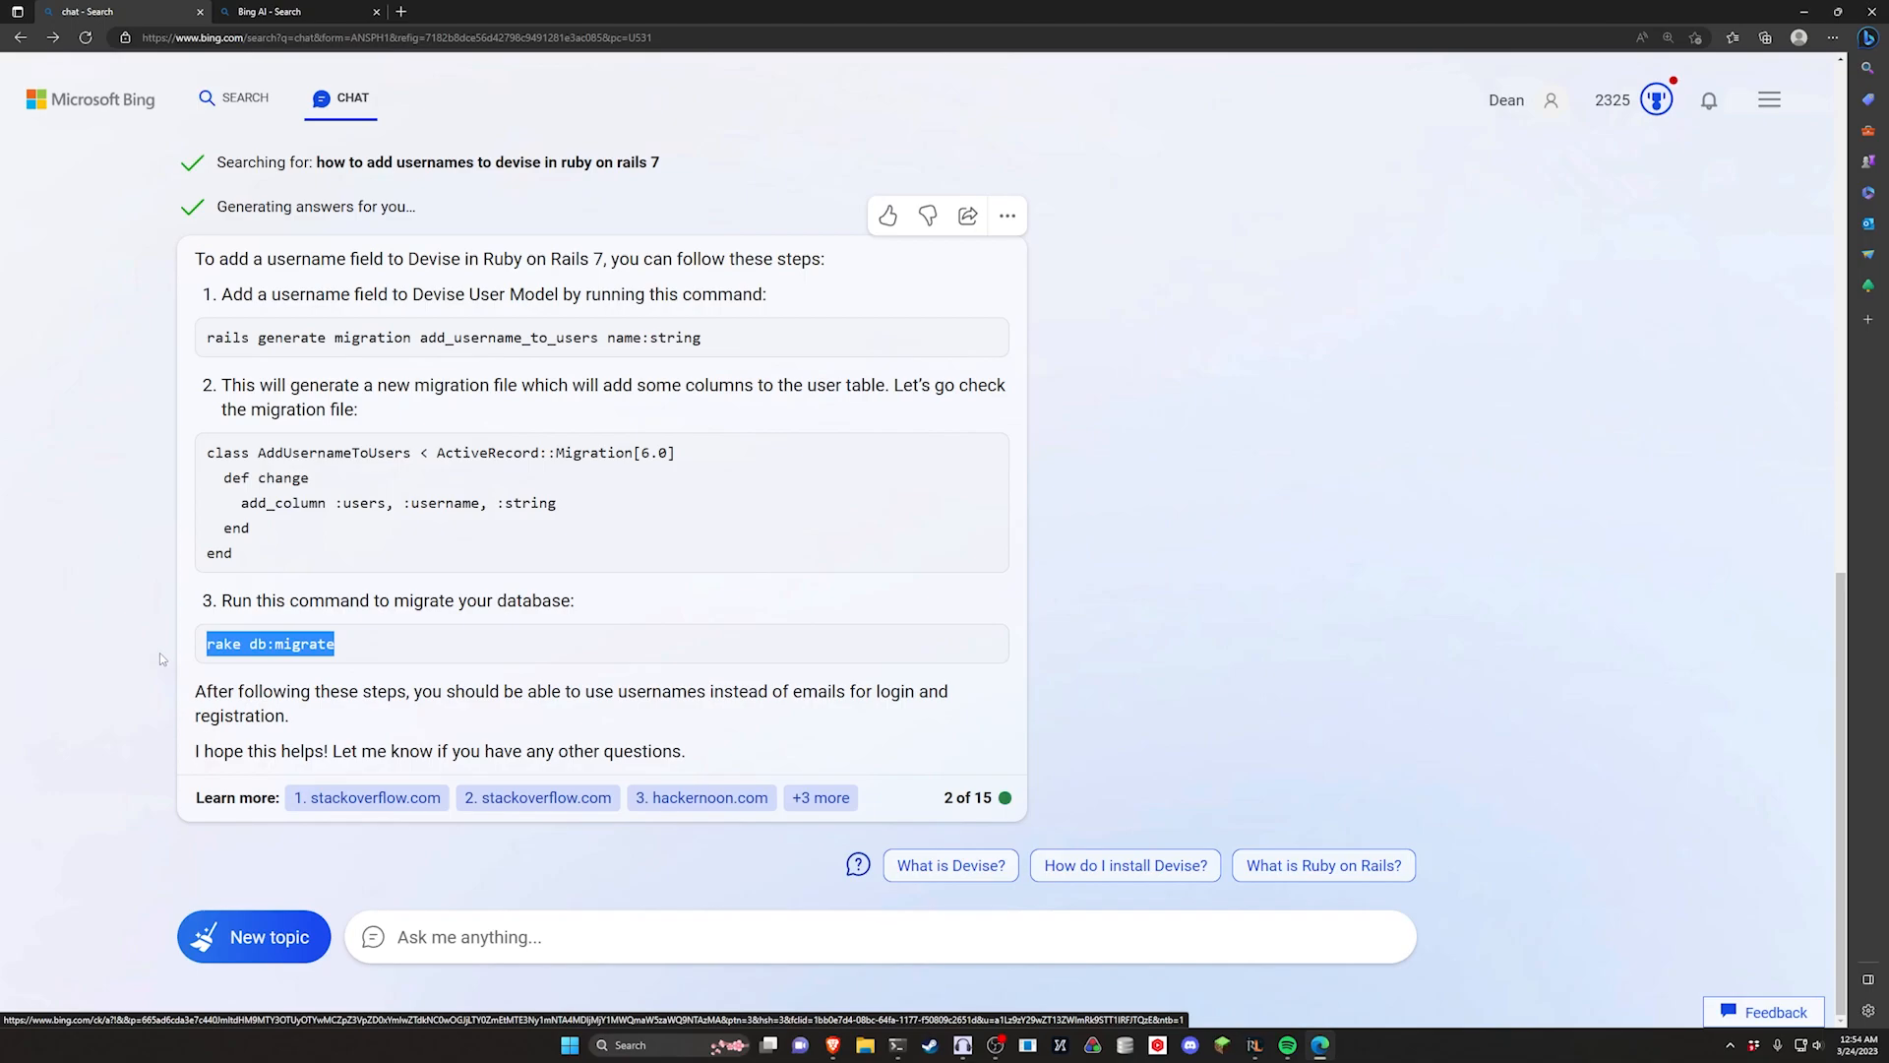
mouse_move(375, 232)
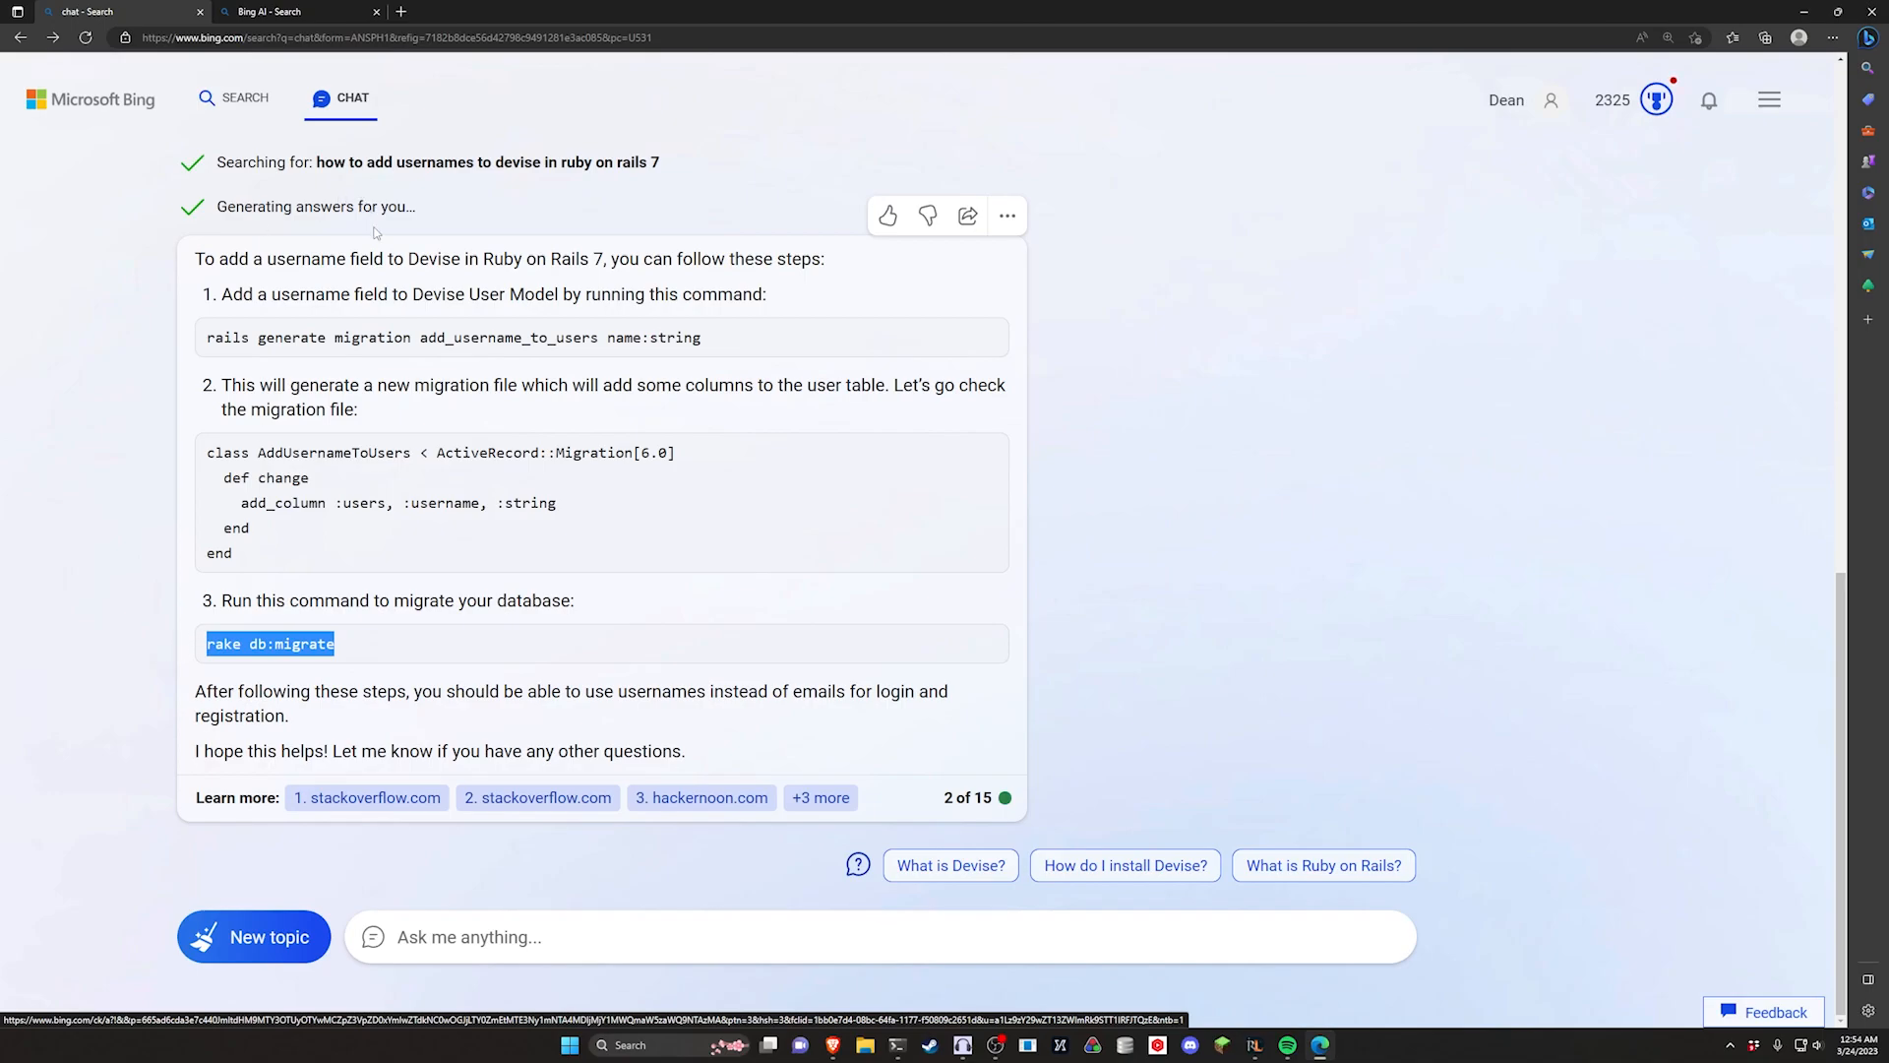
mouse_move(532, 283)
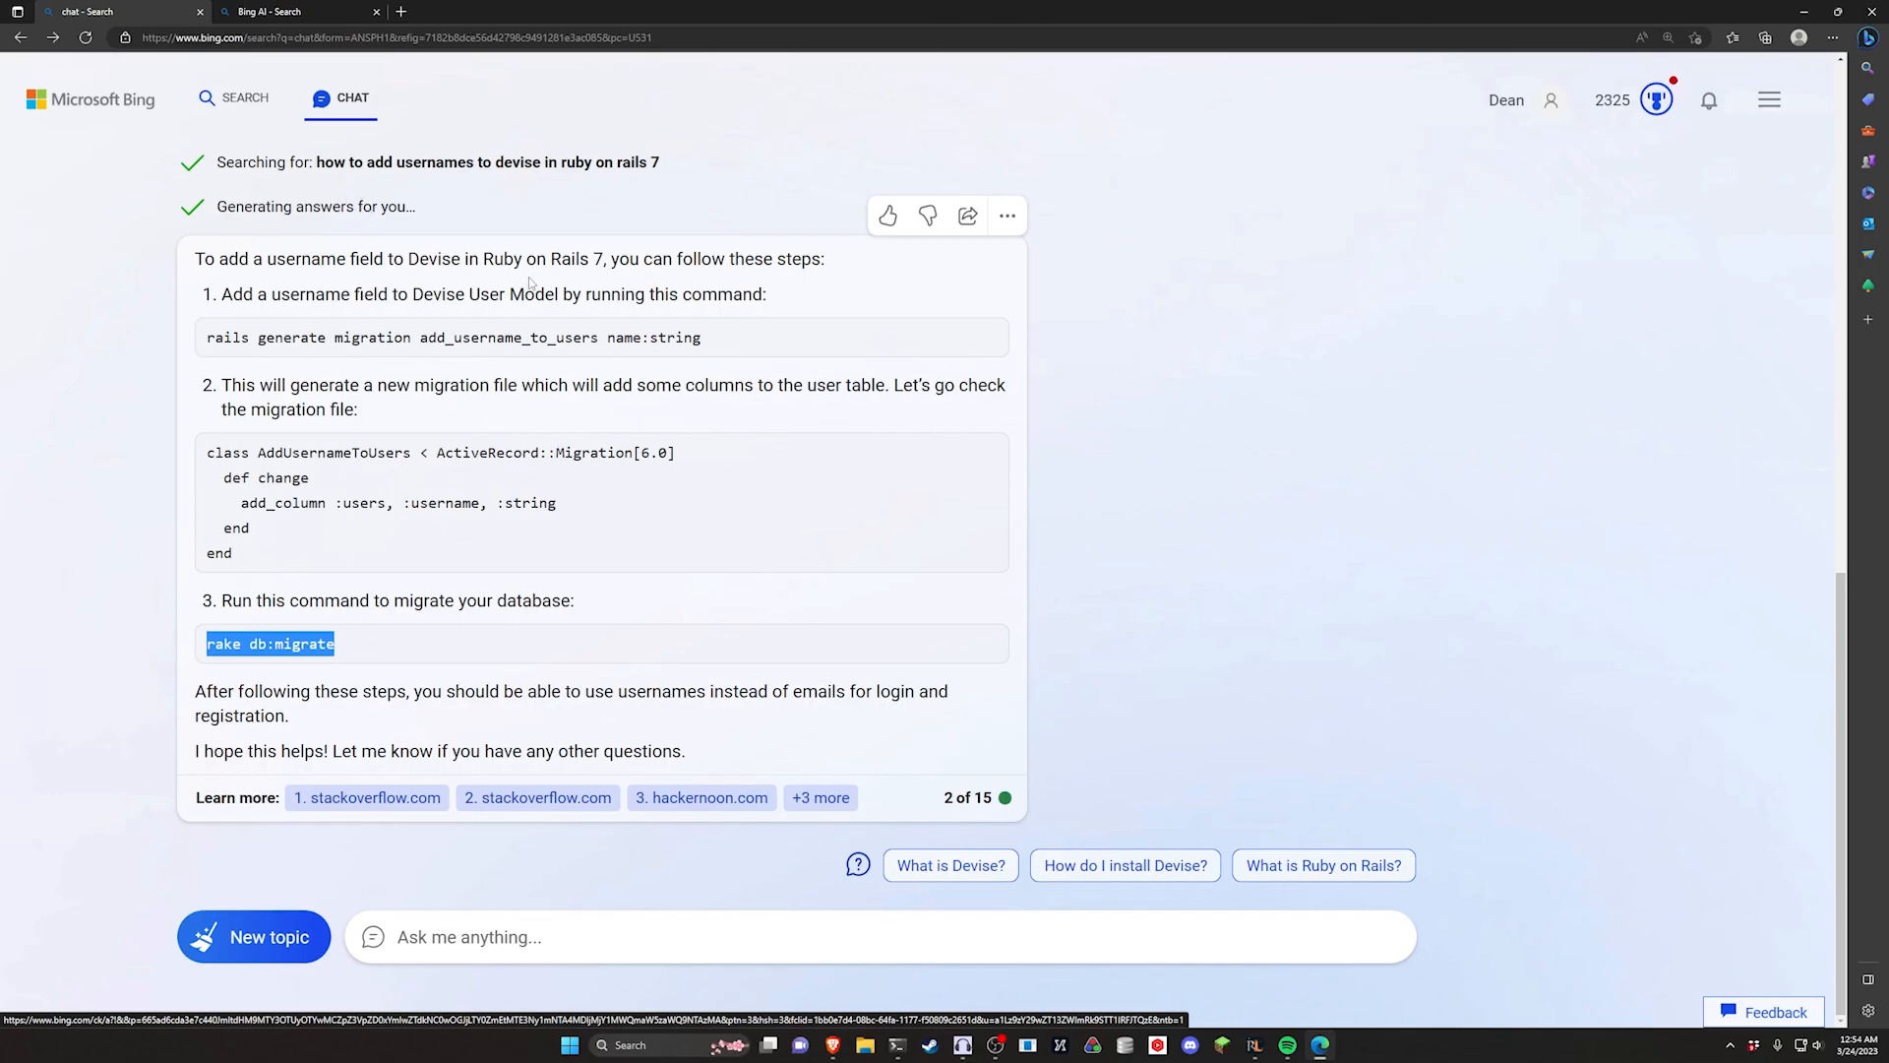
mouse_move(656, 330)
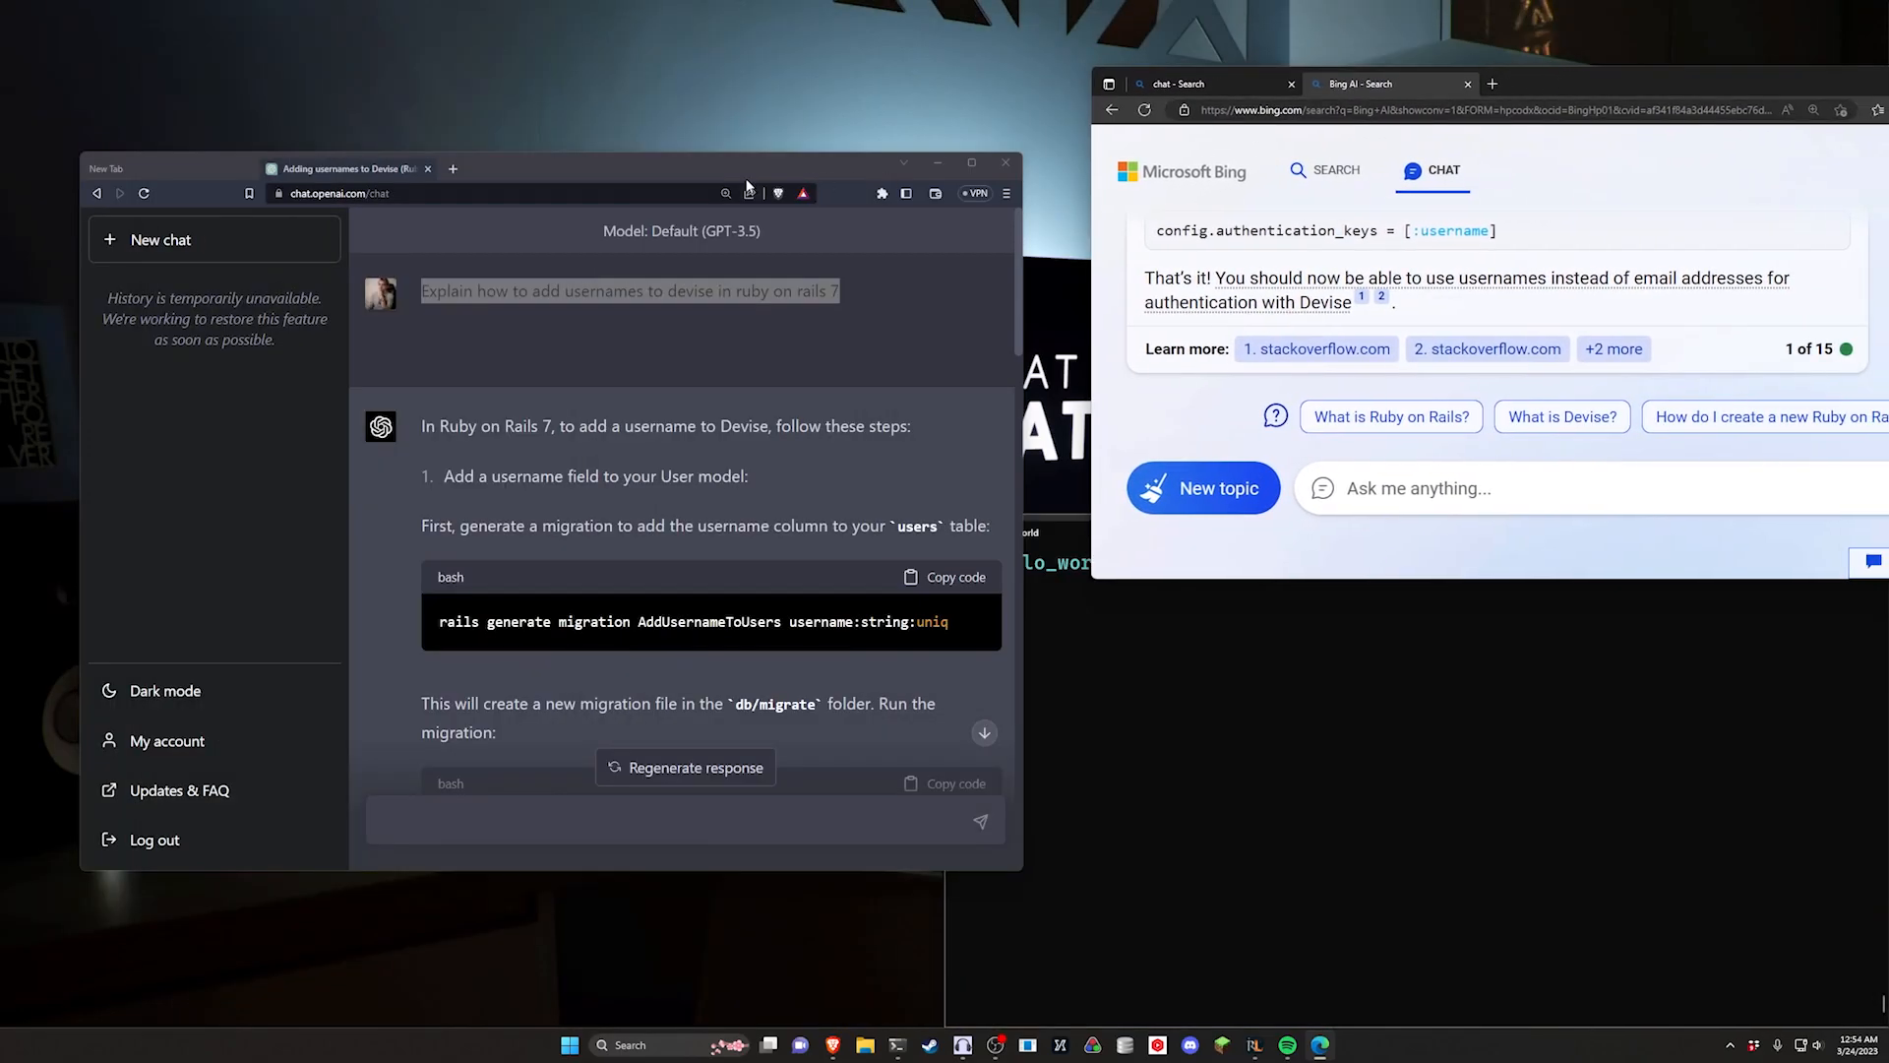
- Enlarge ChatGPT's answer, select its rails generate migration command, and scroll further
left_click(972, 162)
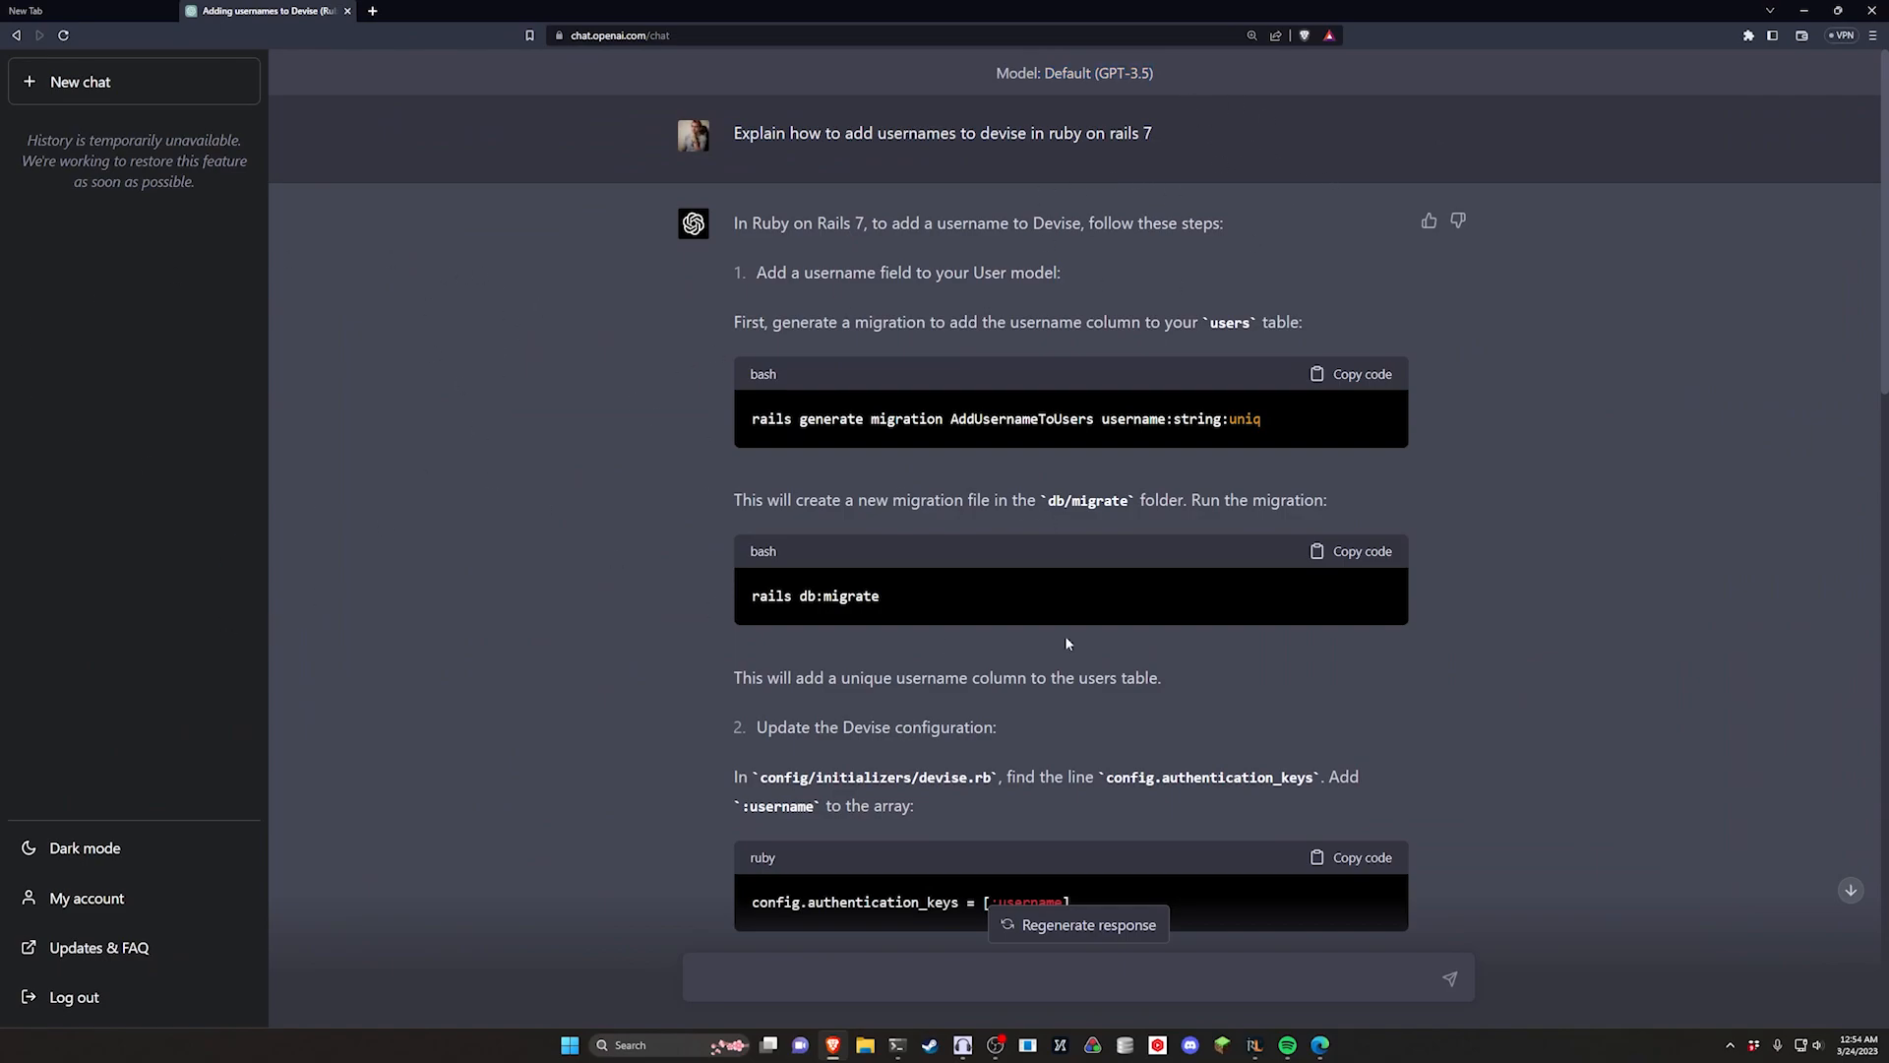
left_click_drag(799, 418, 1261, 419)
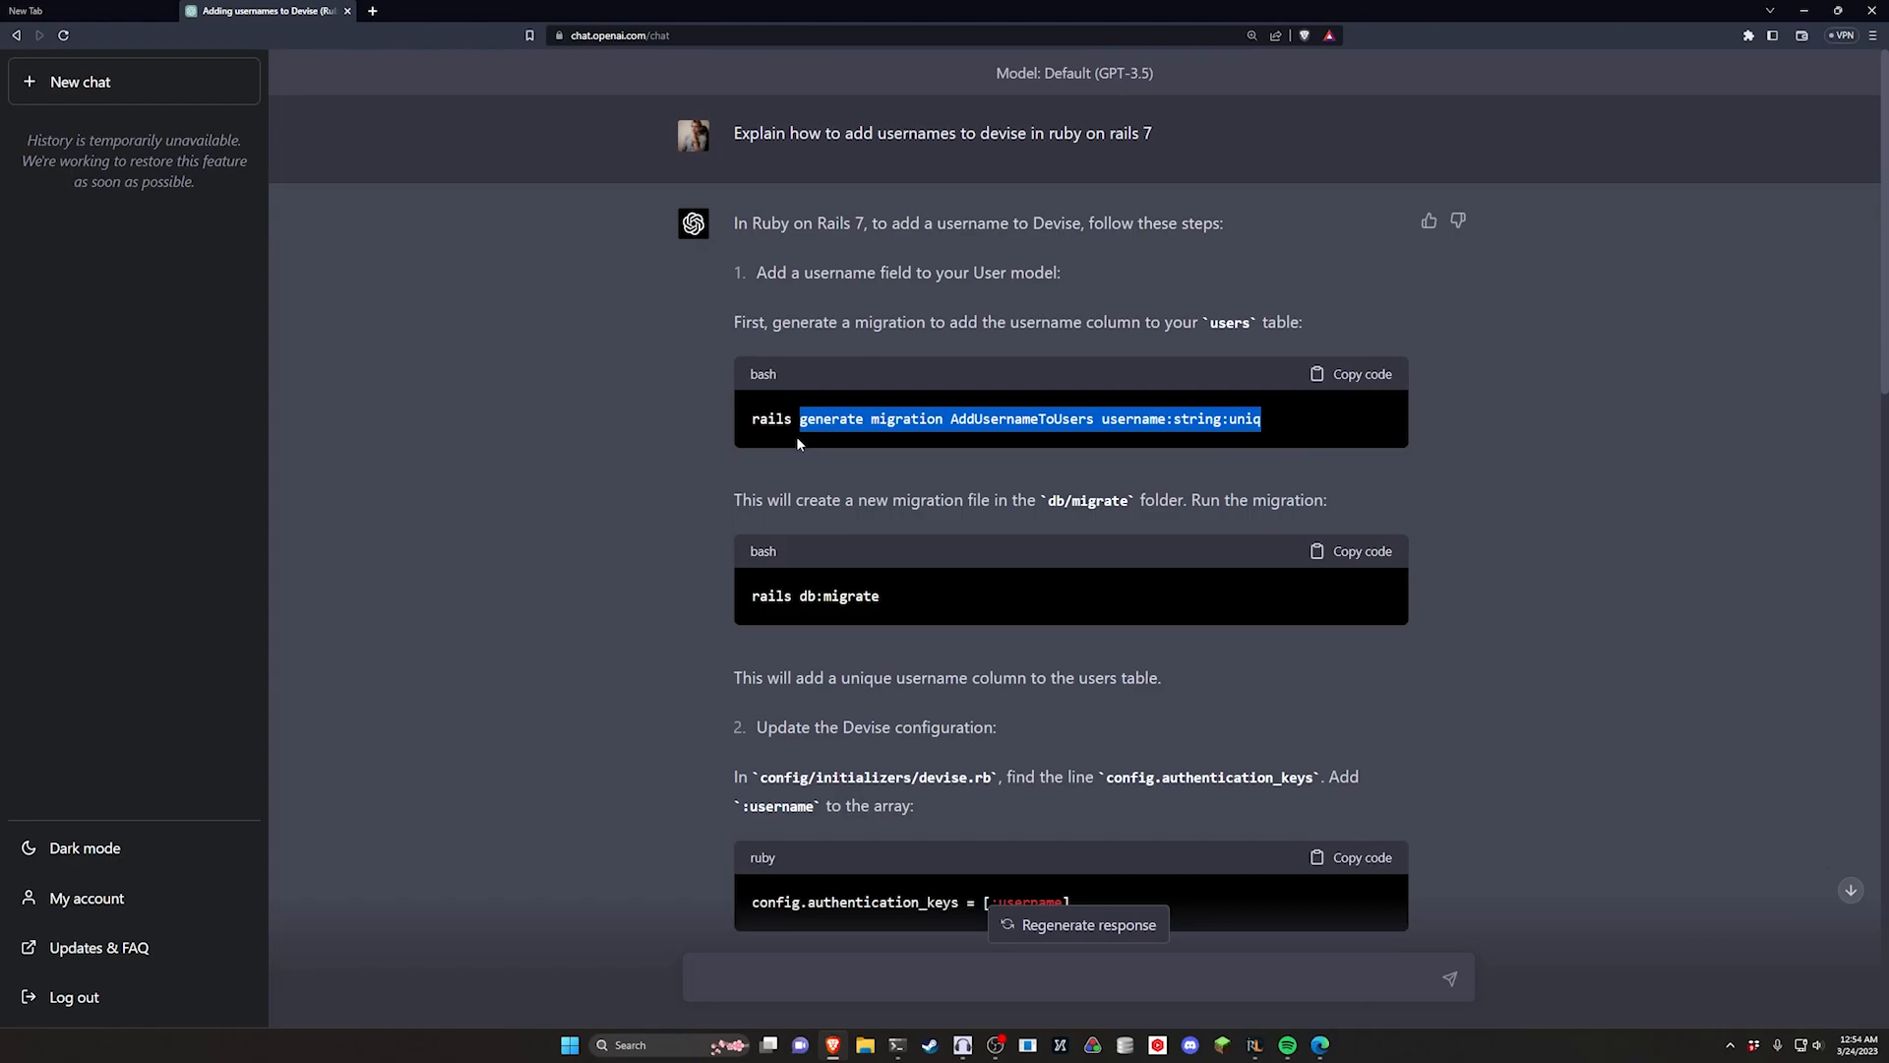
scroll("down", 3)
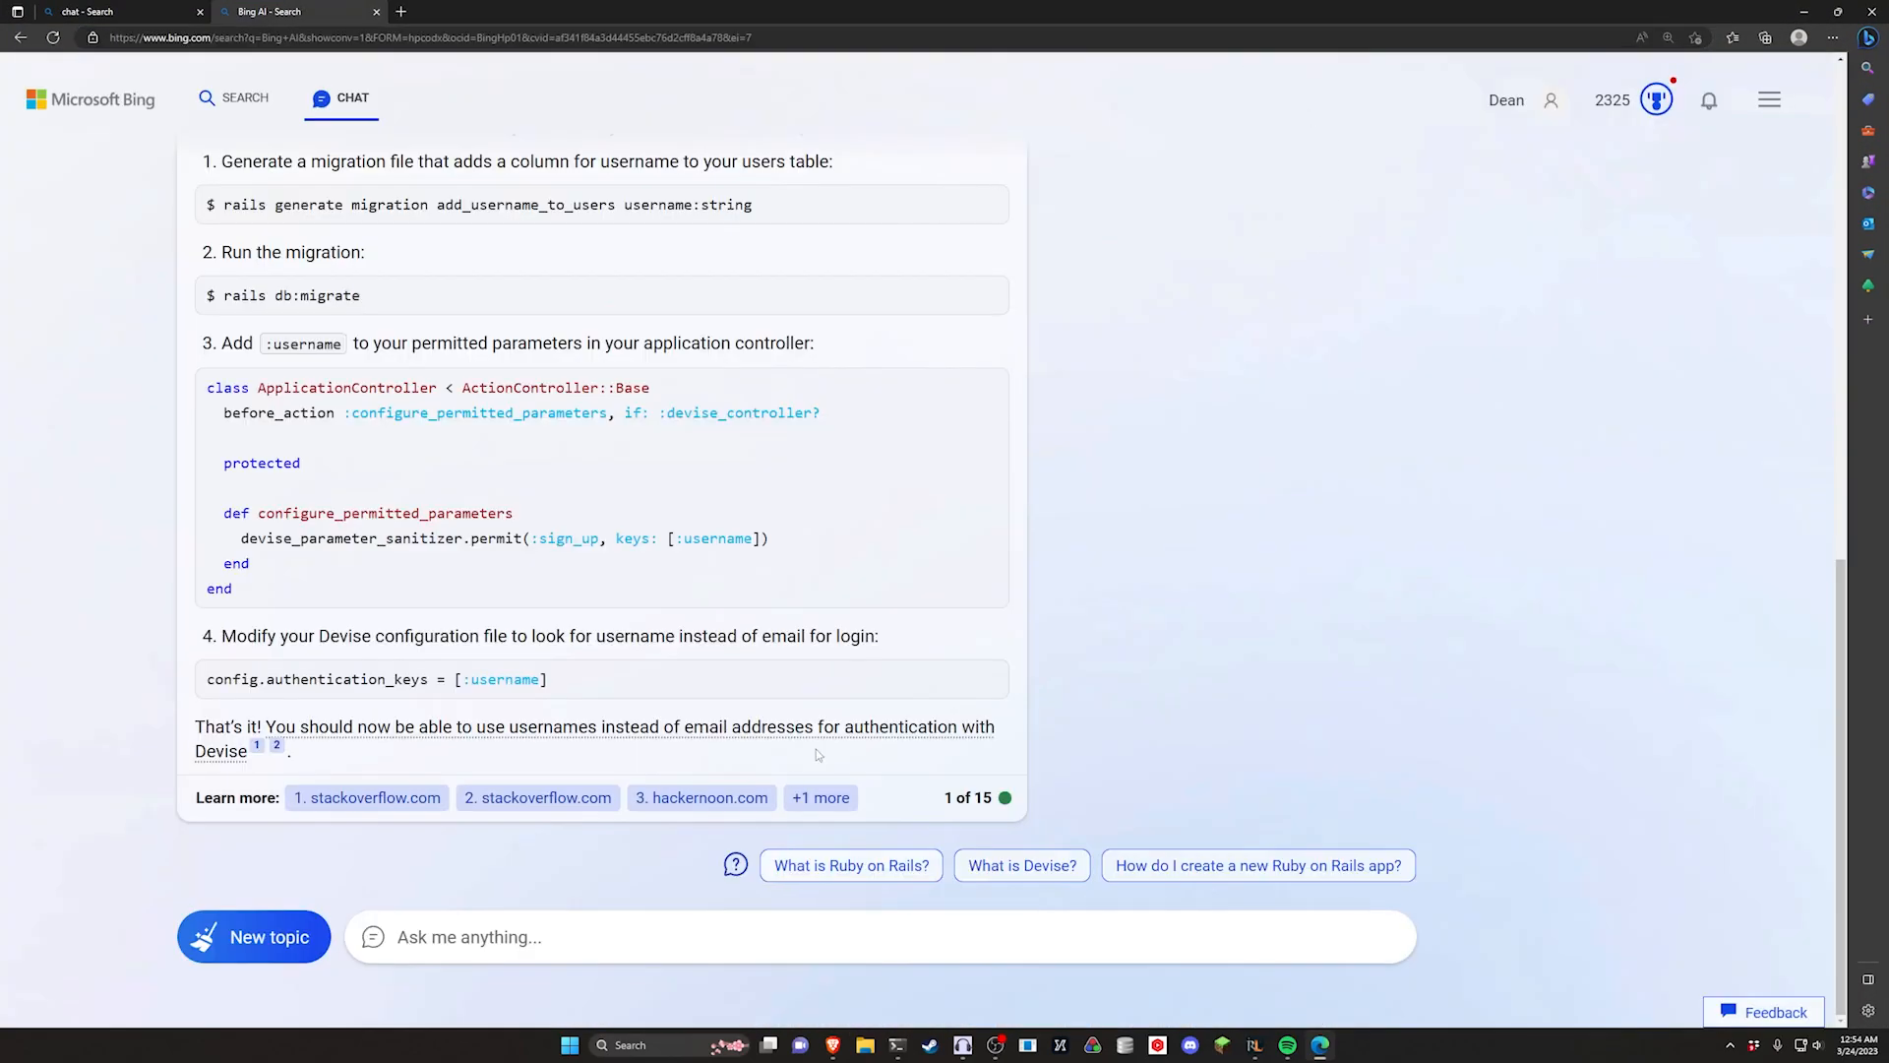
- Ask Bing Chat, in a new topic, for YouTube videos for learning Ruby on Rails 7
left_click(253, 936)
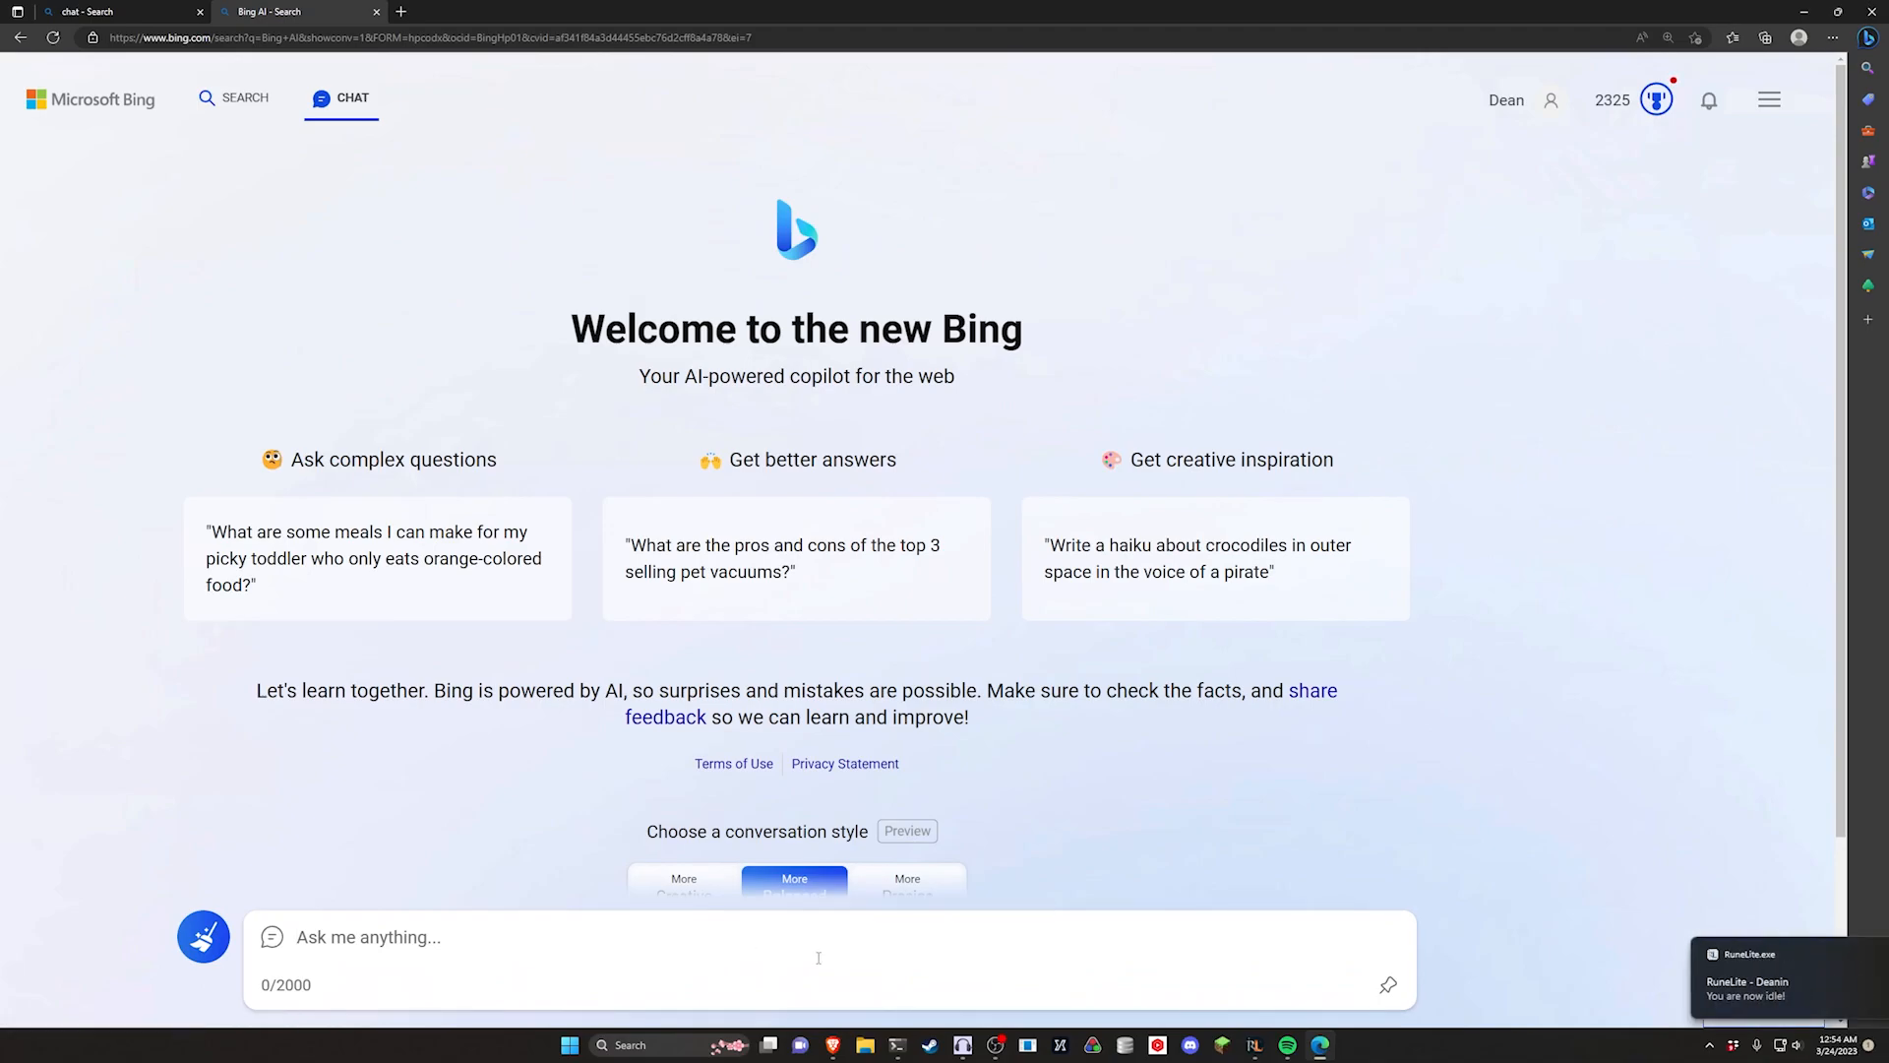
type("I'm trying")
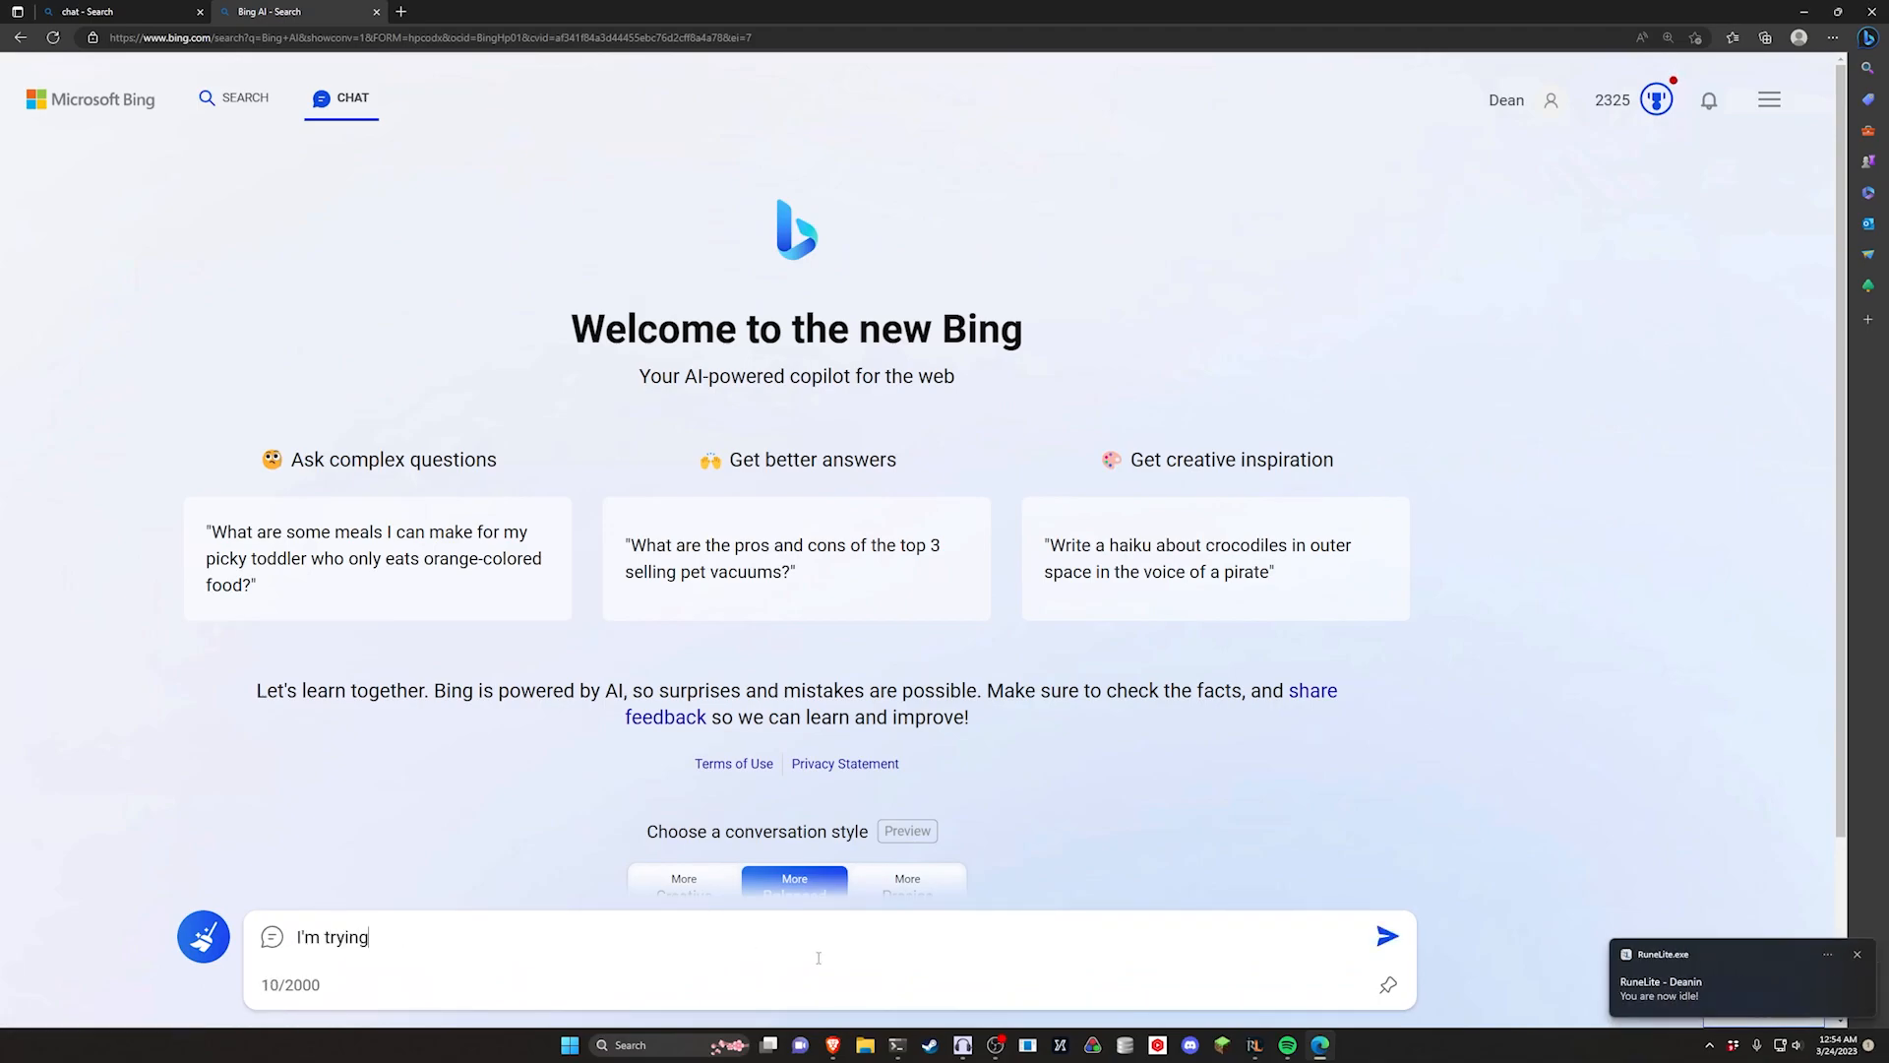
type("to learn Ruby on")
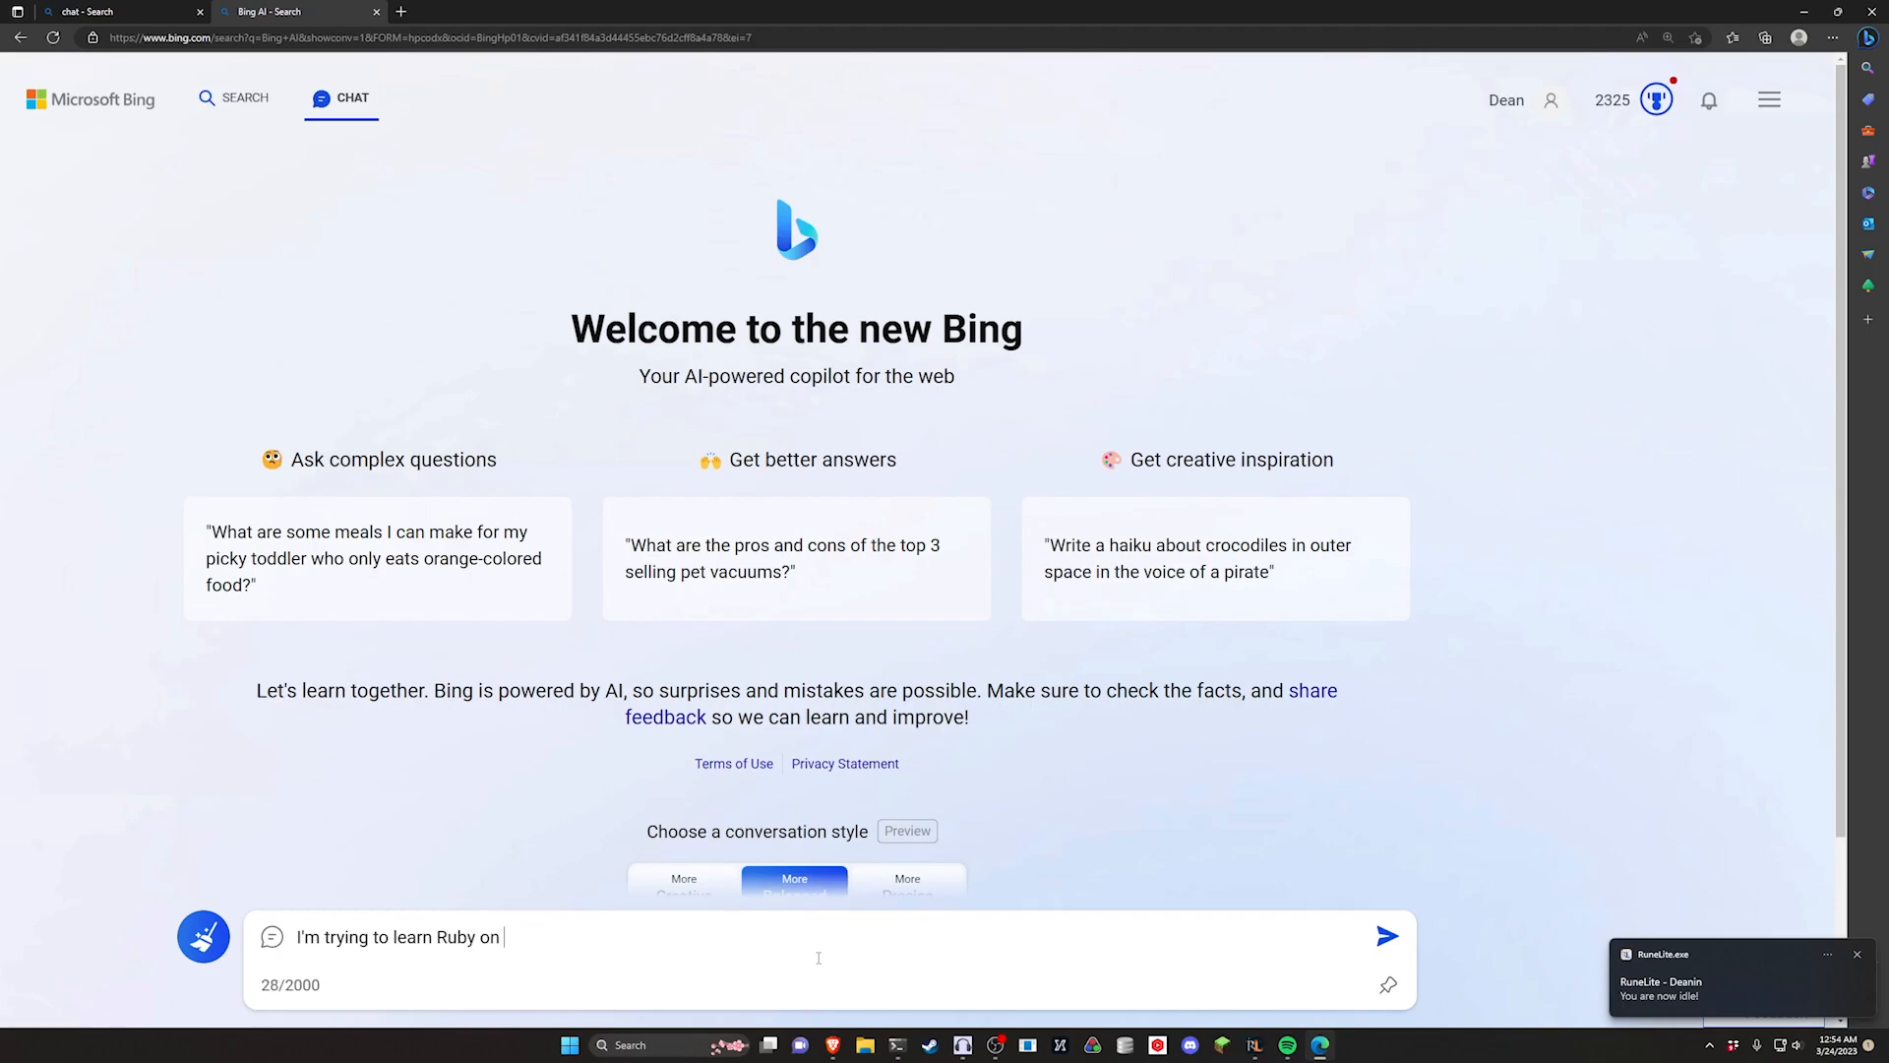
type("Rails 7.")
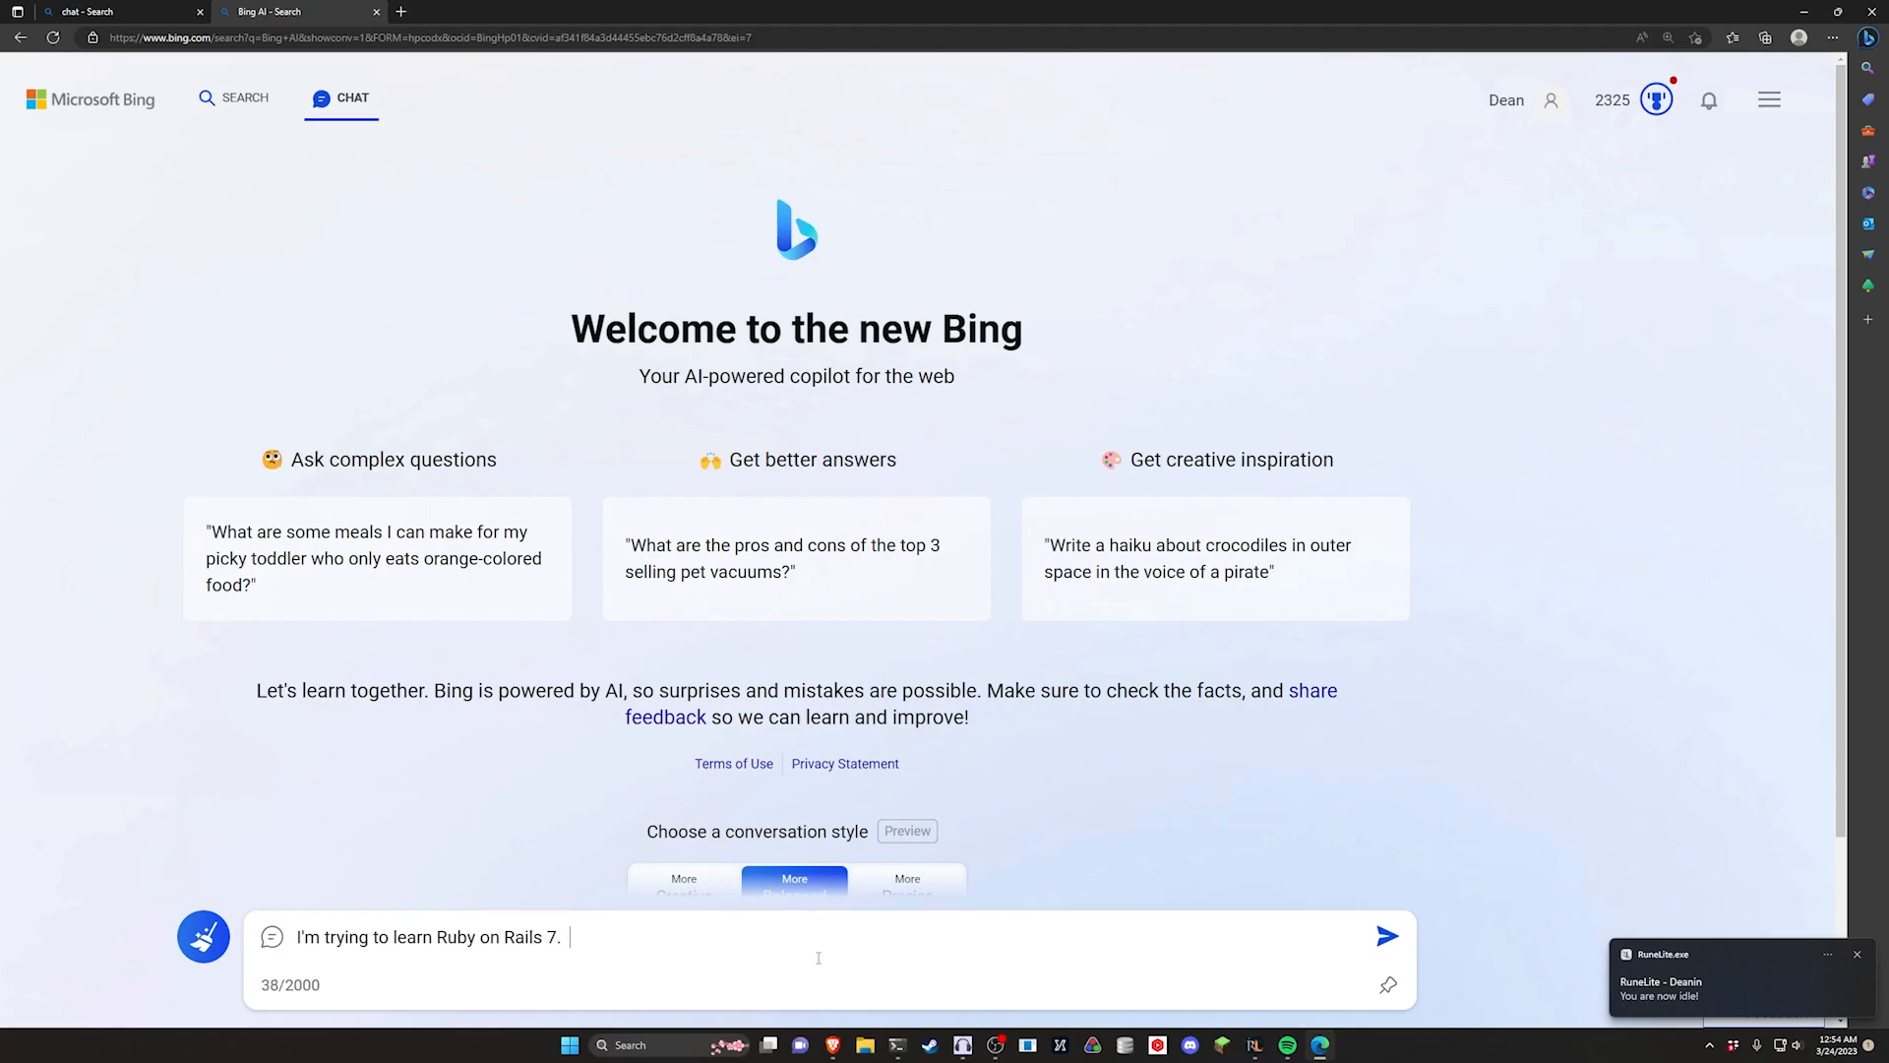
type("Any chance you ca")
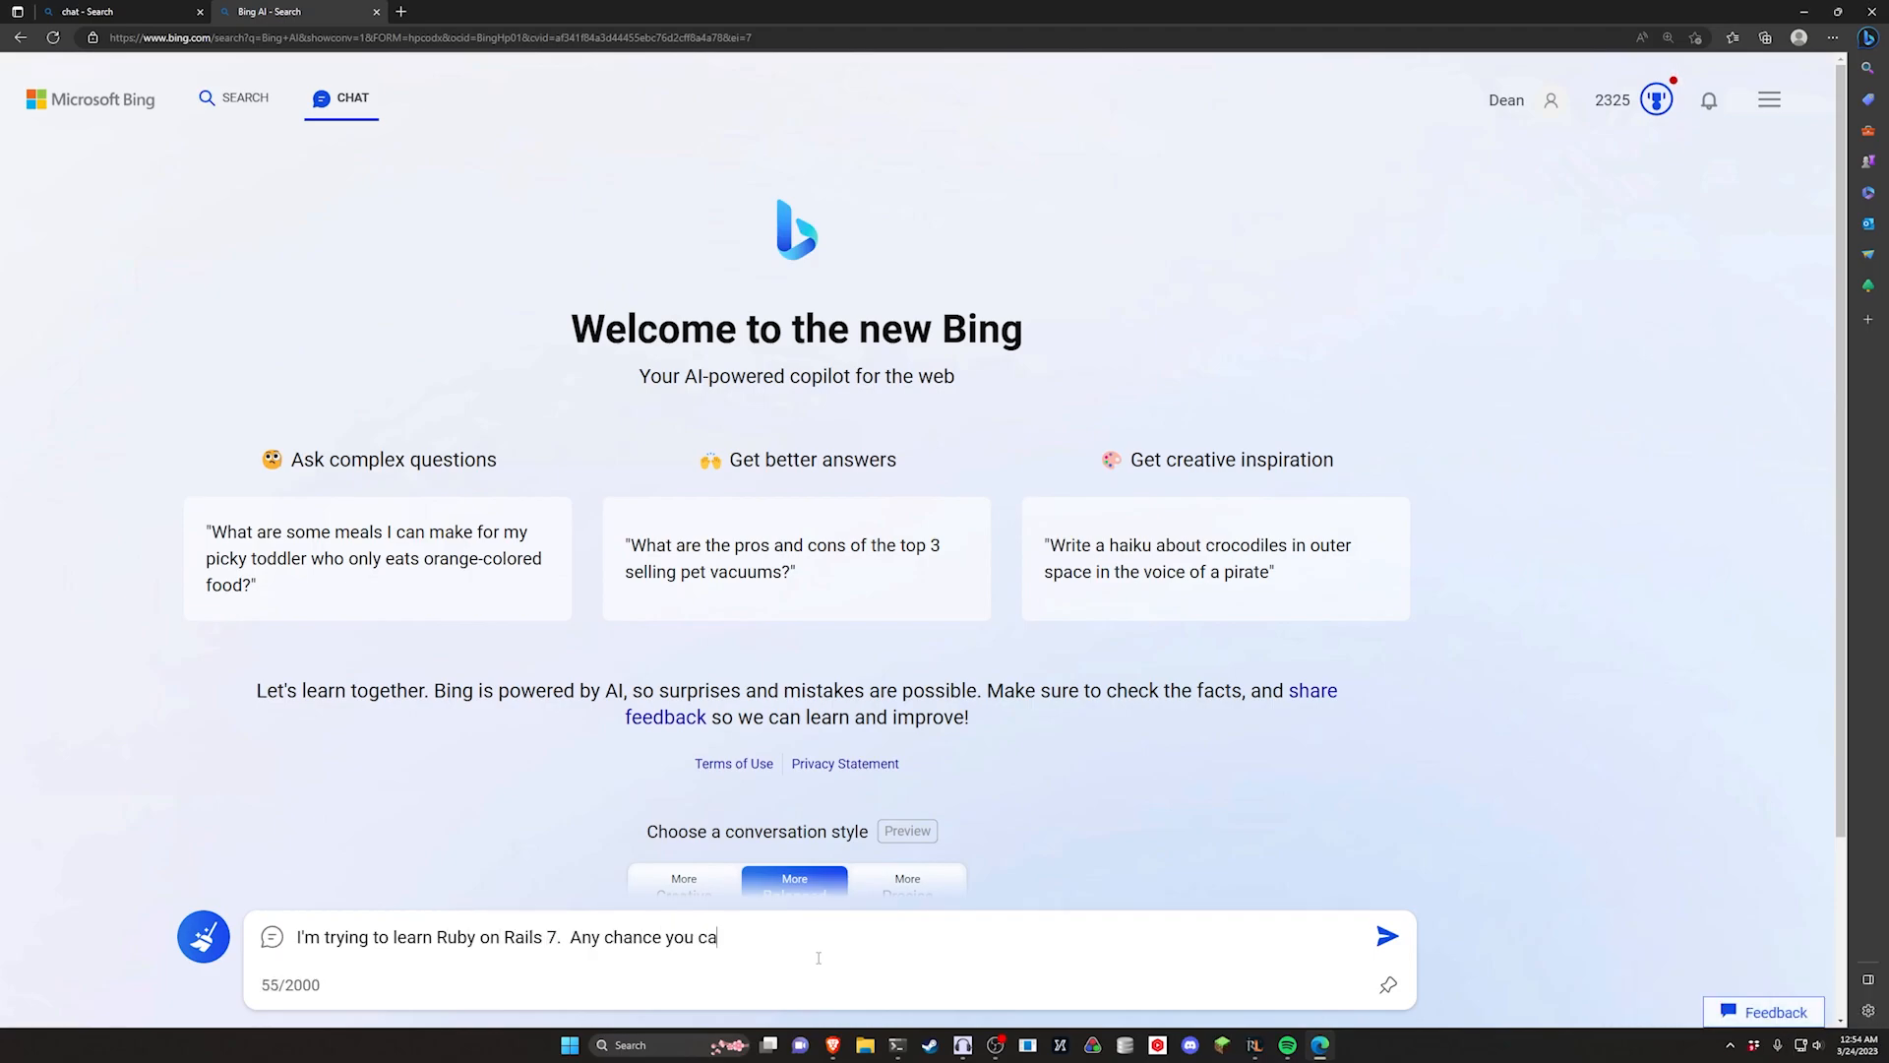
type("n link me some good you")
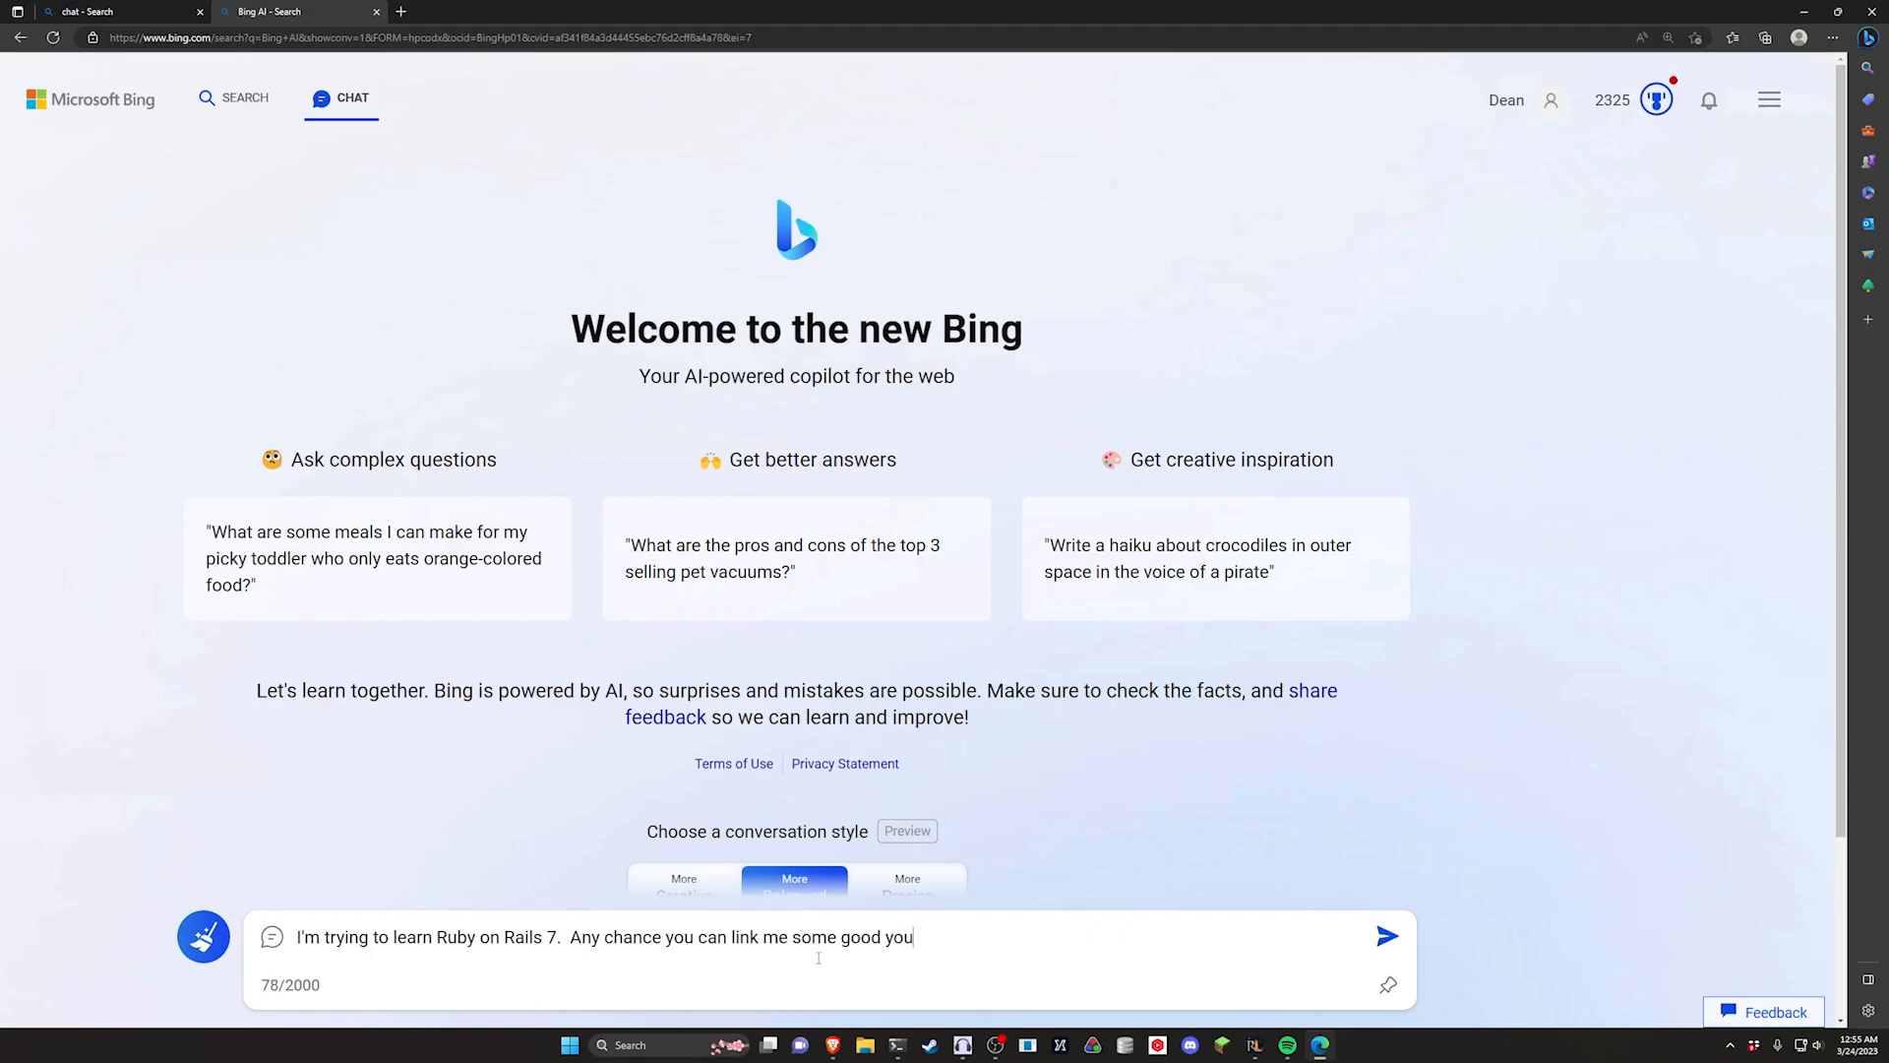
type("tube videos for this")
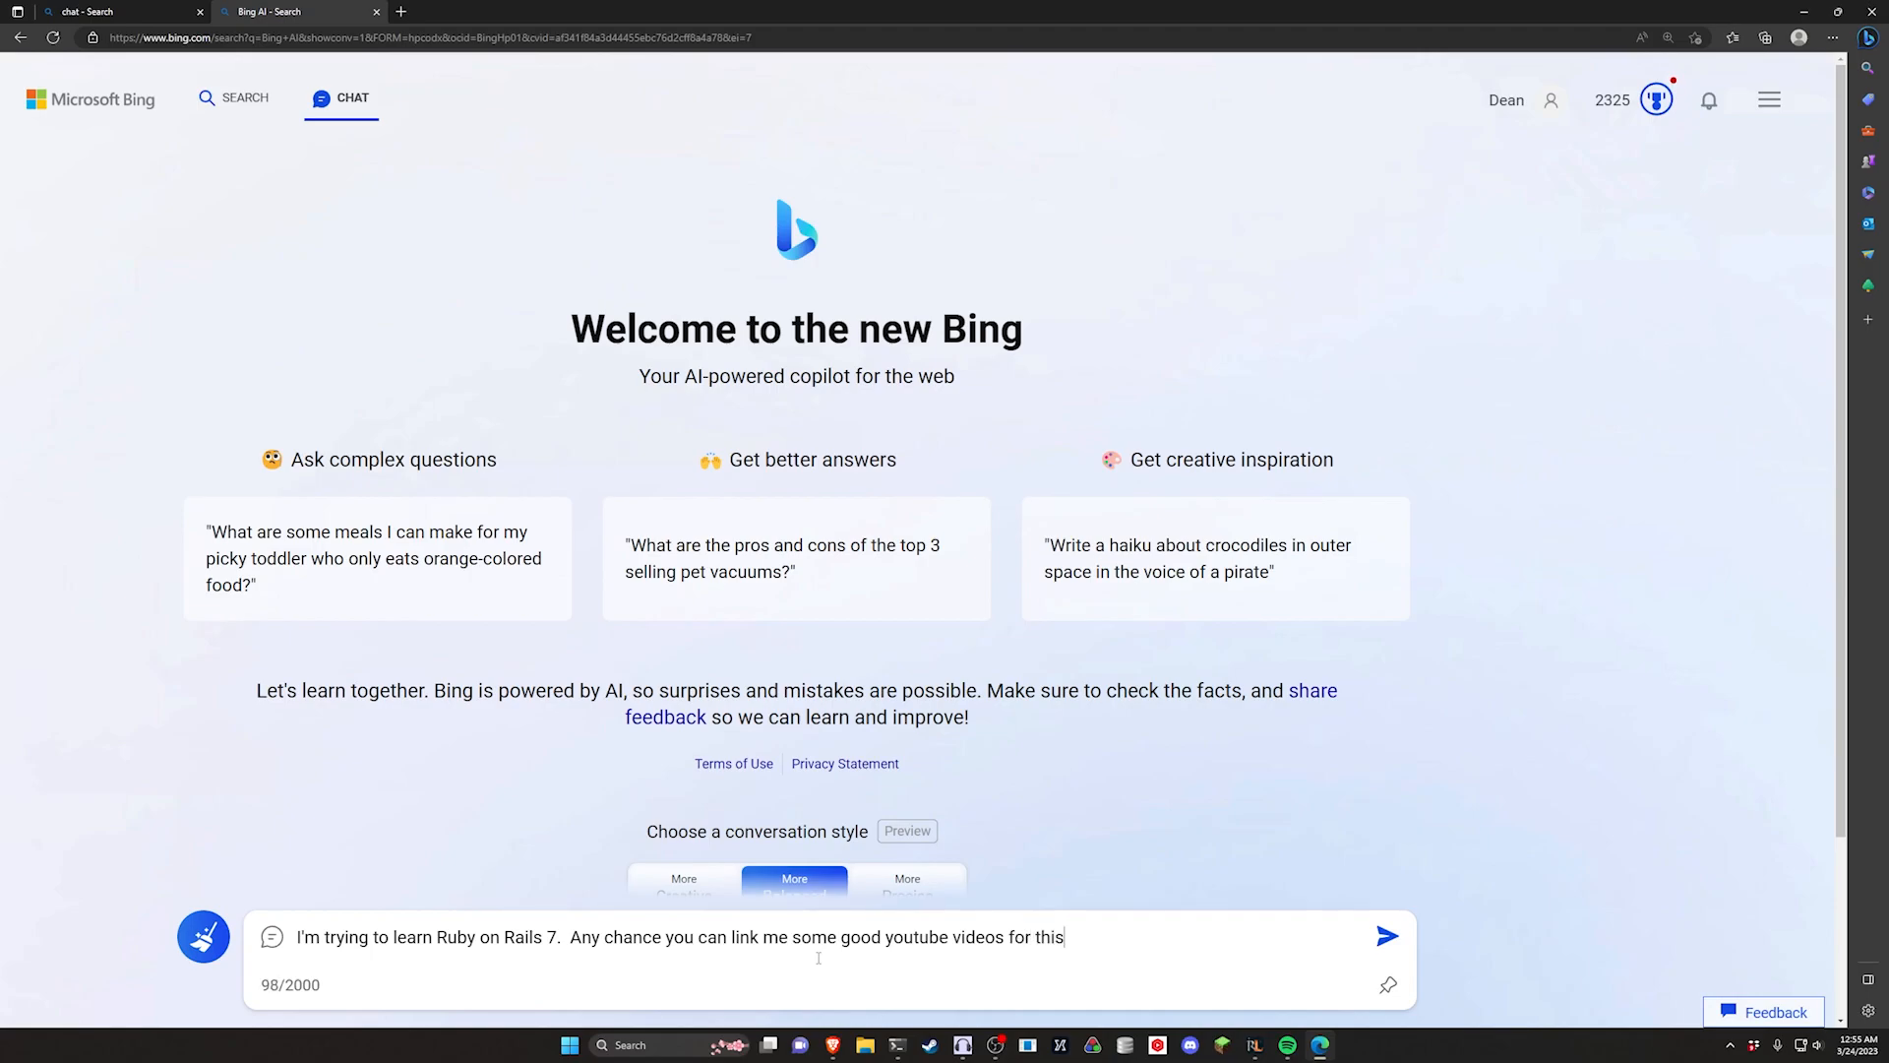
left_click(1386, 936)
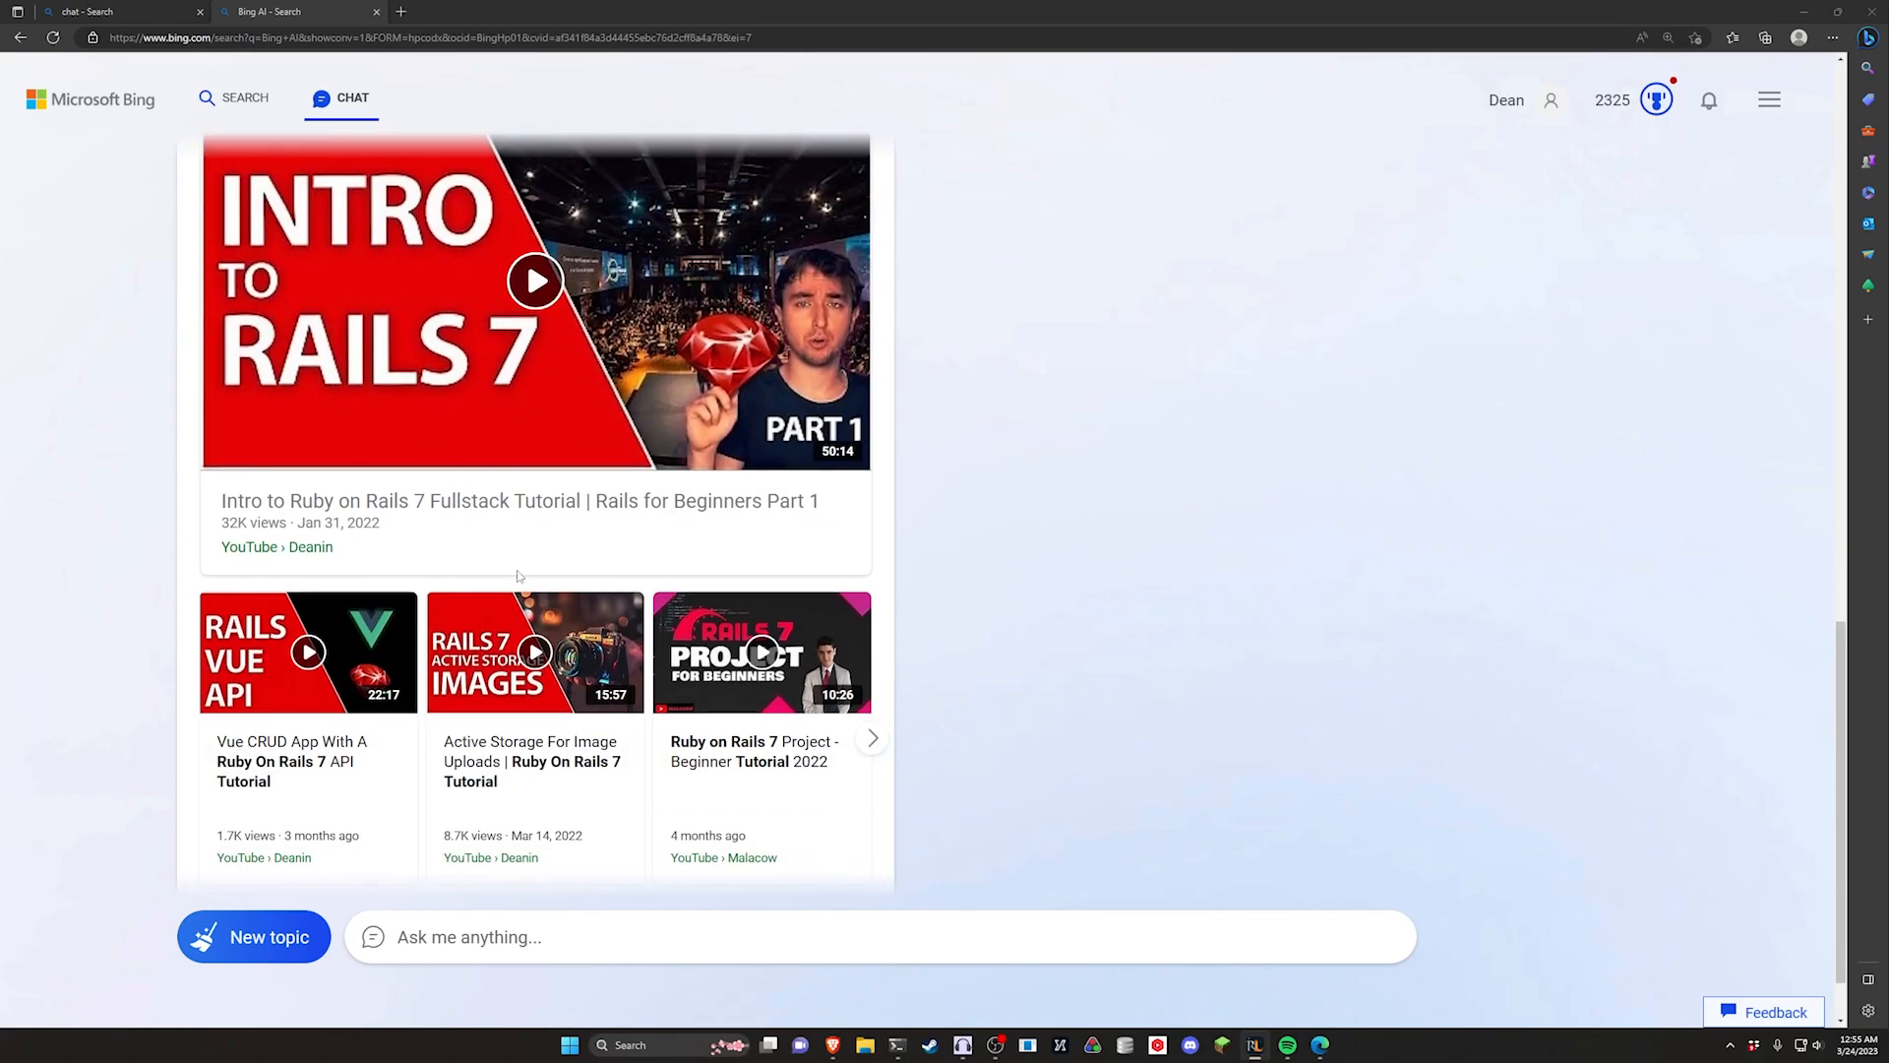
mouse_move(621, 767)
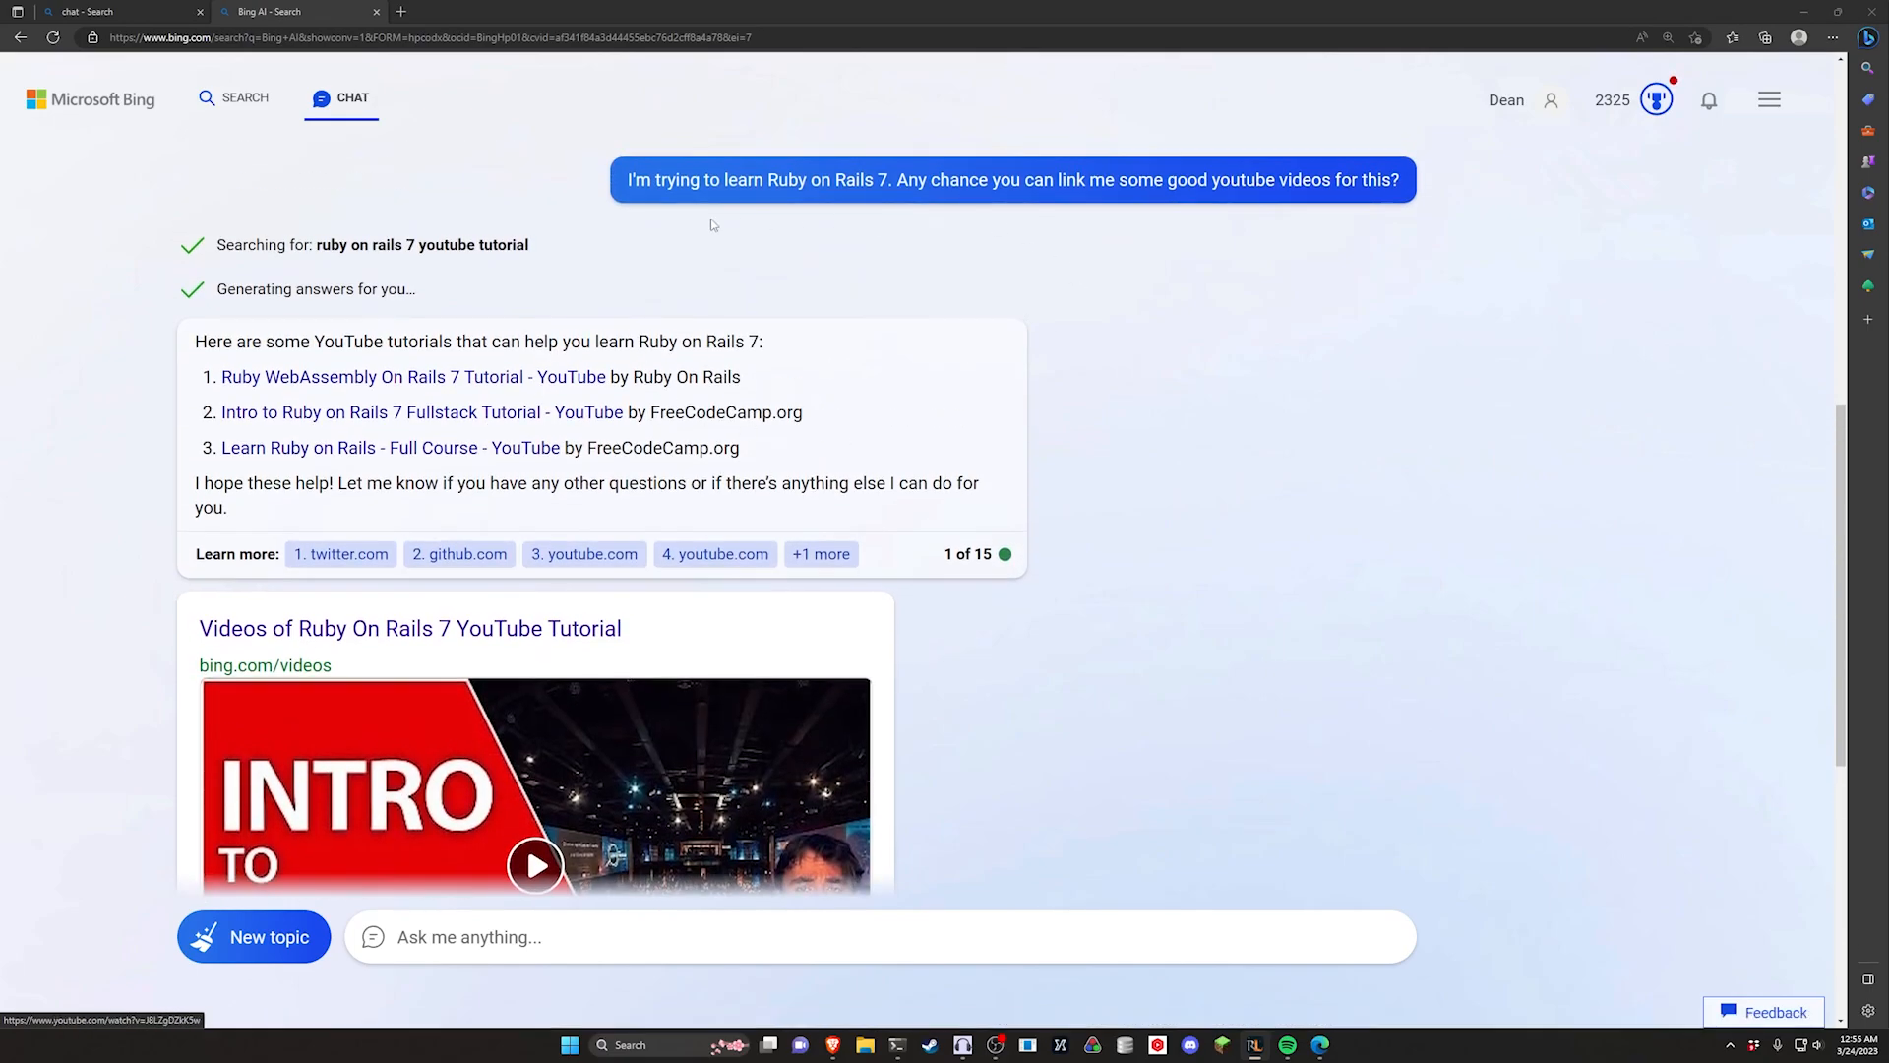
key("ctrl+a")
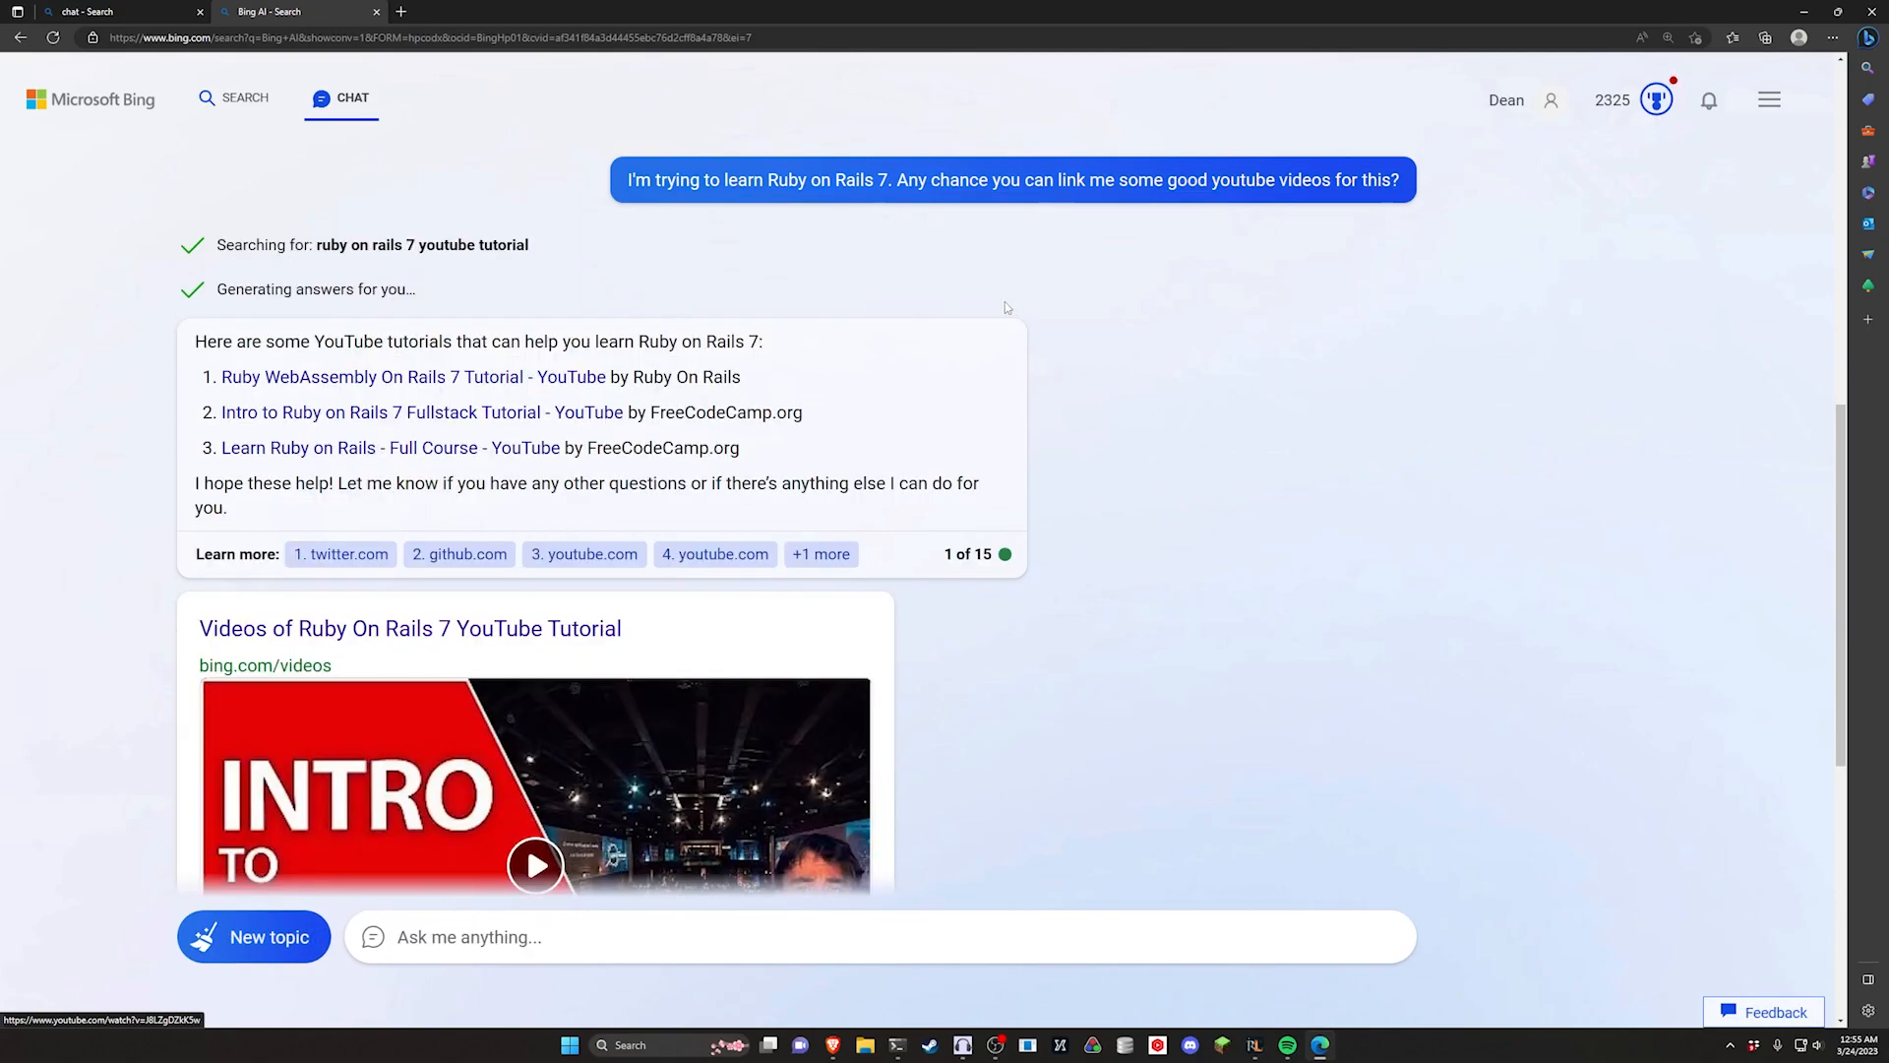
scroll("down", 3)
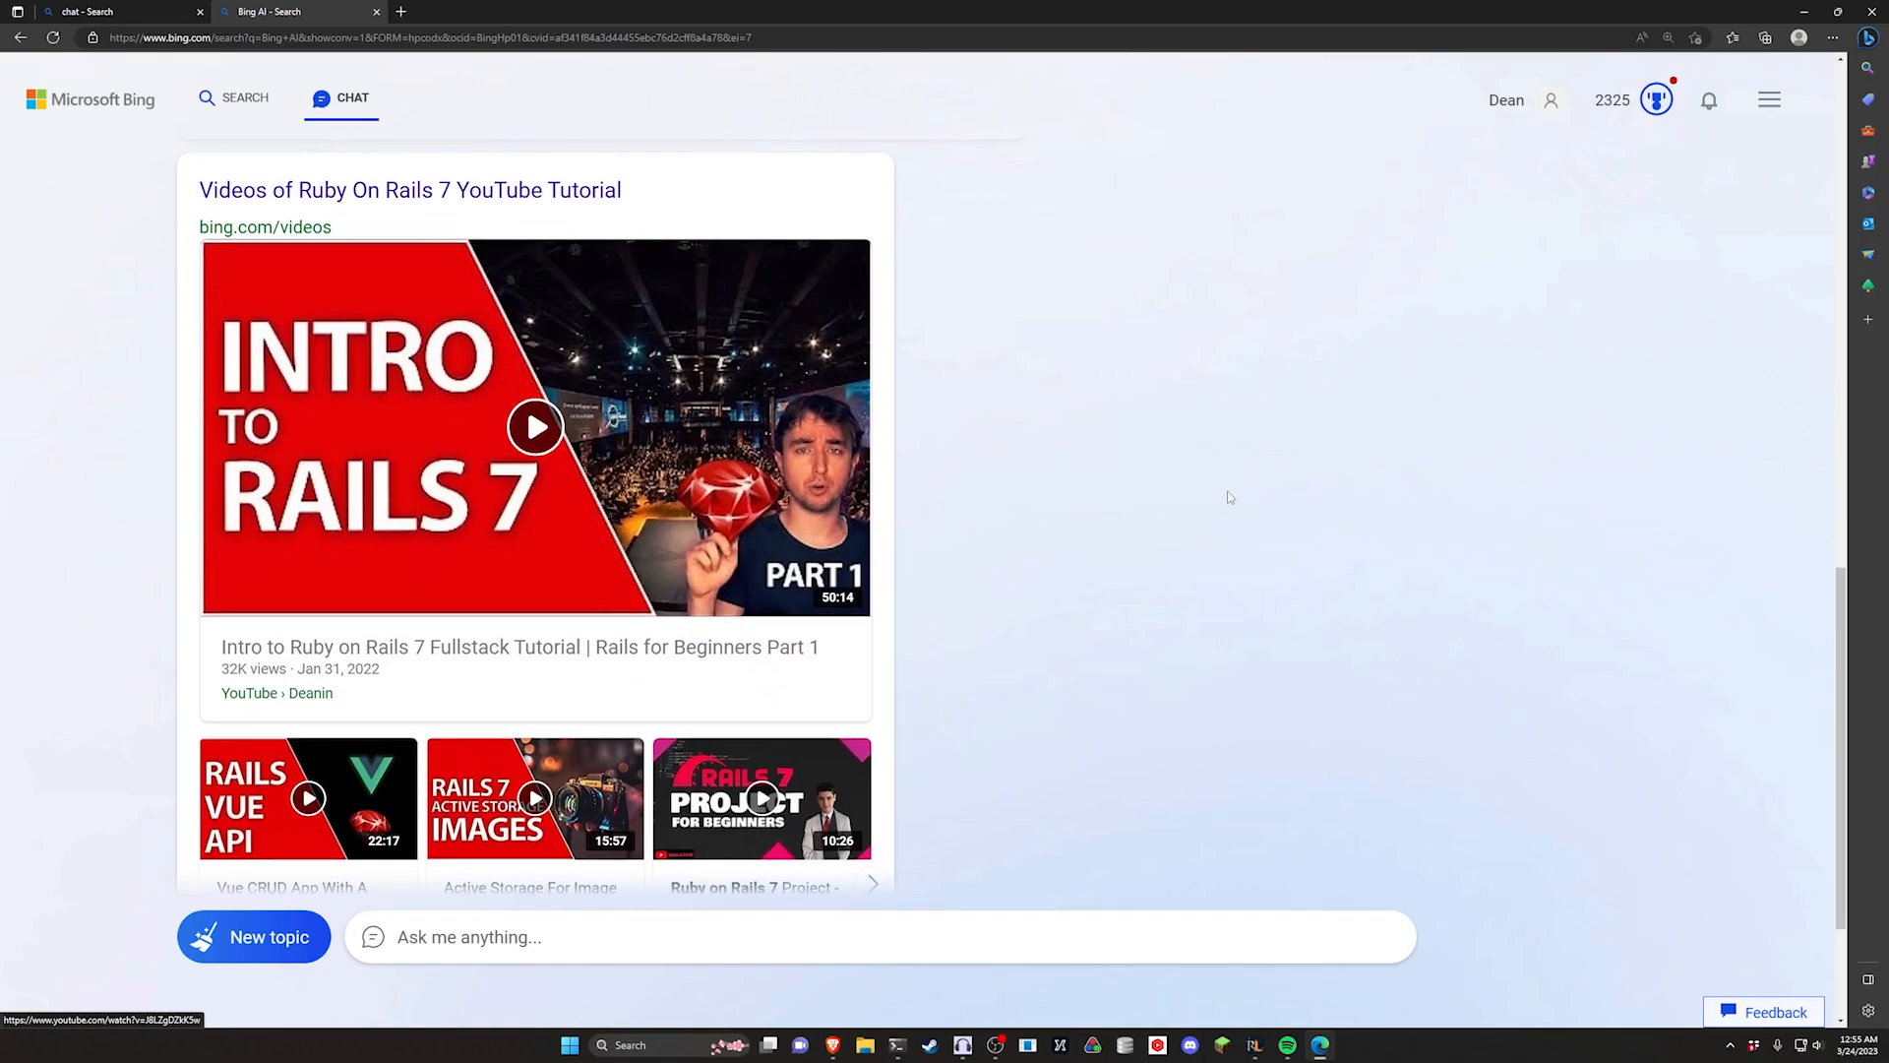
mouse_move(1433, 433)
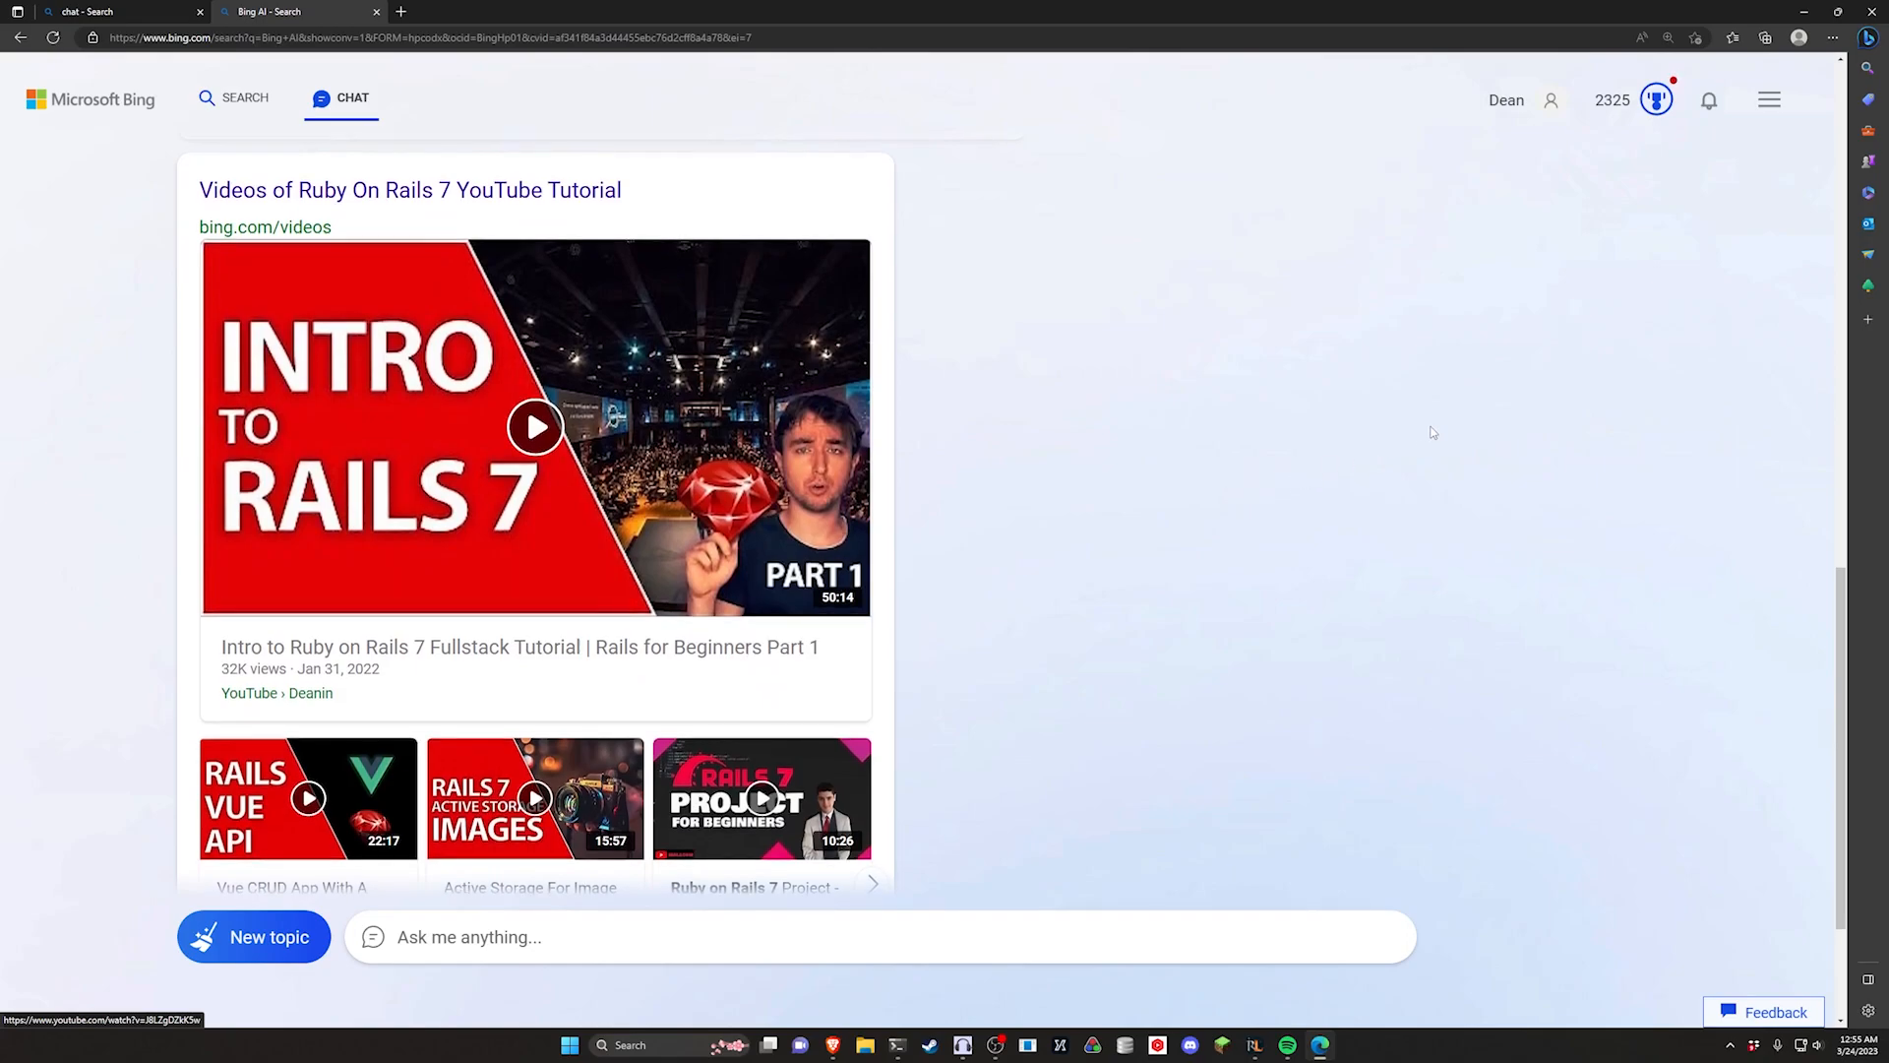
scroll("down", 3)
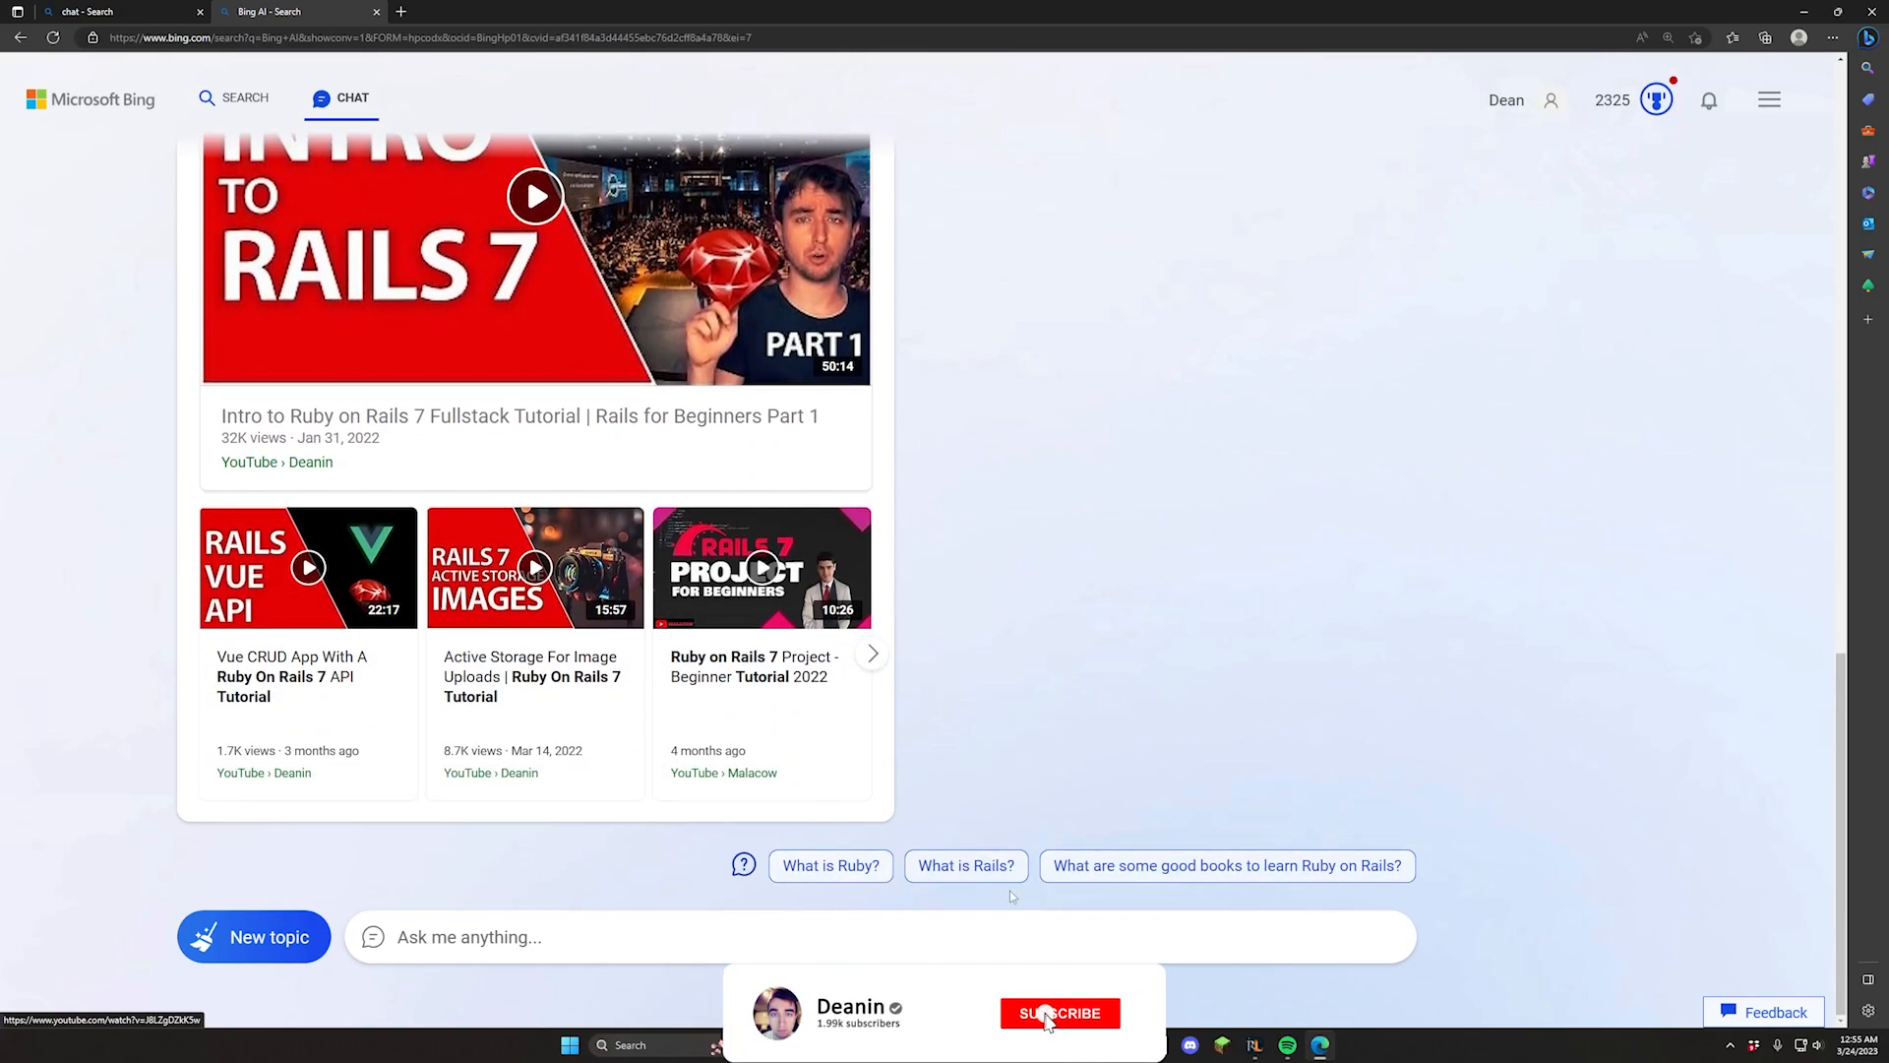
- Ask Bing Chat for YouTube tutorials on adding a username to Devise in Rails 7
left_click(1058, 1012)
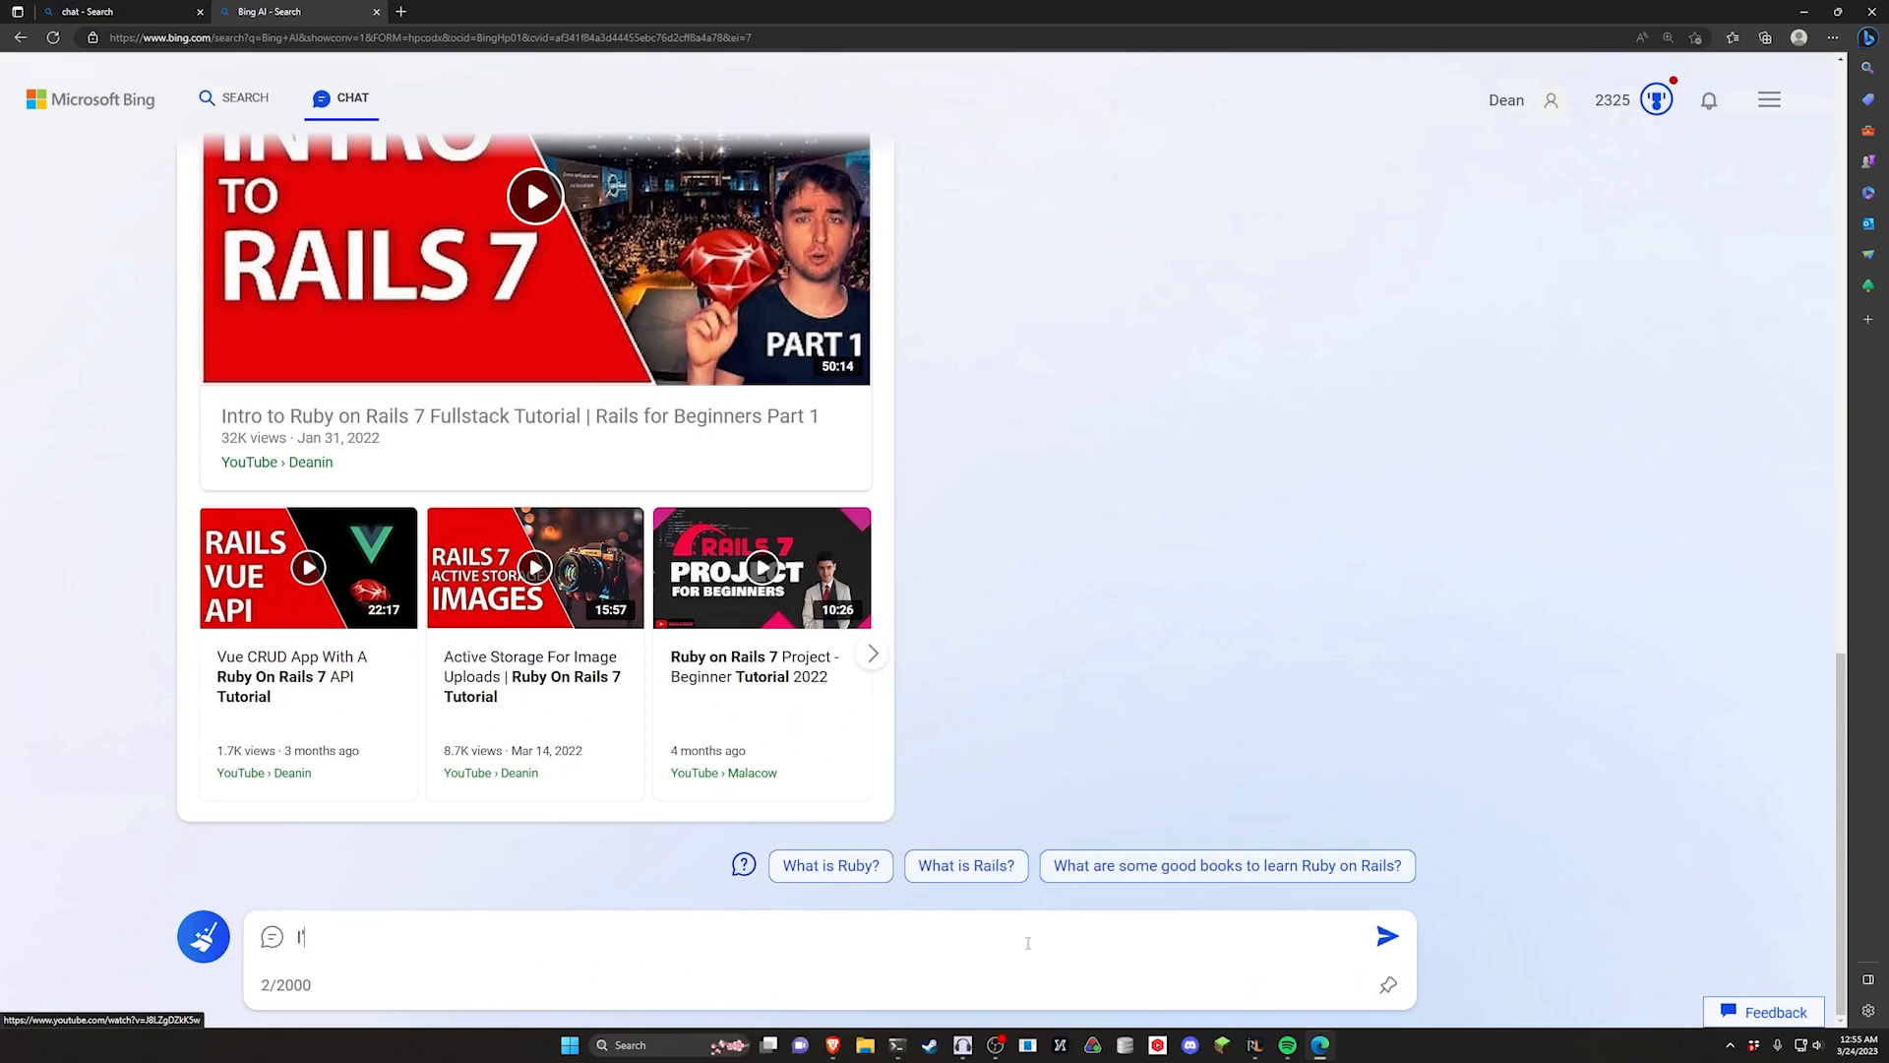
type("'m trying to be")
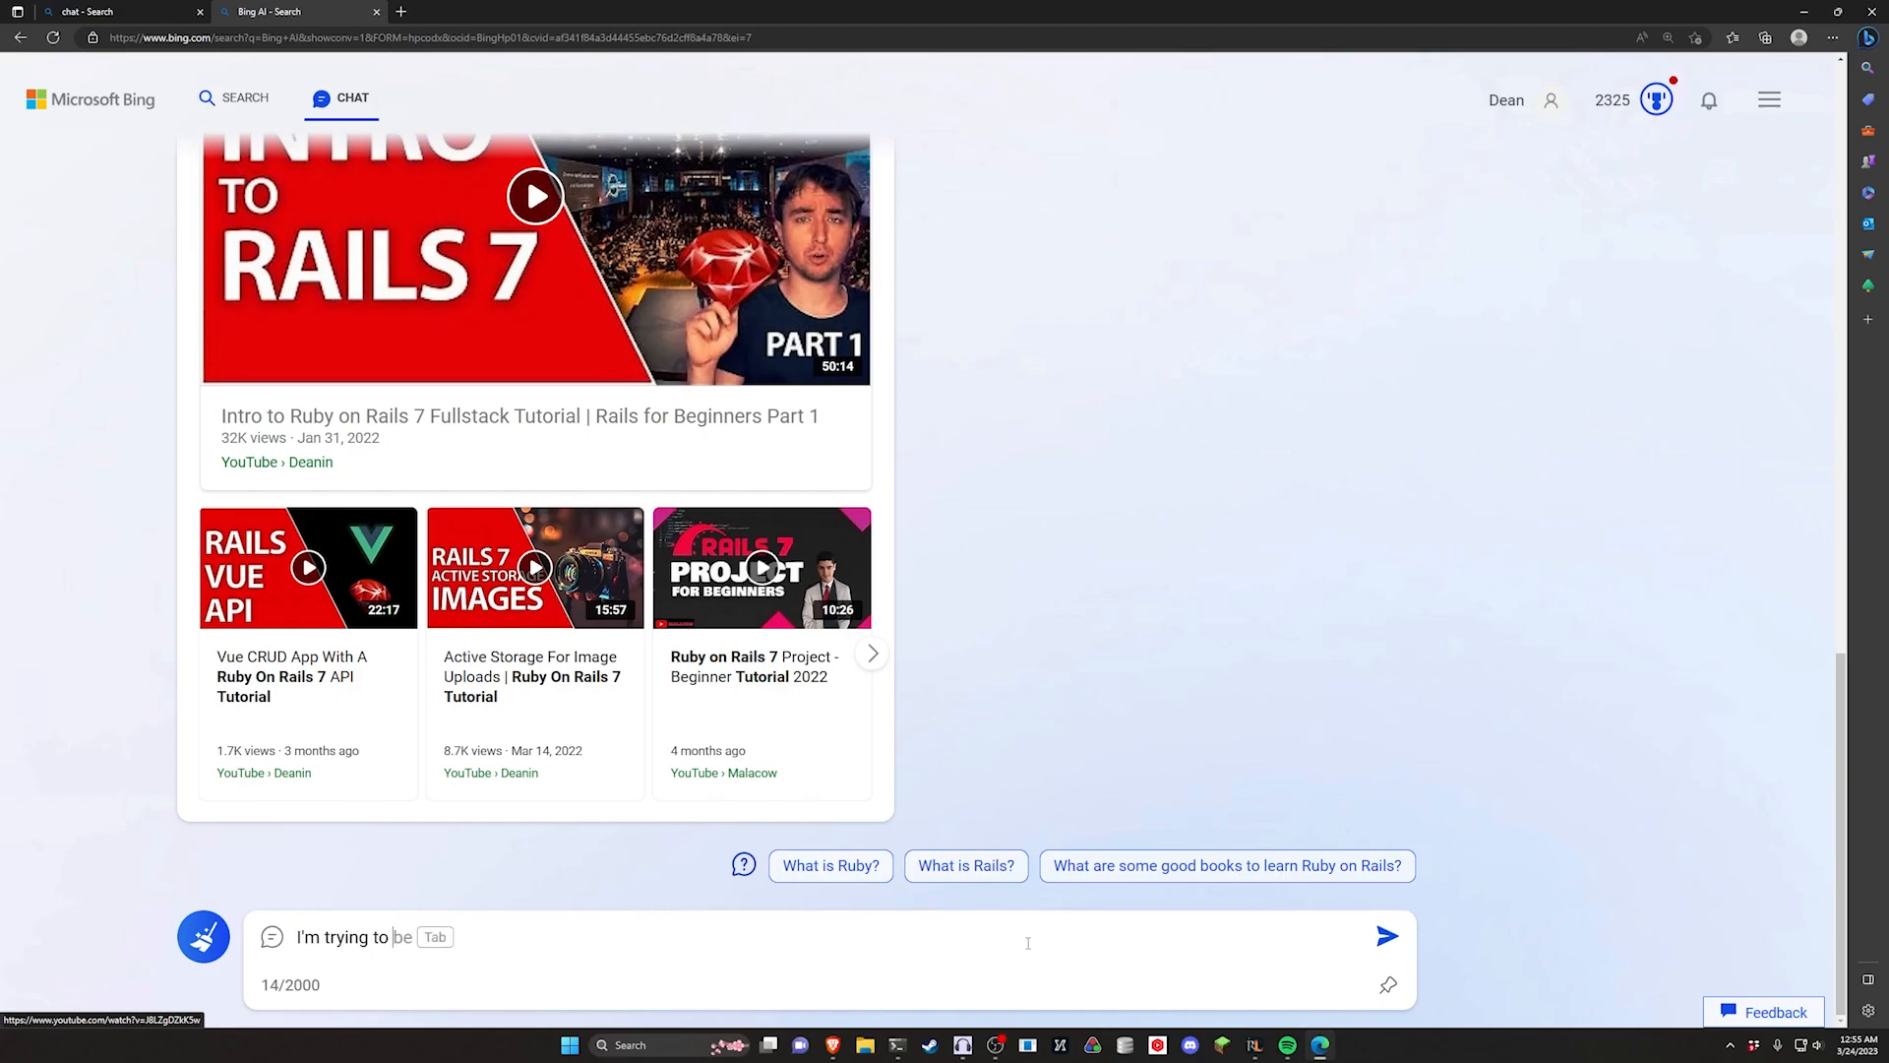
type("learn ruby")
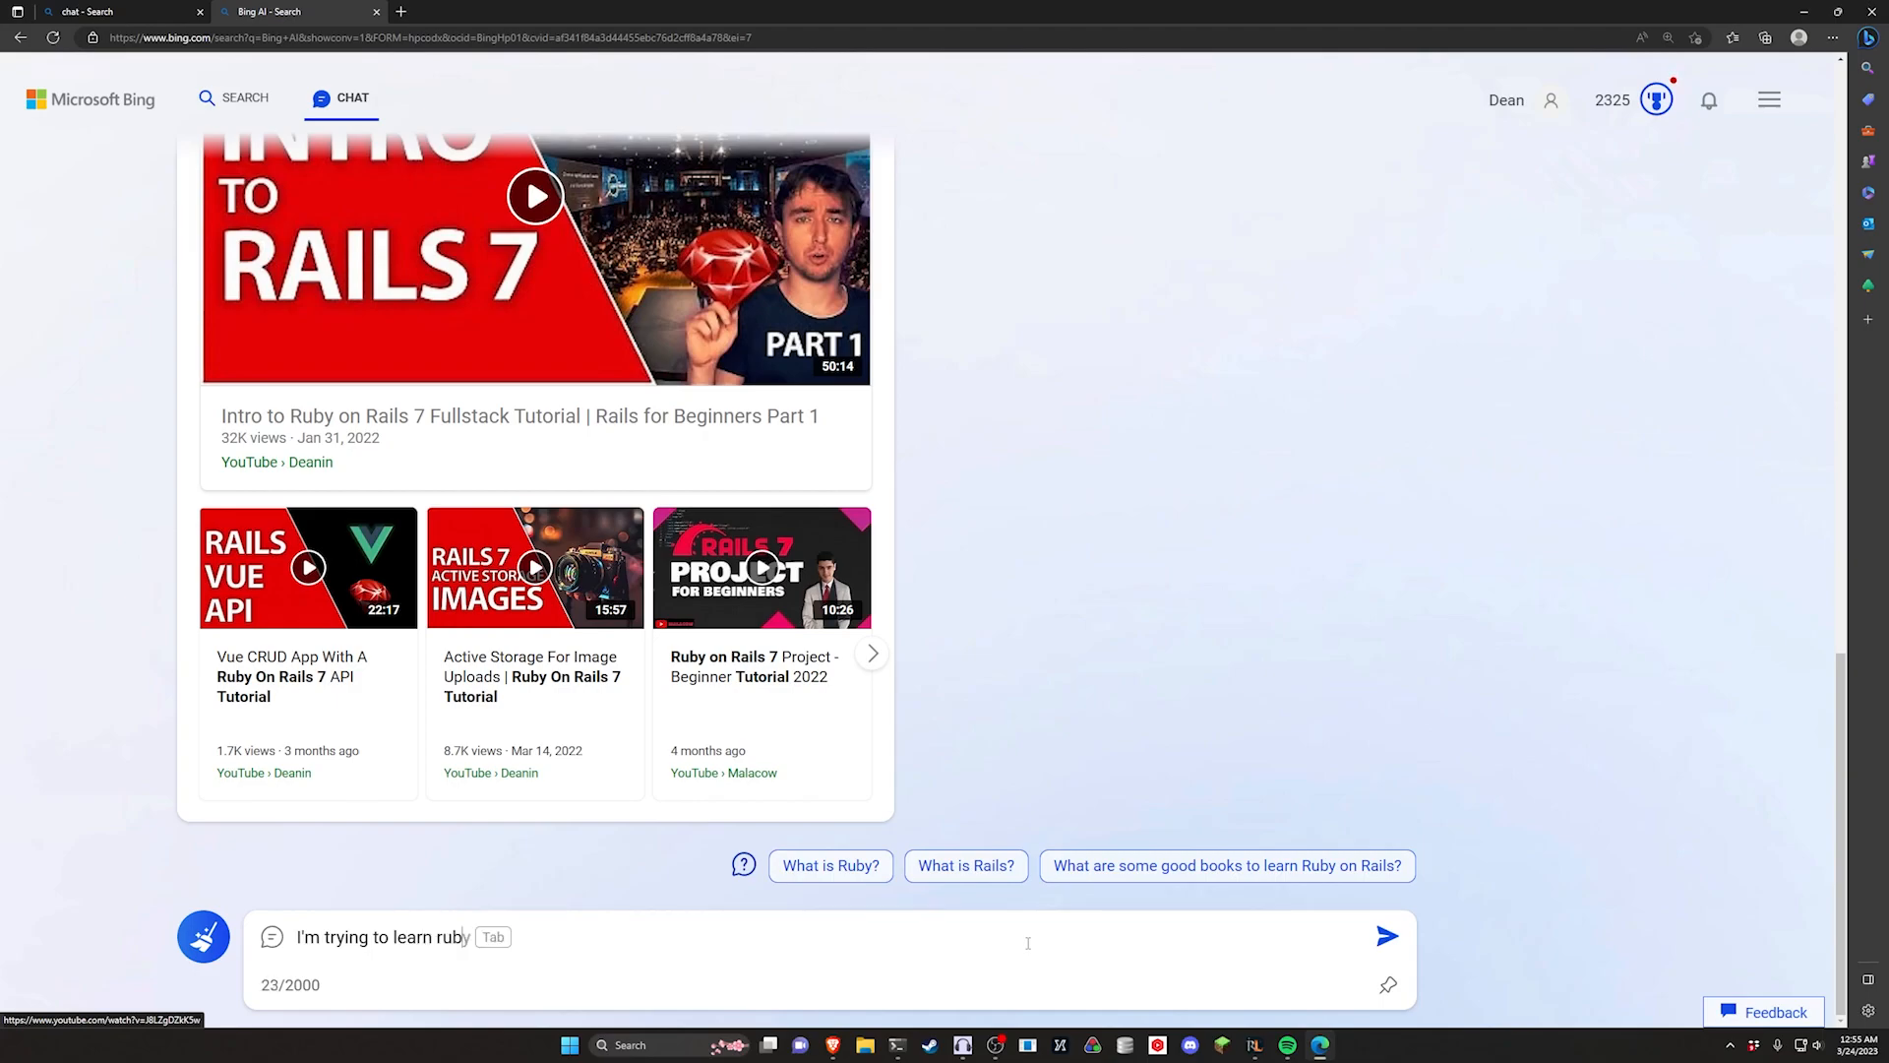
type("on rails 7.")
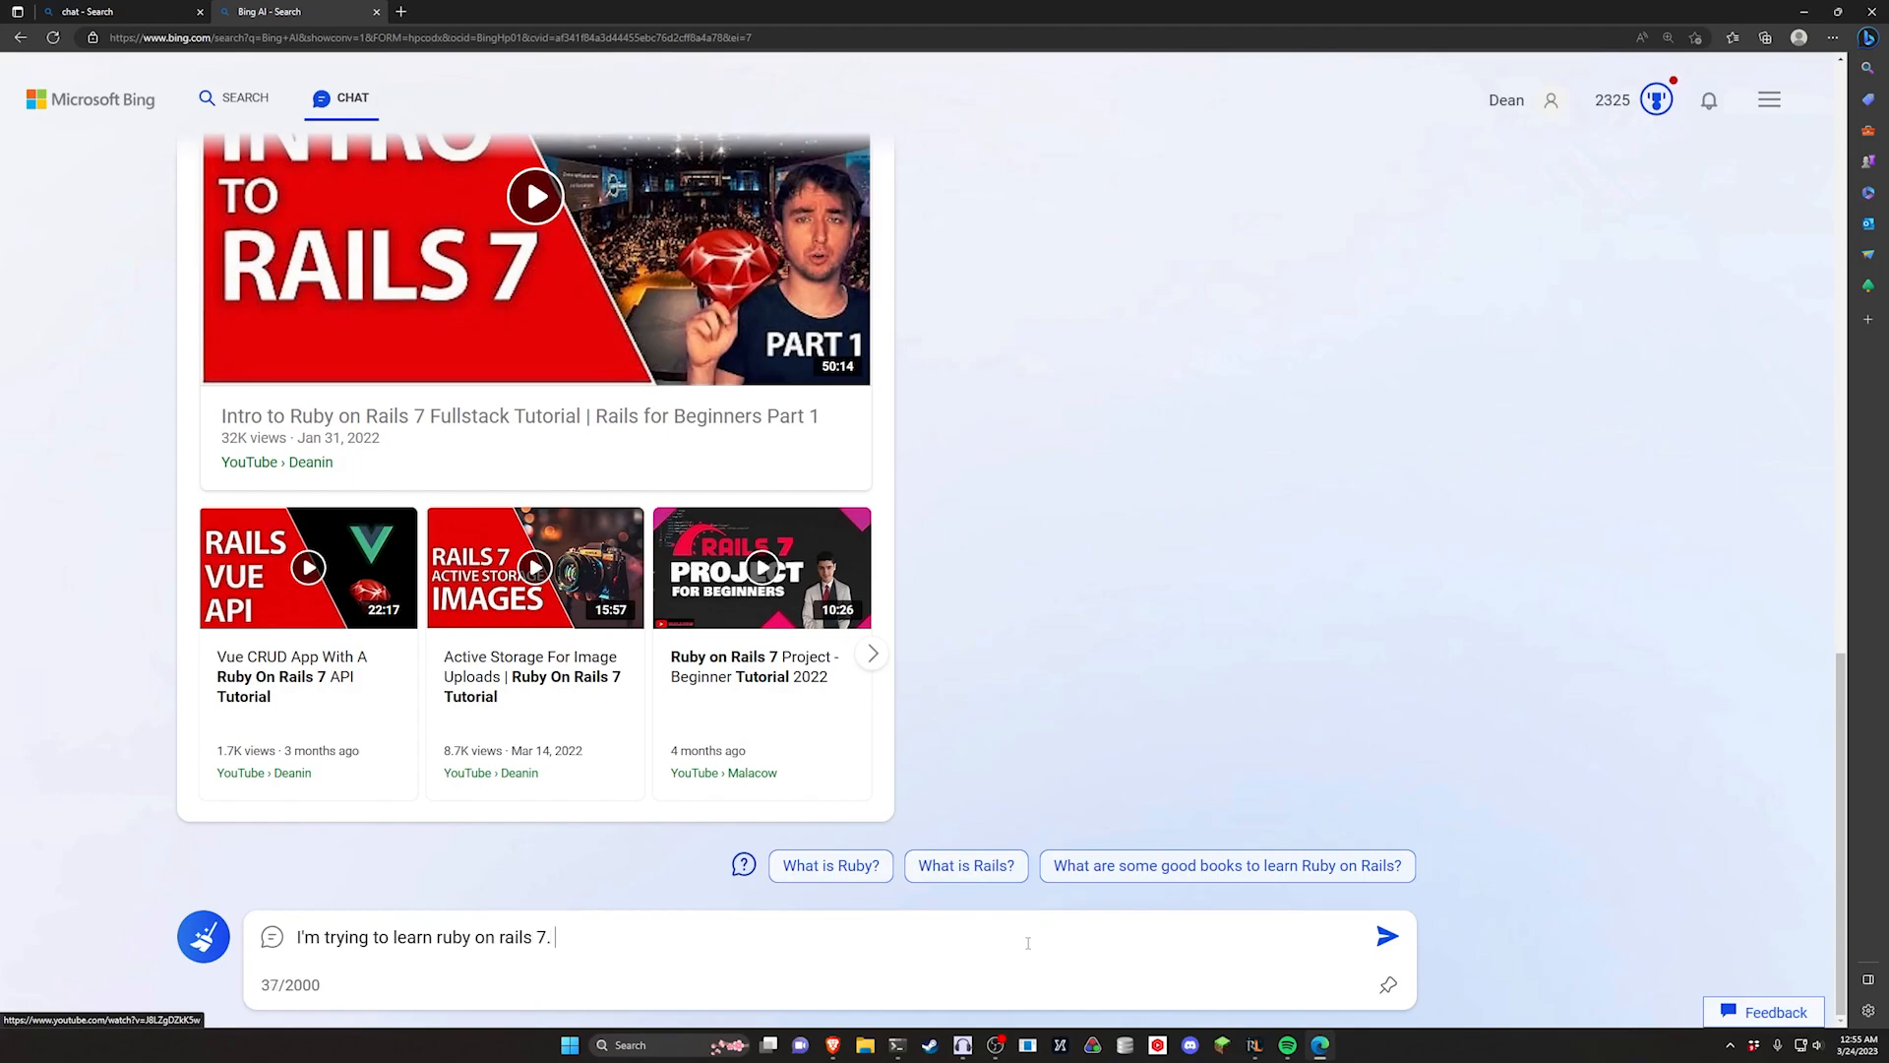
type("I need to add usernames to a devise user. Can you lin")
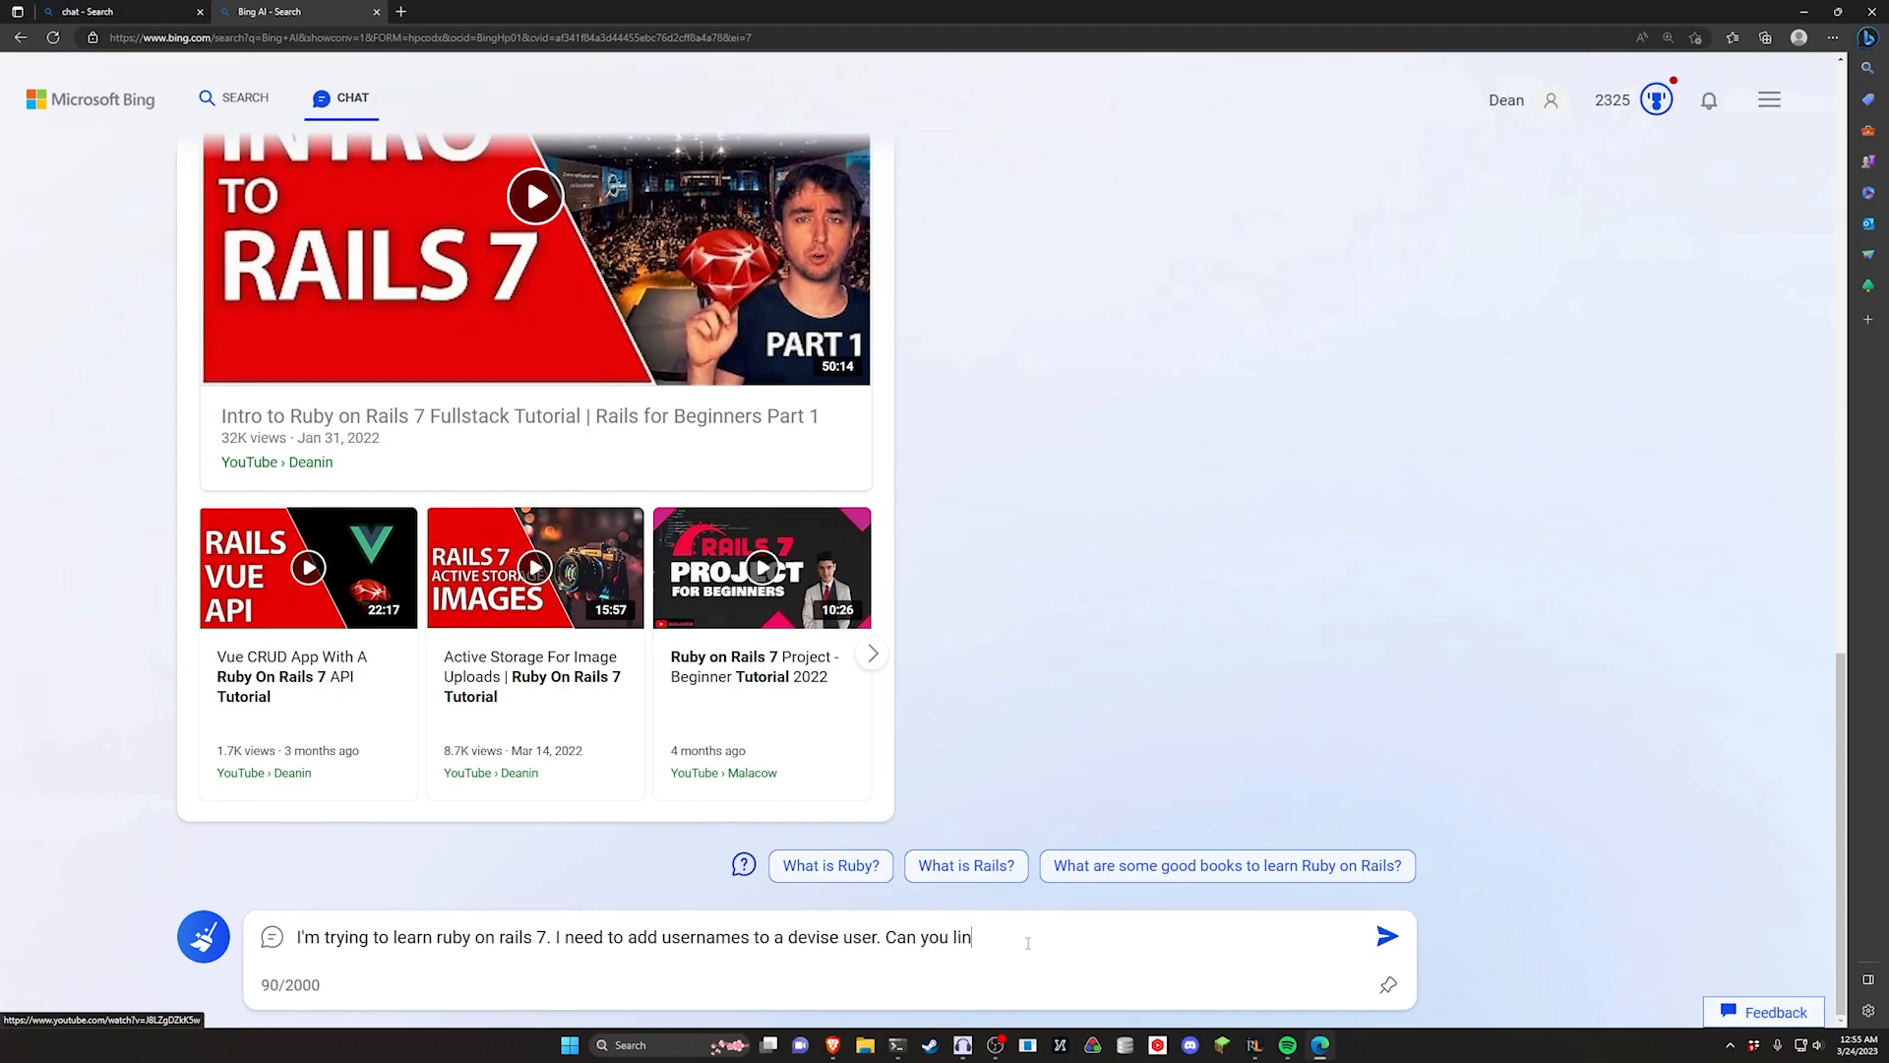
type("k me some youtube tut")
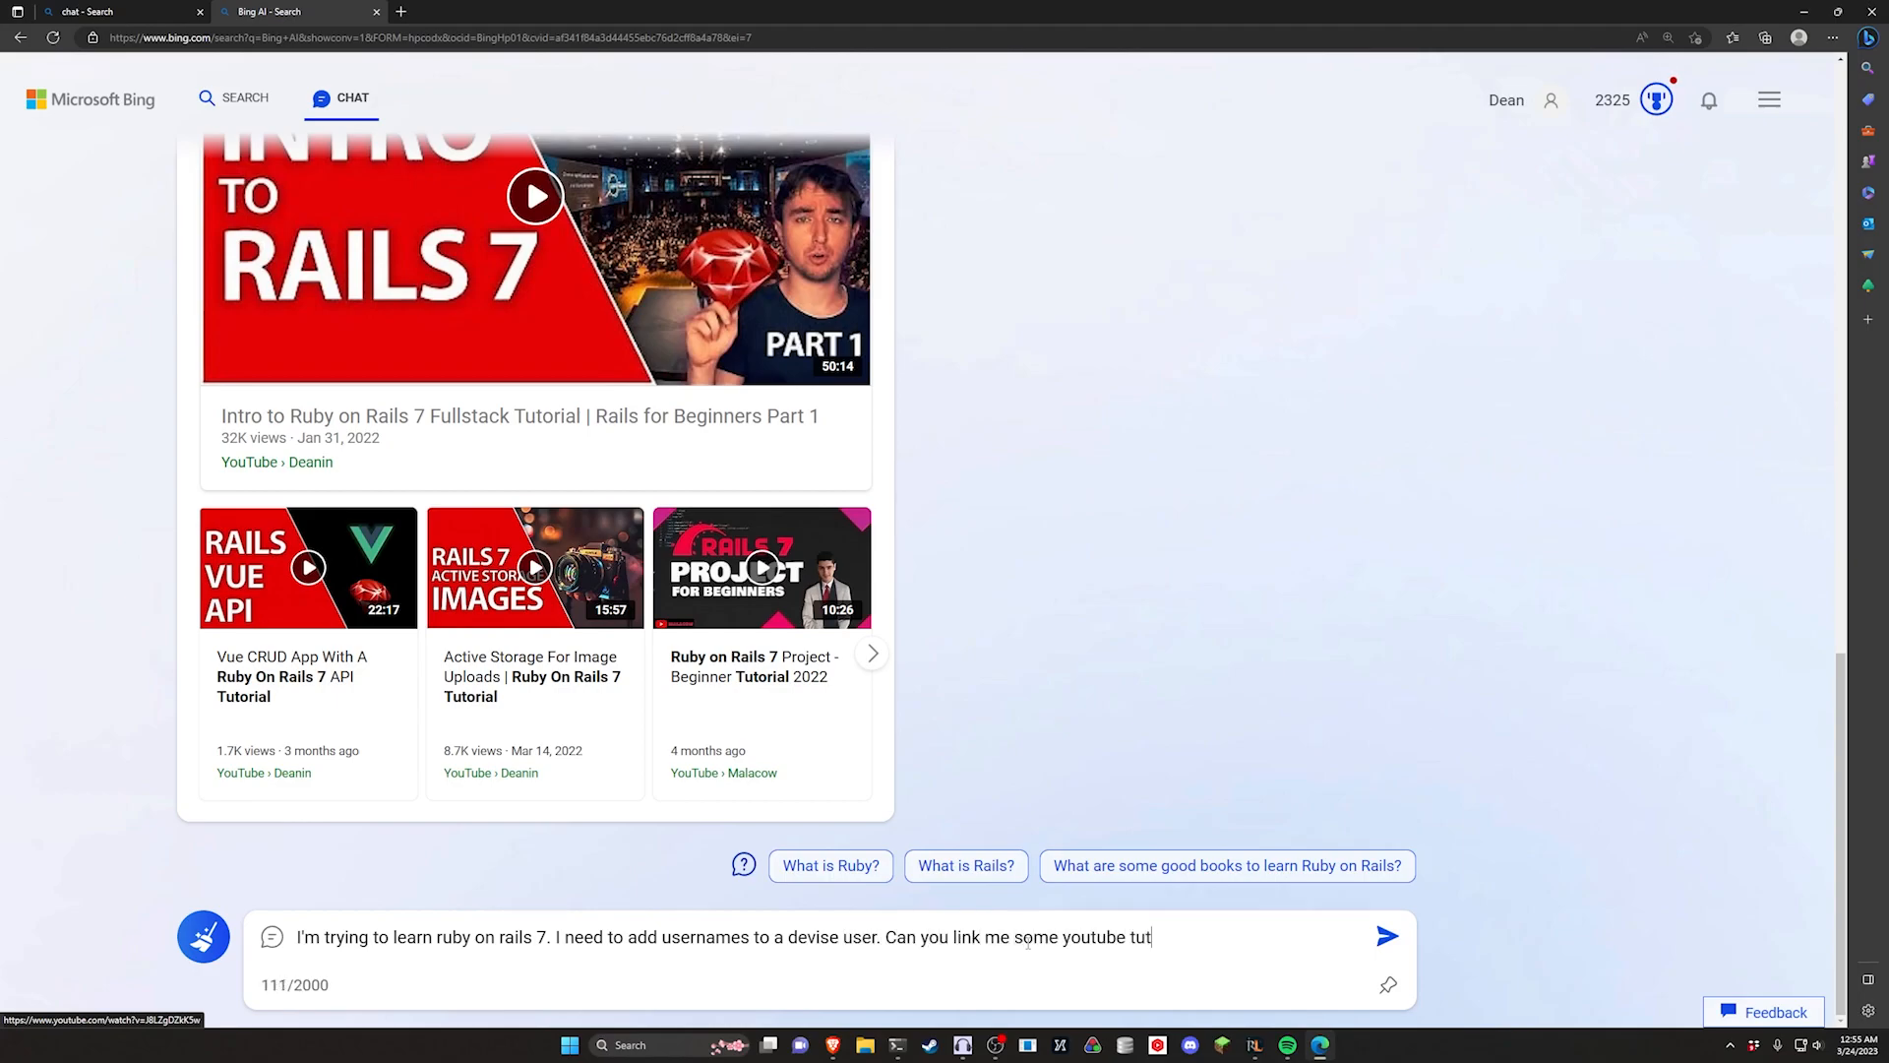
left_click(1387, 936)
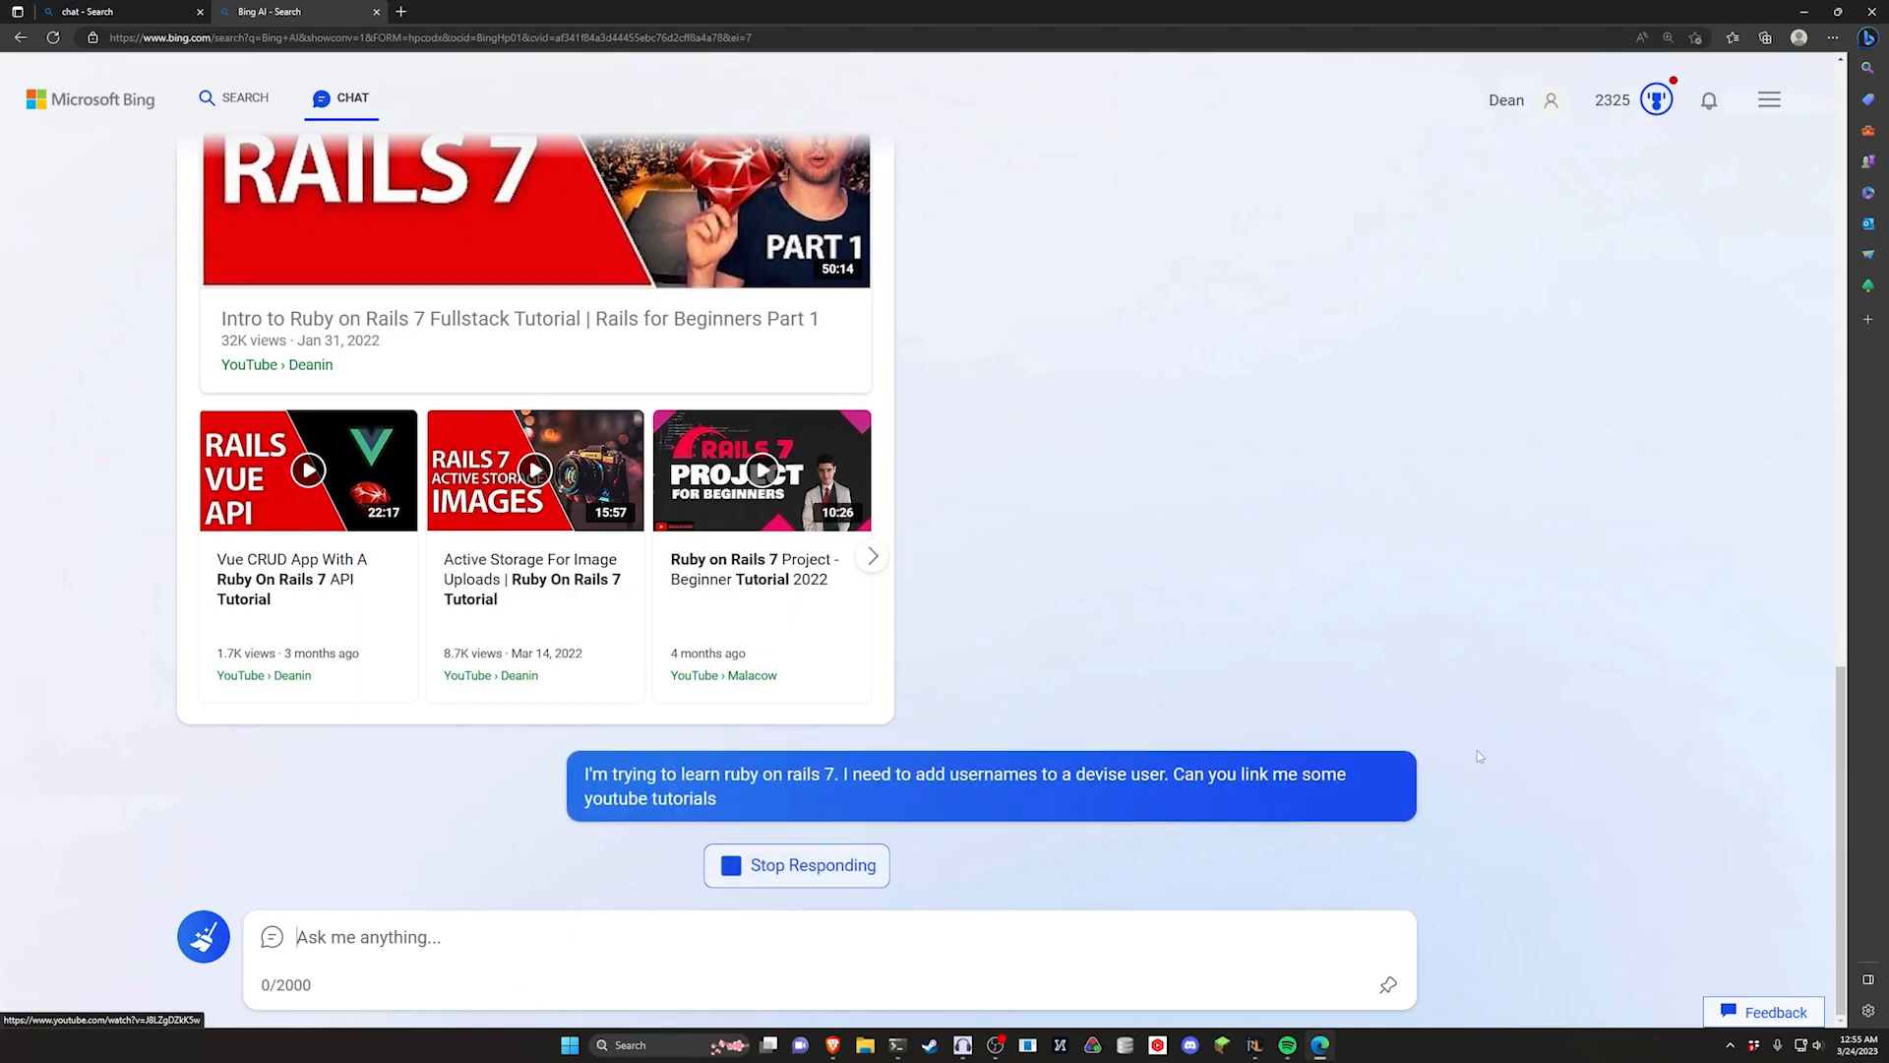
mouse_move(1427, 855)
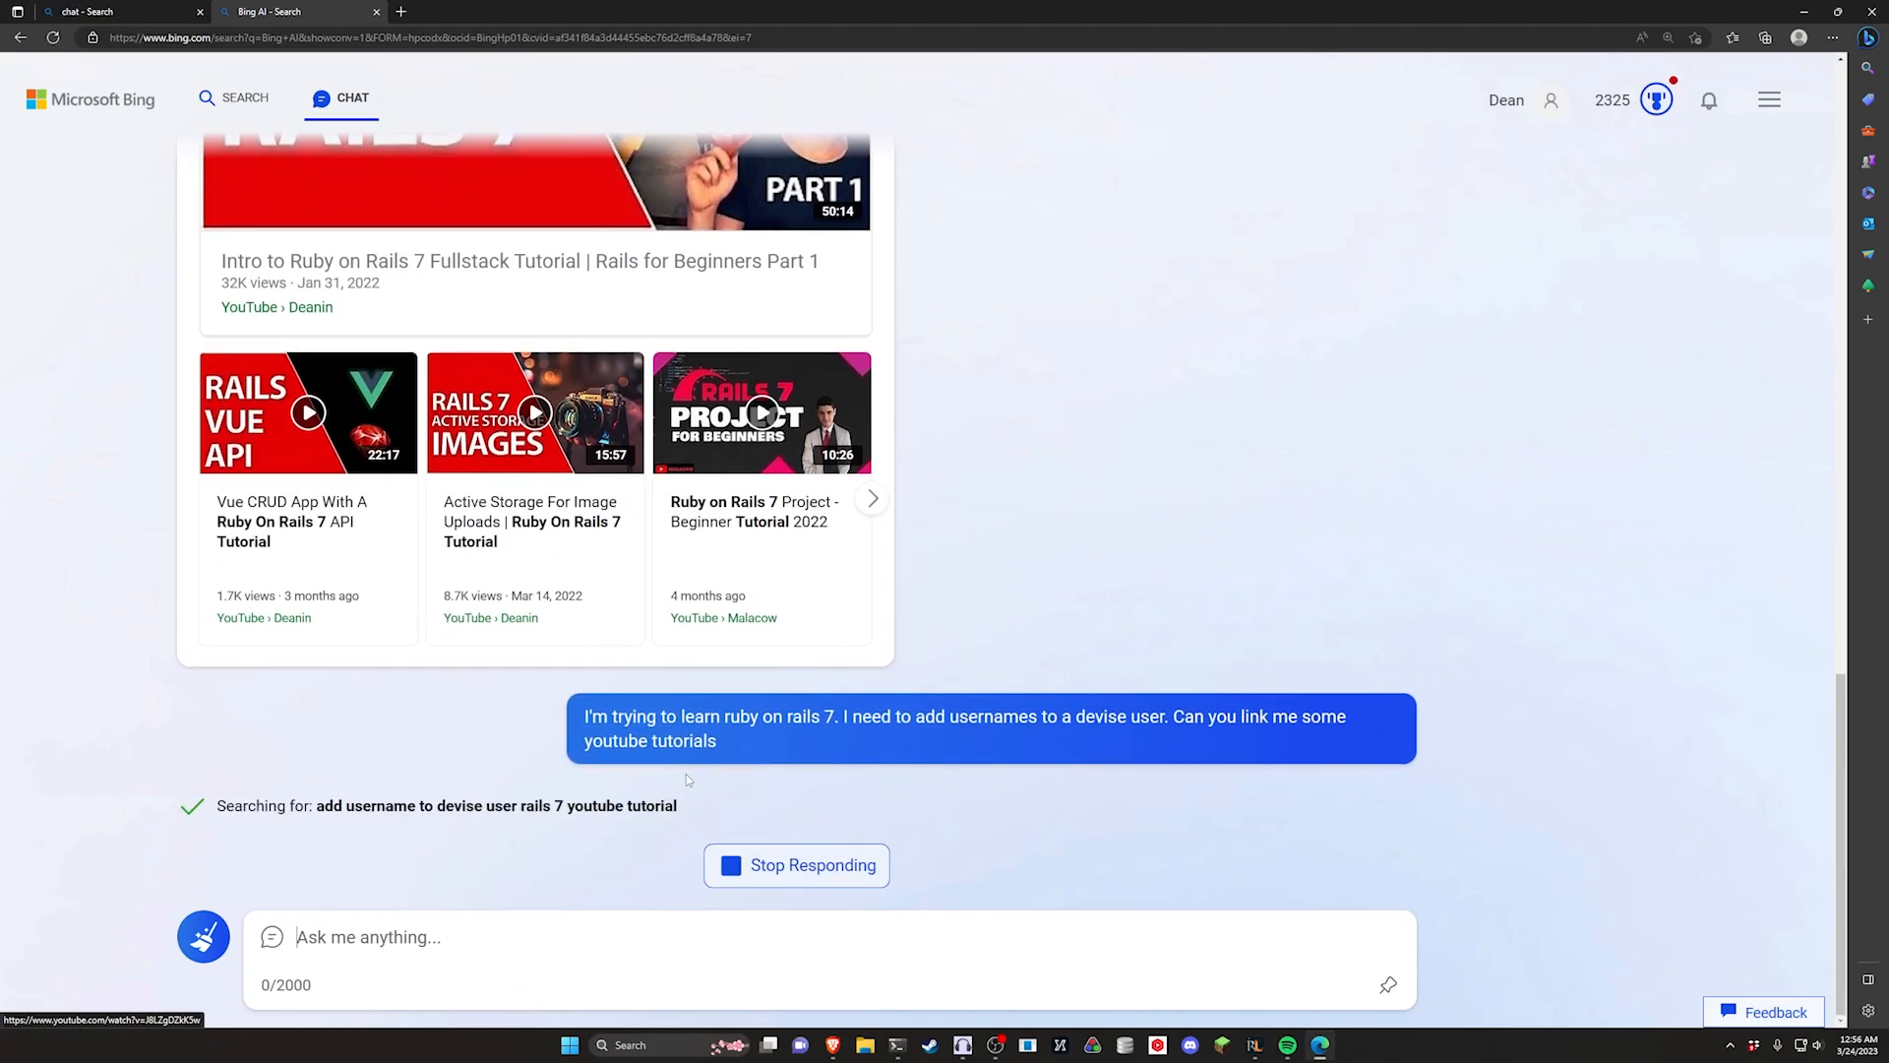
scroll("down", 3)
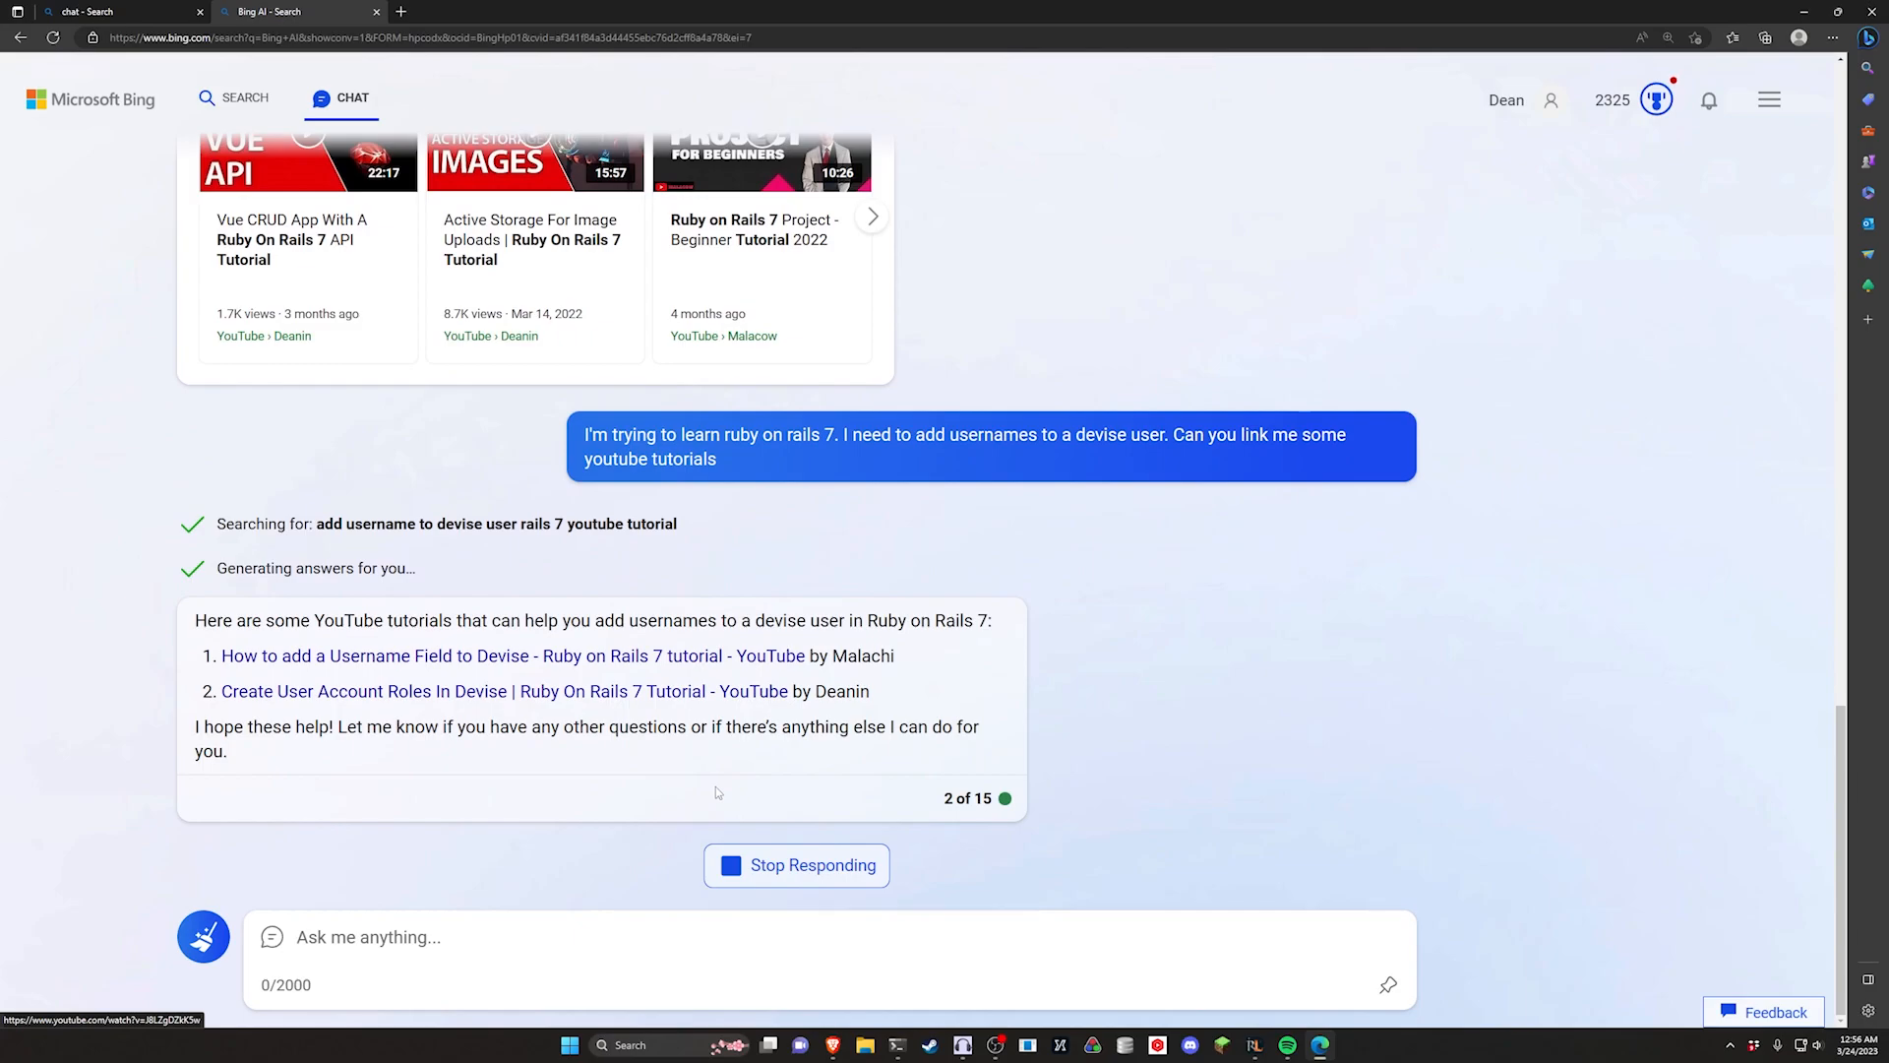
scroll("down", 3)
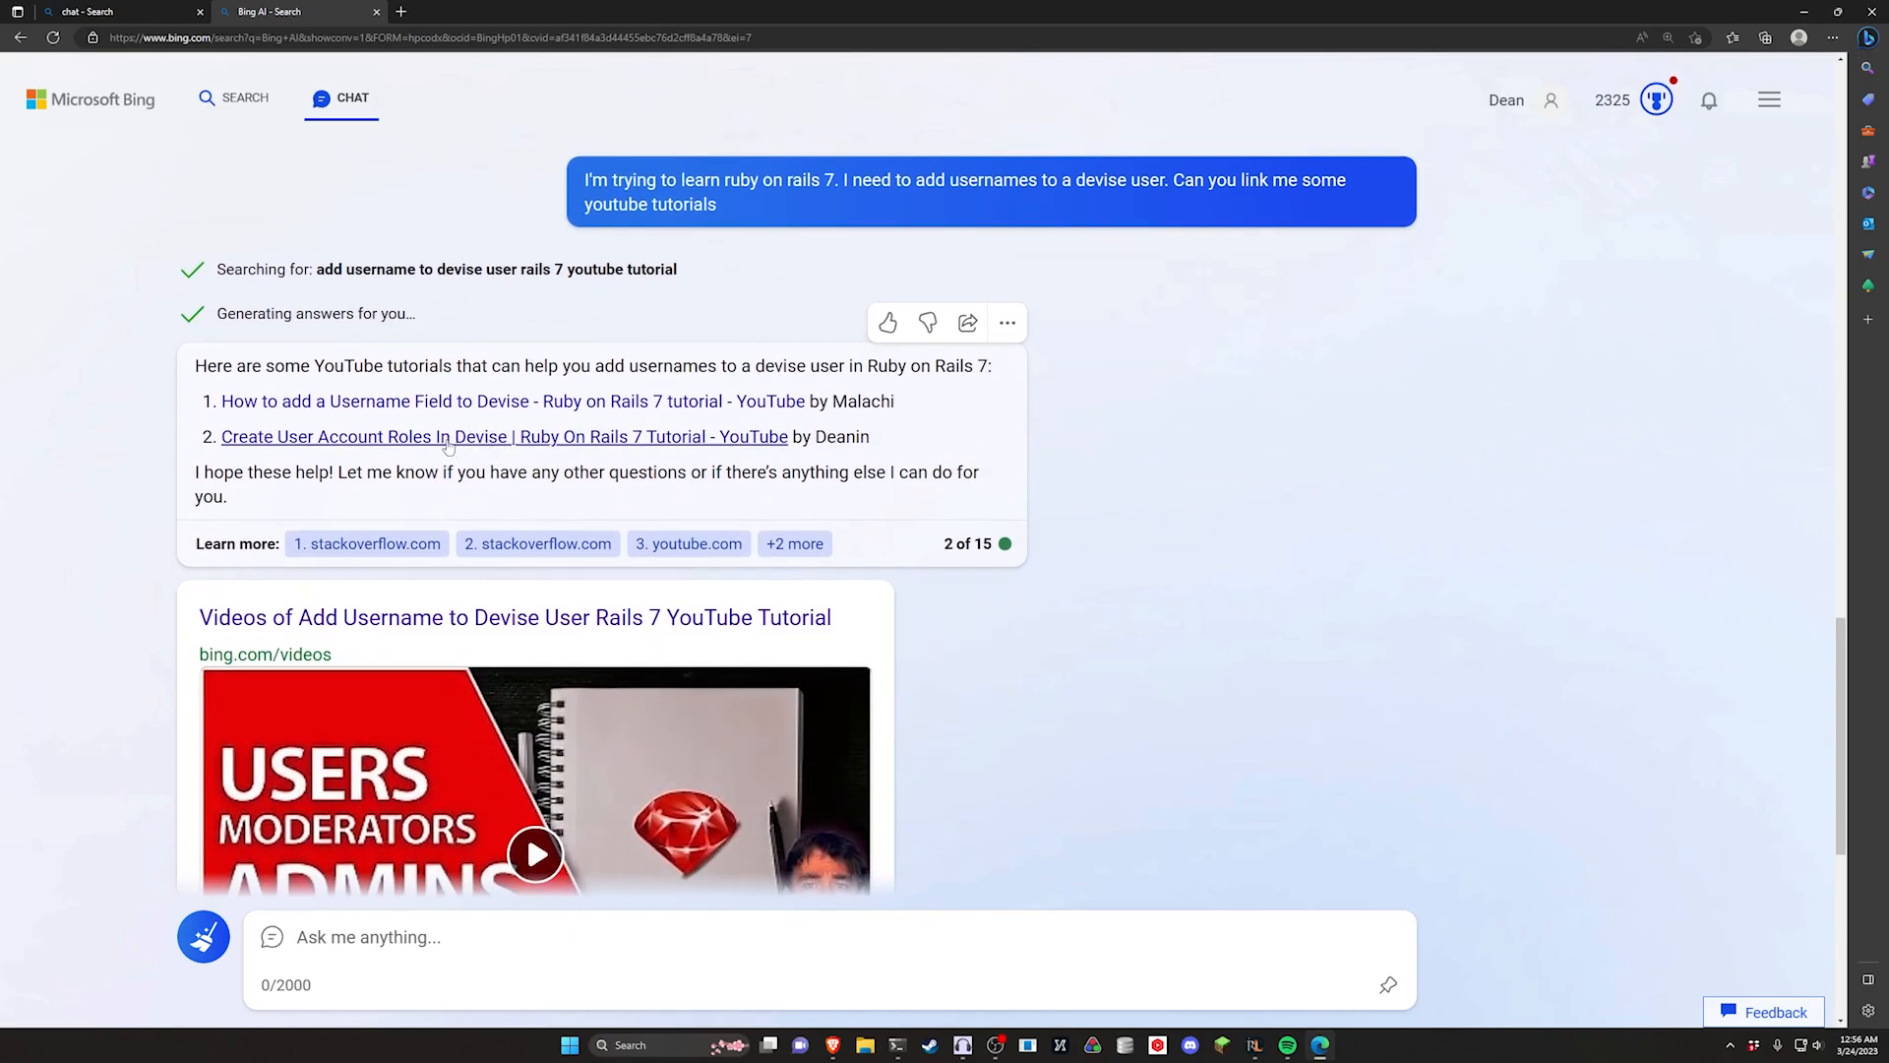
mouse_move(575, 452)
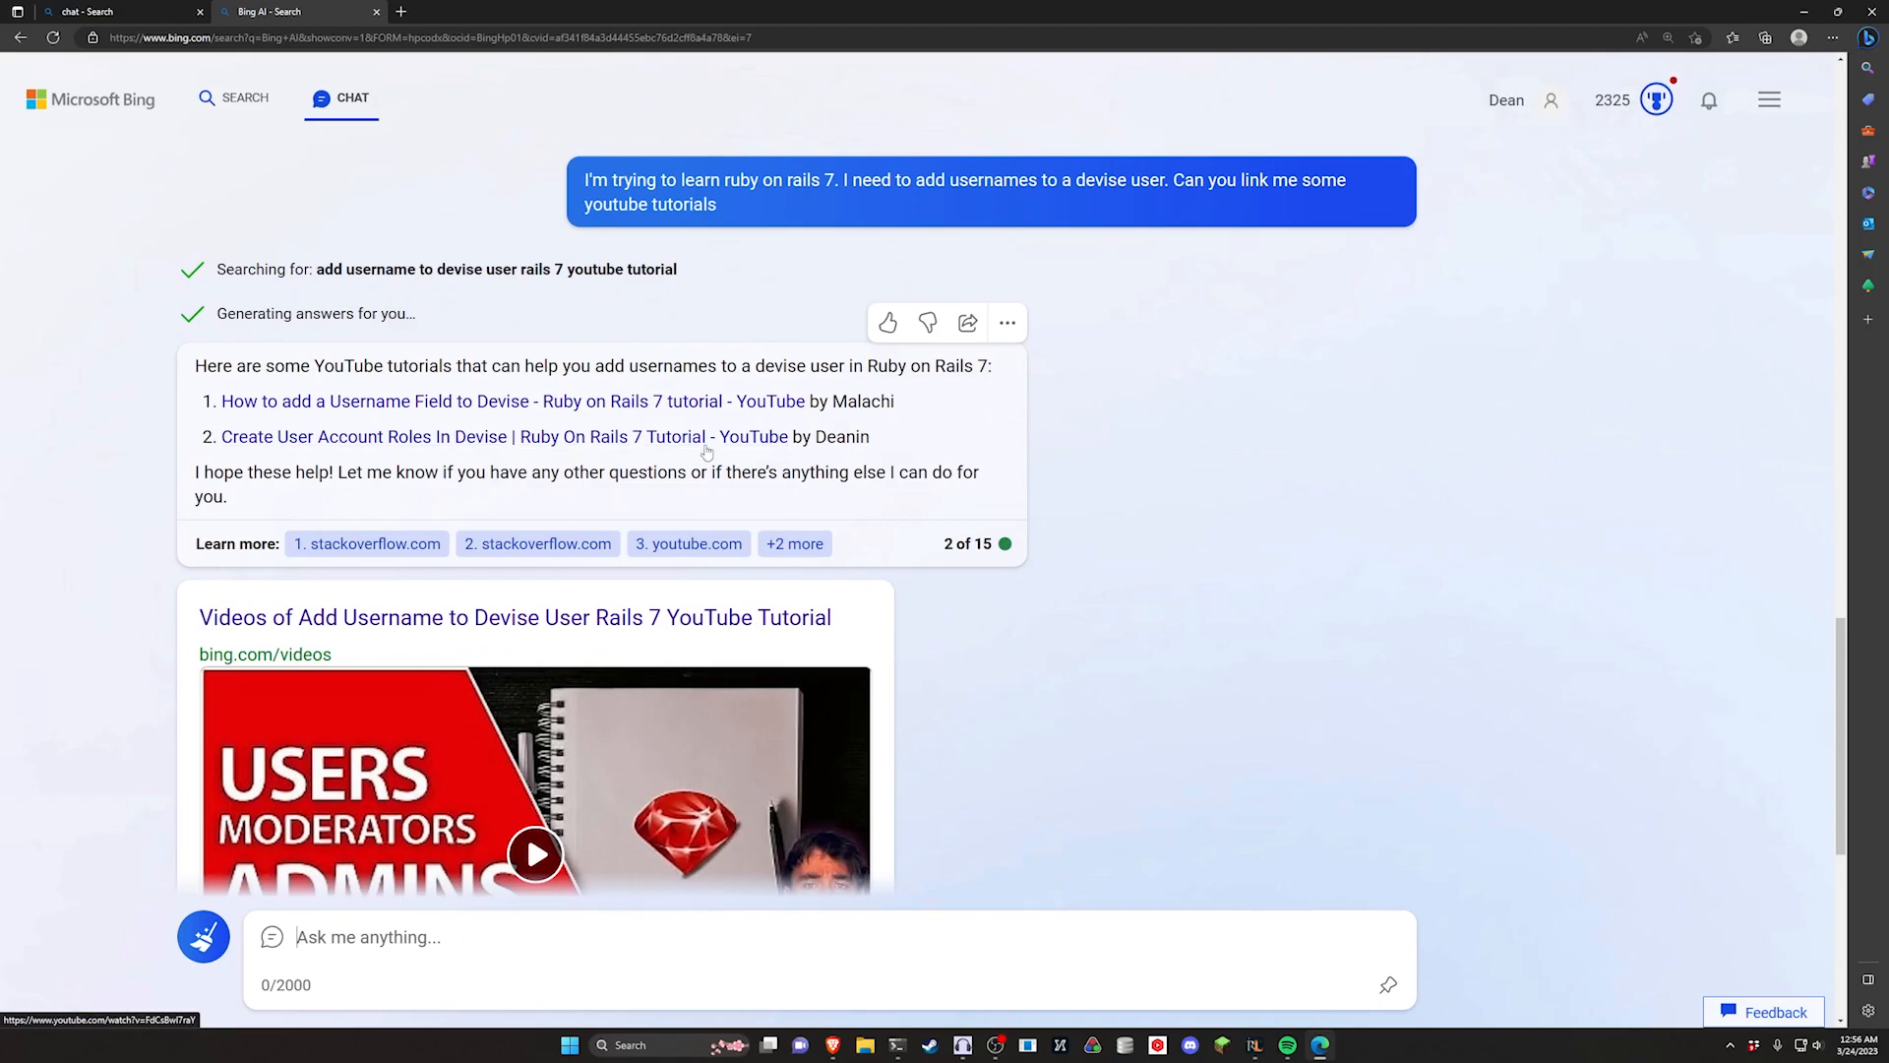
scroll("down", 3)
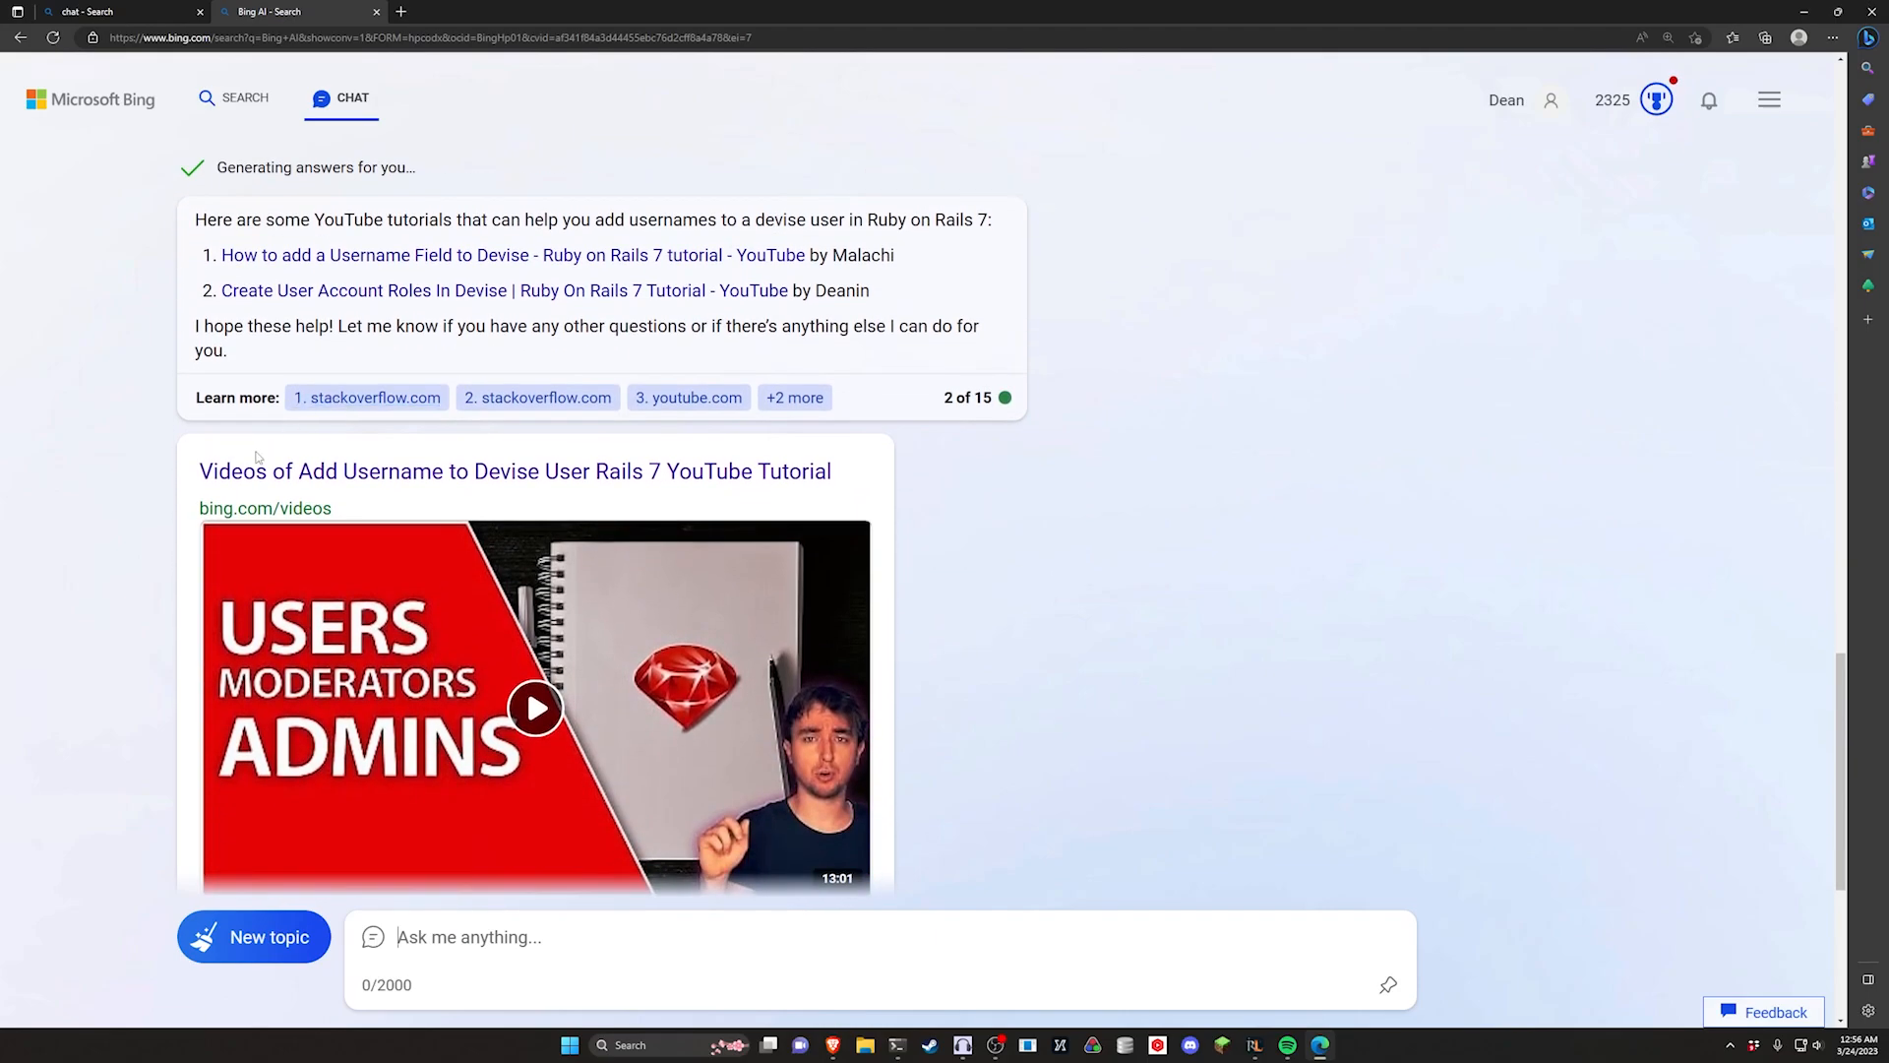
scroll("down", 3)
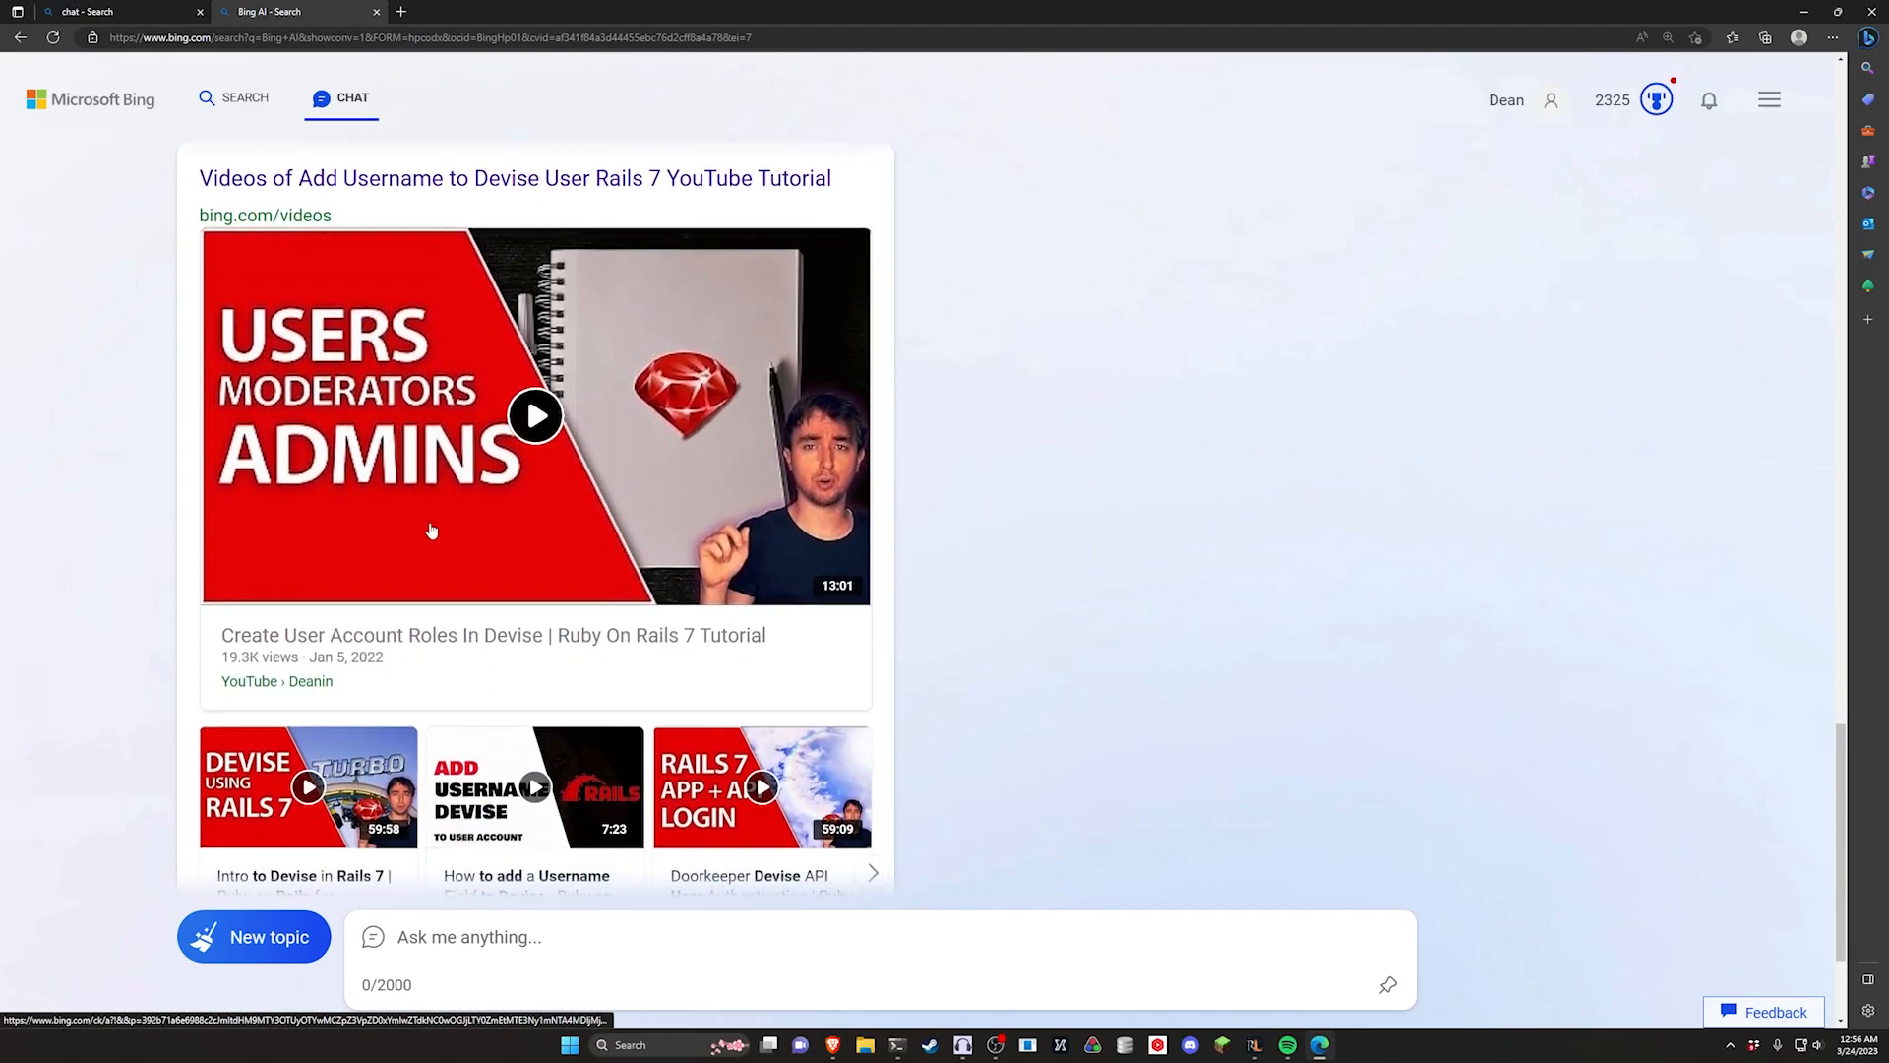
mouse_move(403, 672)
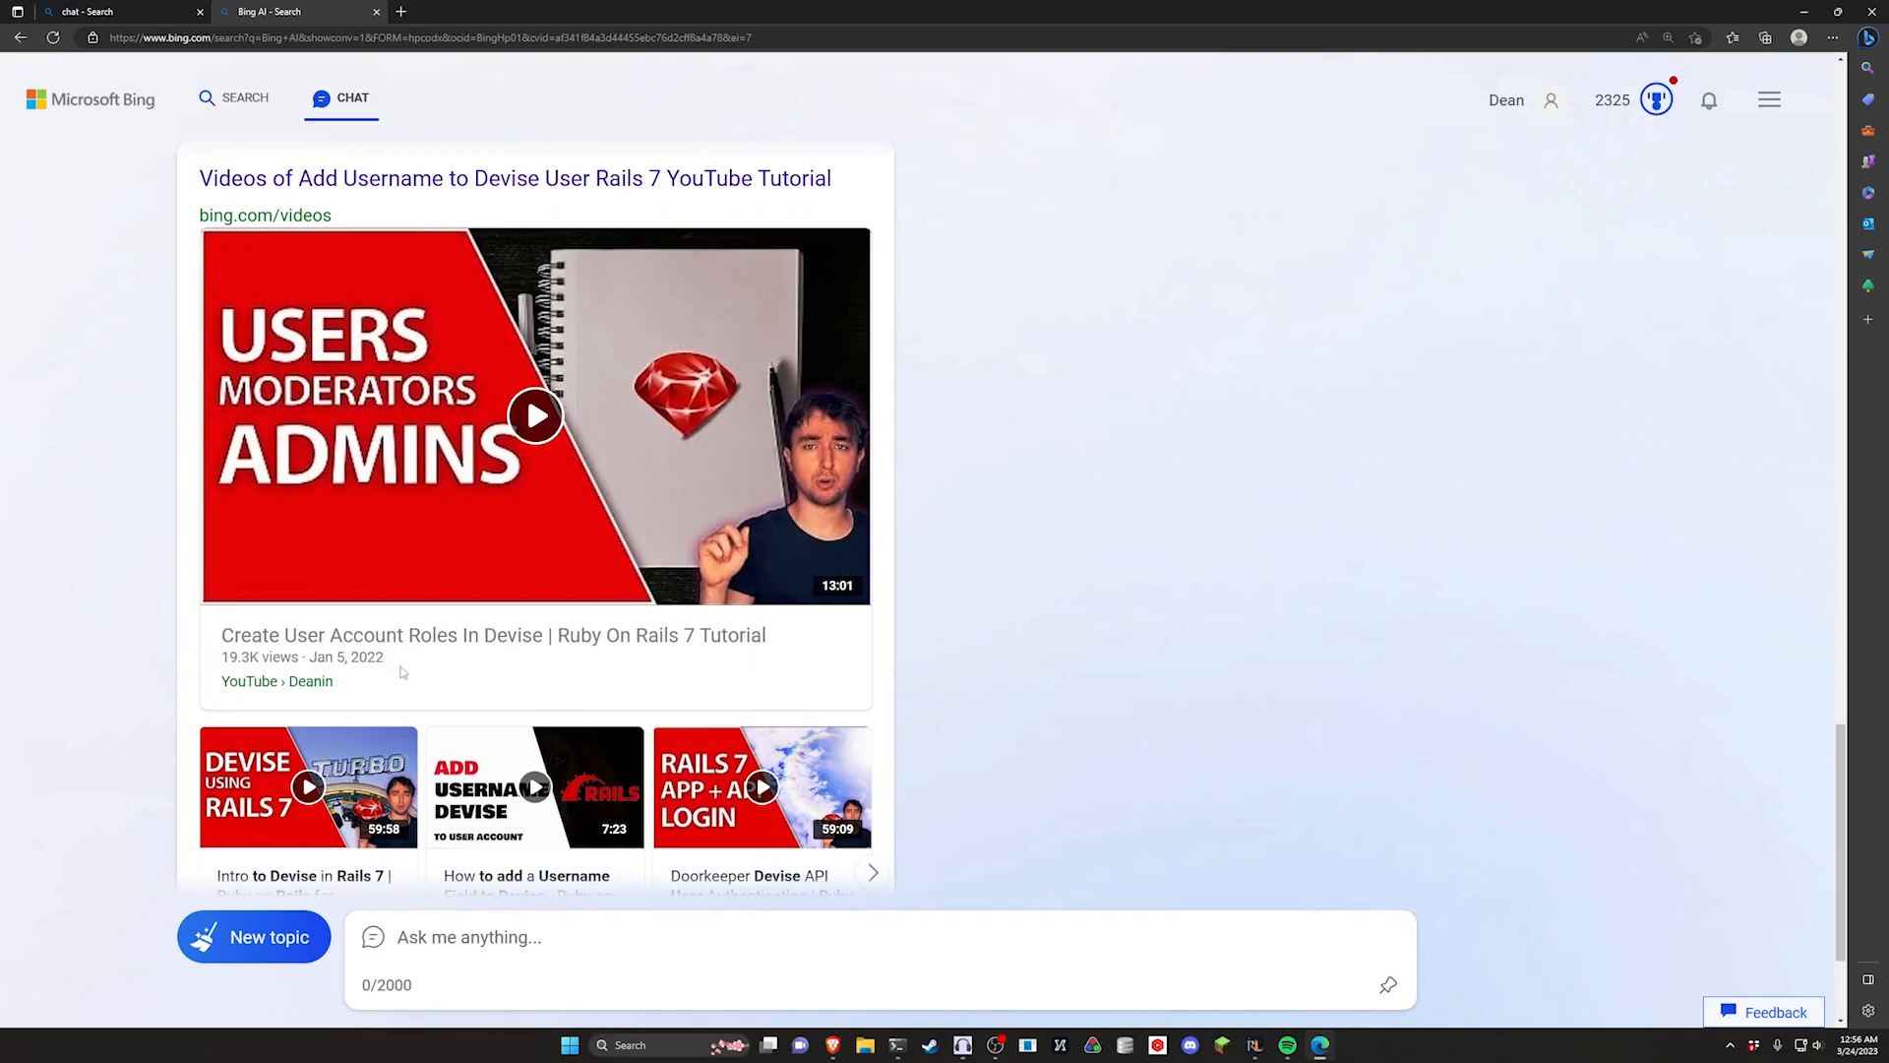
scroll("down", 3)
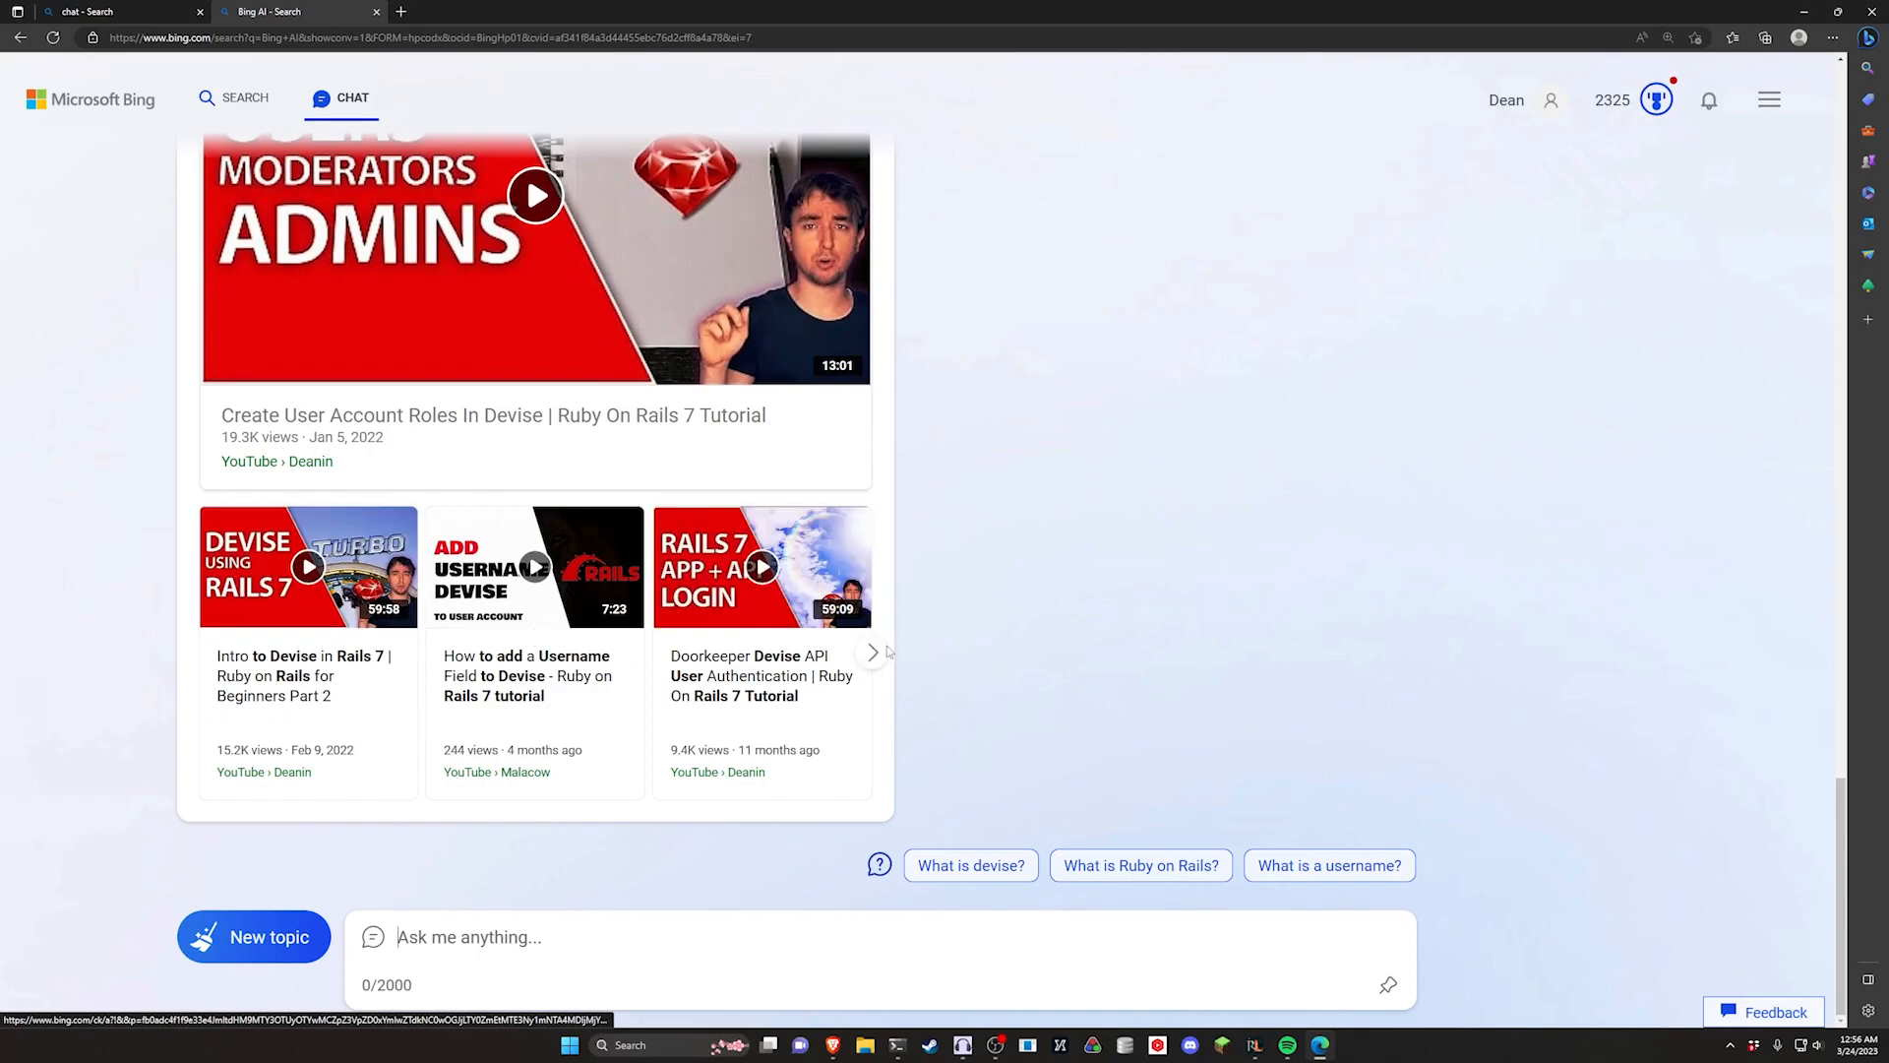
mouse_move(911, 706)
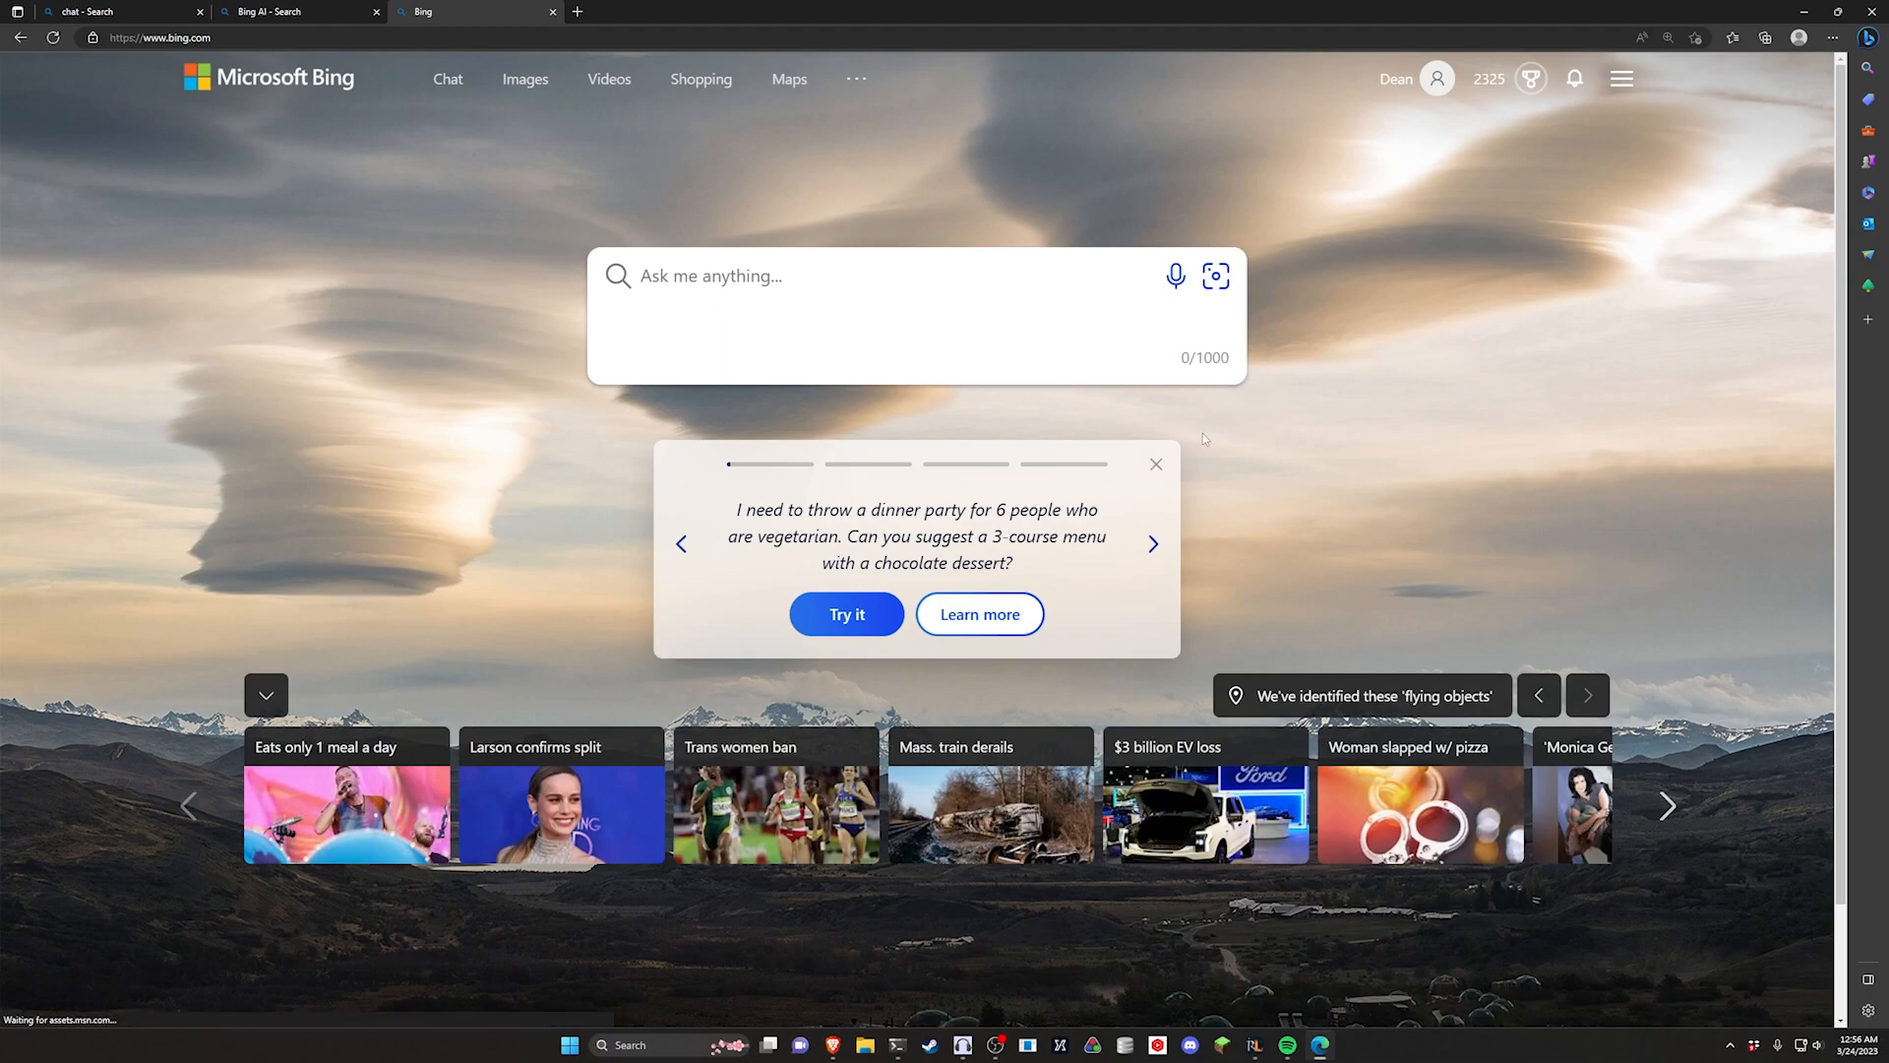
- Search Bing for 'devise username youtube tutorials' and scroll the results
type("devise username youtube tutorials")
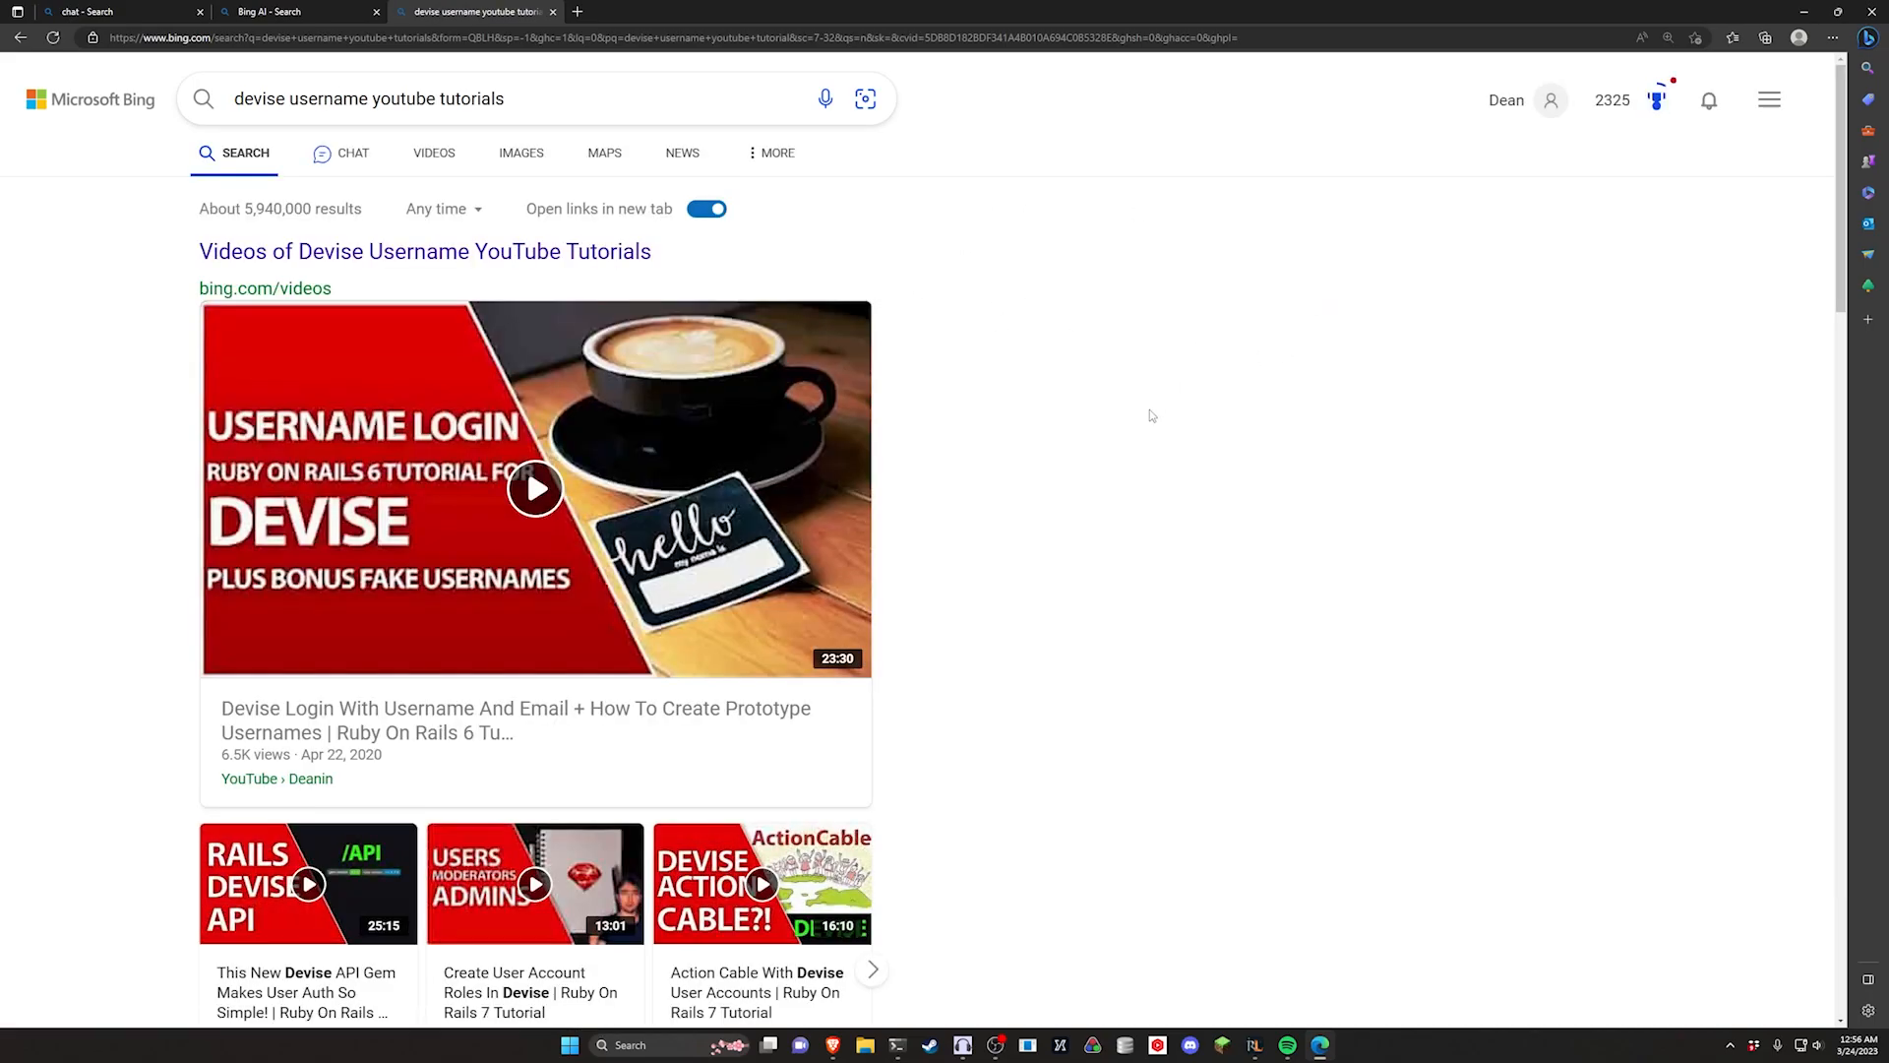
scroll("down", 3)
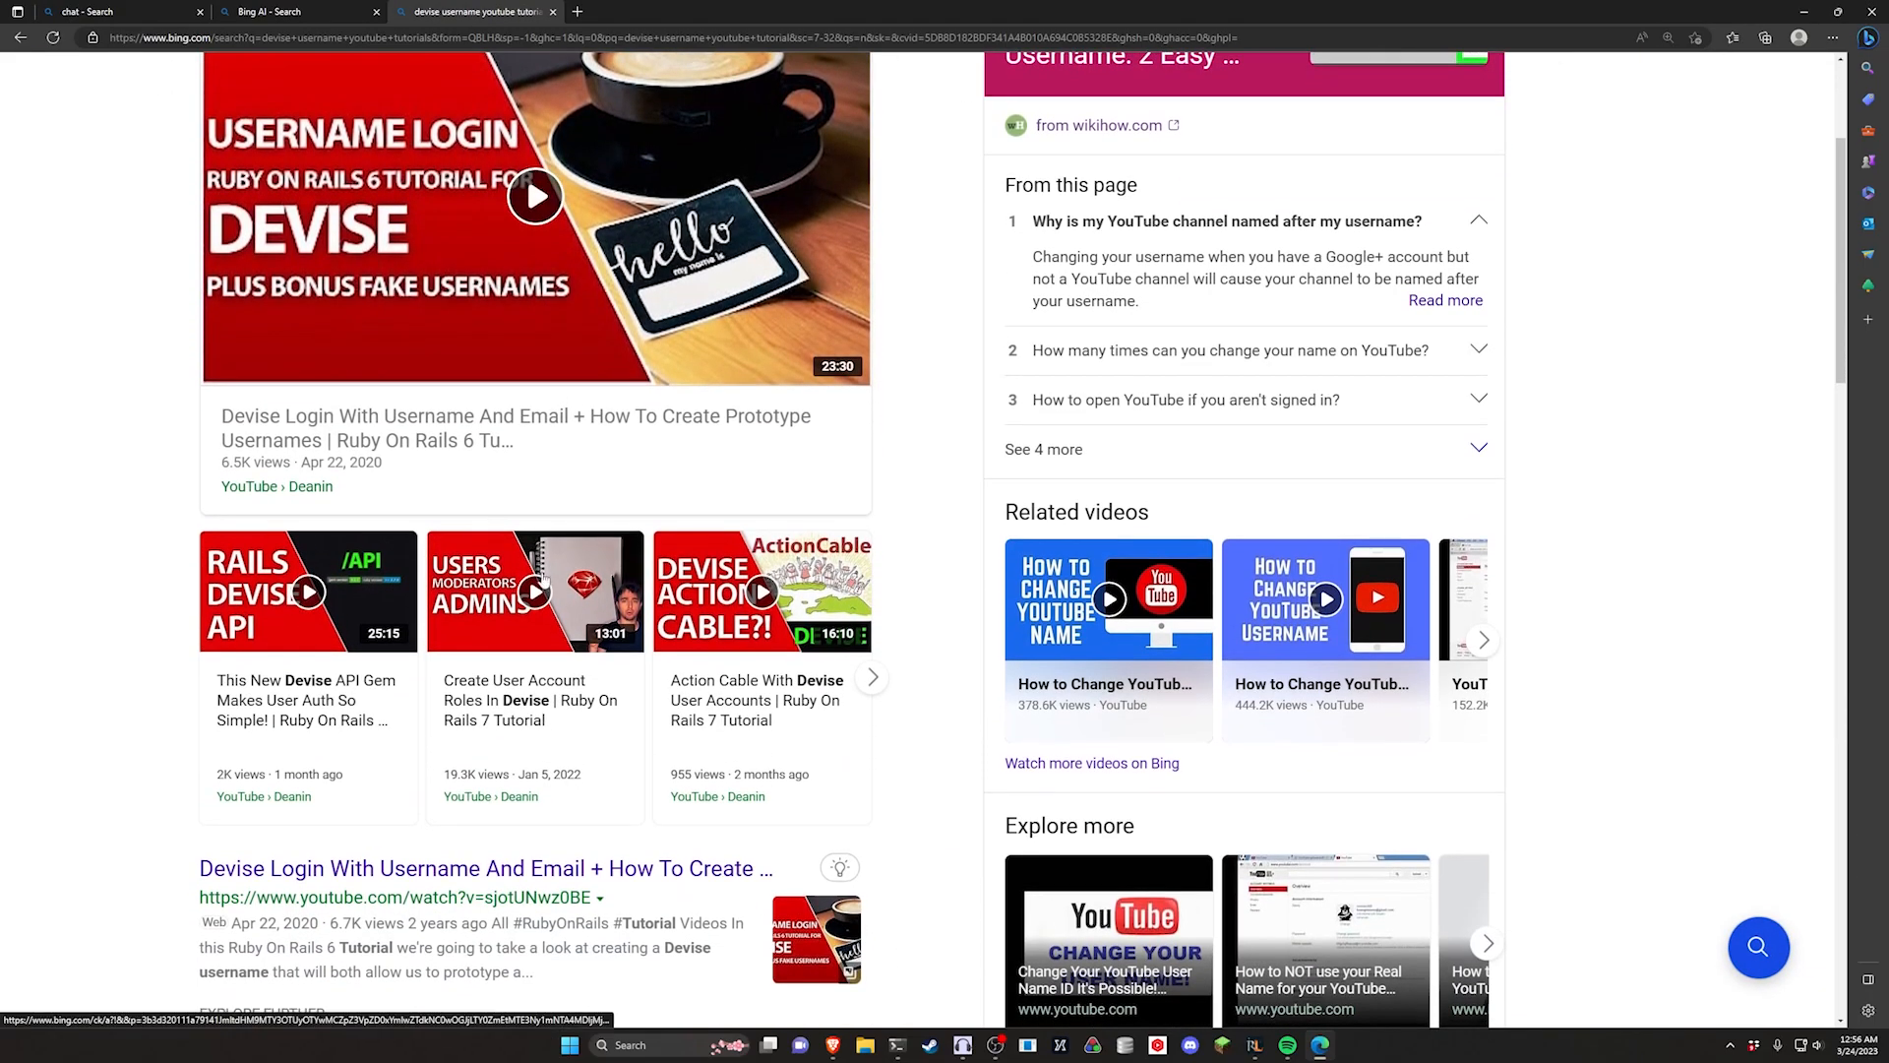
mouse_move(535, 590)
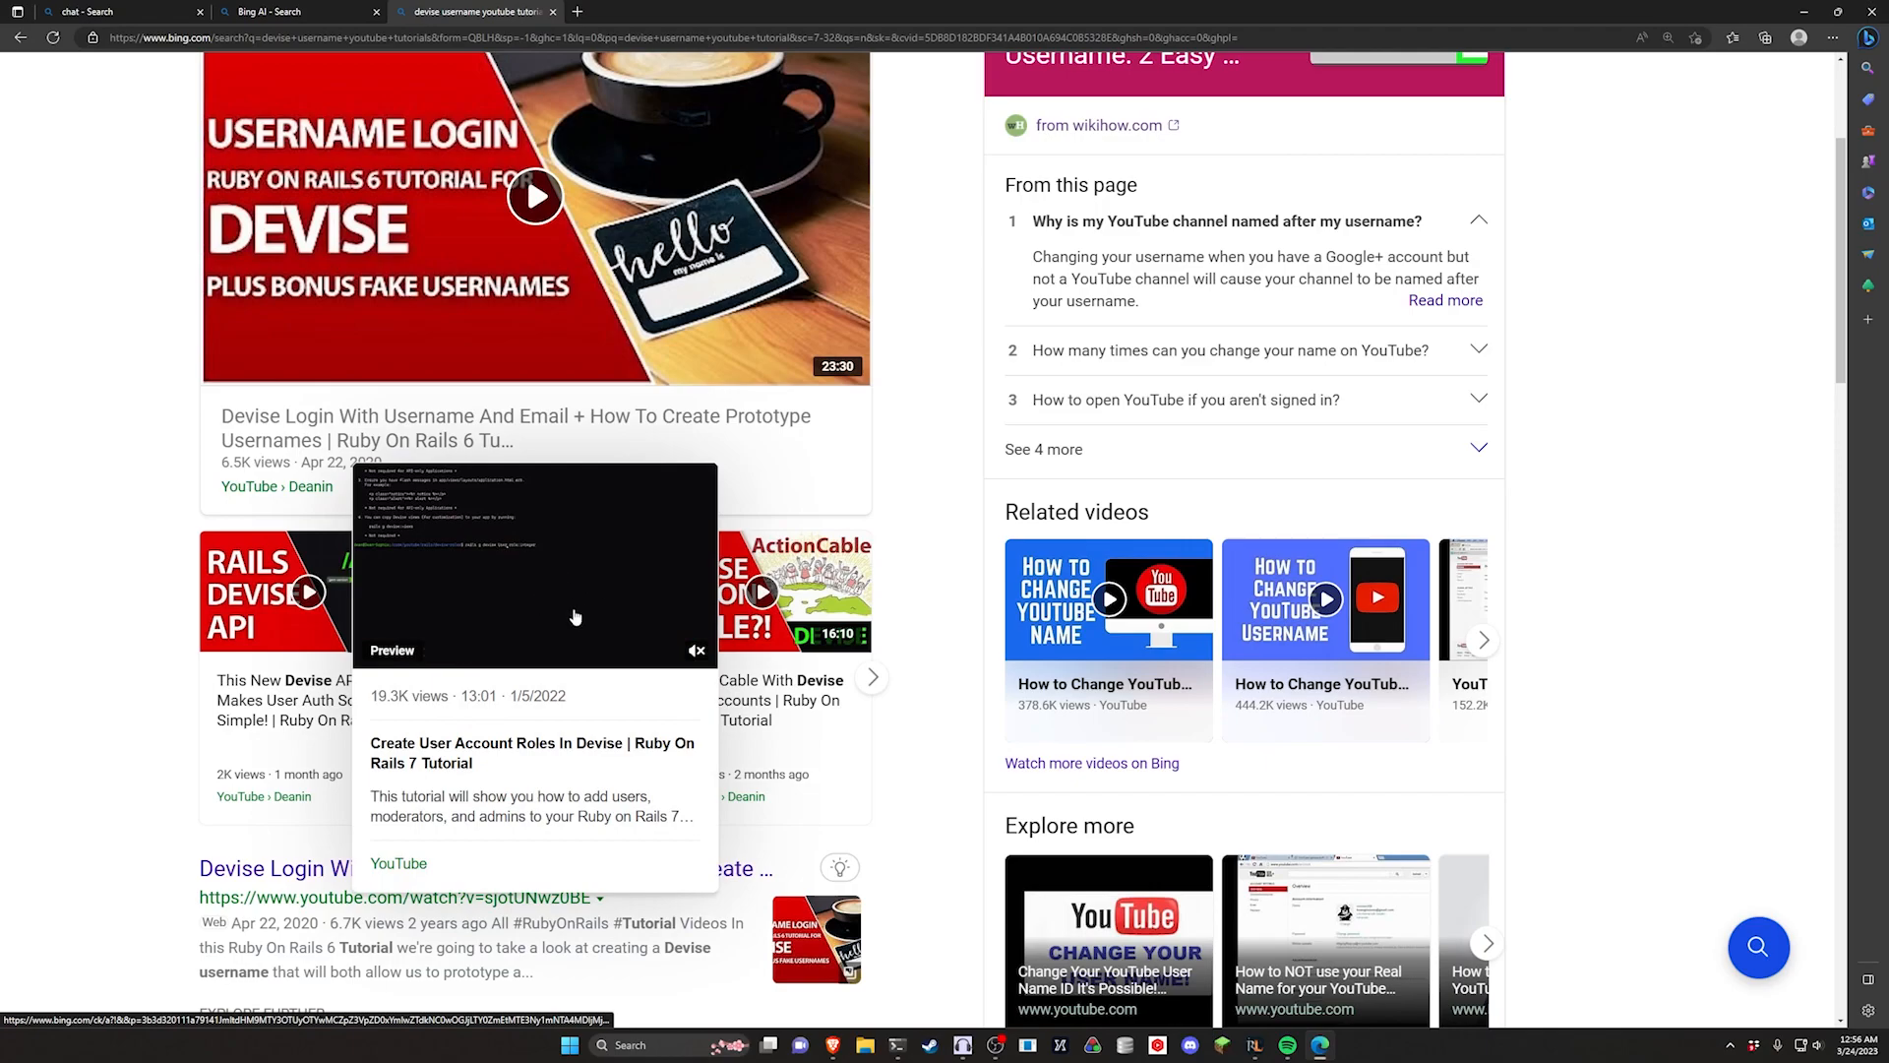
mouse_move(839, 300)
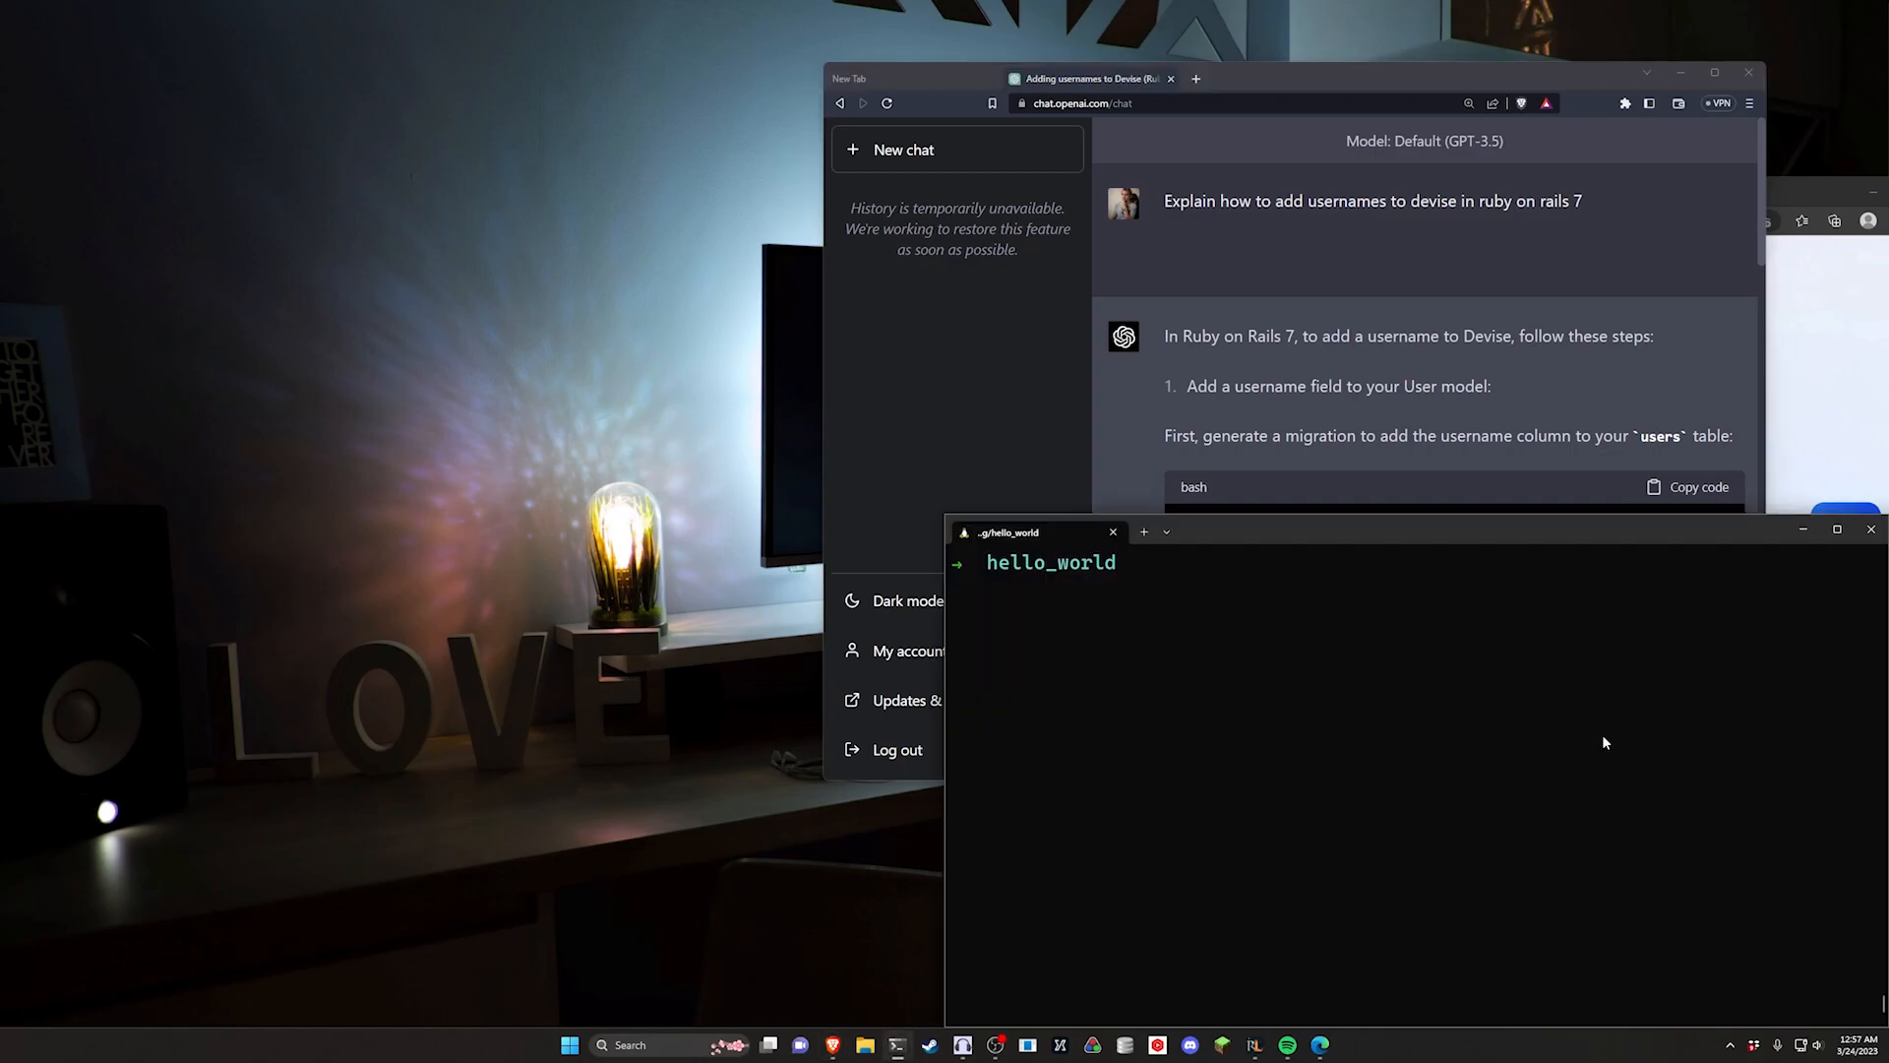
- Run 'rails new video && cd video' in the terminal
type("rails new vid")
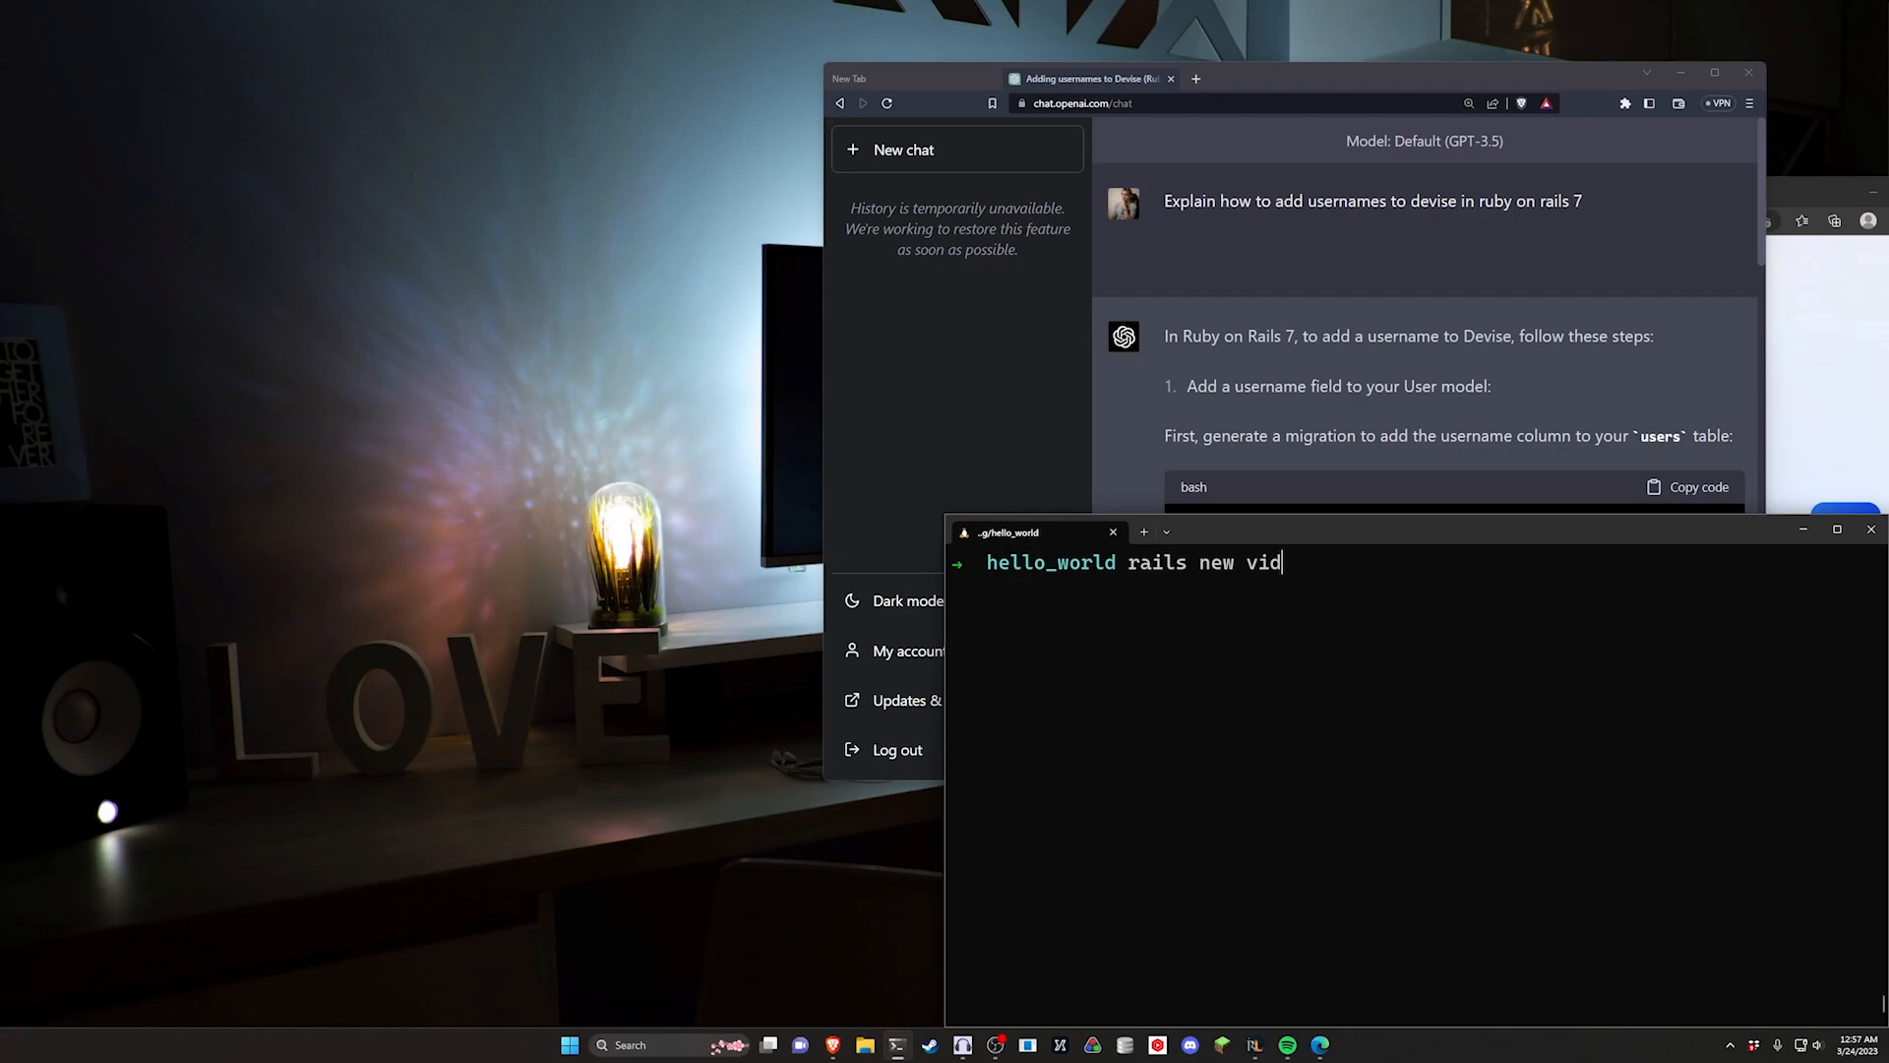
type("ll")
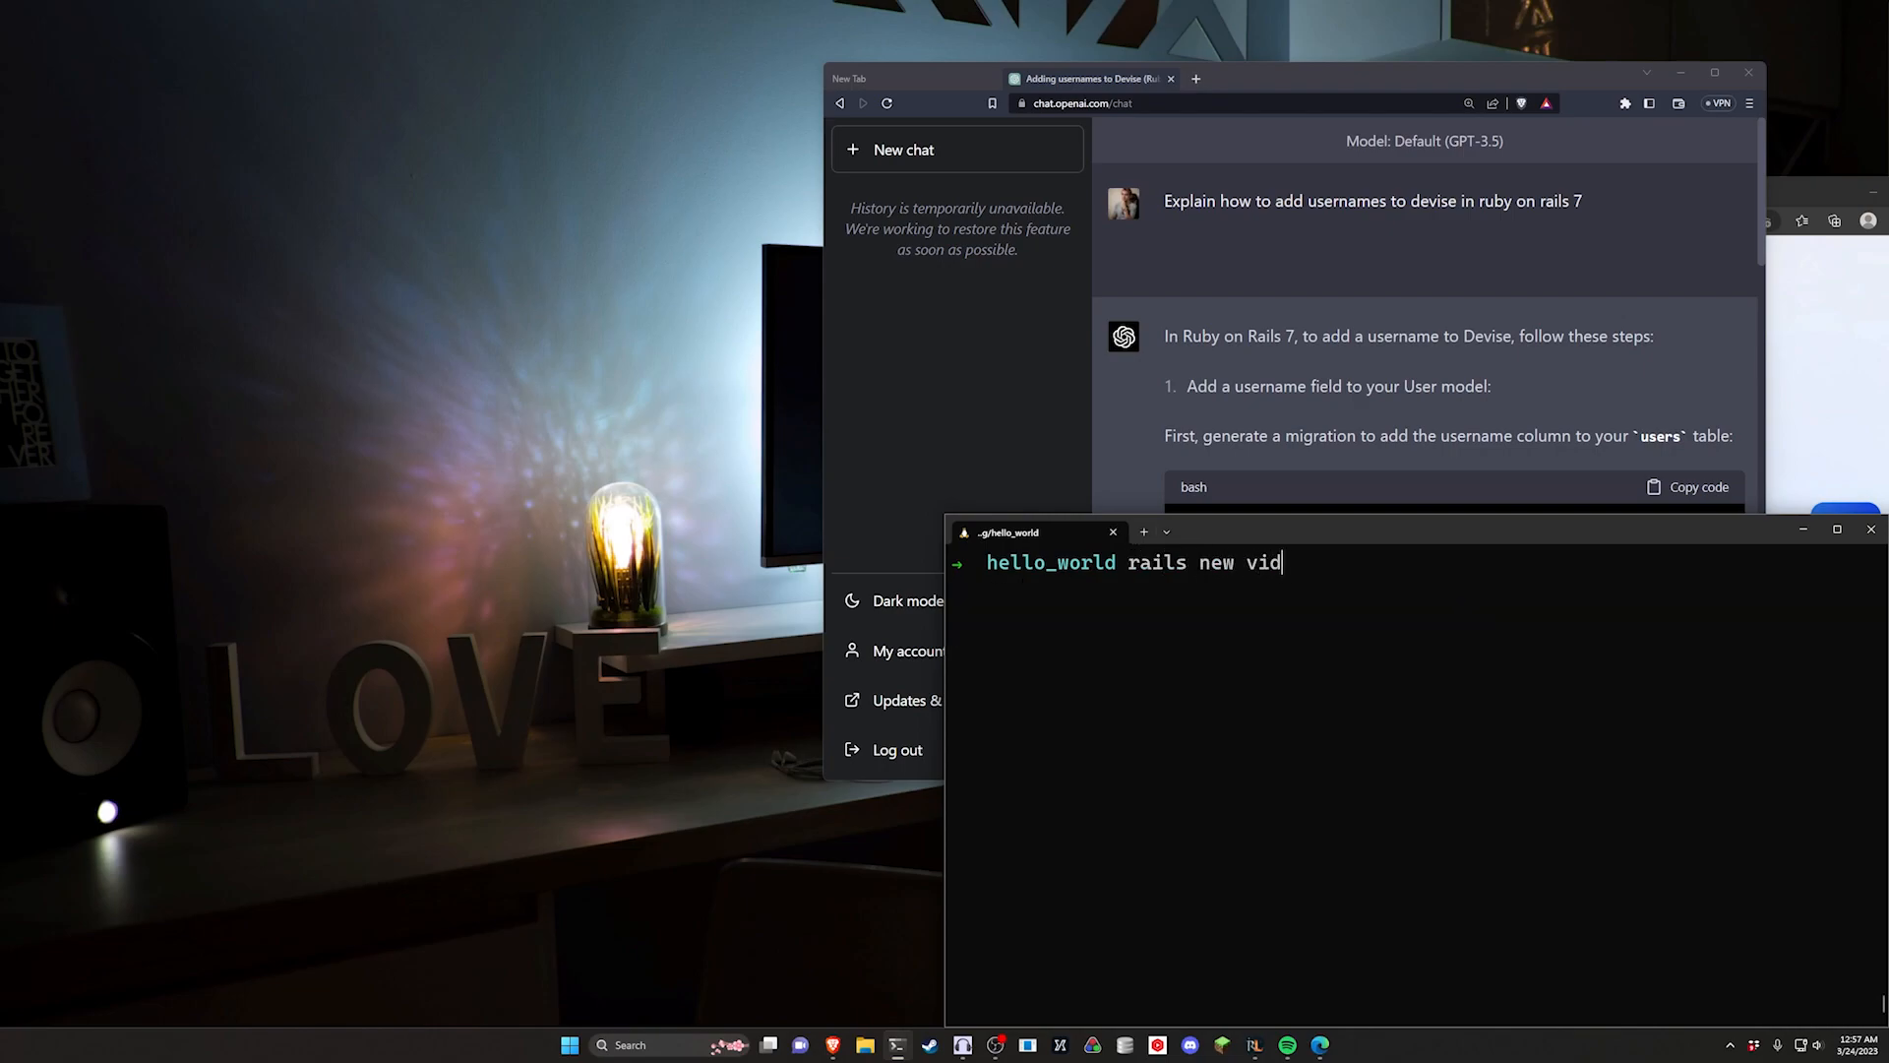
type("eo && c")
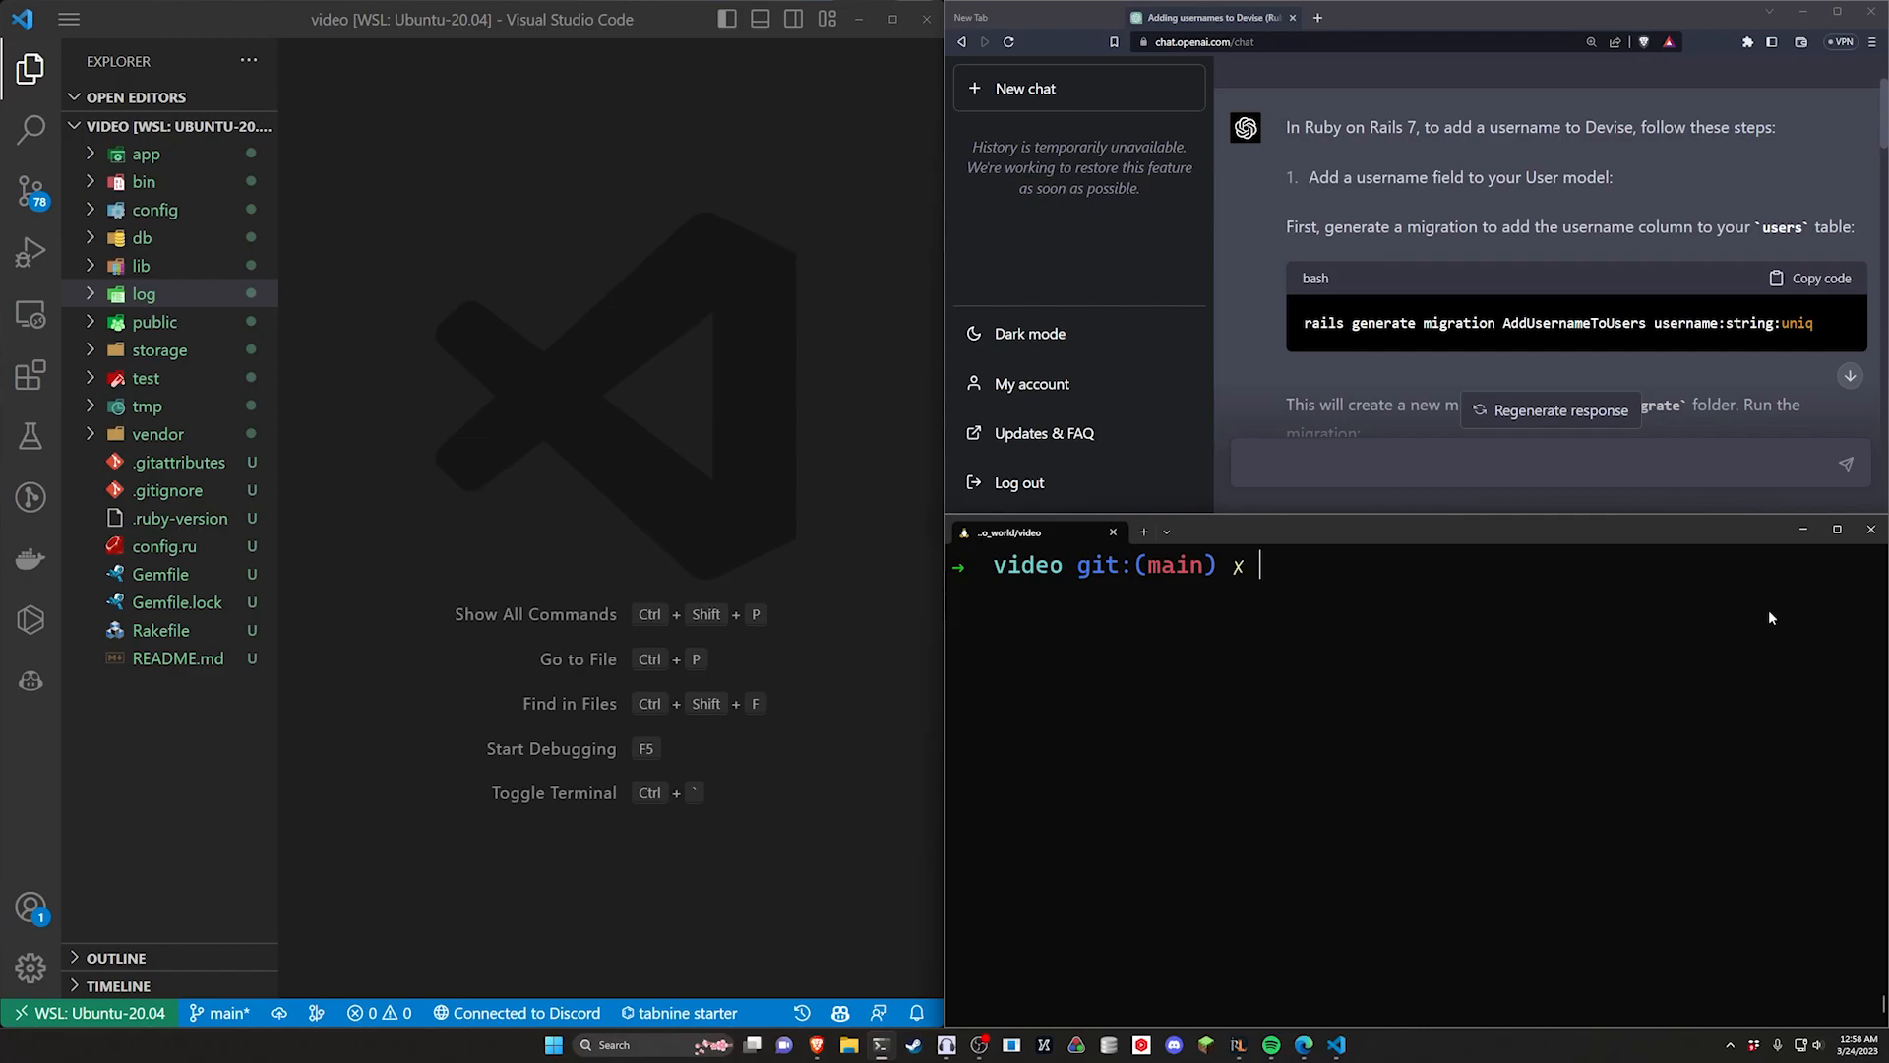
- Run 'bundle add devise' and the Devise install and user generators, then scroll the output
type("bundle add d")
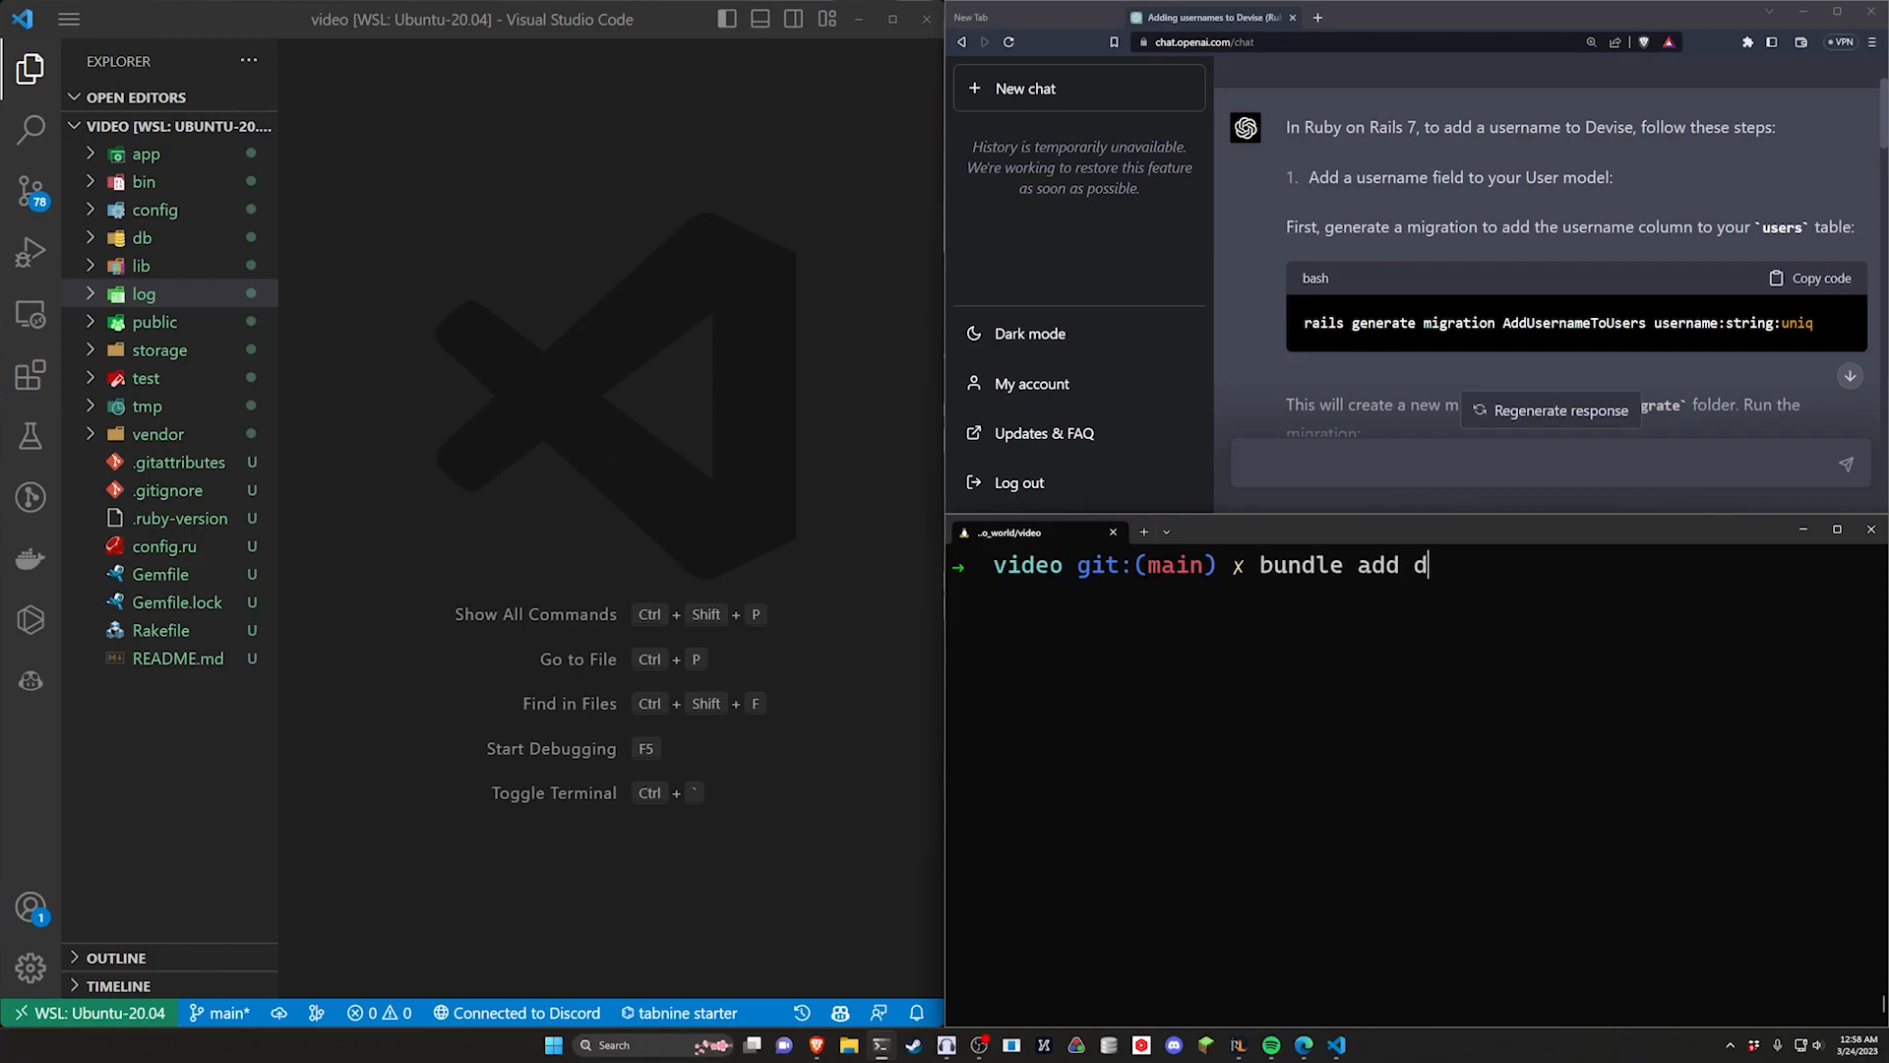
type("evise:install && rails g devise user")
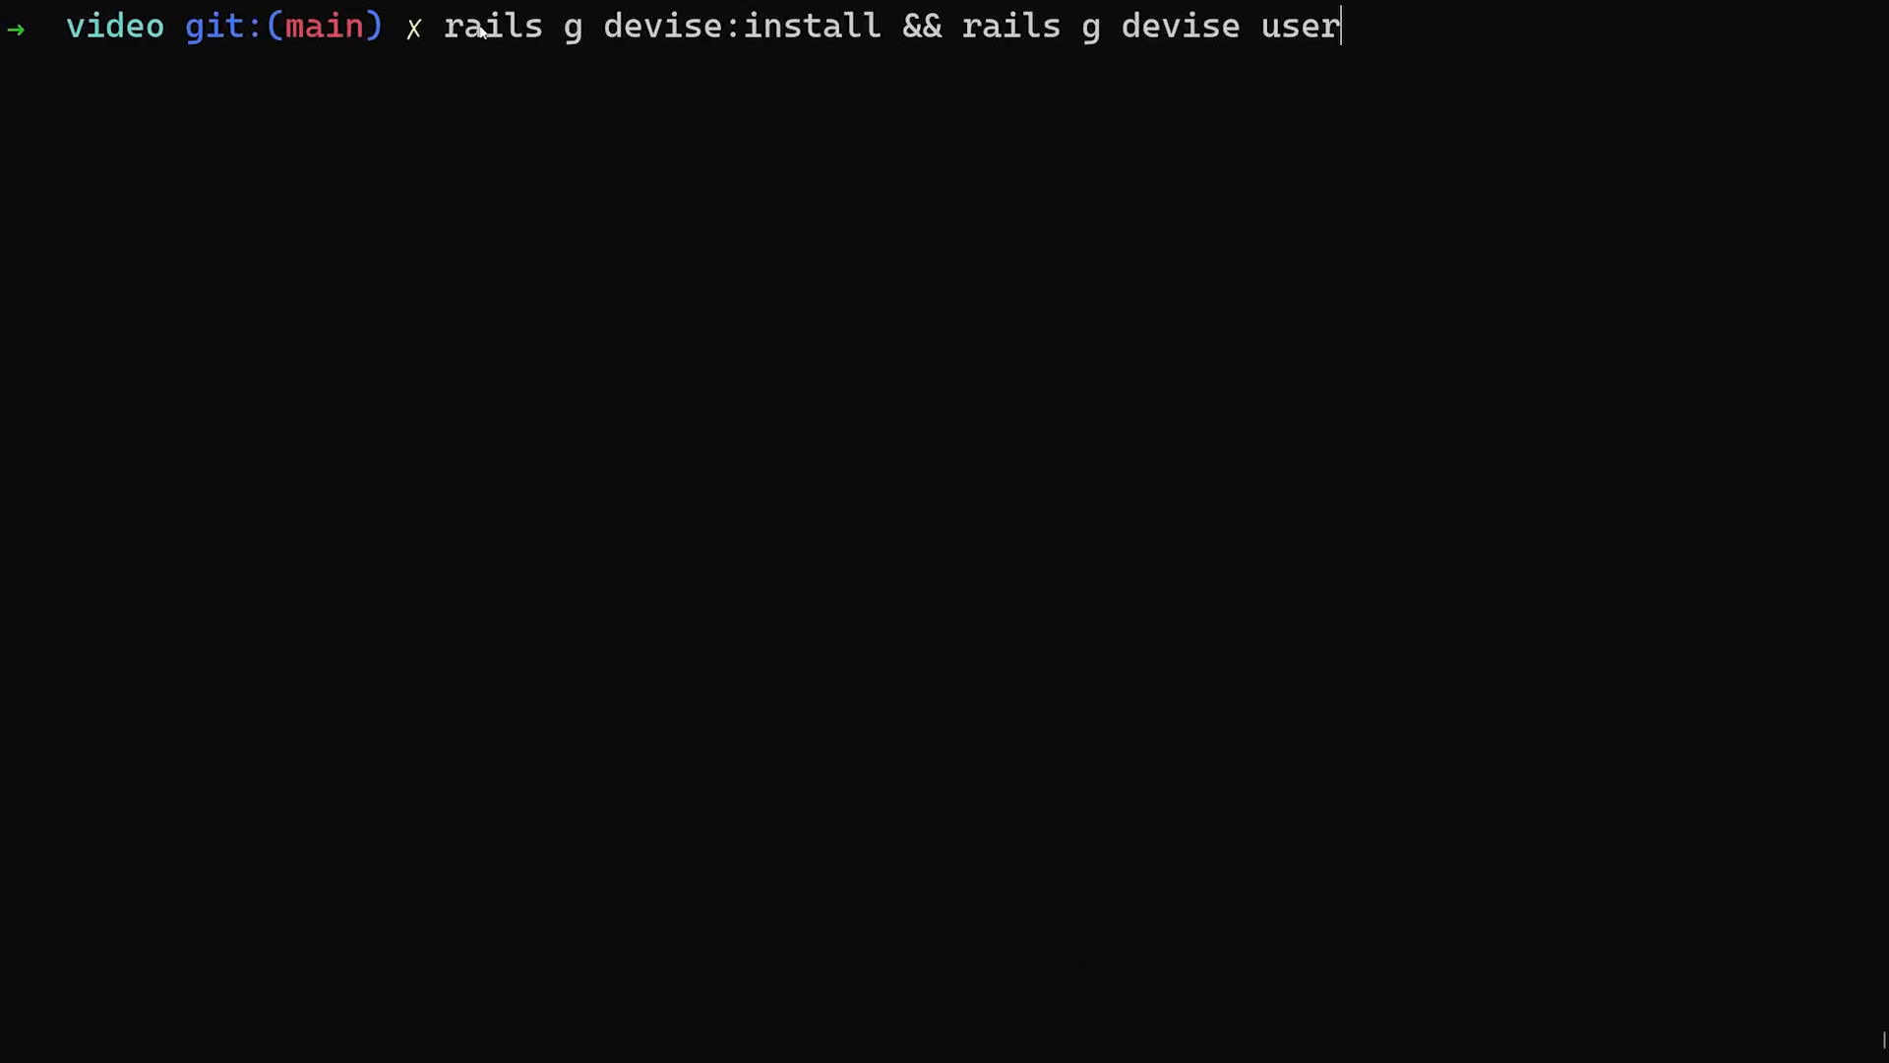
mouse_move(1257, 61)
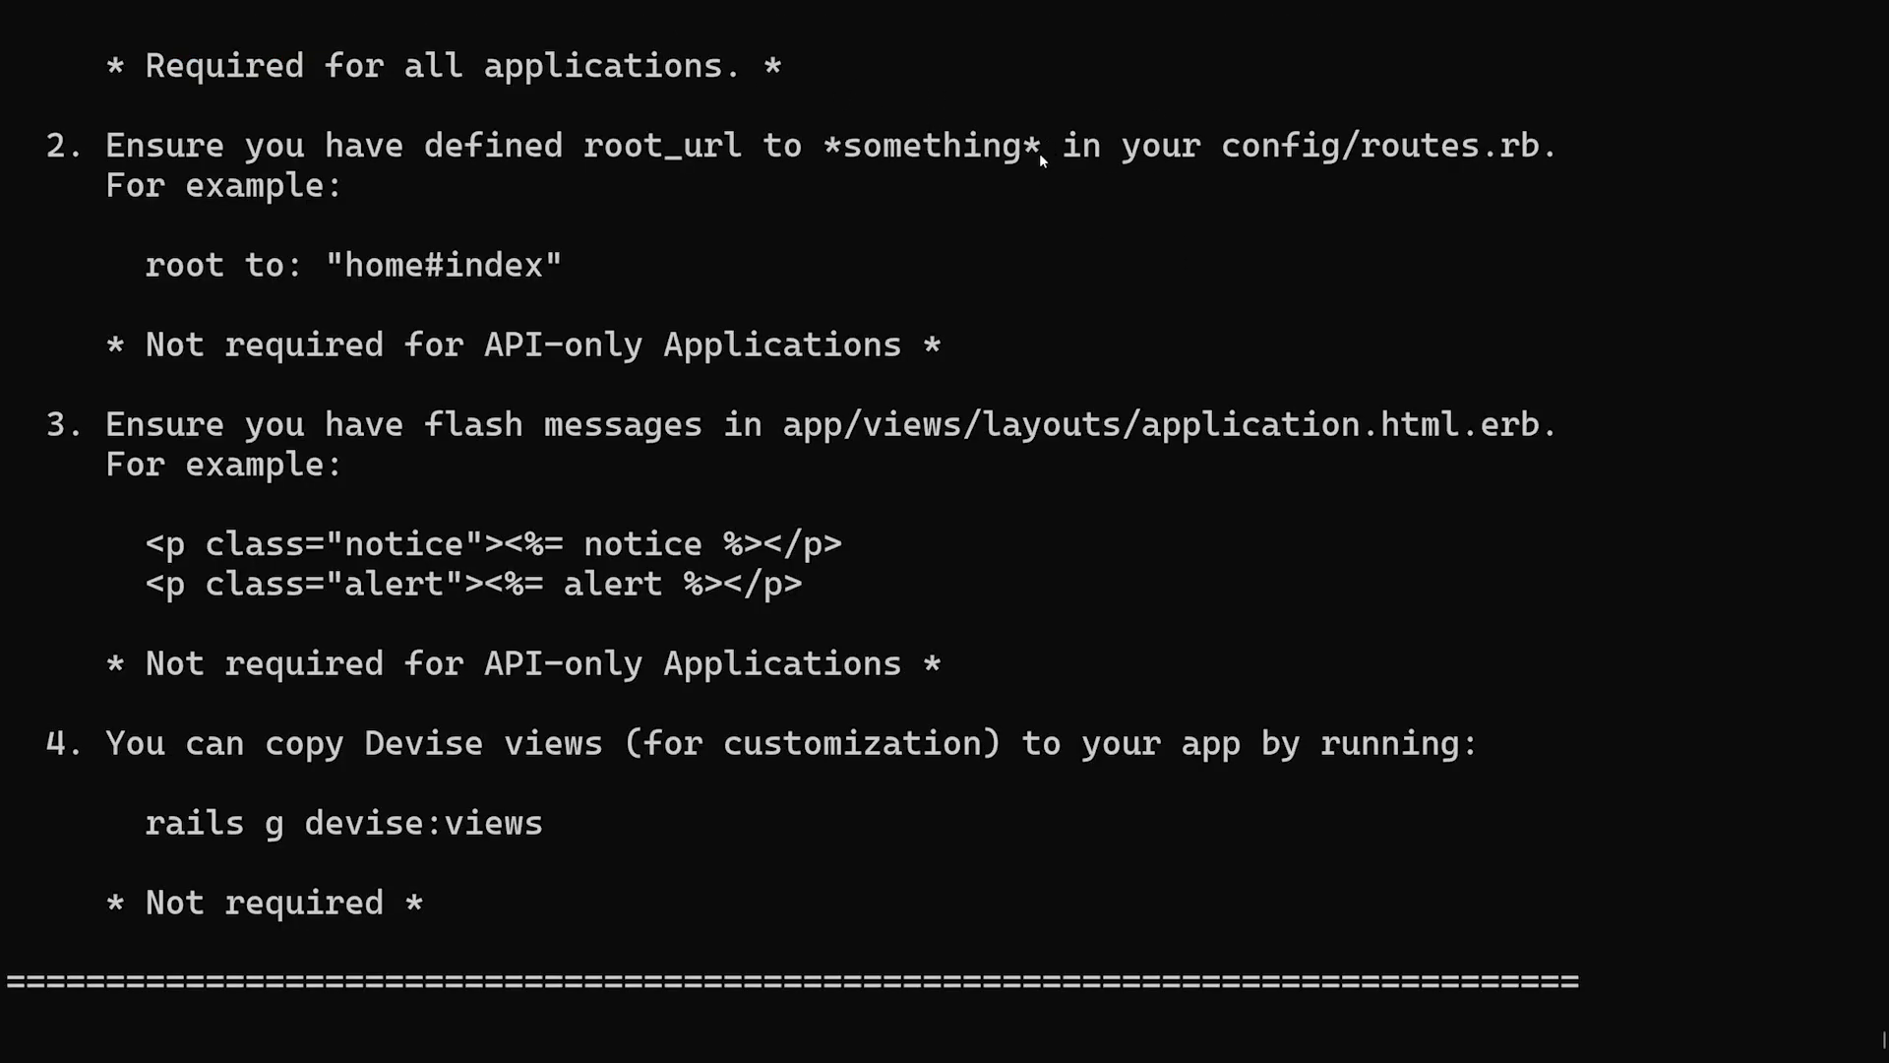
scroll("down", 3)
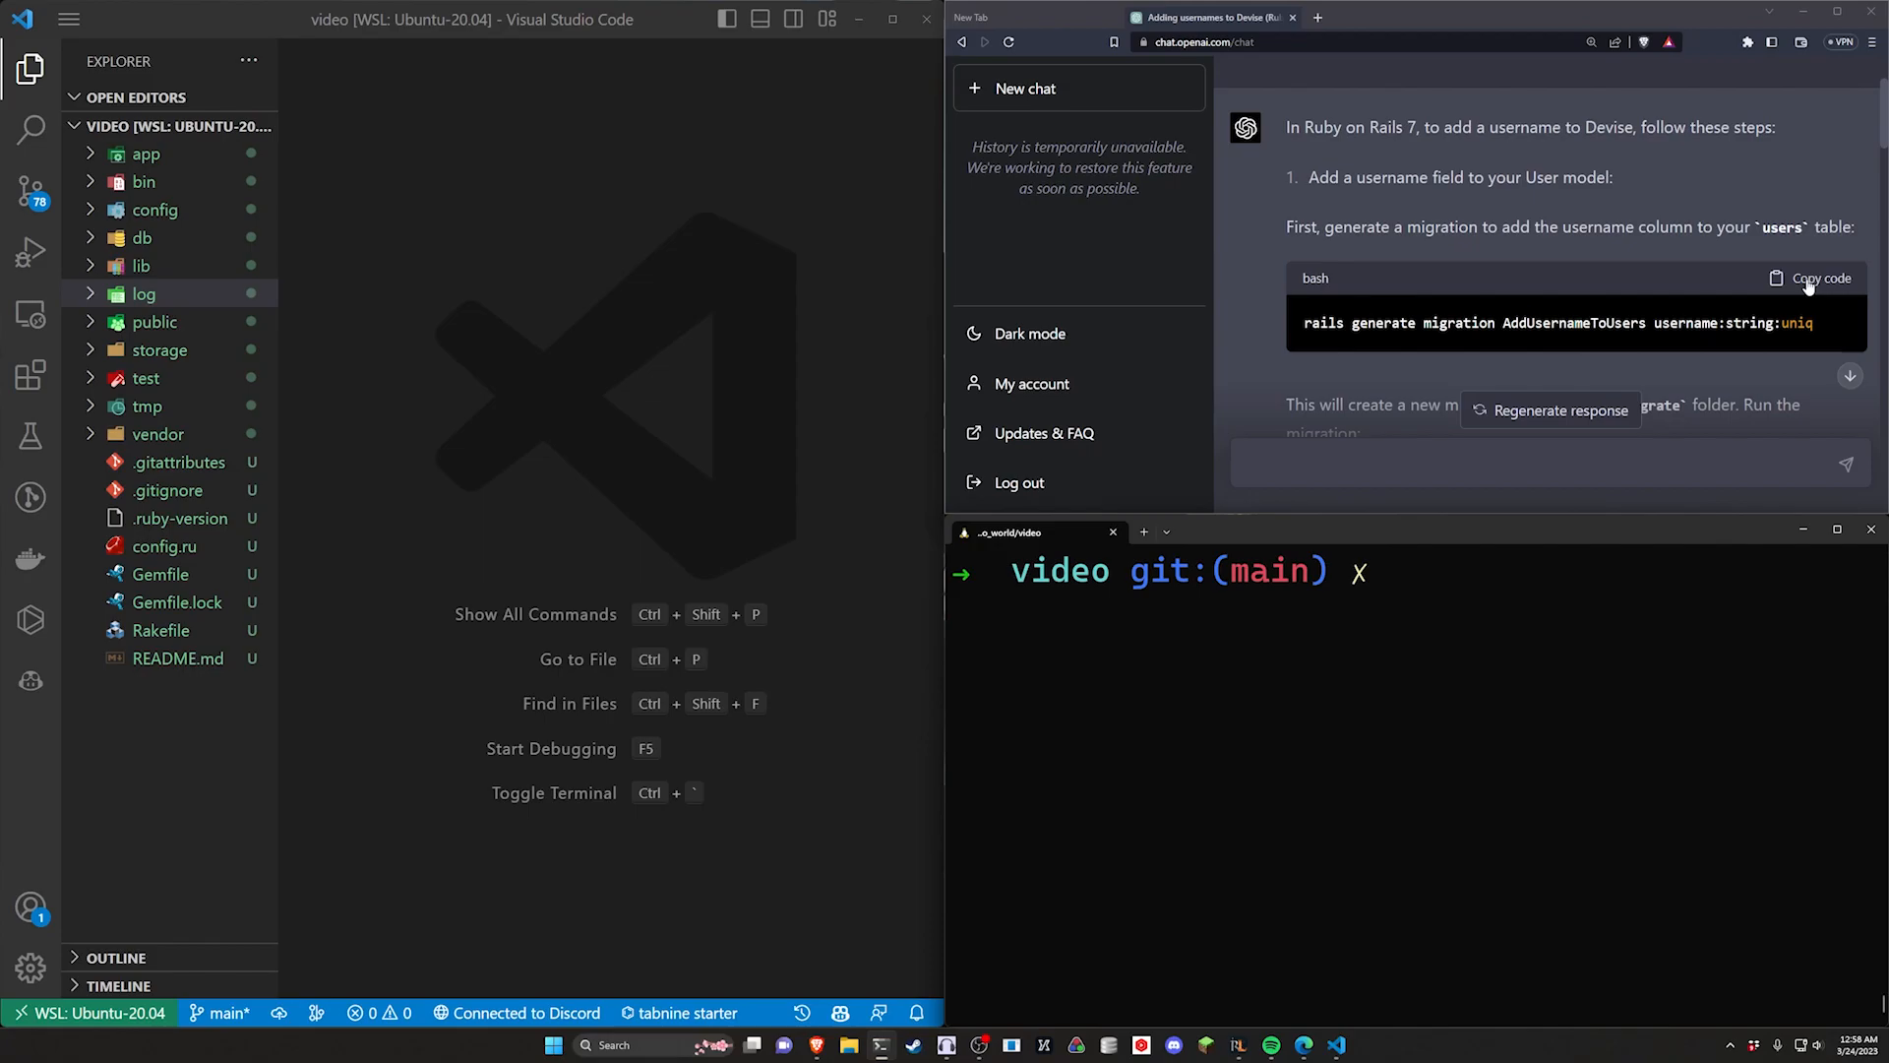
- Copy ChatGPT's username migration command, then select its config.authentication_keys line
left_click(1813, 279)
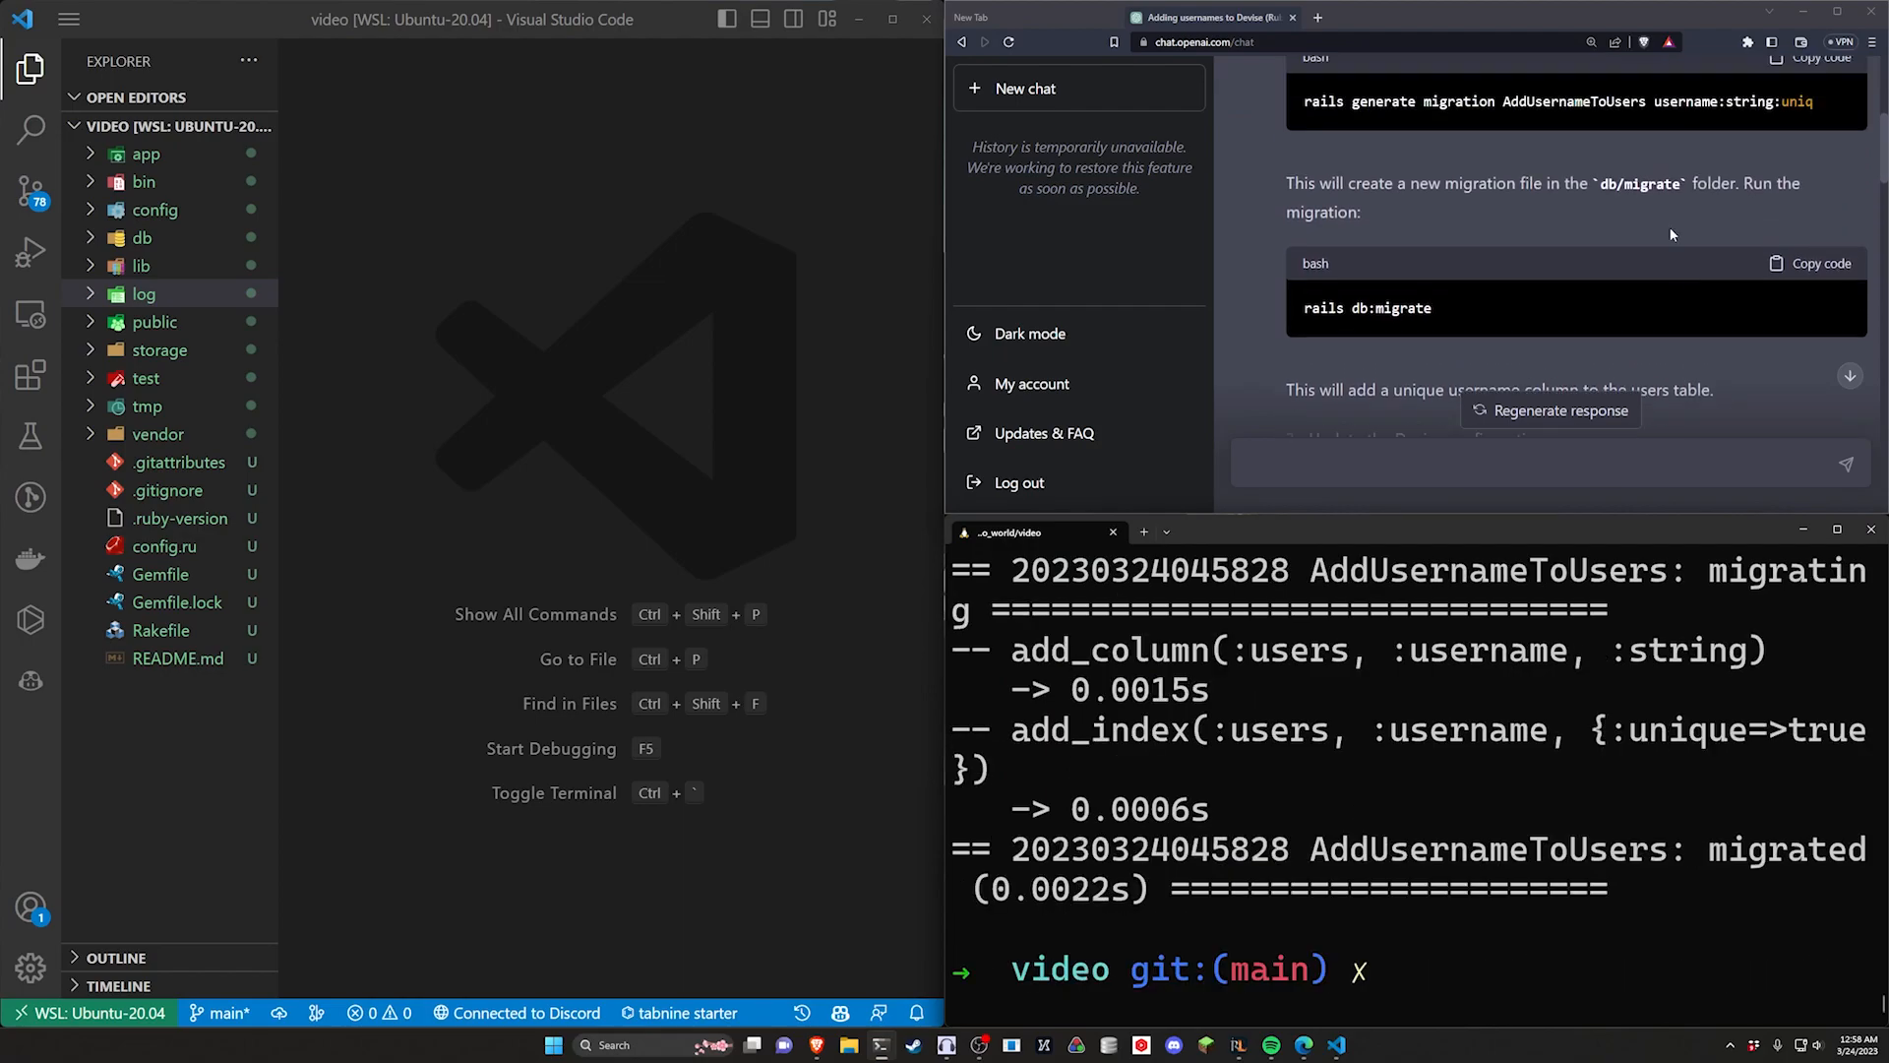
scroll("down", 3)
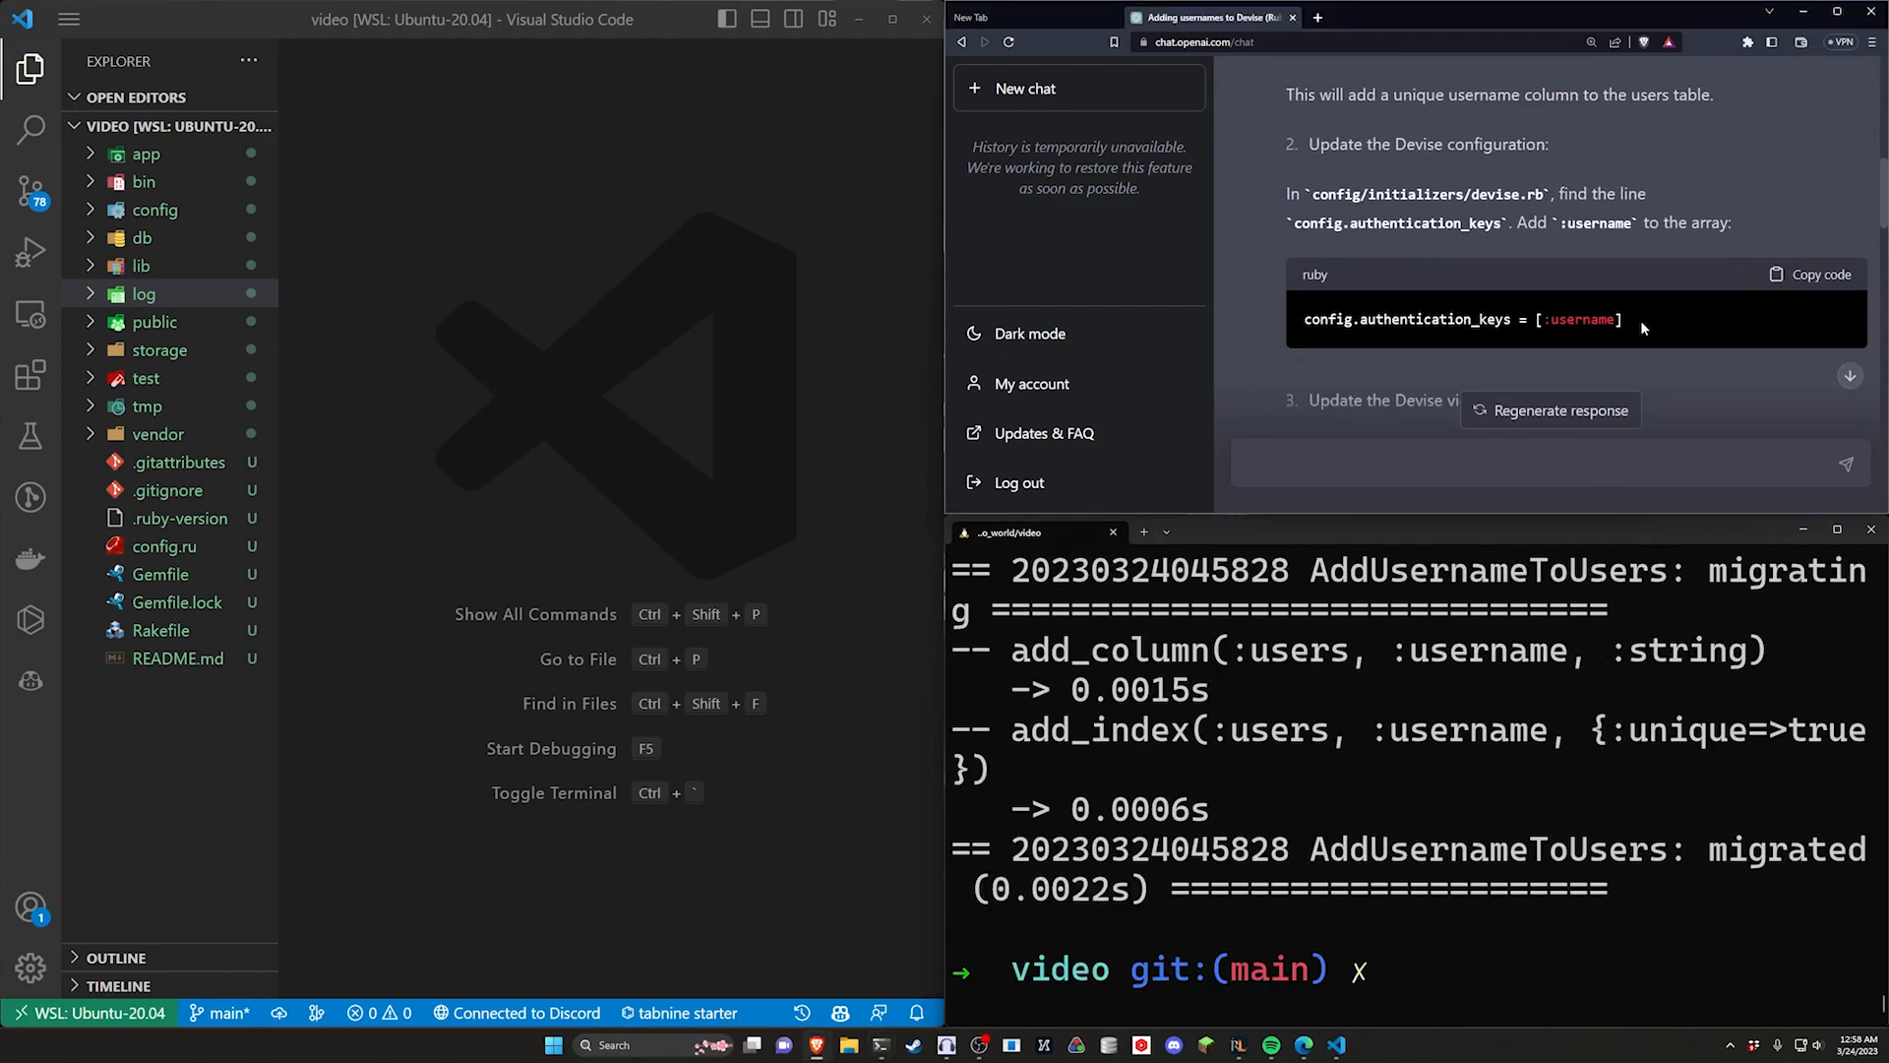
double_click(1428, 193)
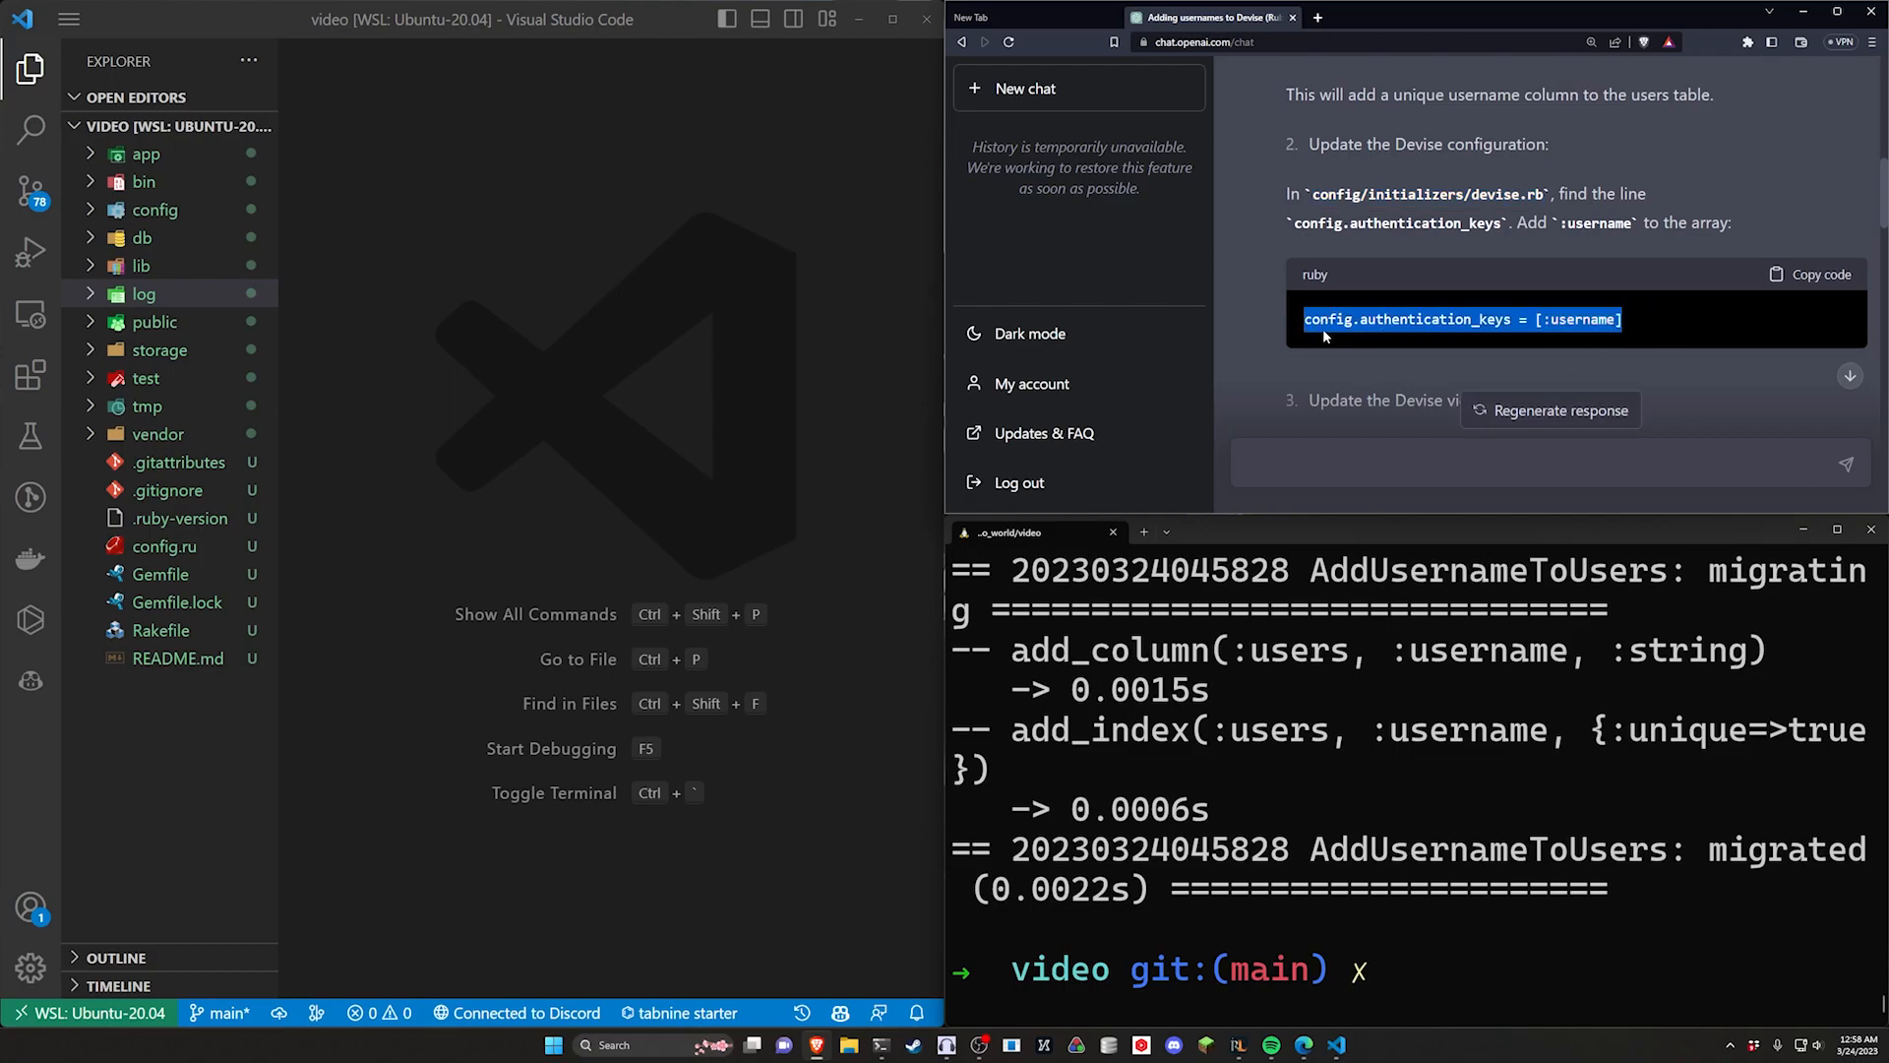
mouse_move(1431, 350)
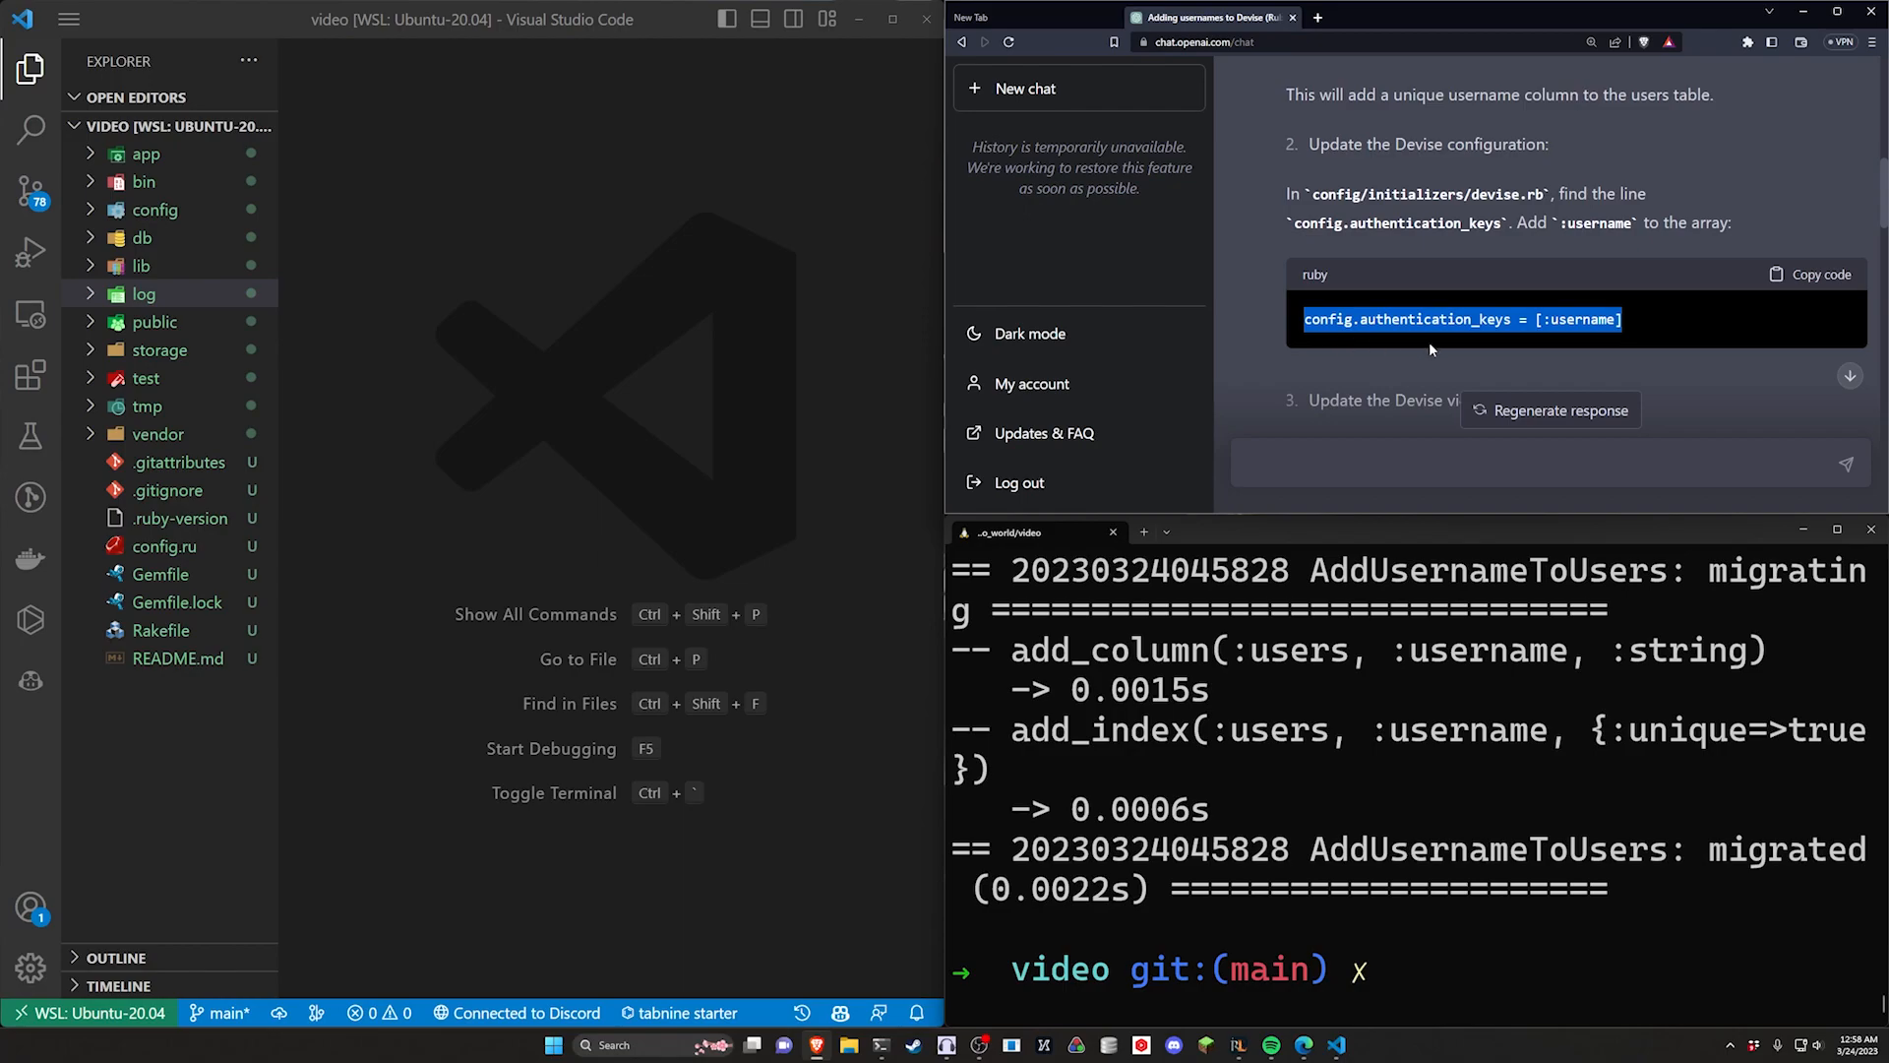
mouse_move(1450, 371)
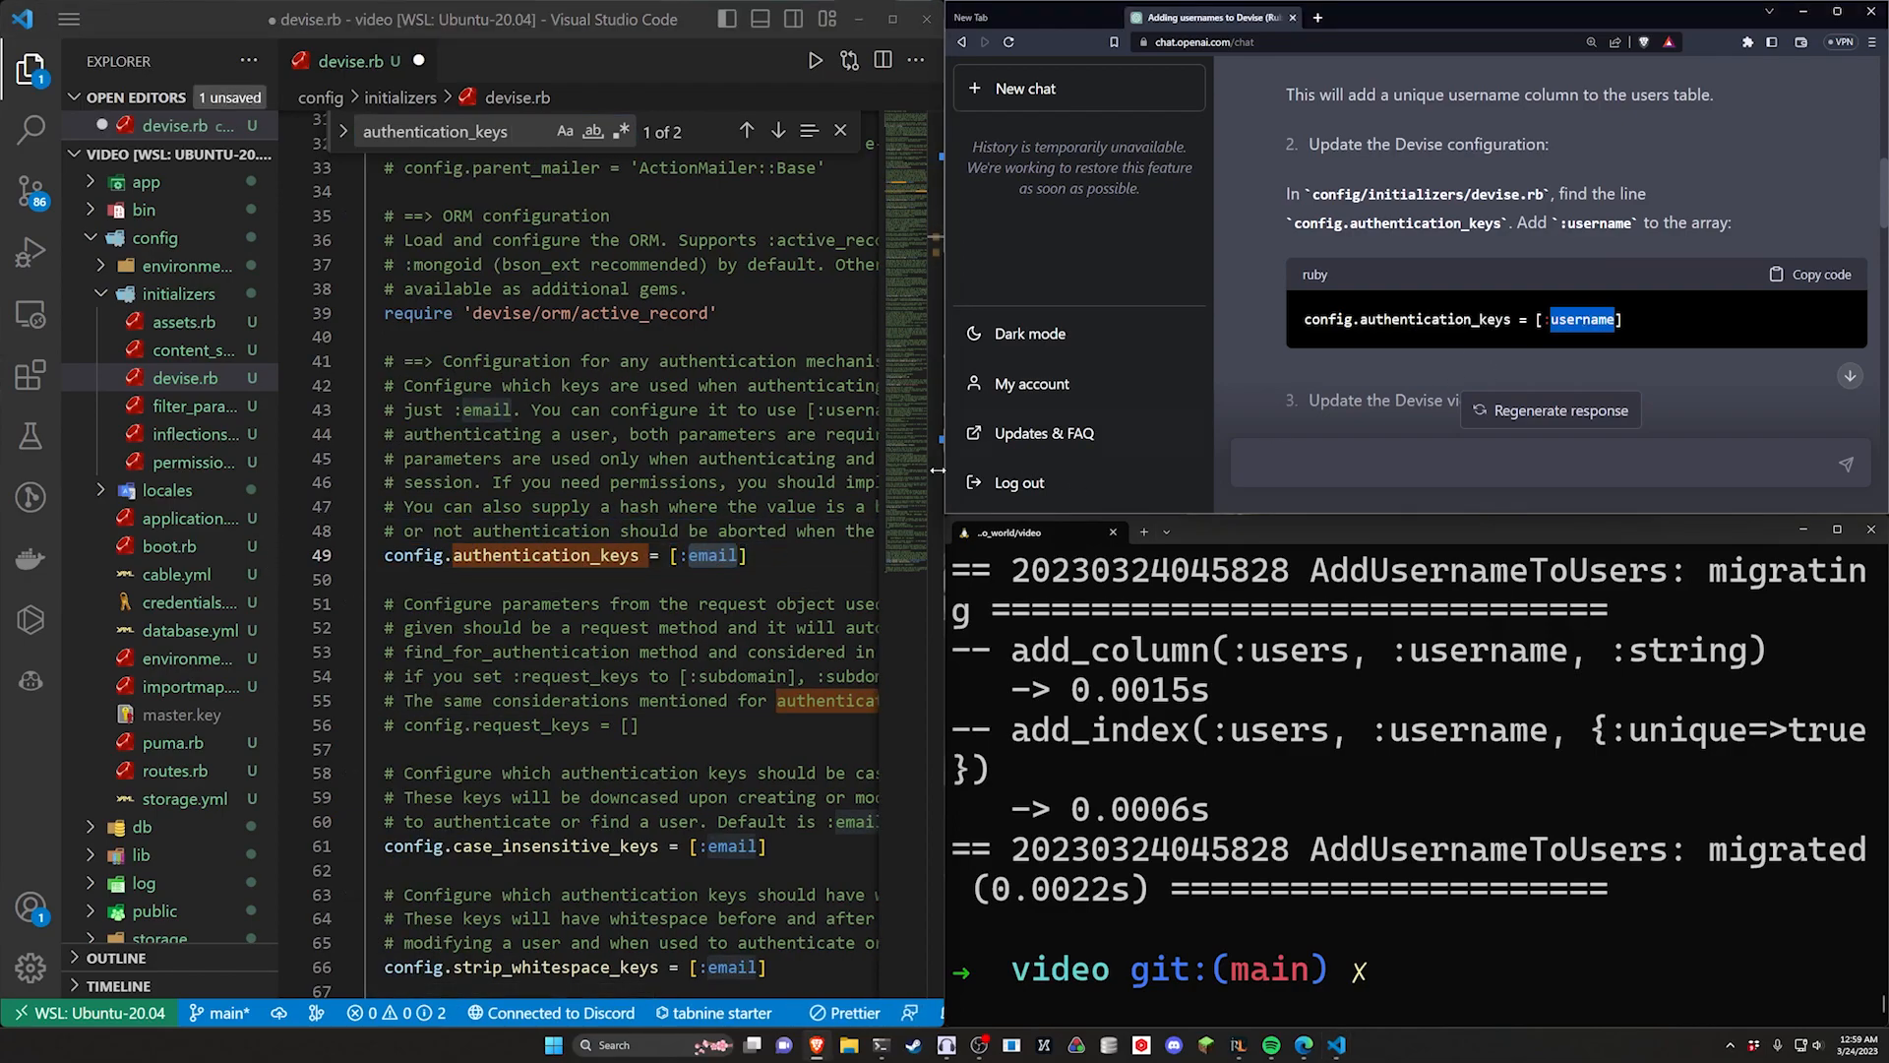
- Change authentication_keys from [:email] to [:username] in devise.rb
type(":username")
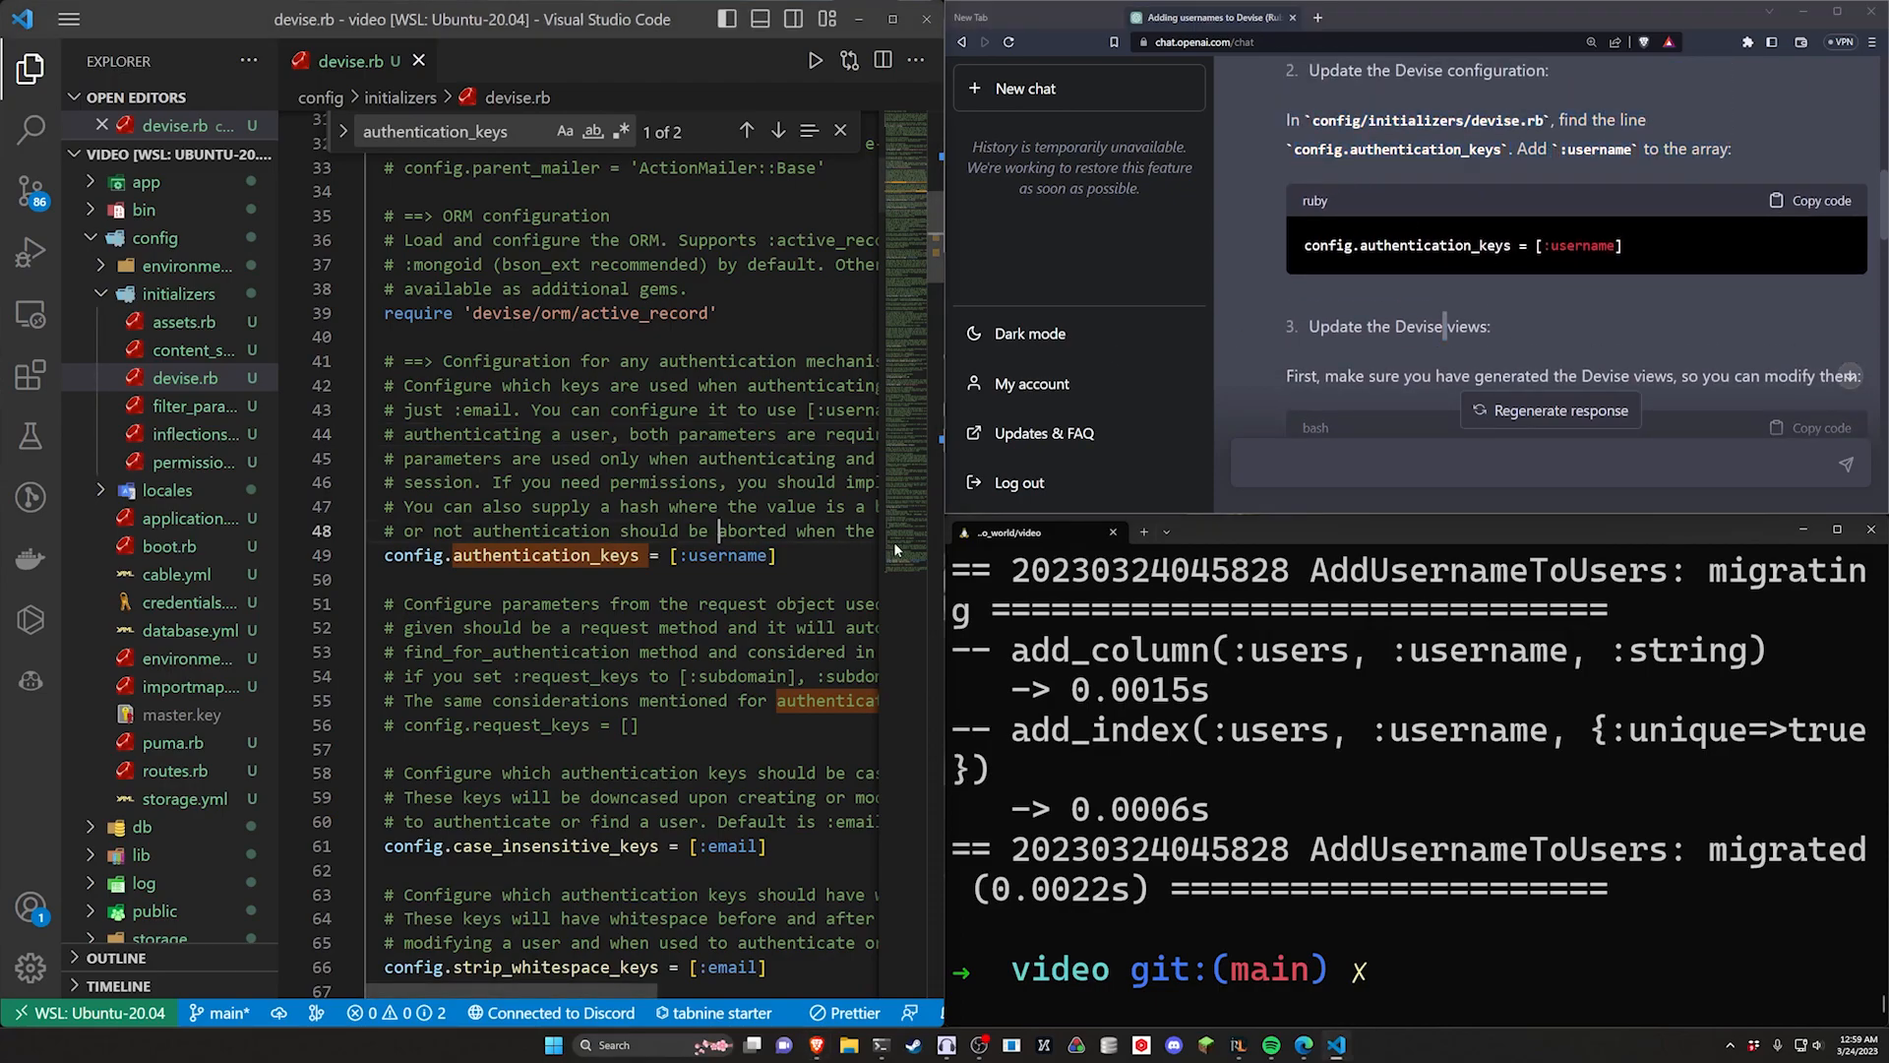
left_click(419, 60)
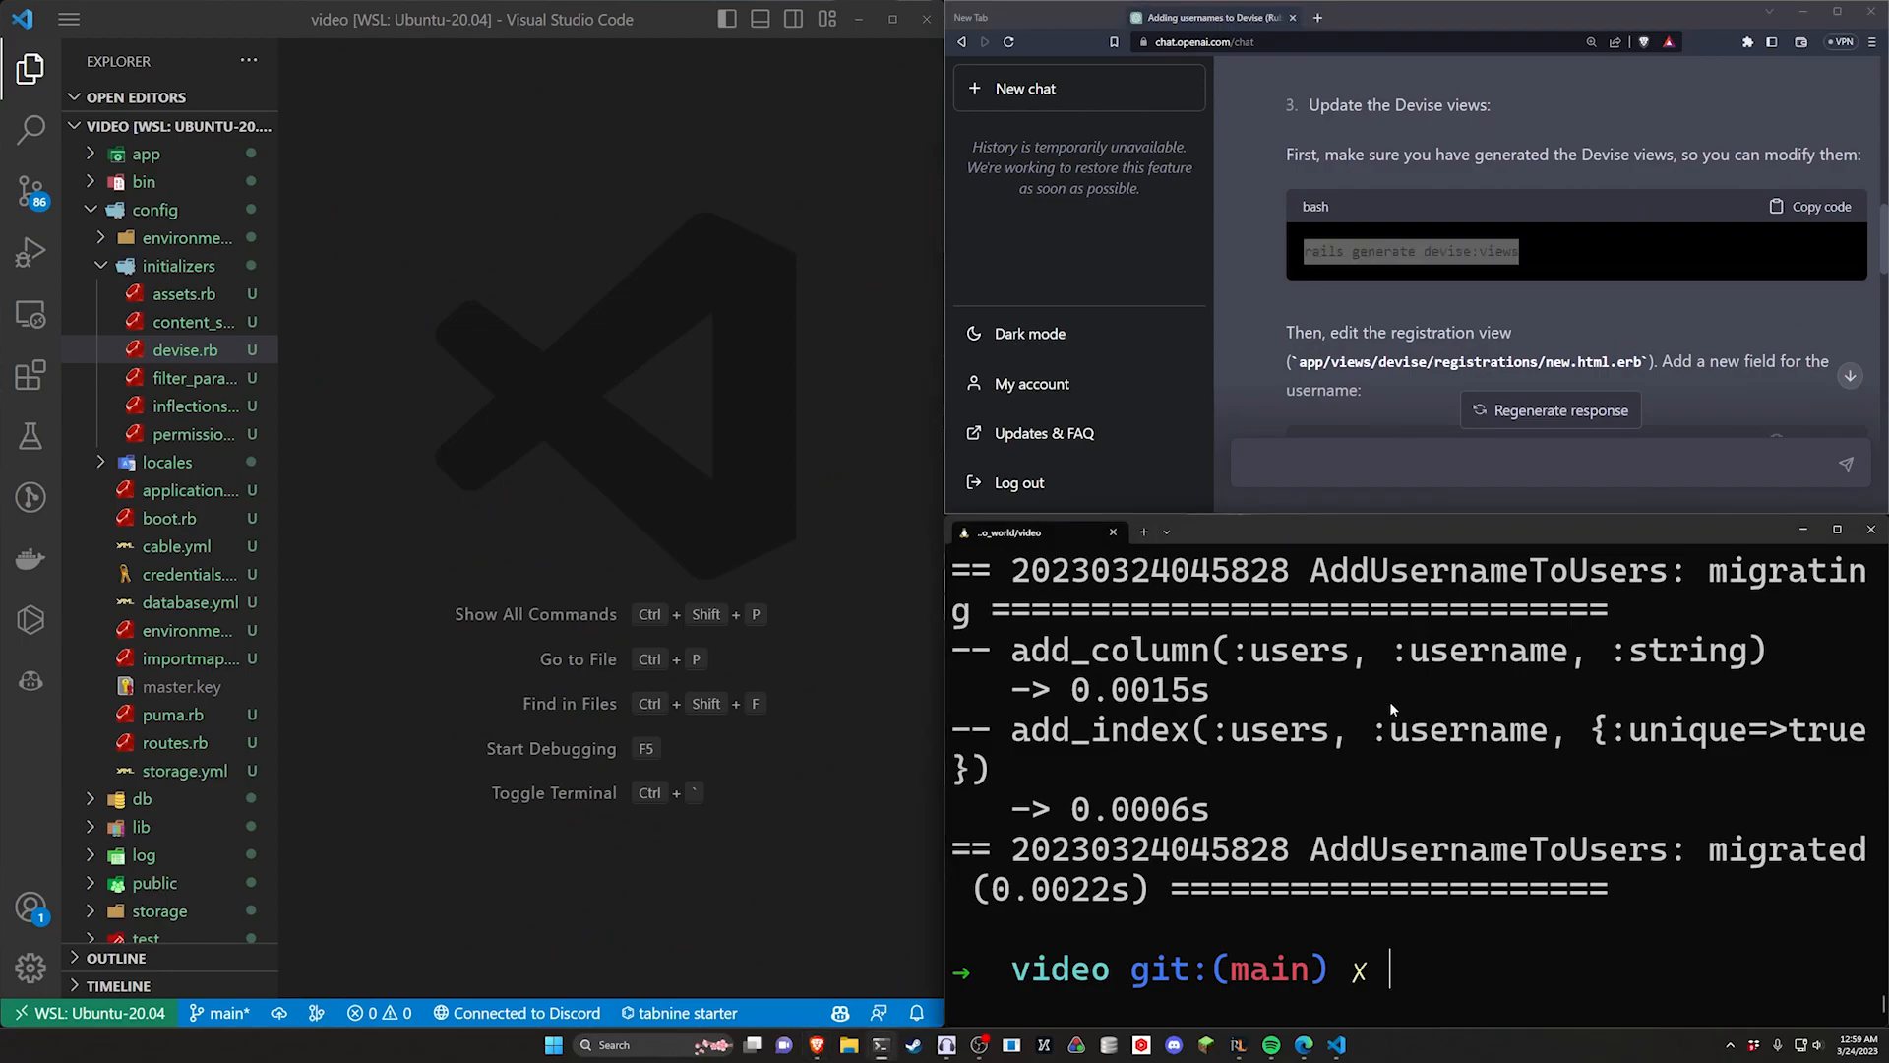
- Run 'rails generate devise:views' and scroll ChatGPT to the registration view edit
type("rails generate devise:views")
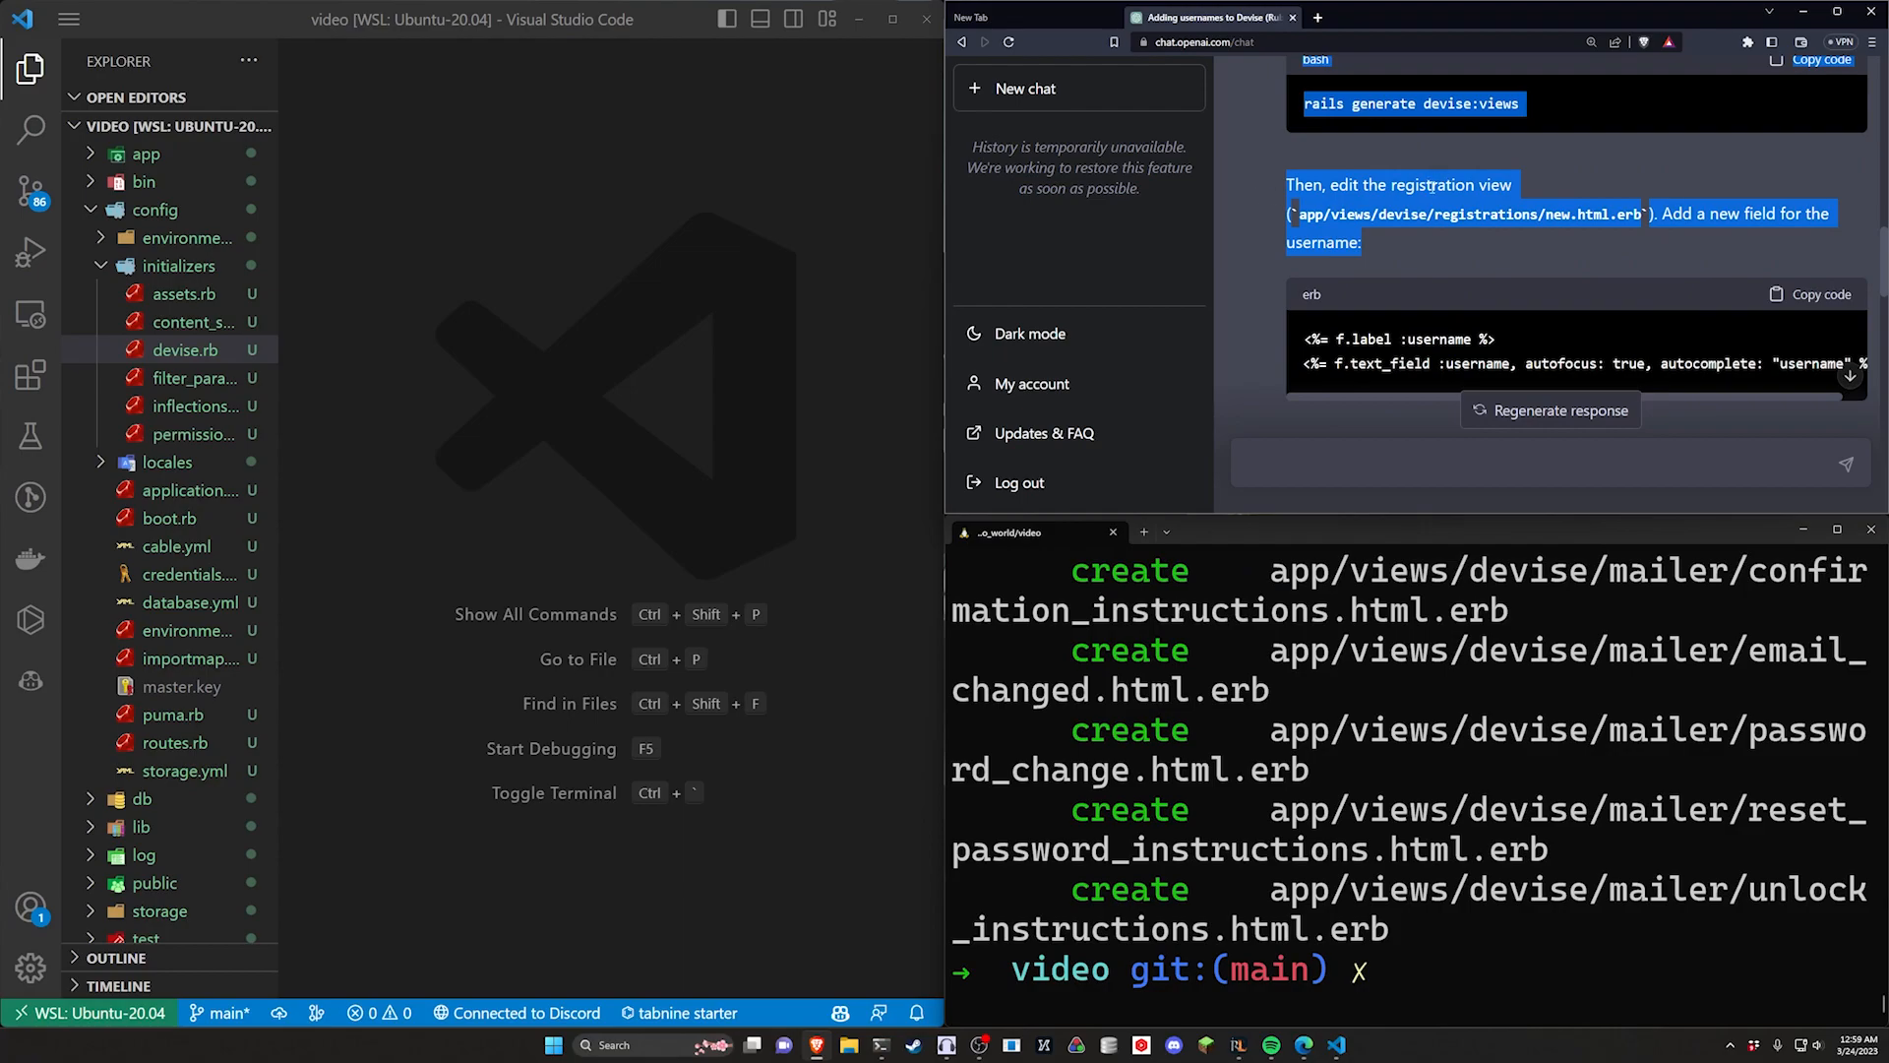
scroll("down", 3)
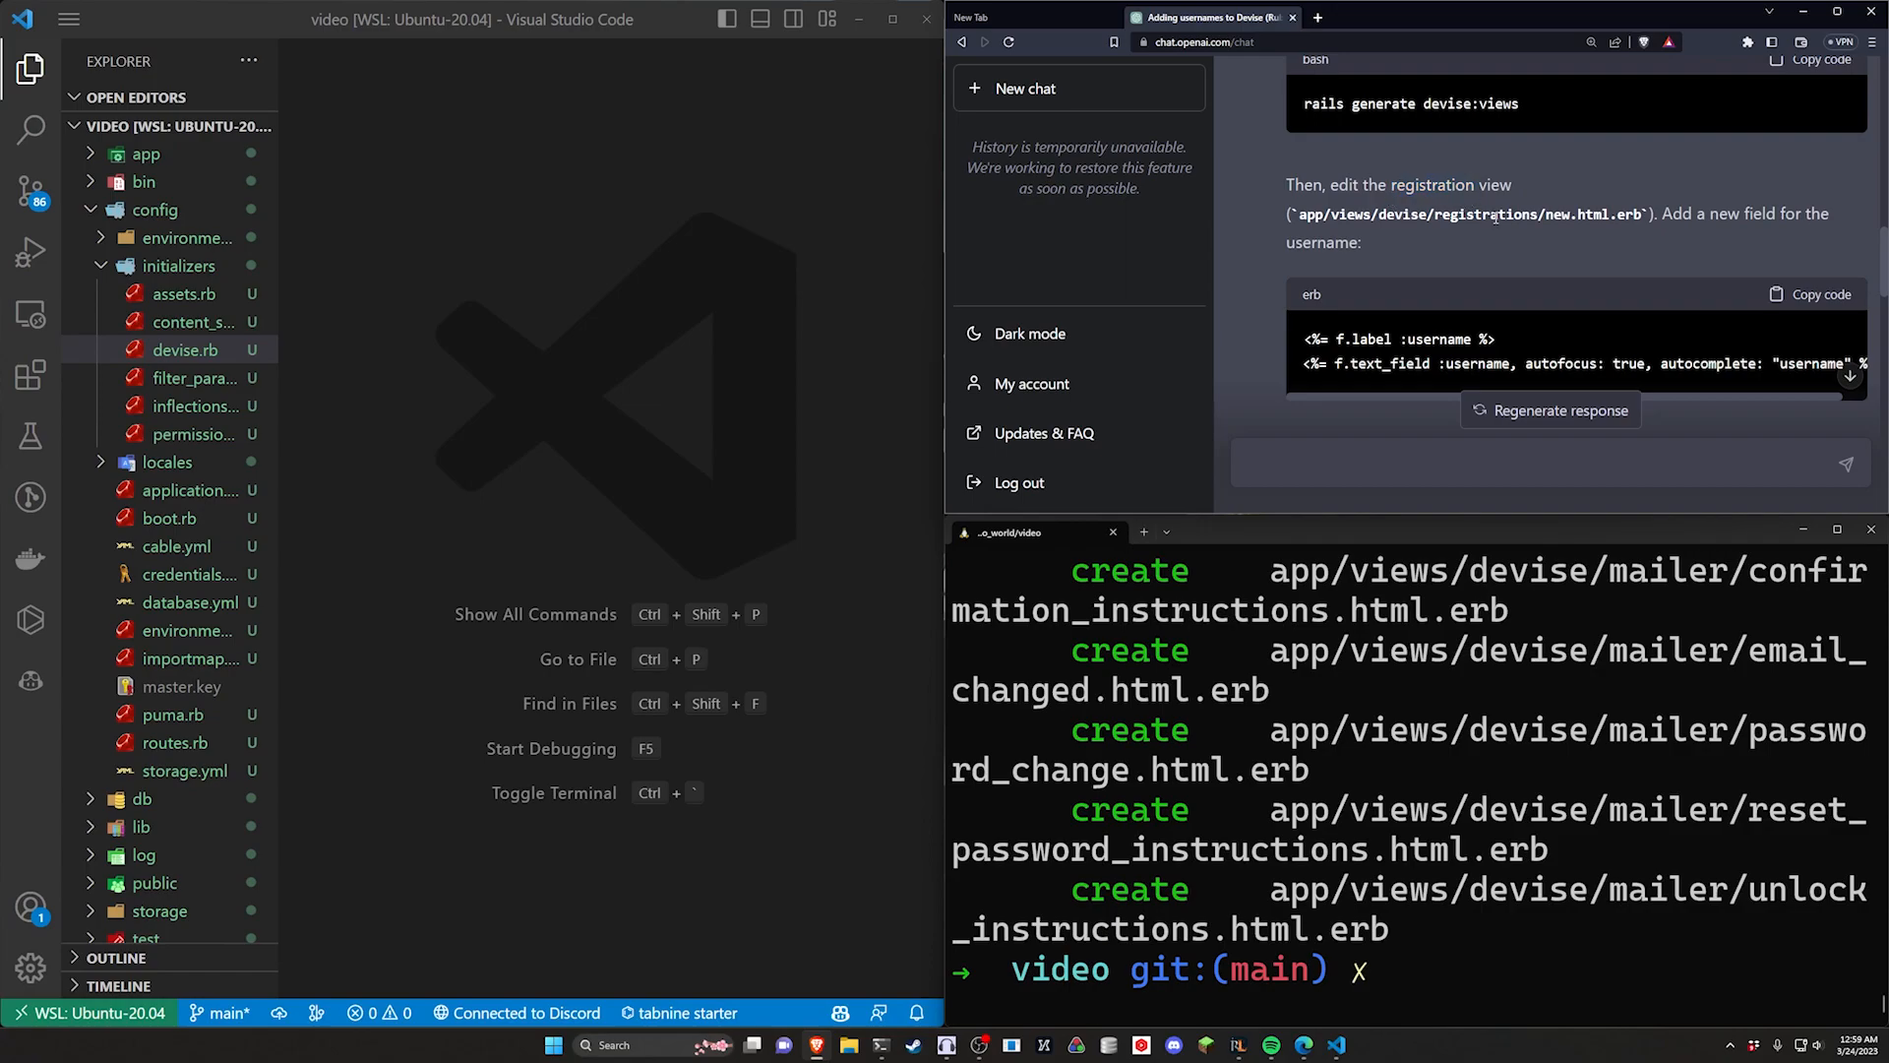
scroll("down", 3)
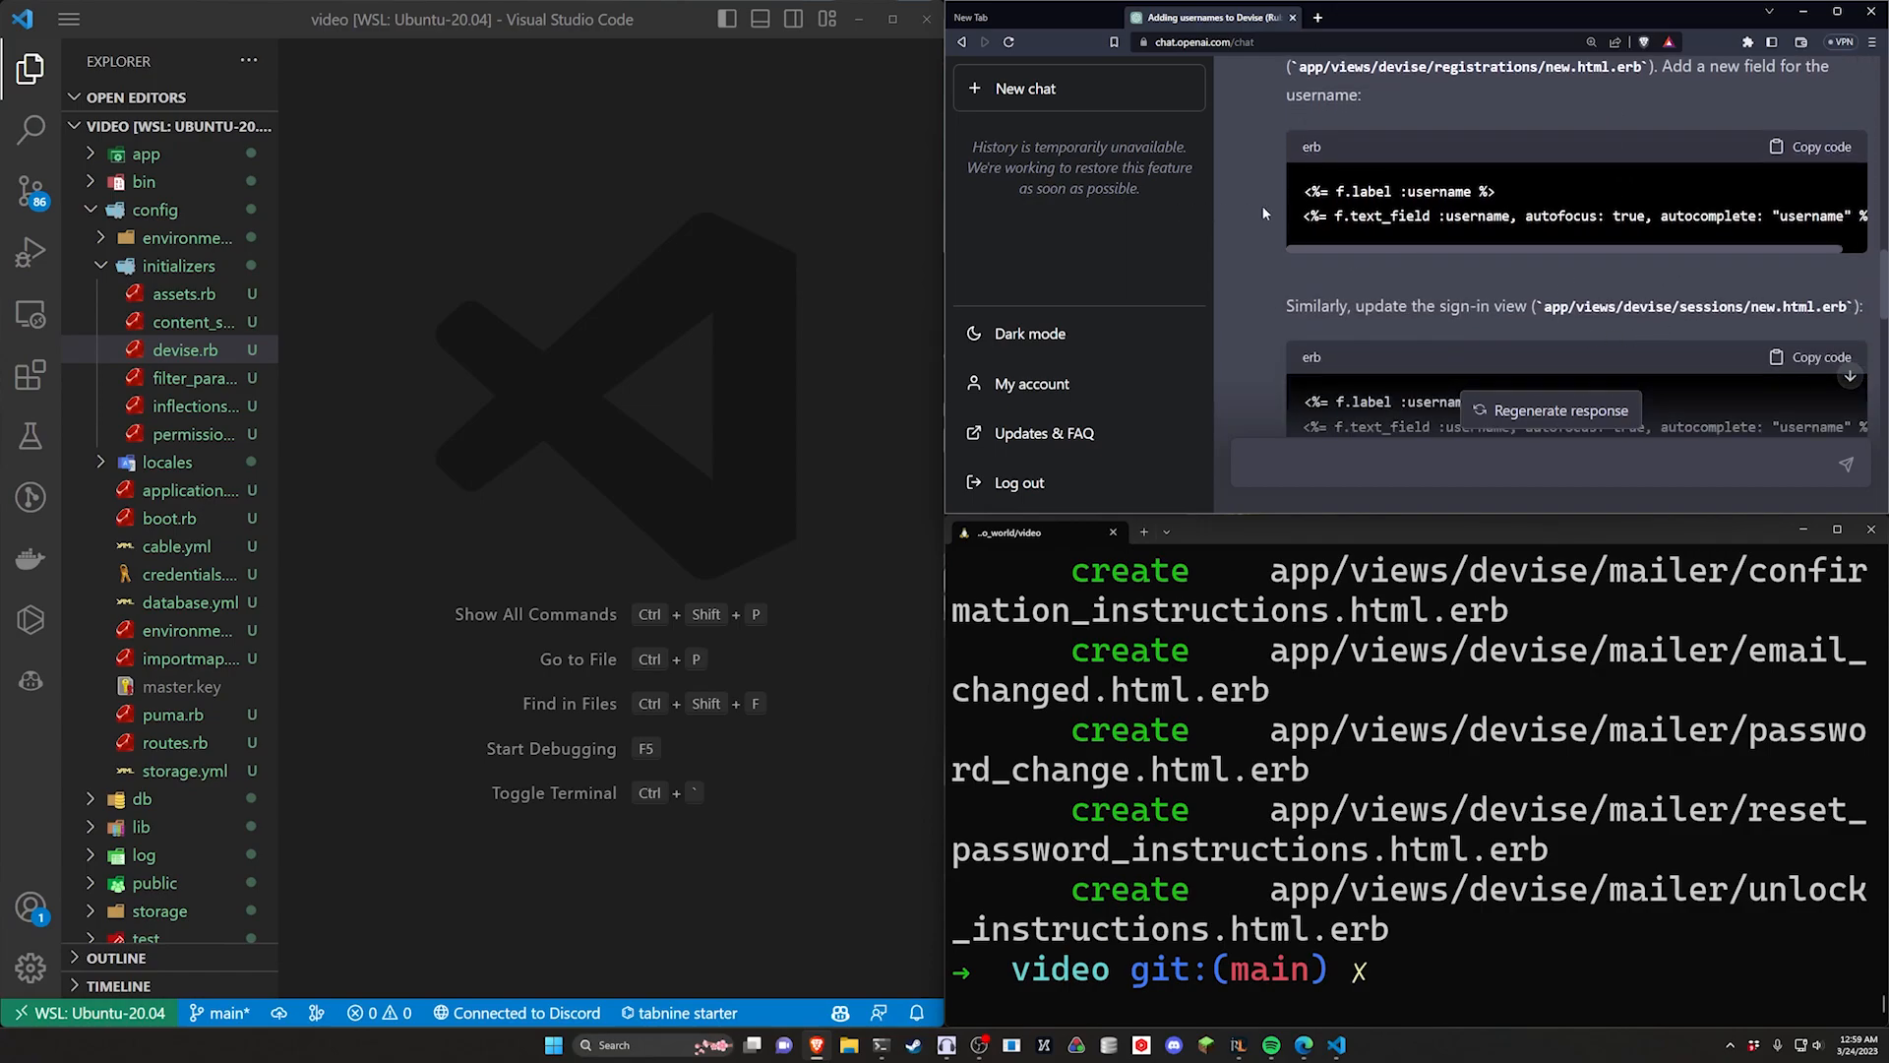
left_click(1821, 146)
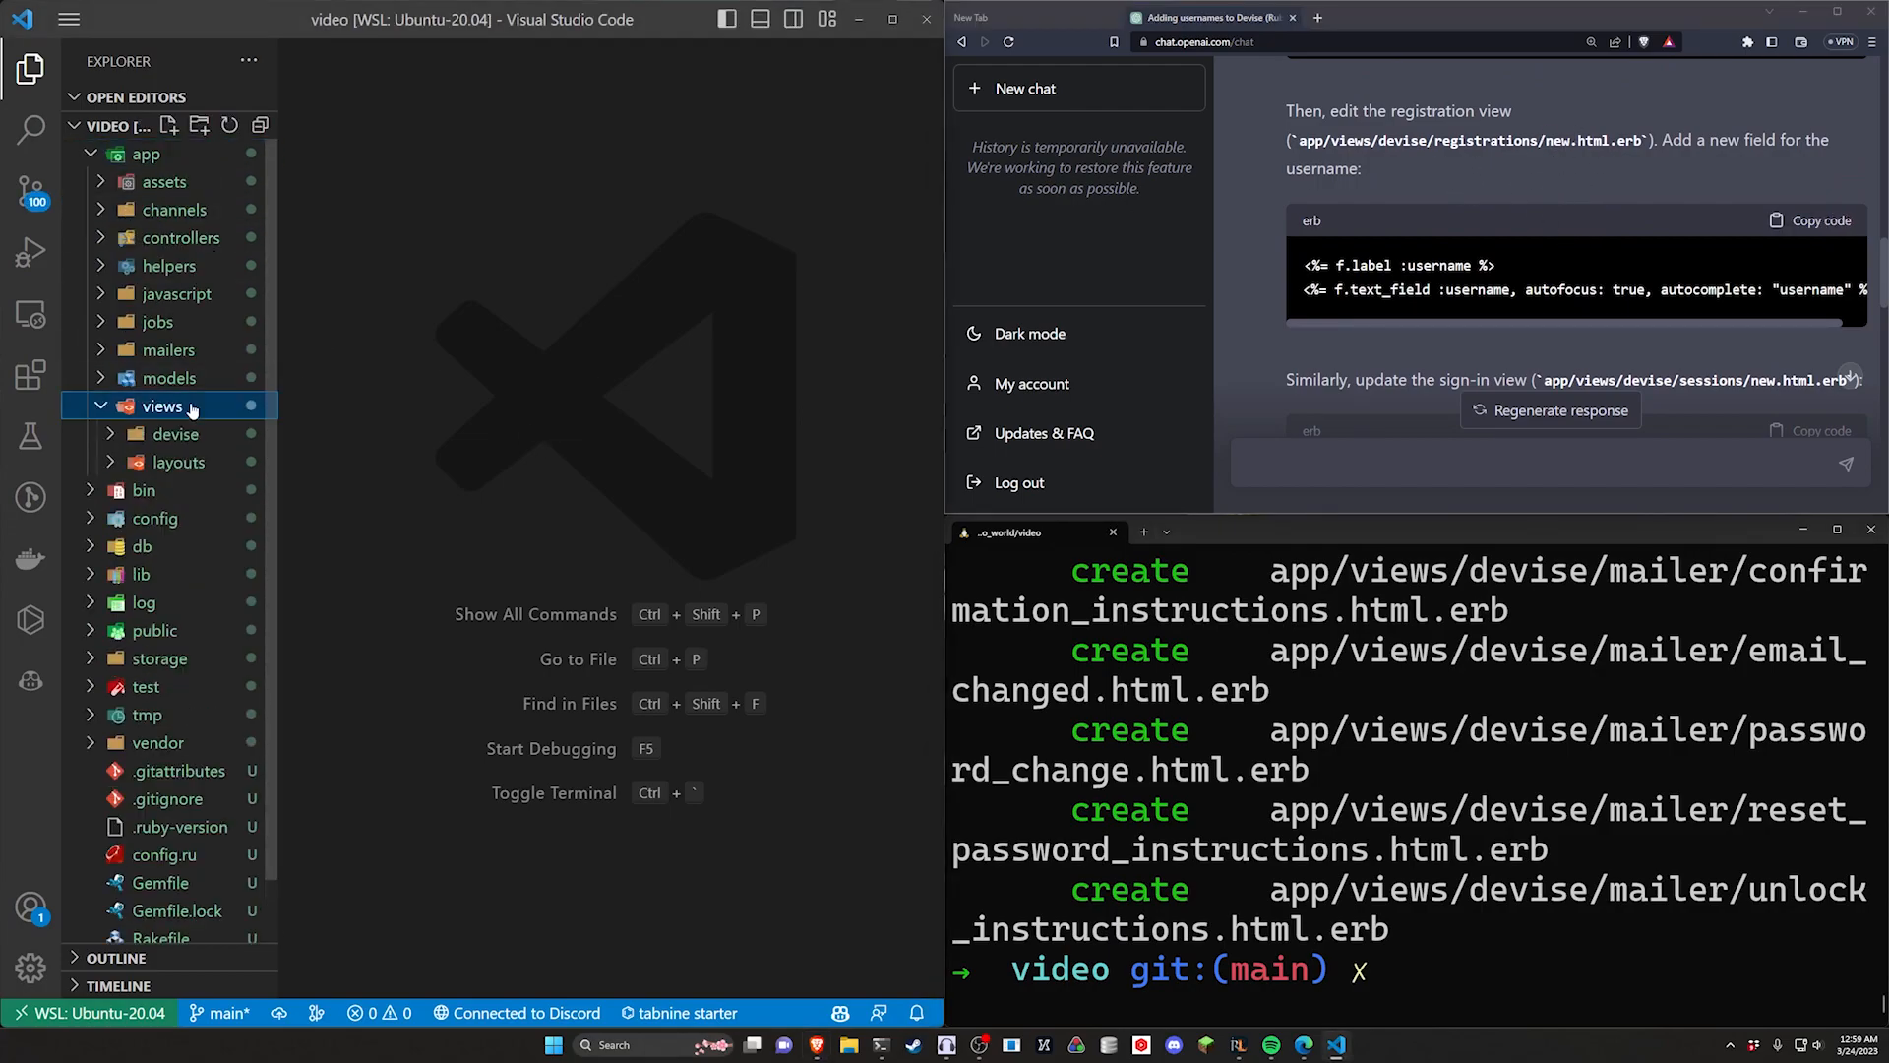
- Add a username label and text_field after the email field in registrations/new.html.erb
left_click(162, 406)
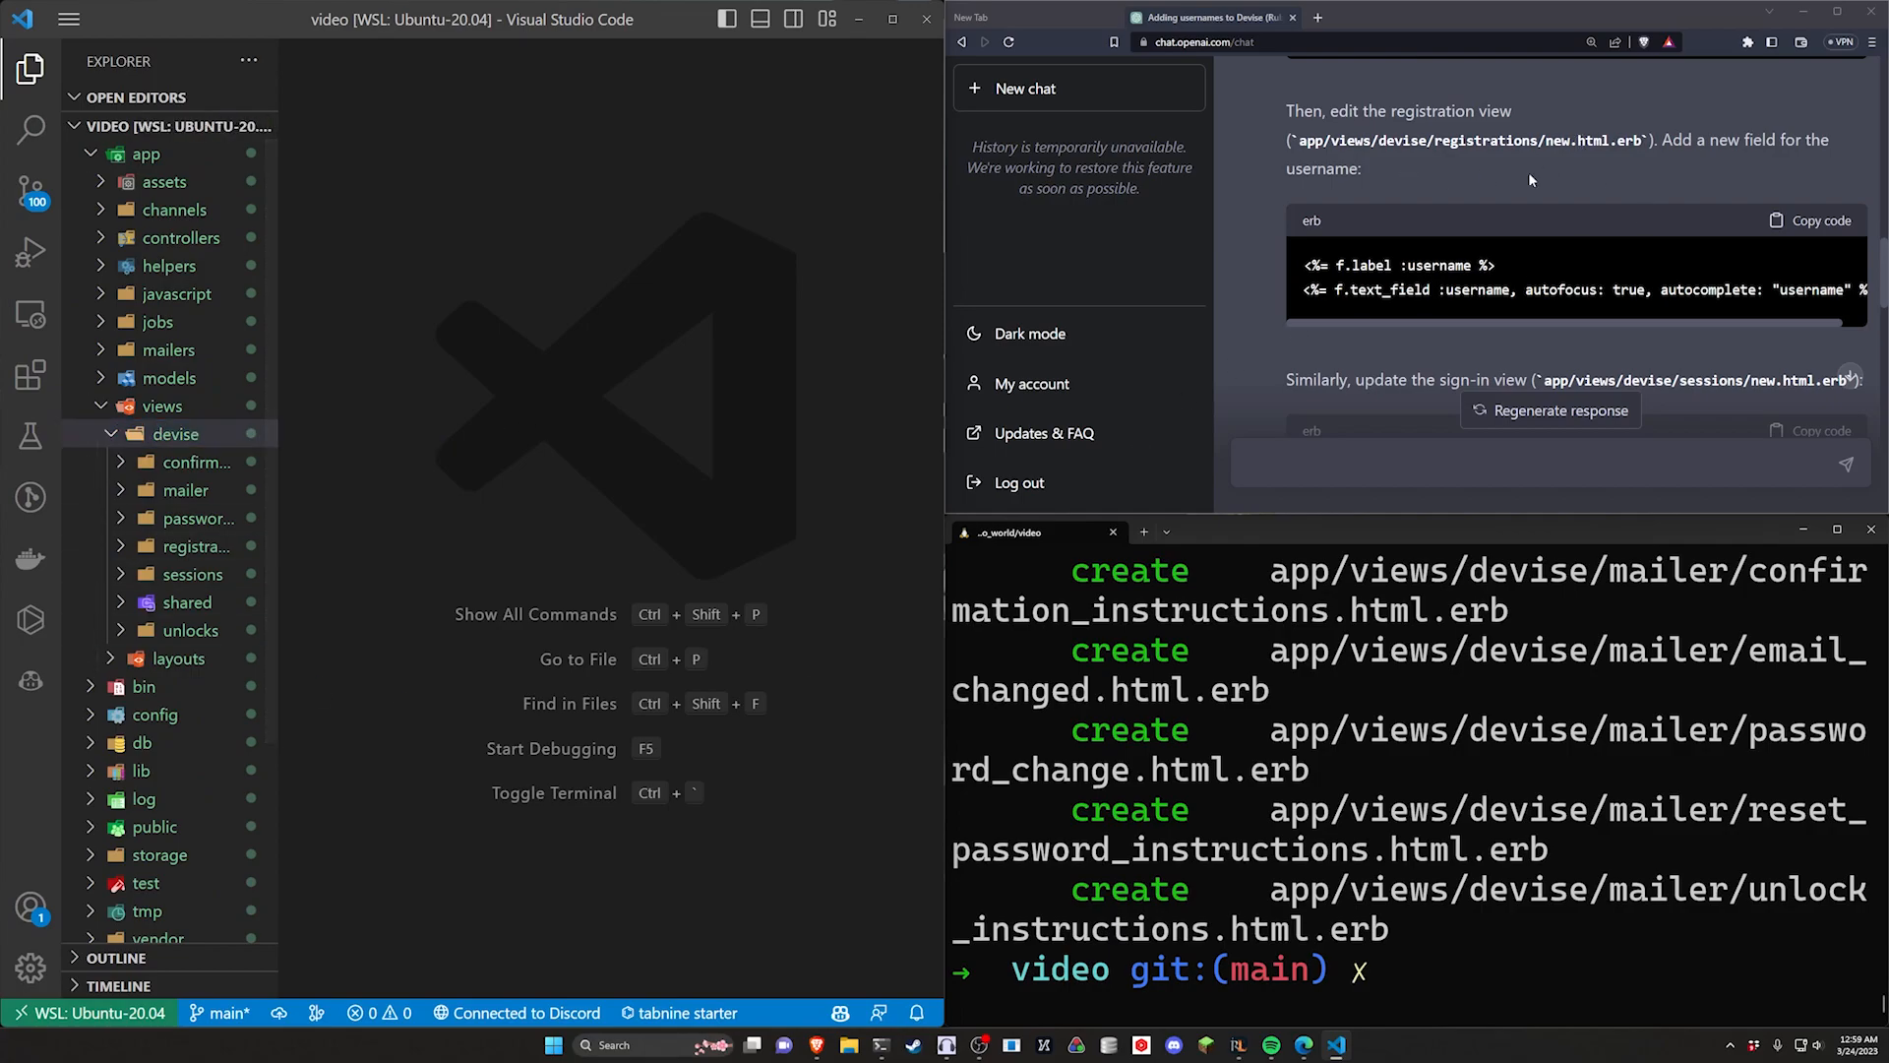
mouse_move(162, 406)
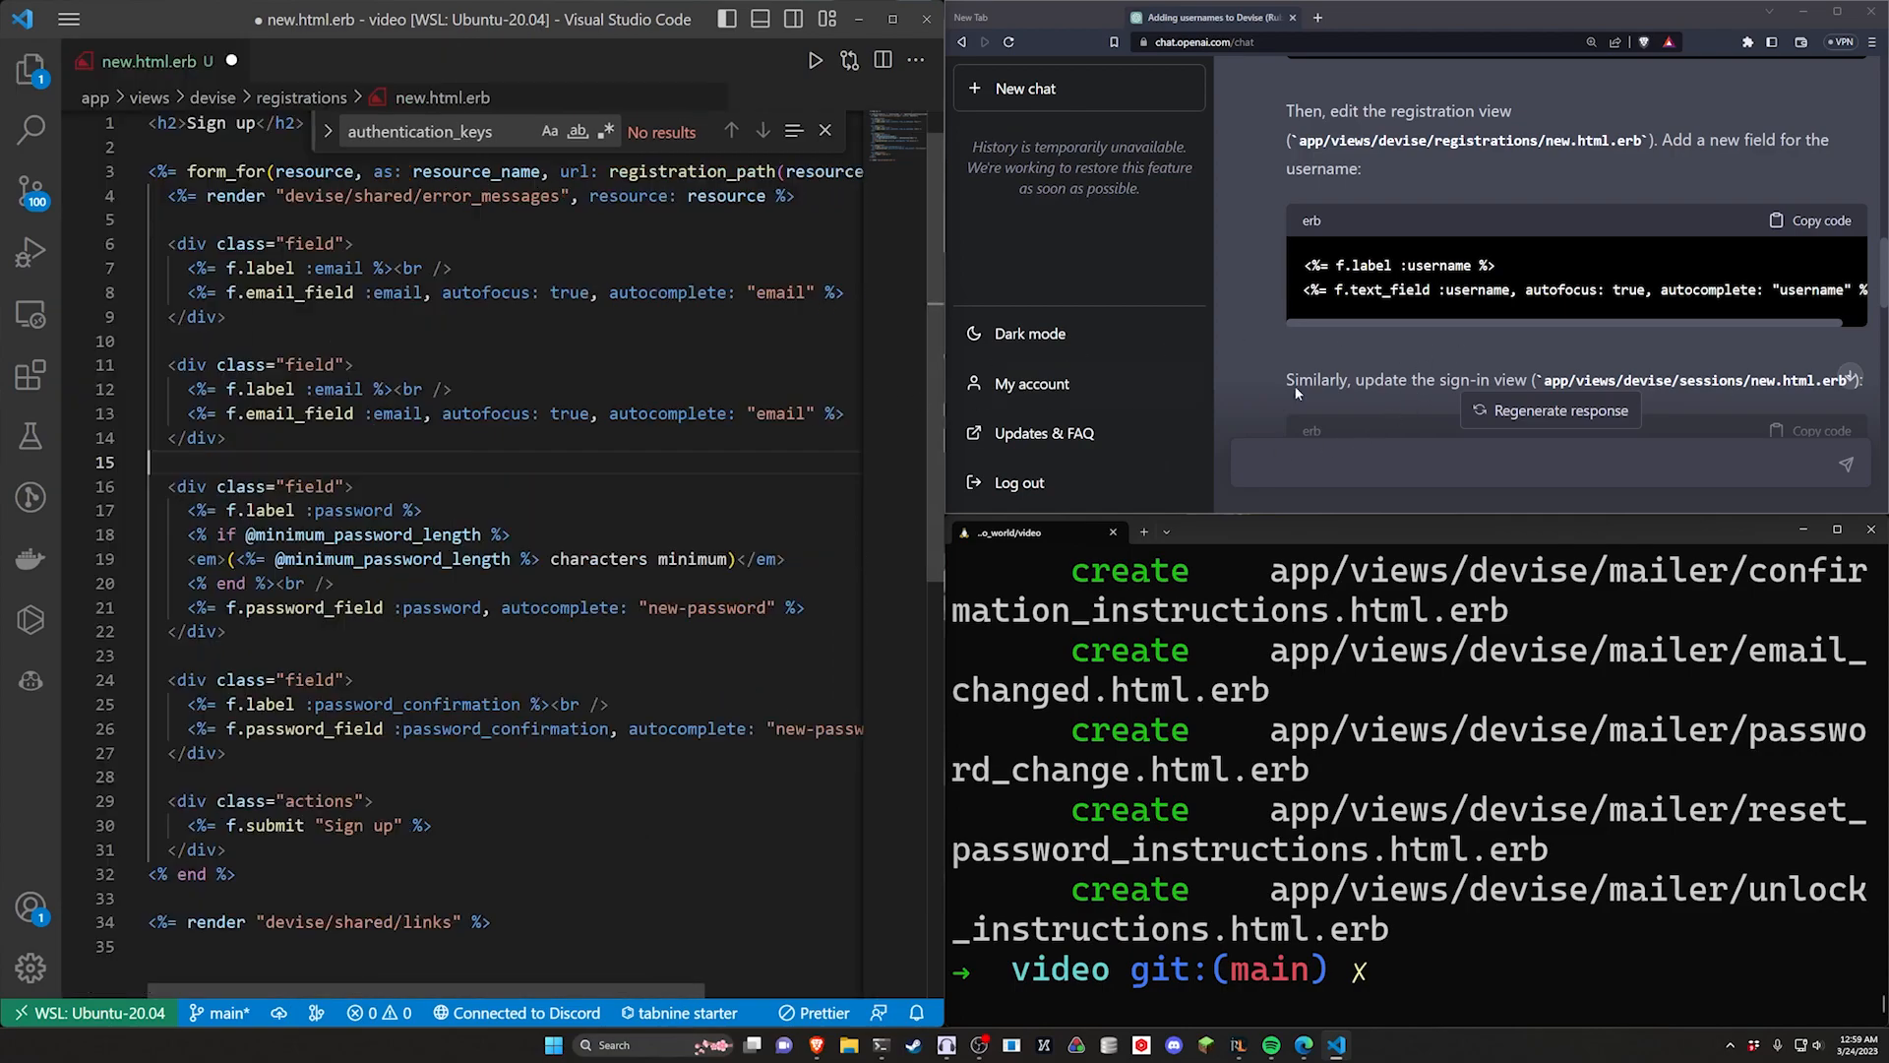
left_click(1810, 221)
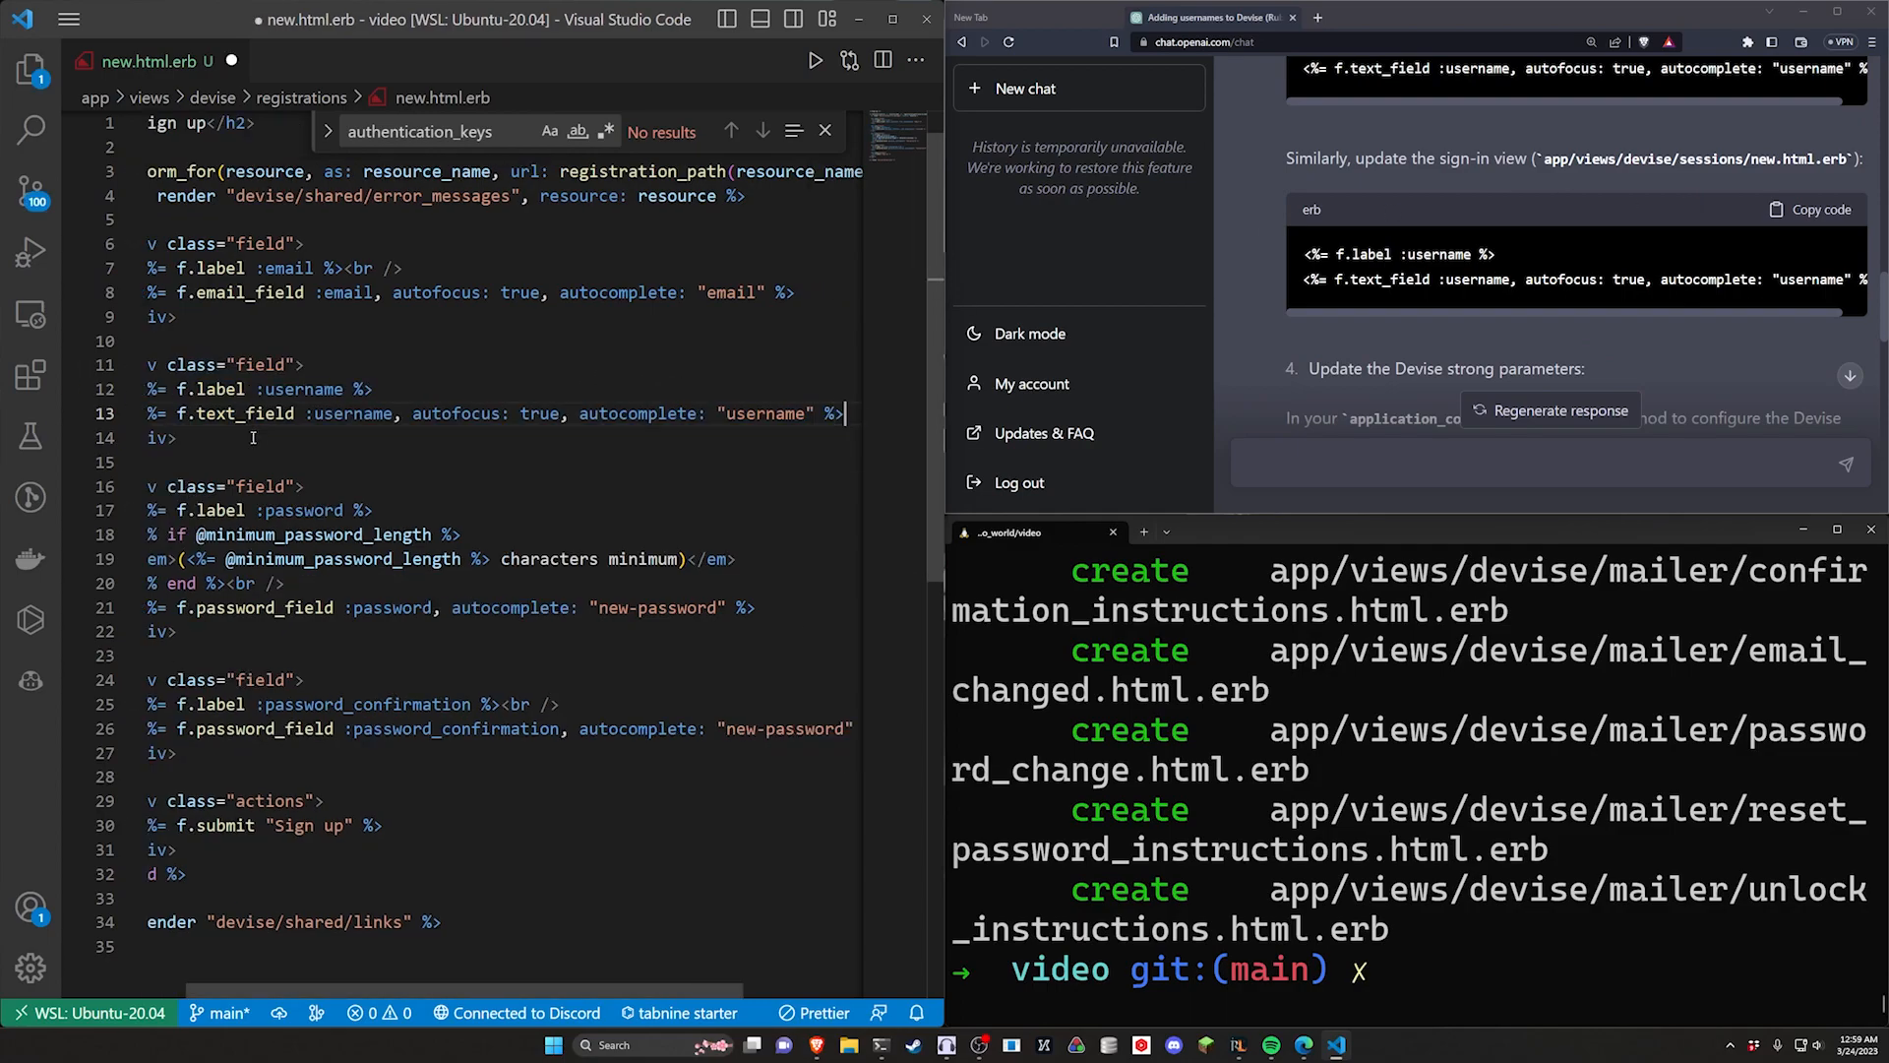
left_click(31, 69)
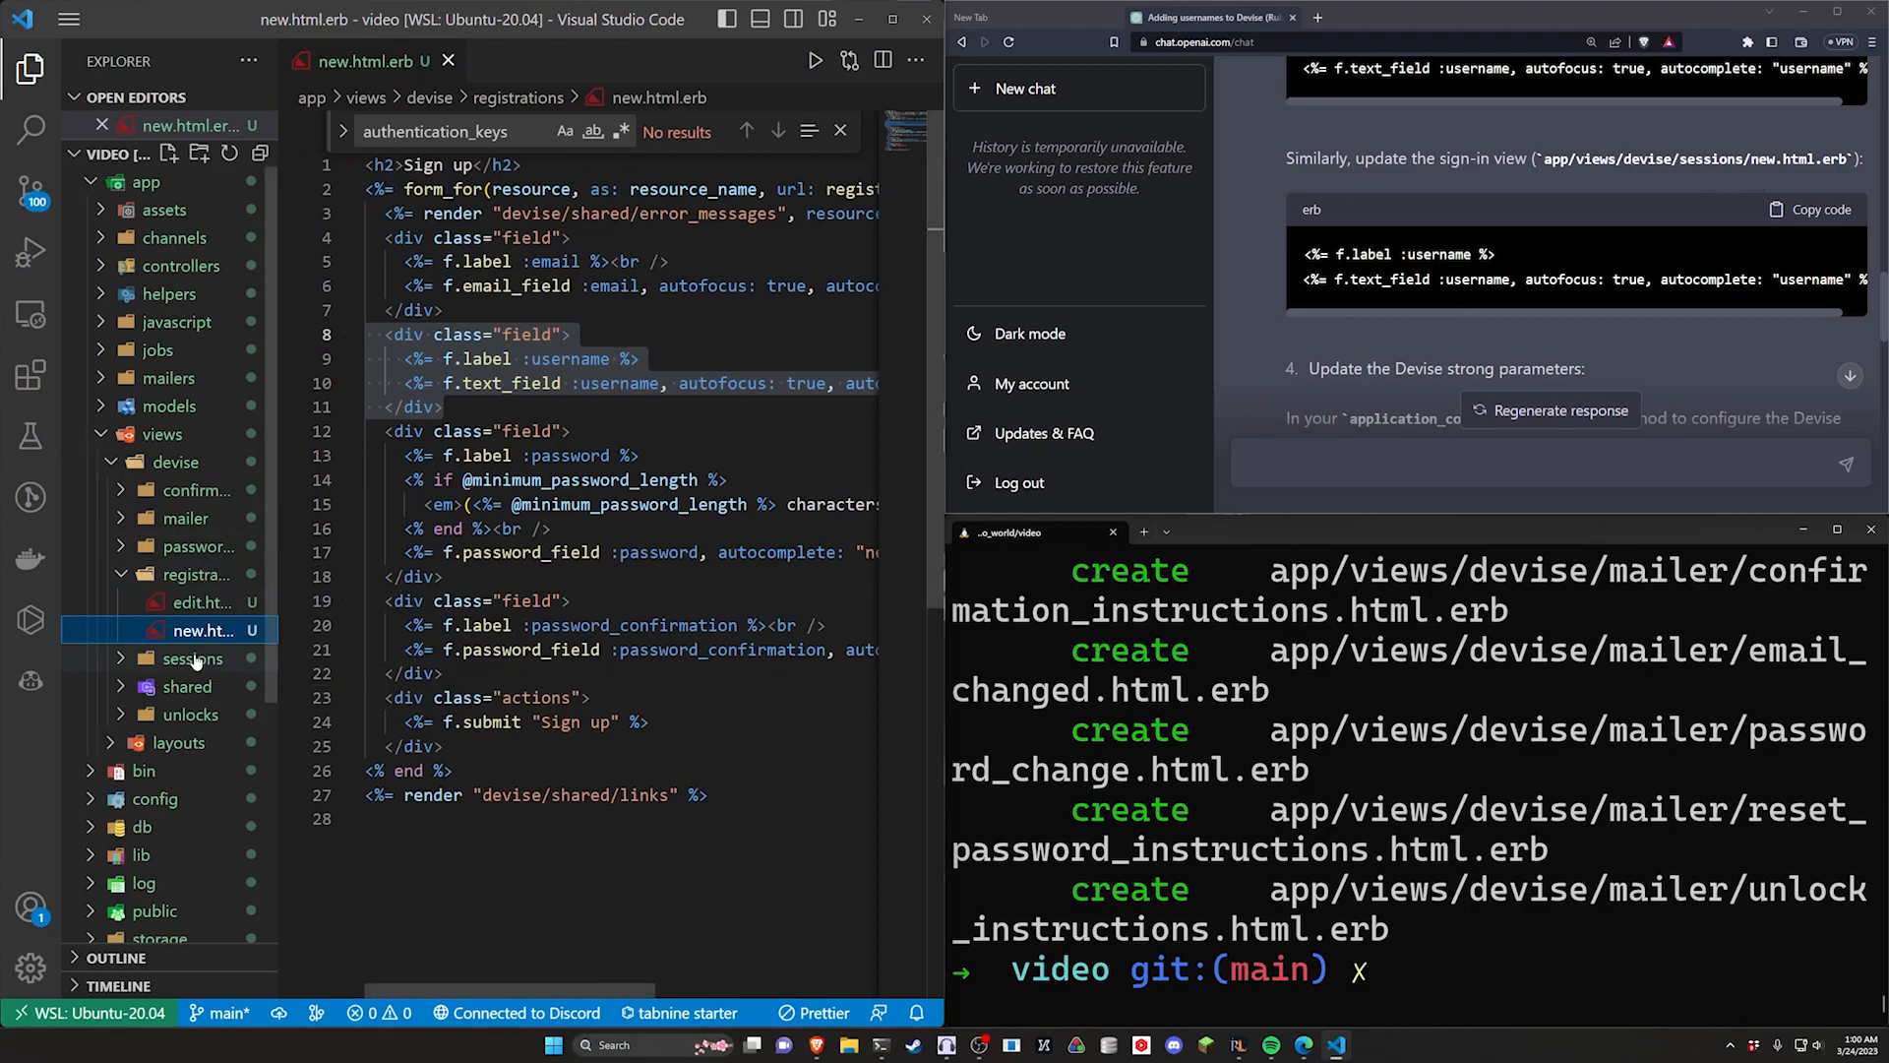
- Replace the email field block in sessions/new.html.erb with a username label and text_field
left_click(203, 713)
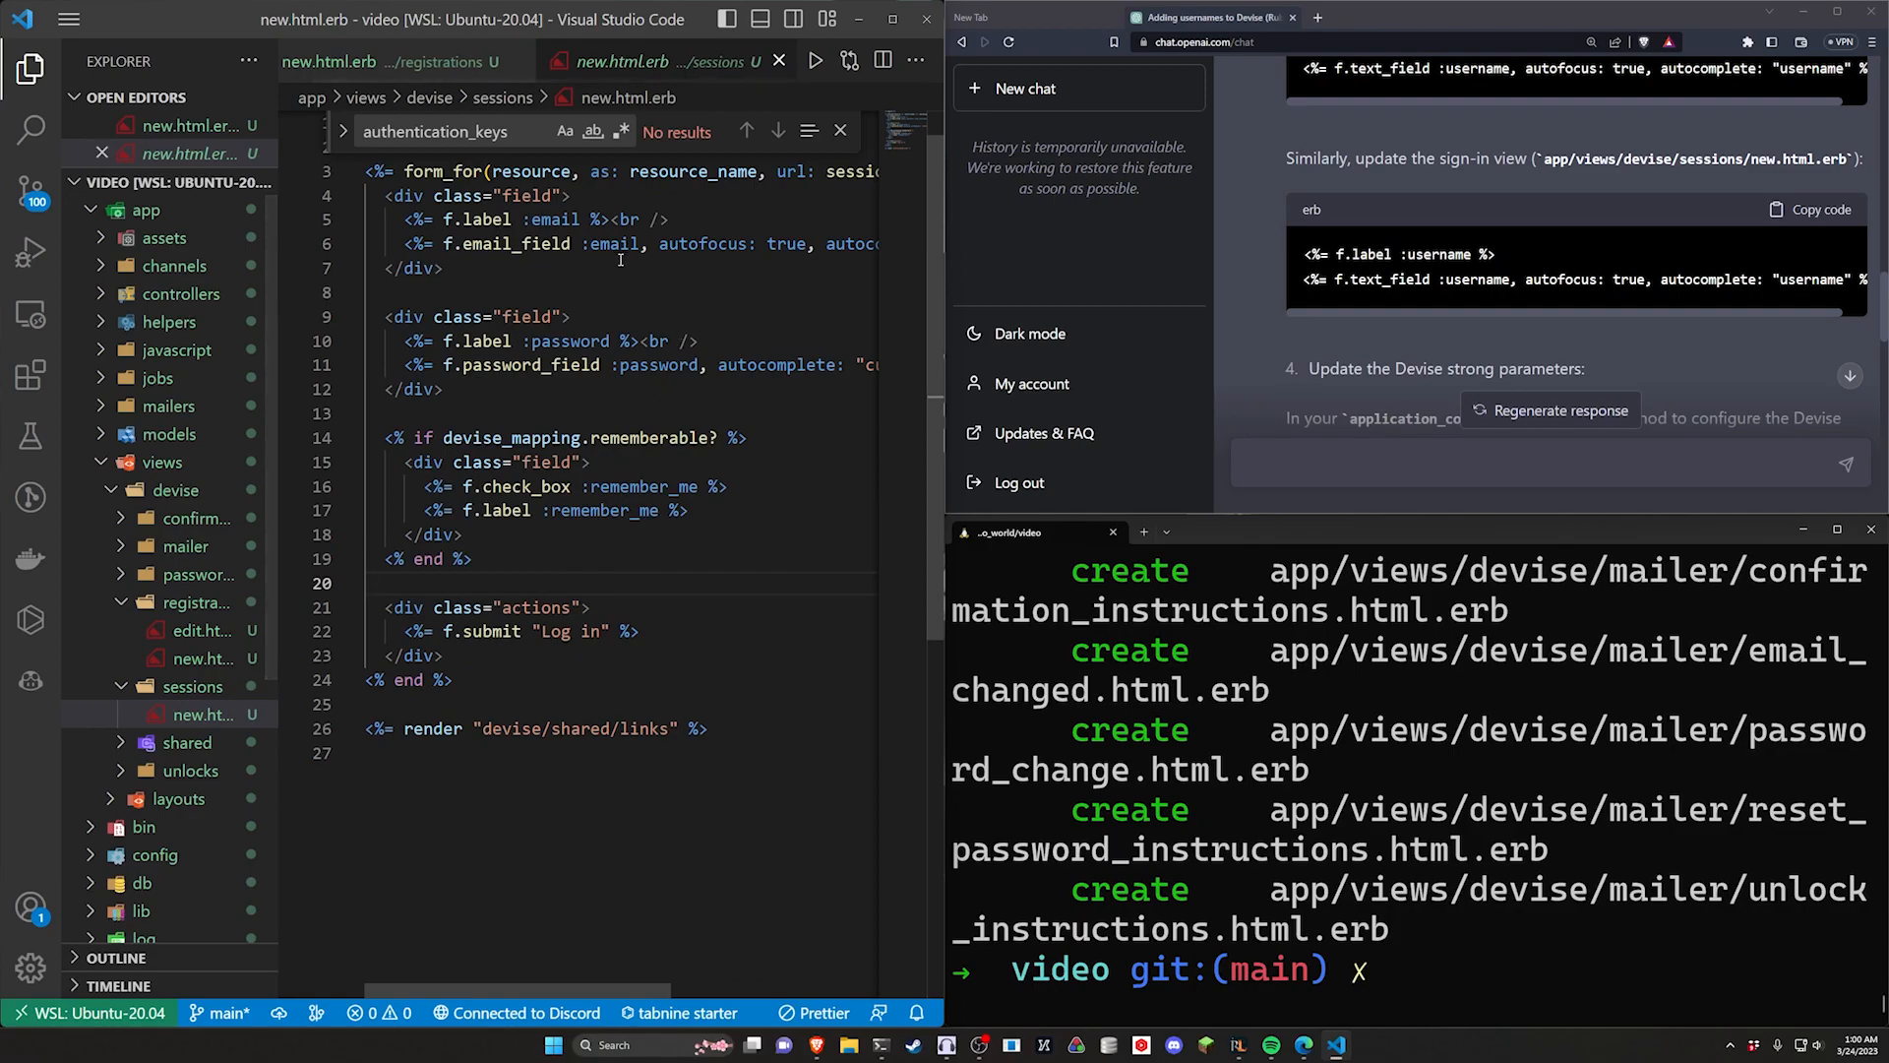
left_click_drag(375, 195, 442, 268)
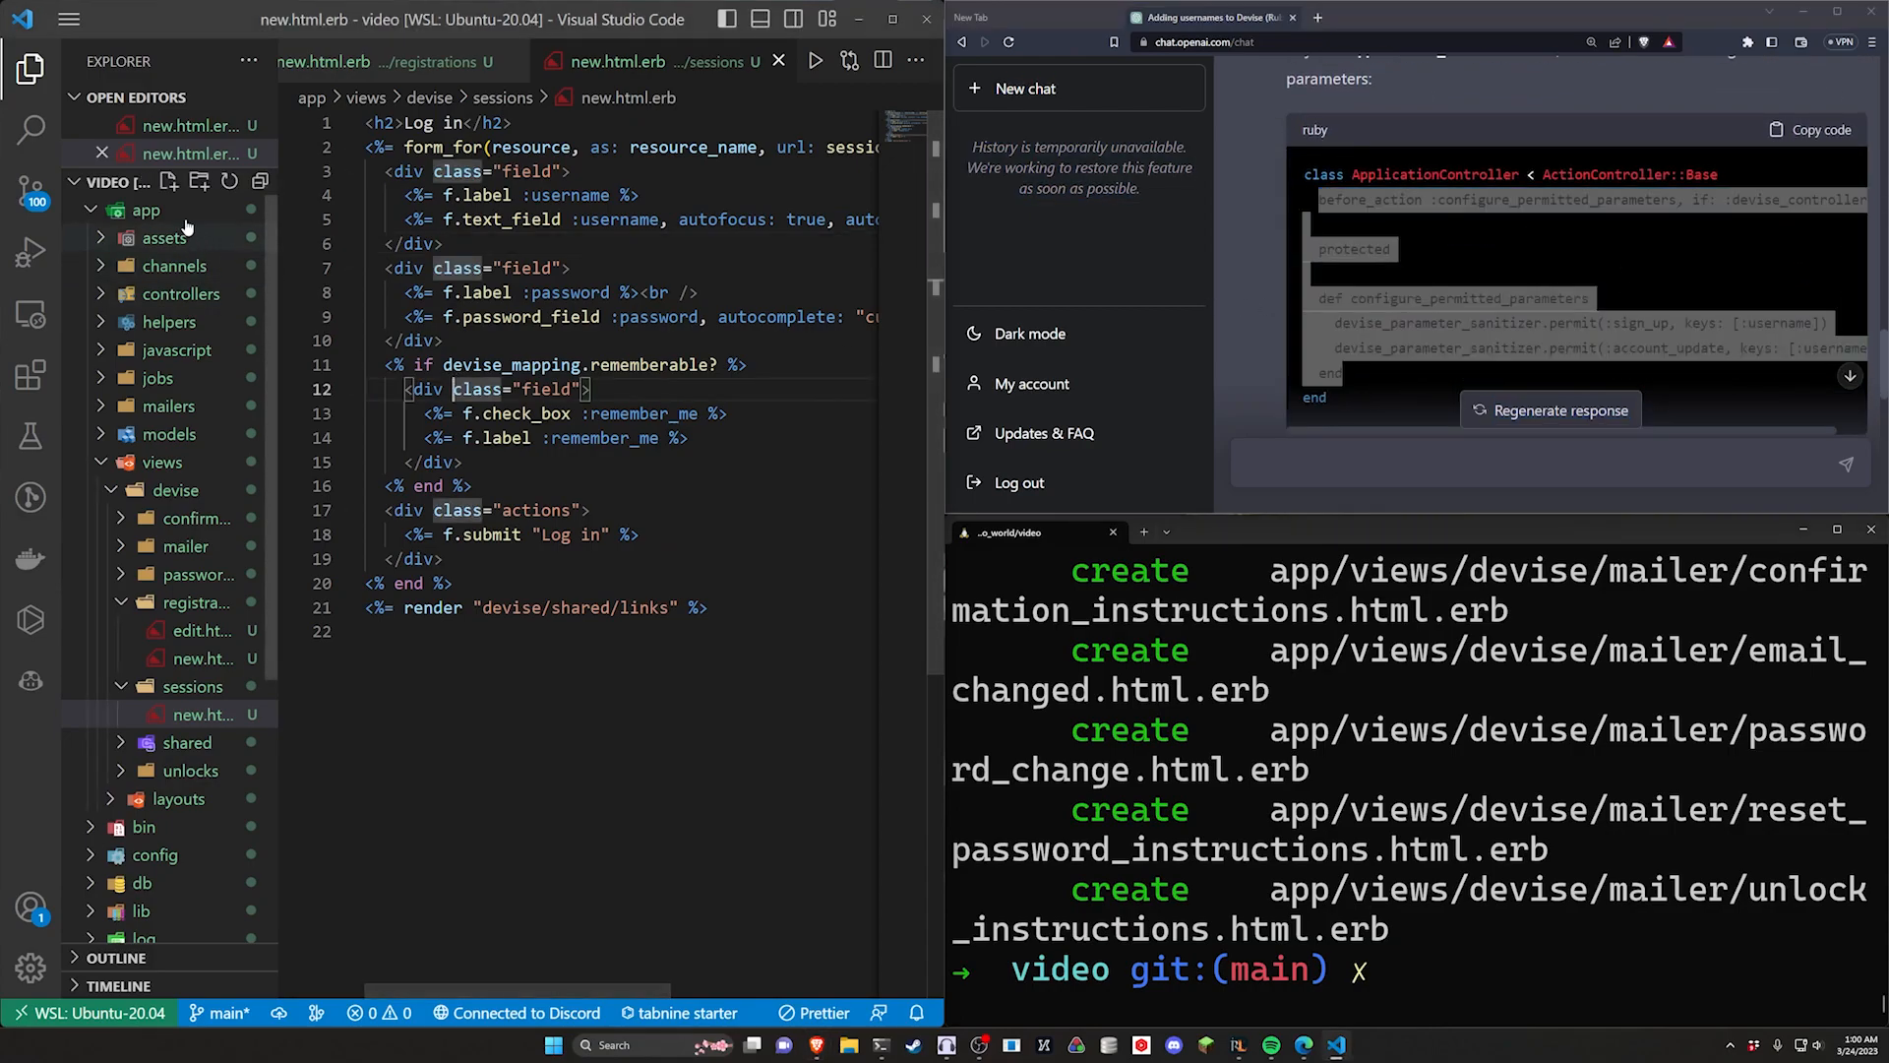
- Permit username in ApplicationController and add 'validates :username, presence: true, uniqueness: true' to user.rb
left_click(195, 349)
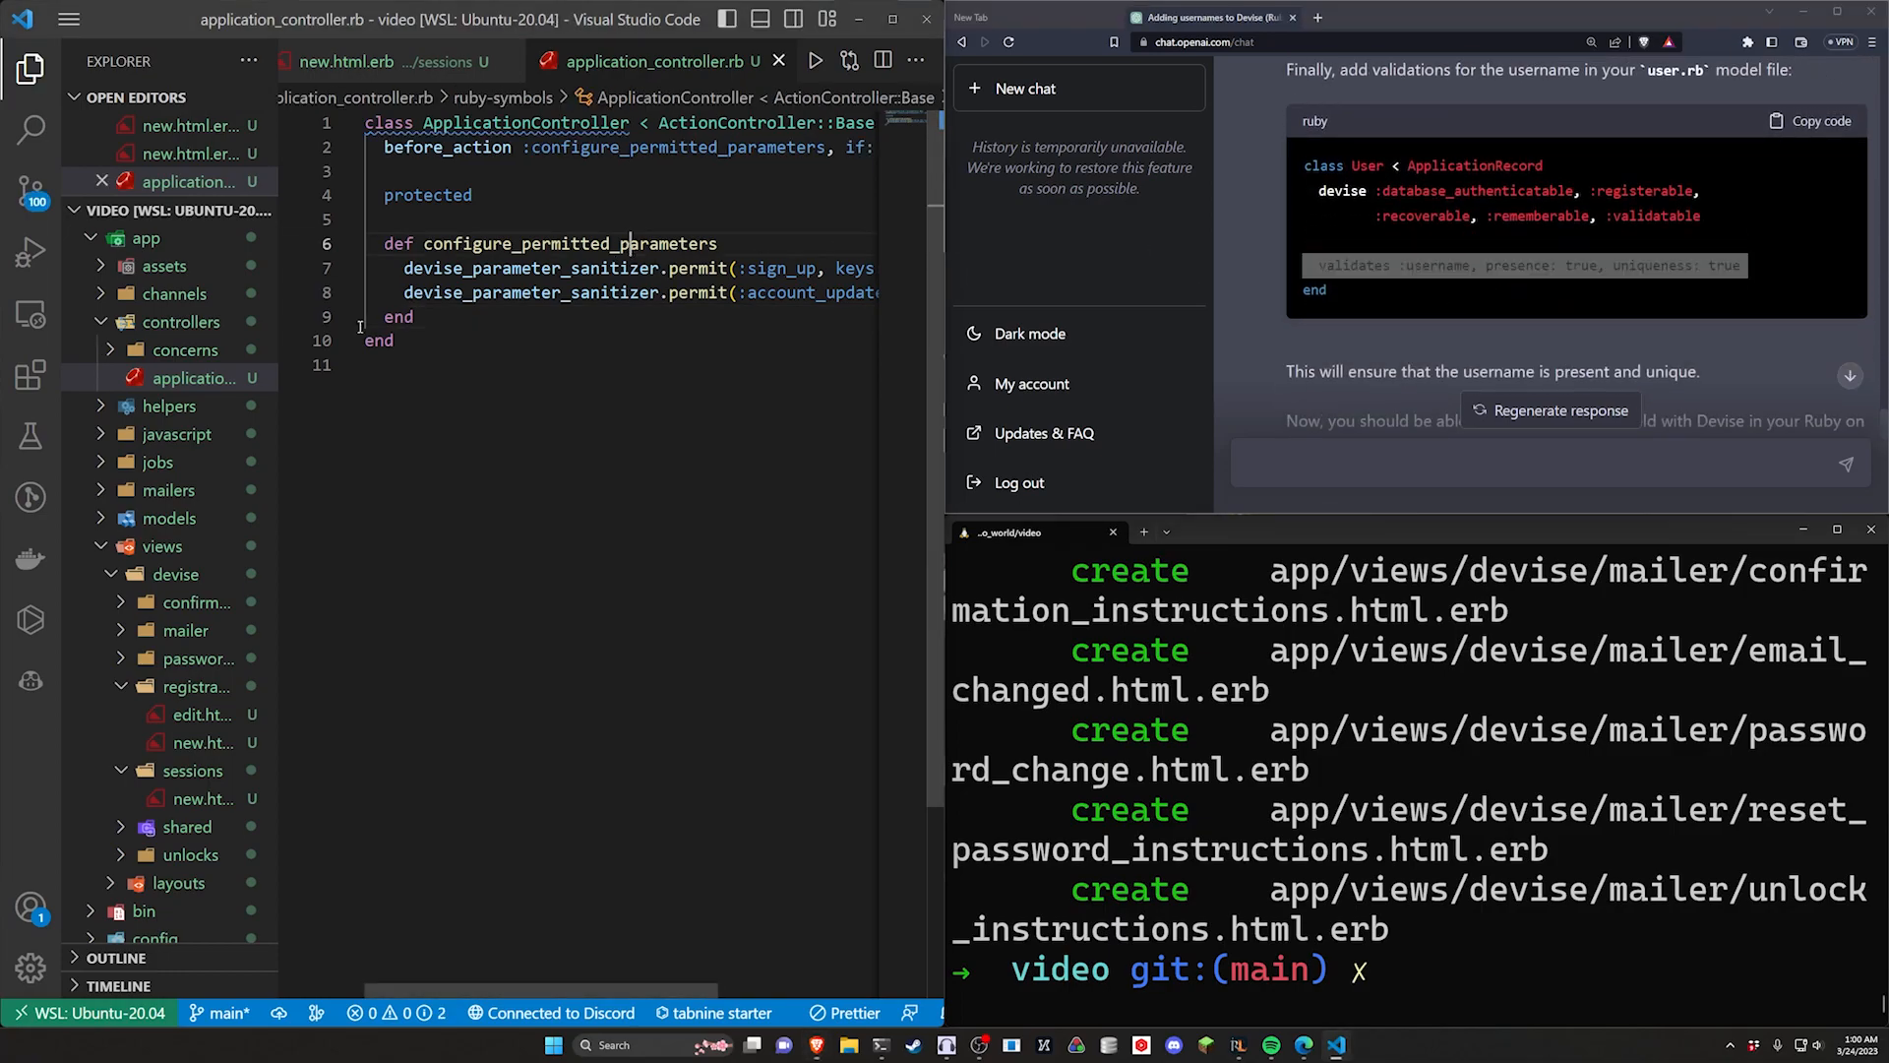
left_click(168, 517)
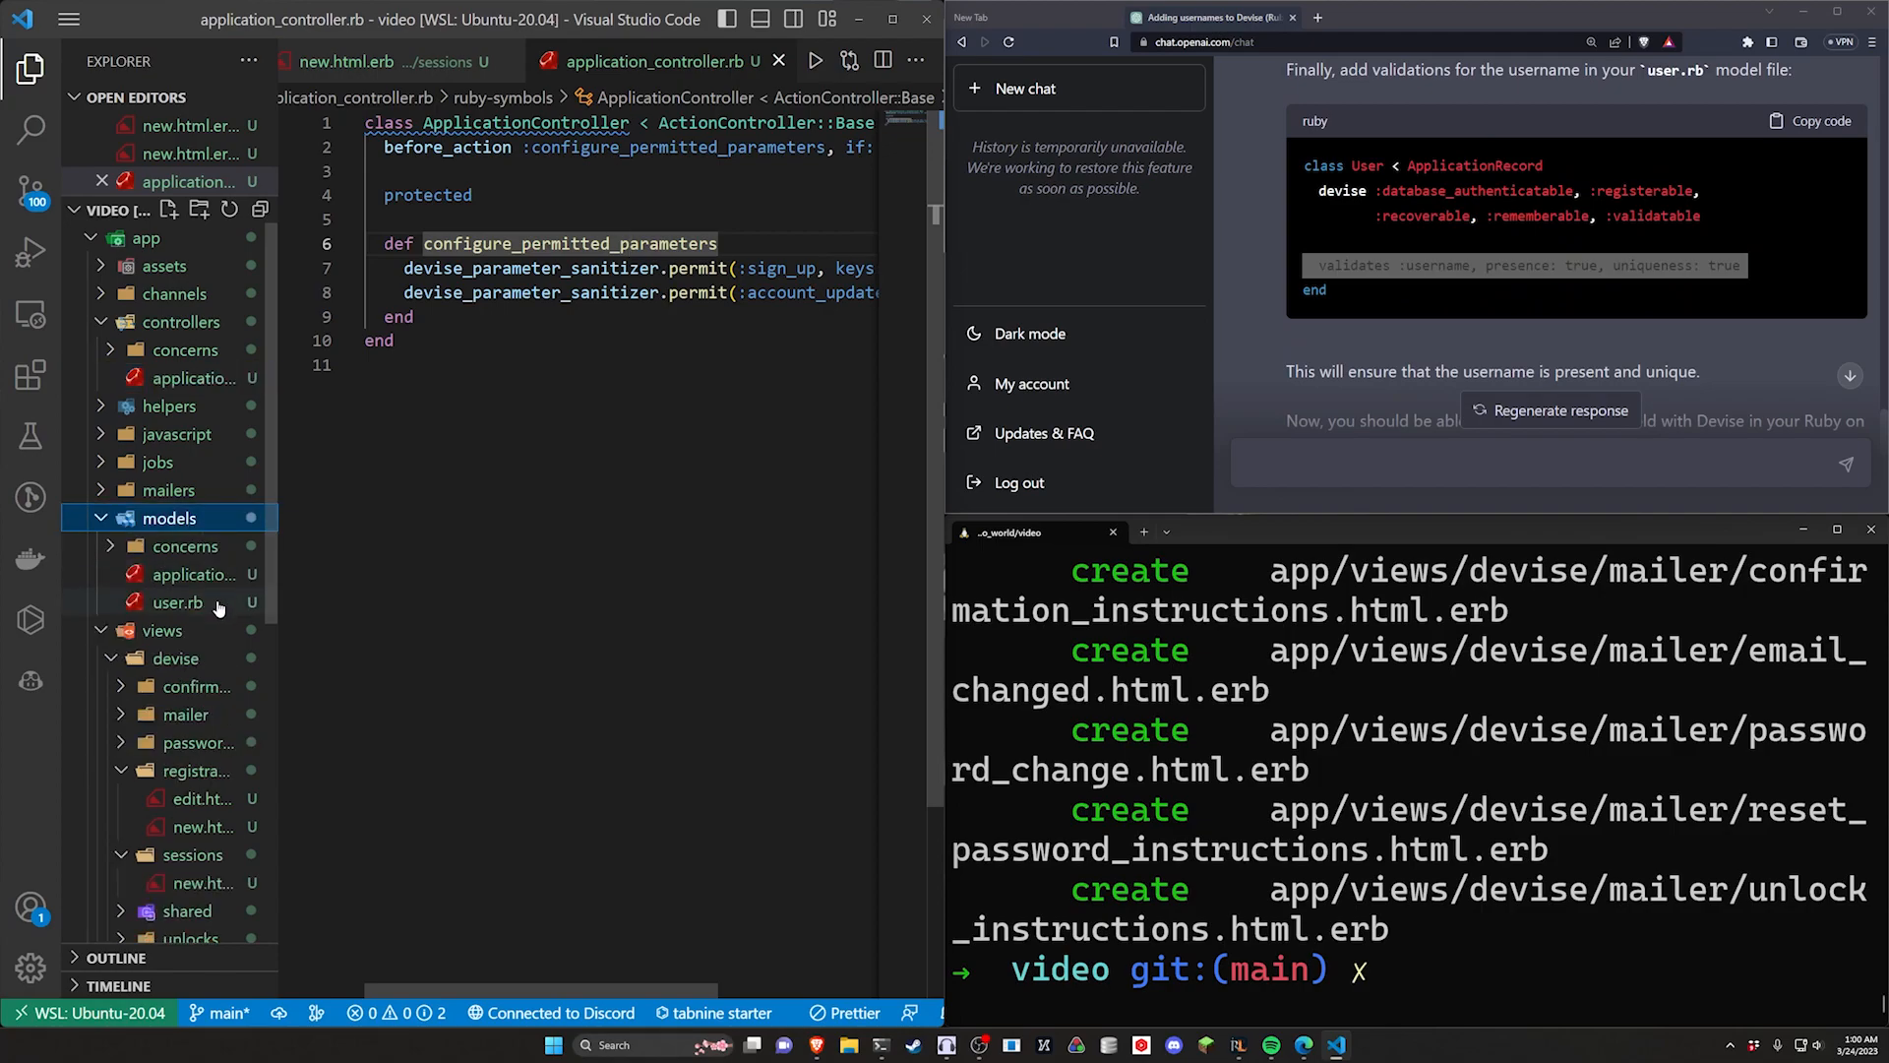
left_click(179, 602)
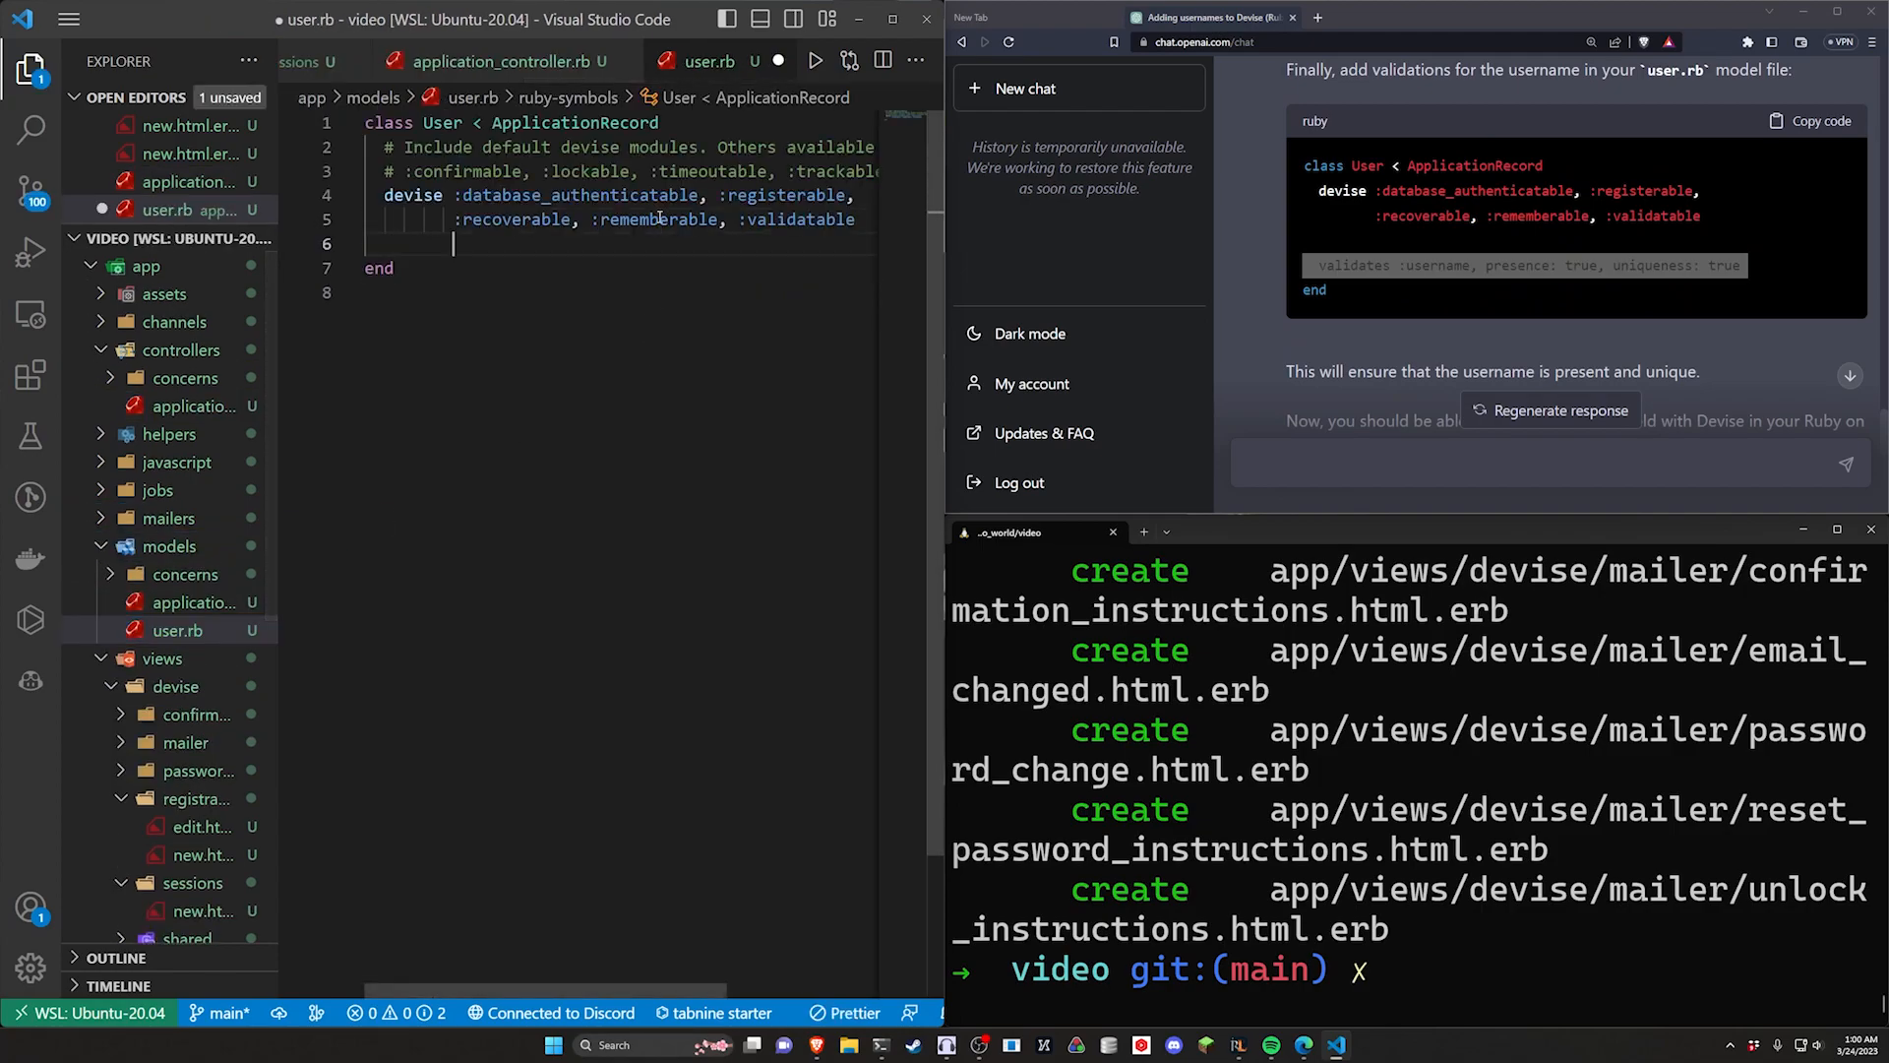
type("validates :username, presence: true, uniqueness: true")
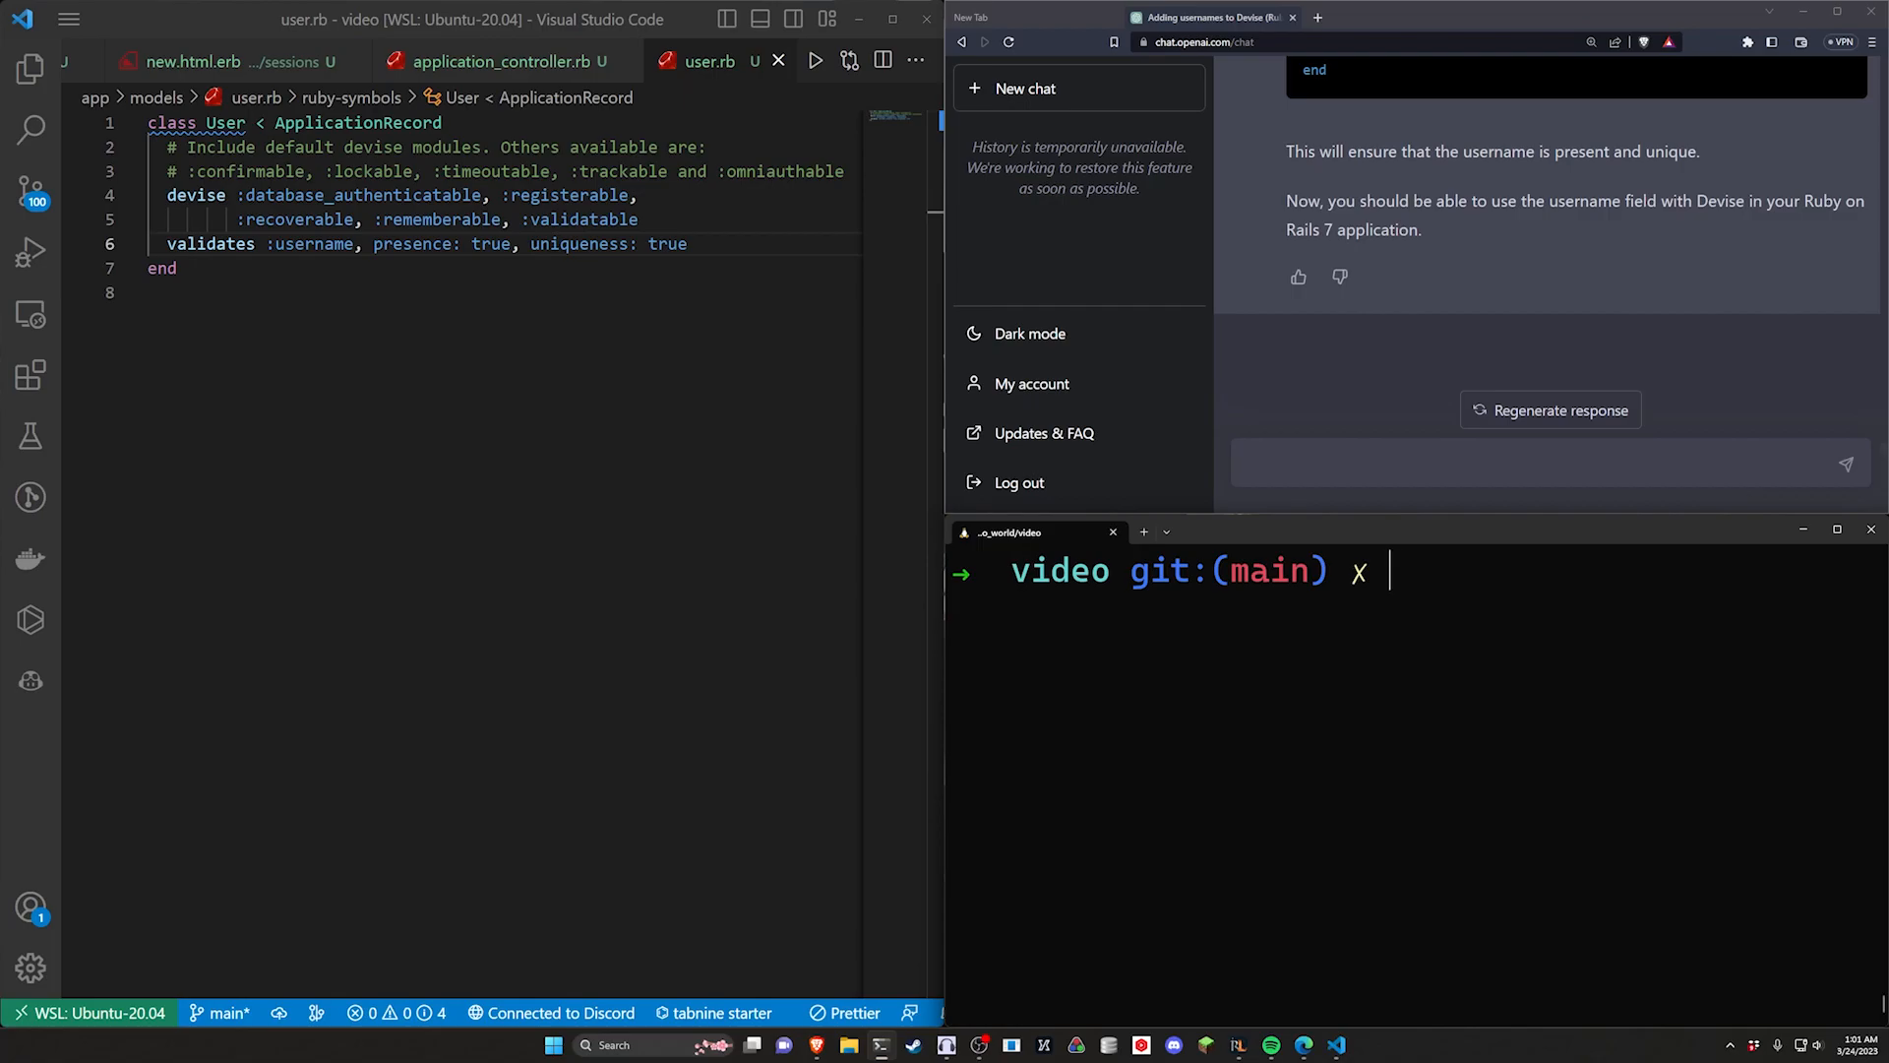
- Run 'rails g controller pages home' and search Quick Open for routes
type("rails g")
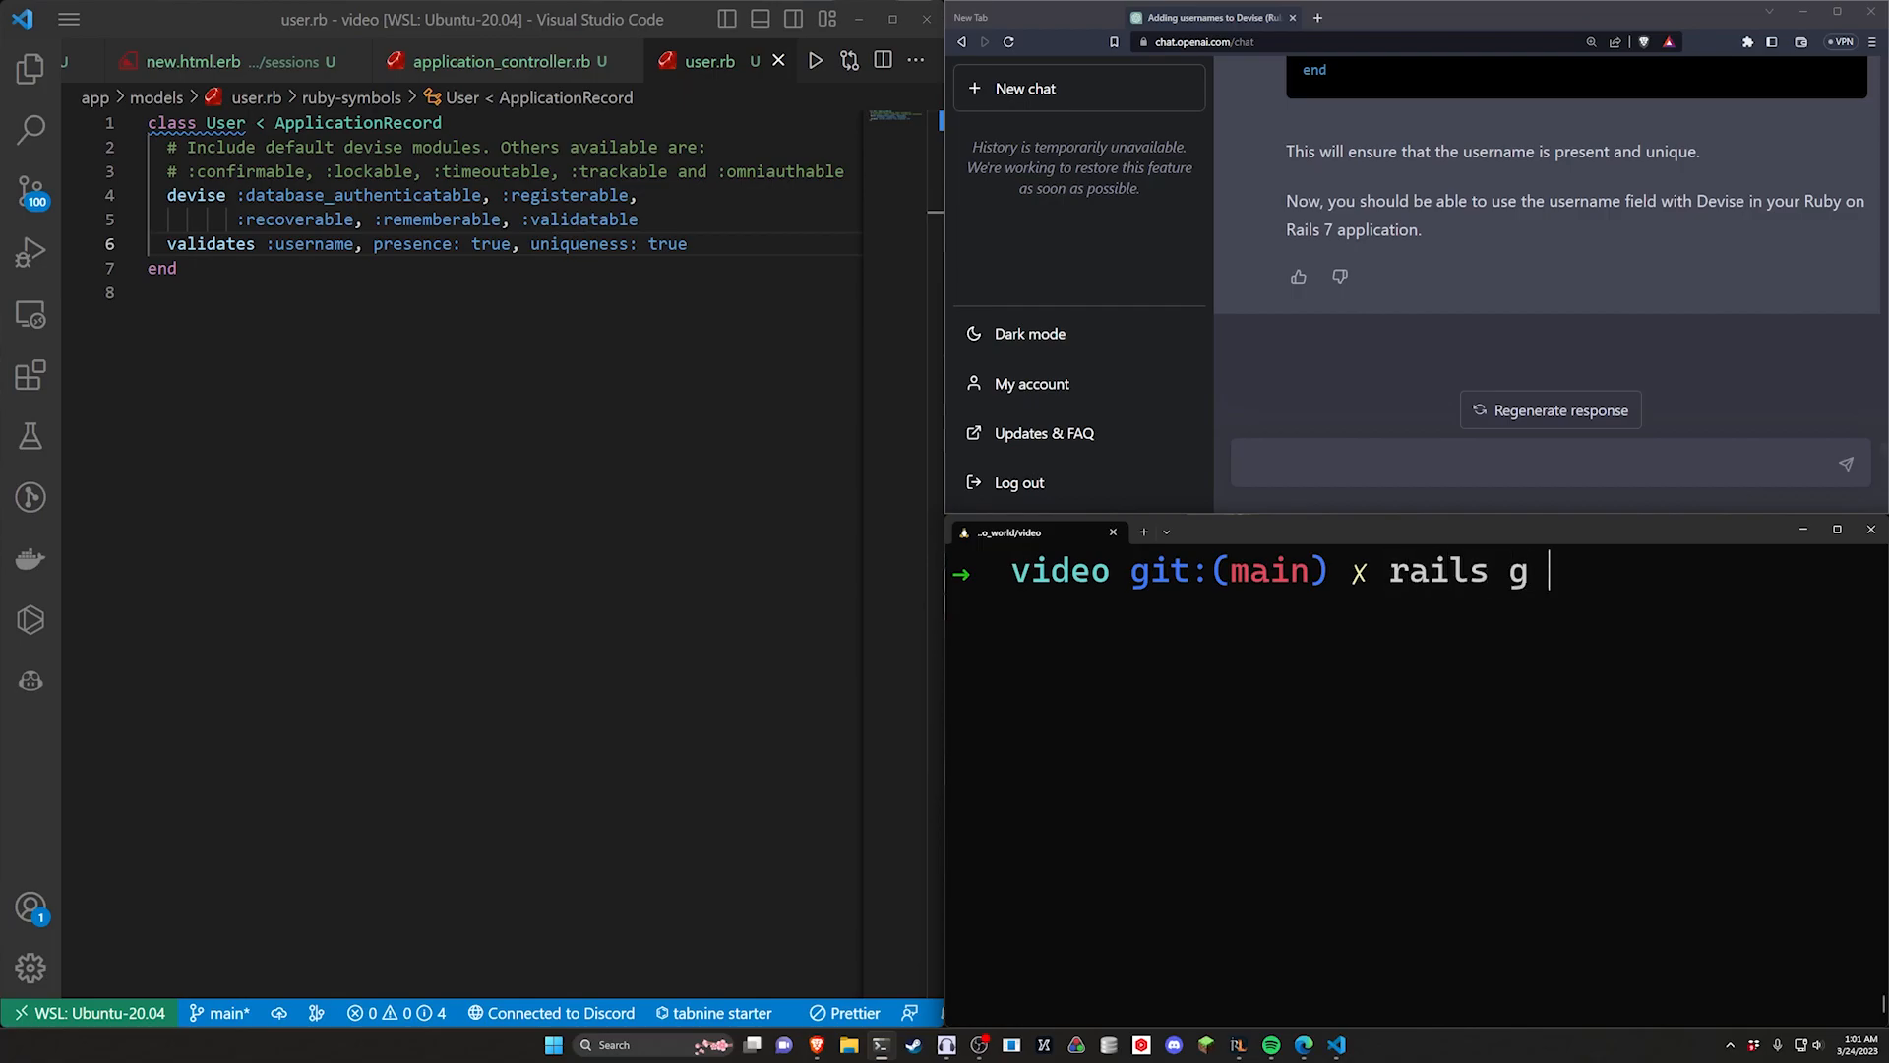
type("controller pages home")
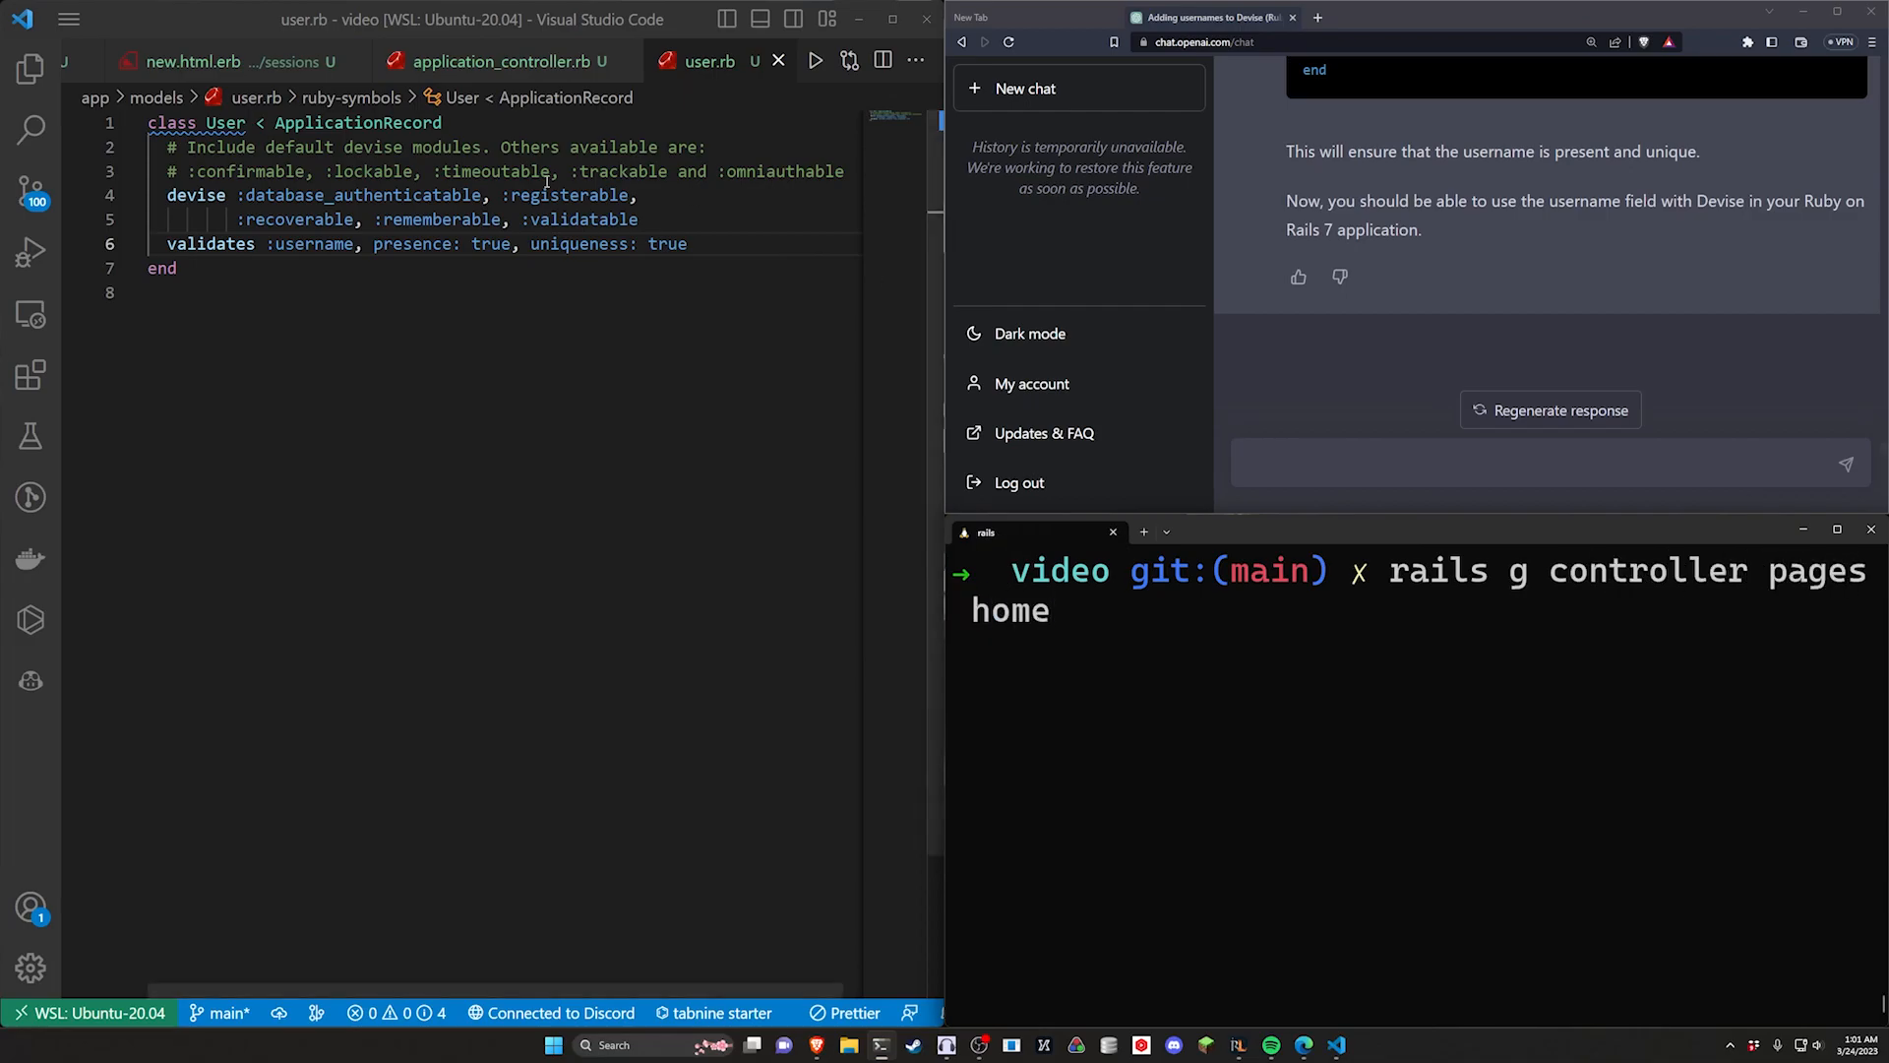
type("routes.")
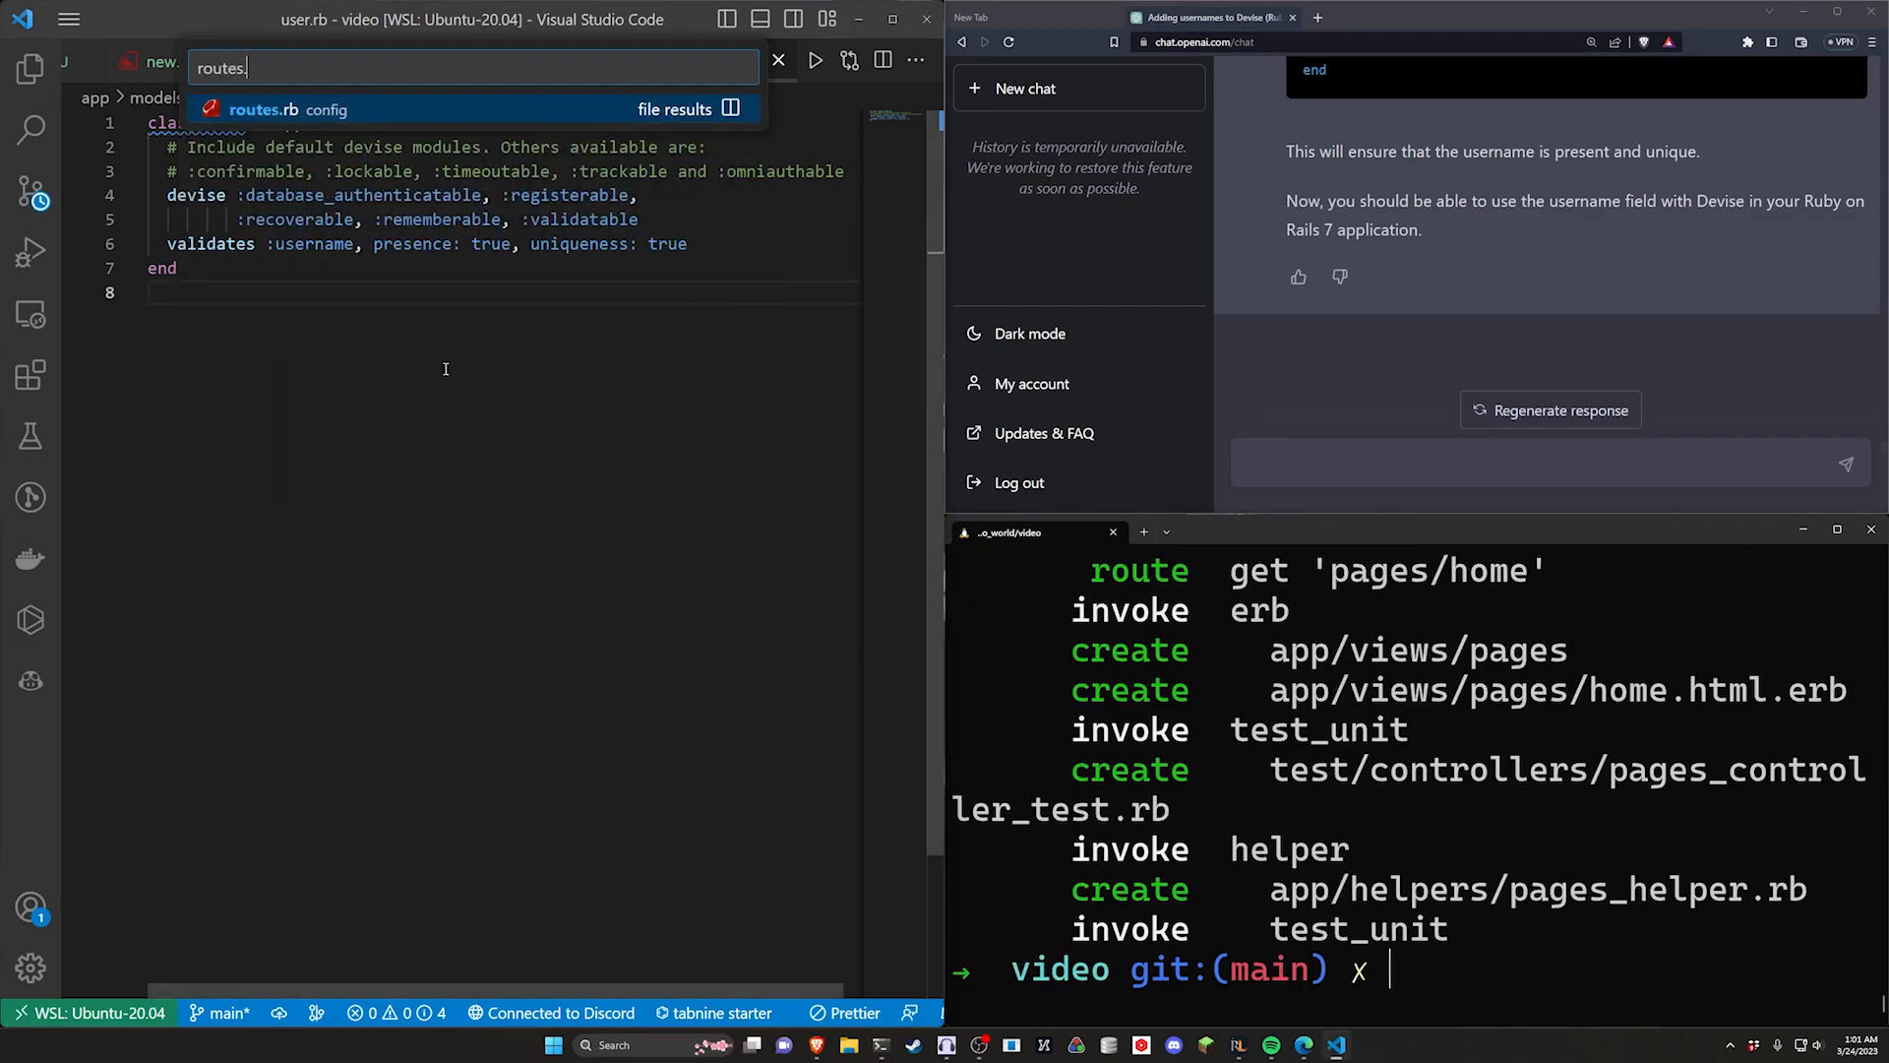
- Change the generated pages/home get line in routes.rb to root 'pages/home'
left_click(290, 110)
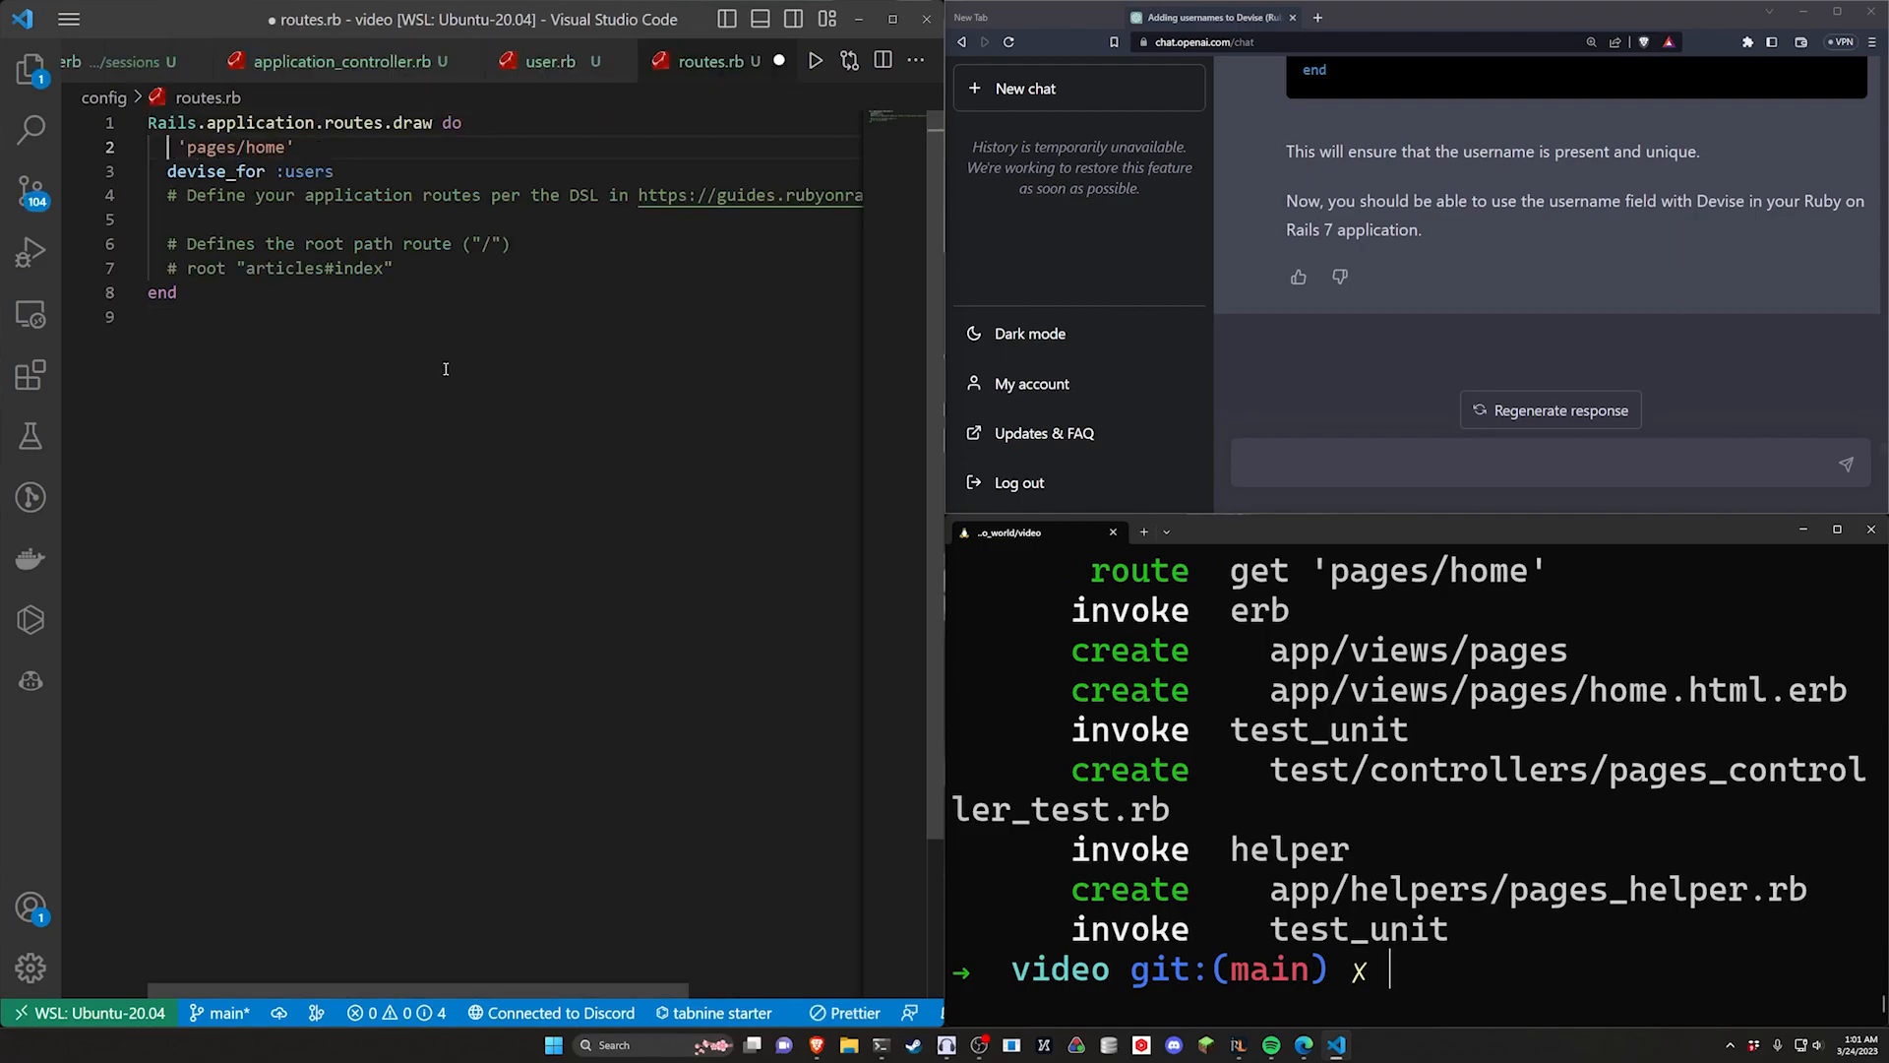
type("root")
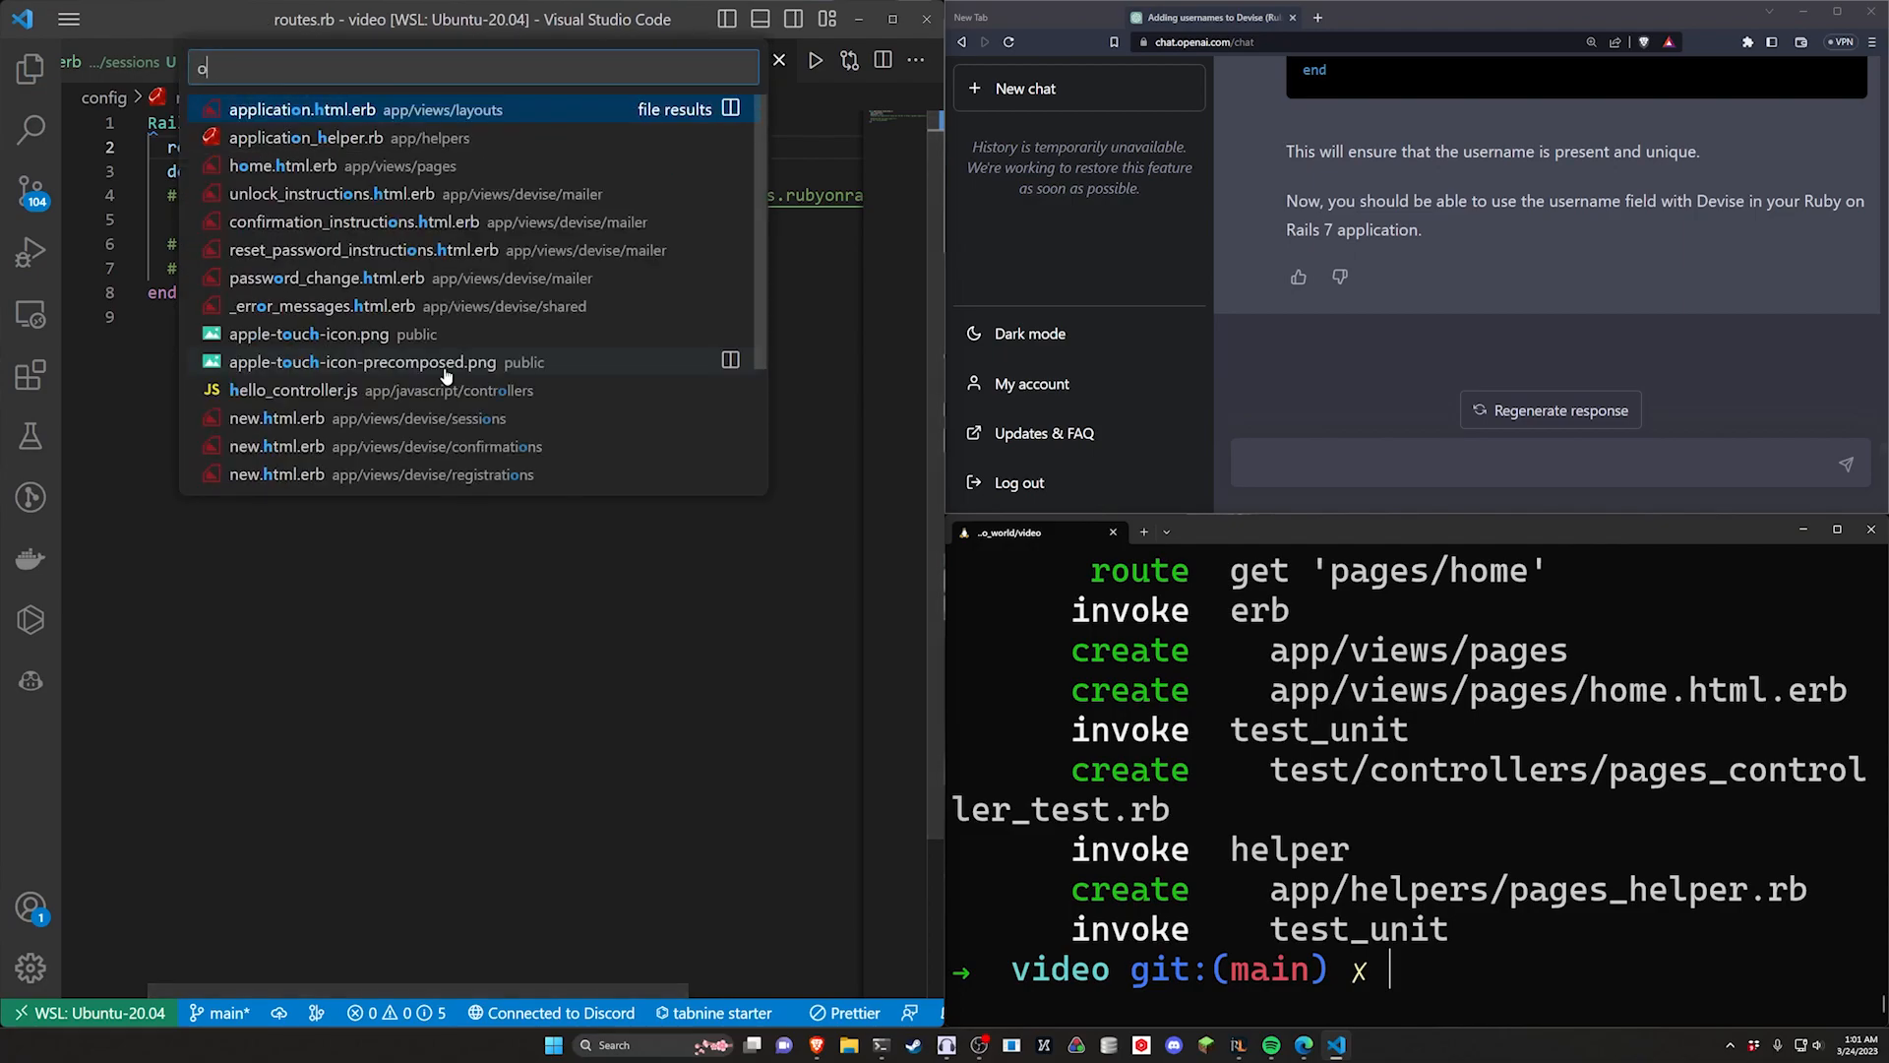
- Add an if current_user block to home.html.erb with 'Logged in as' username and a Log out link
left_click(283, 165)
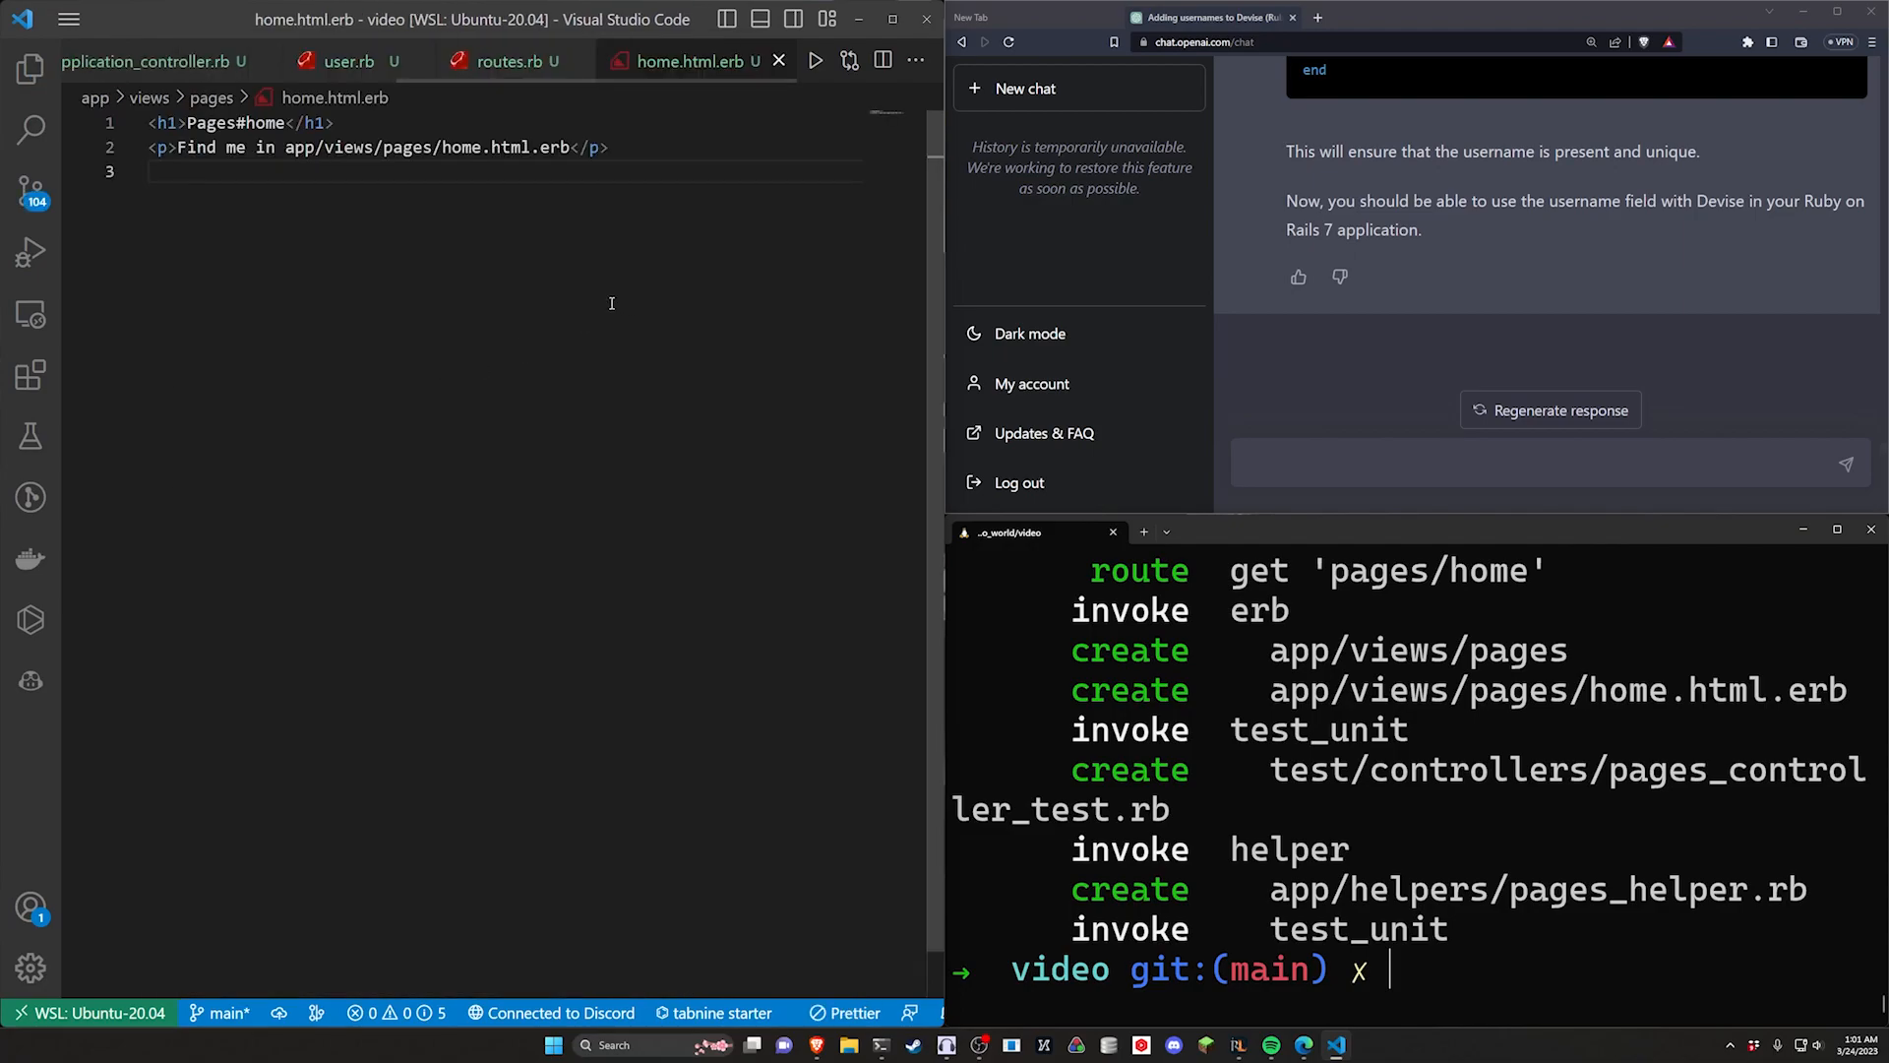
type("<%%>")
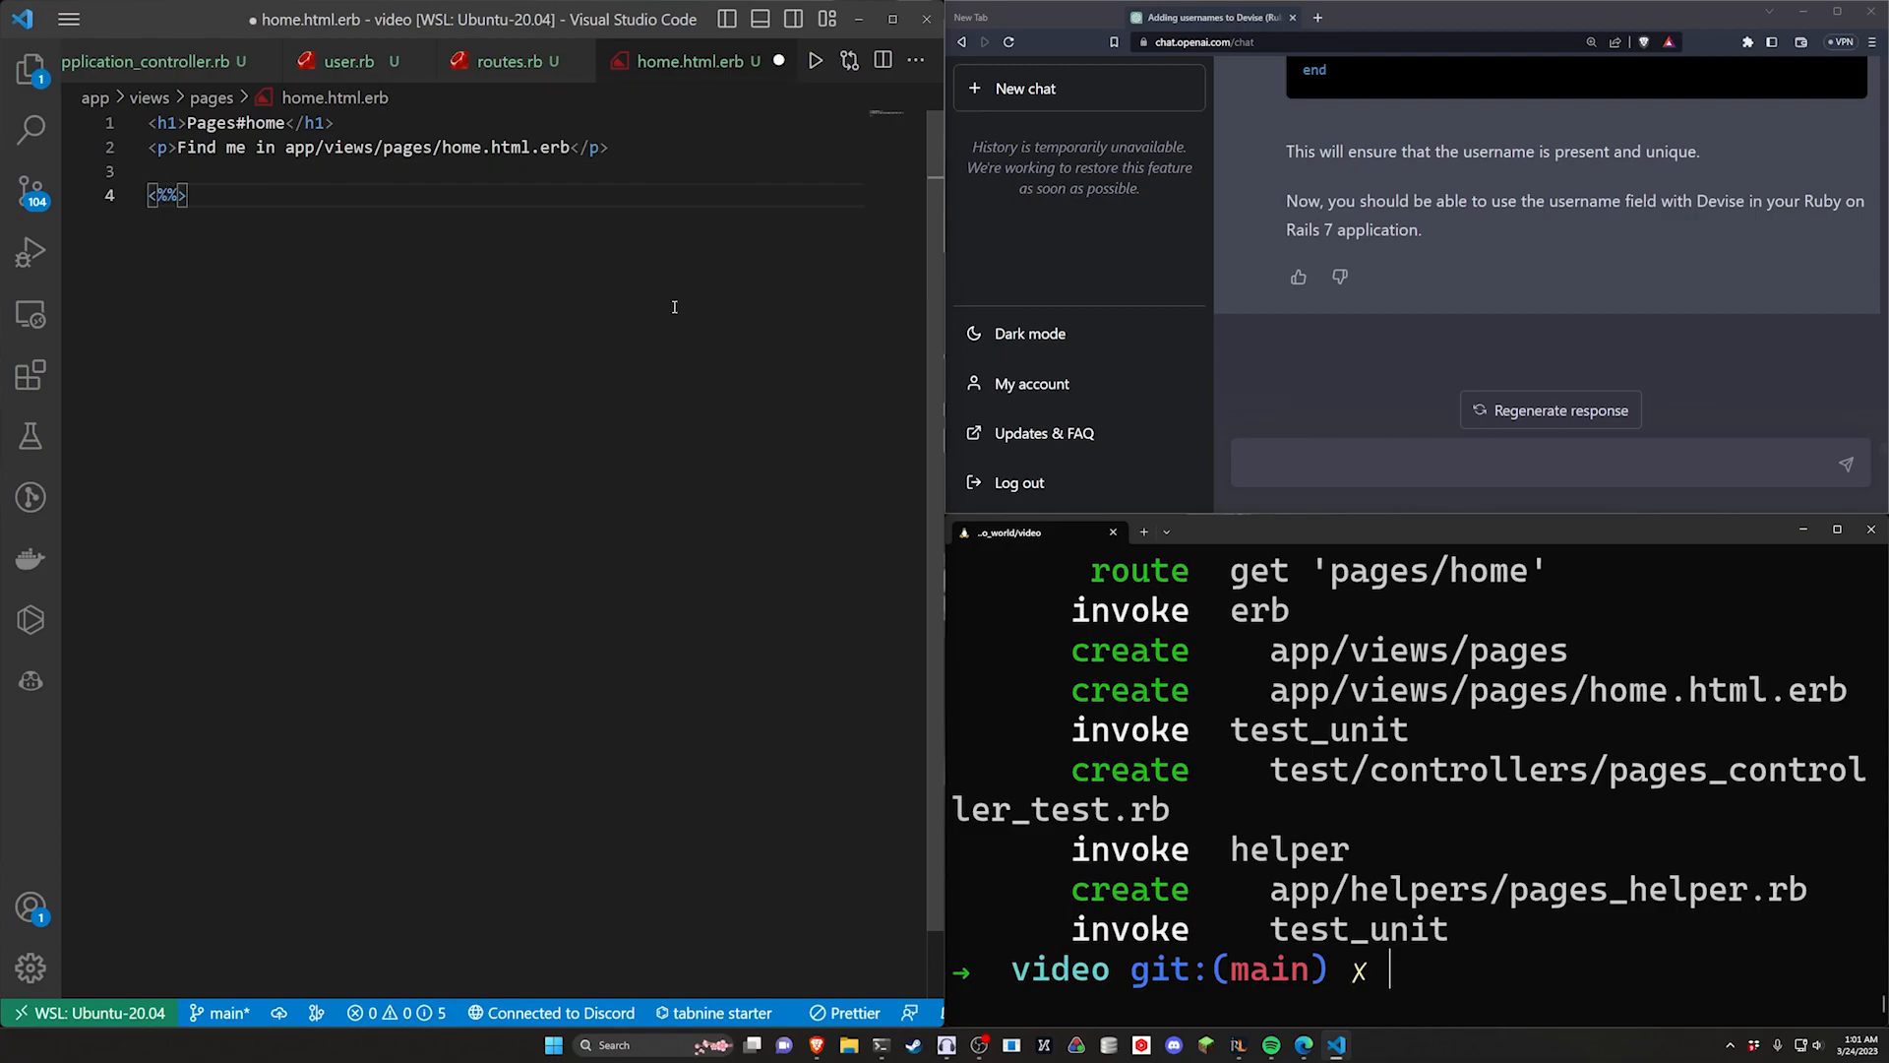
type("if current")
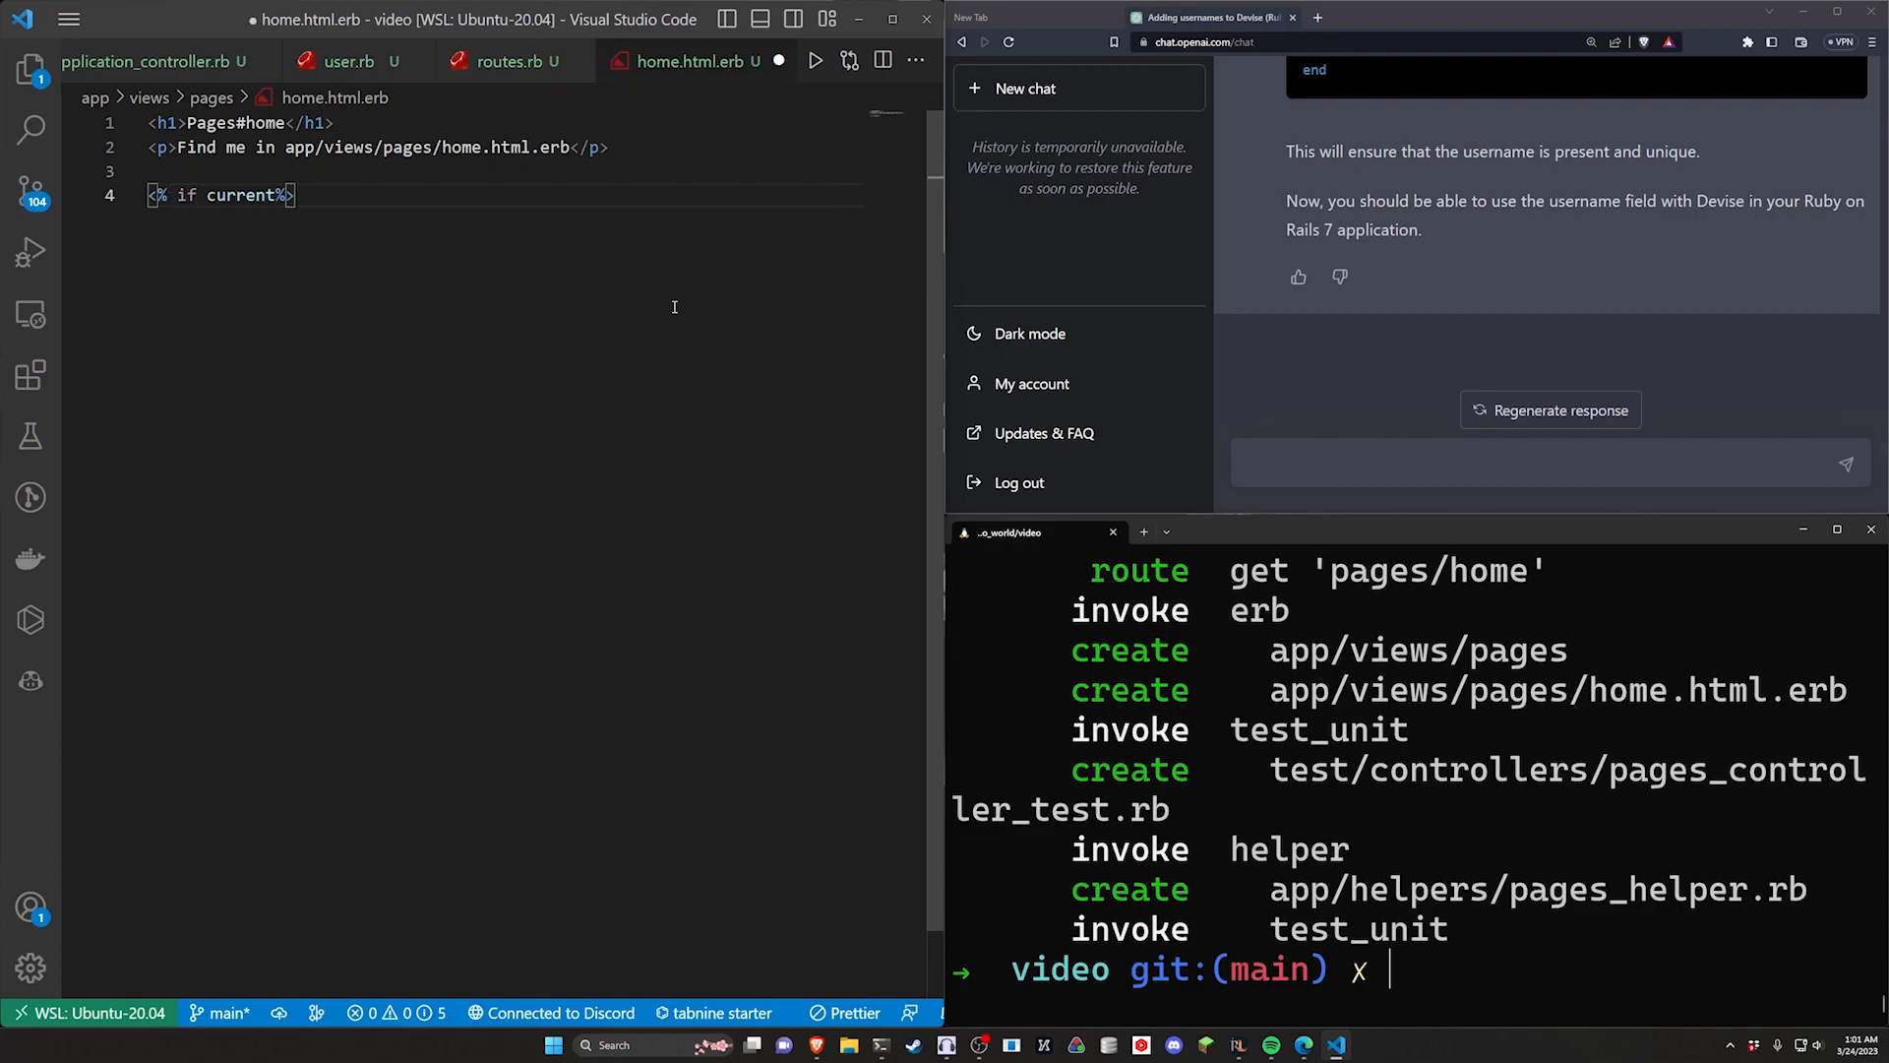
type("_user")
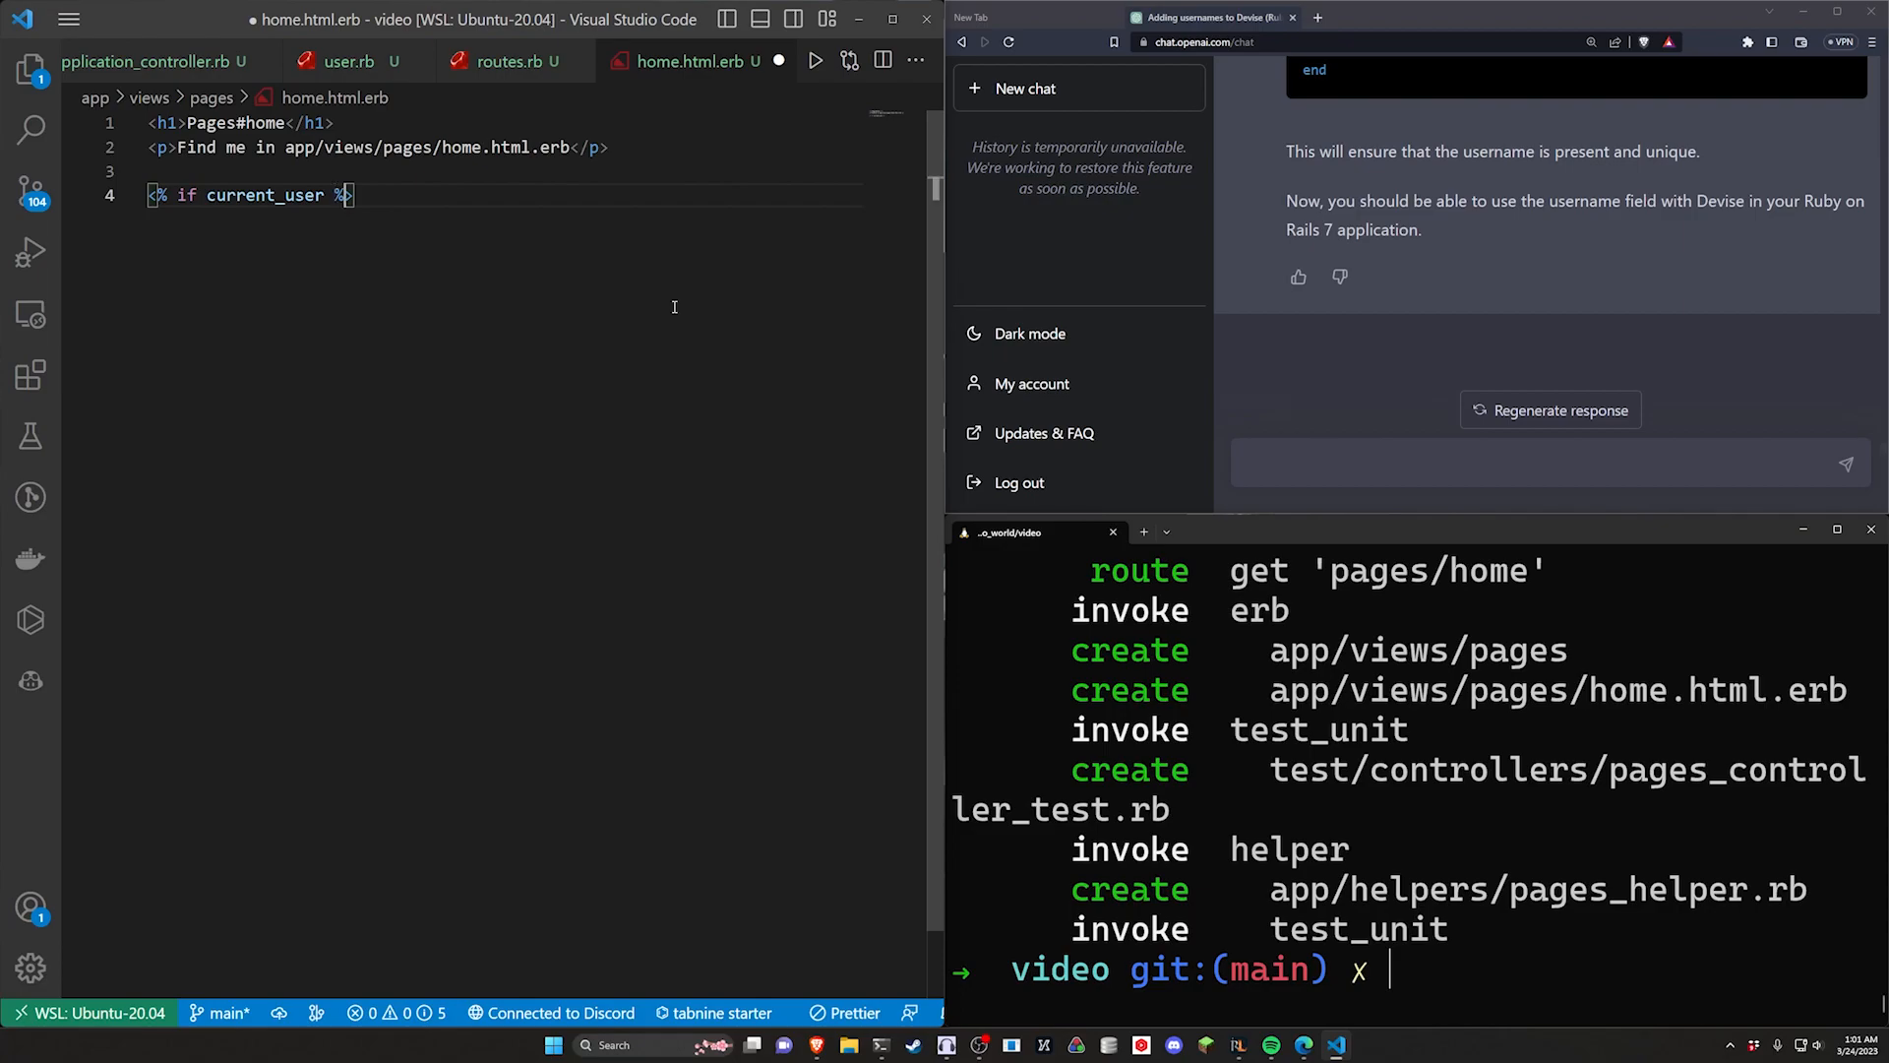
type("<p>Logged in as <%= current_user.username %></p>")
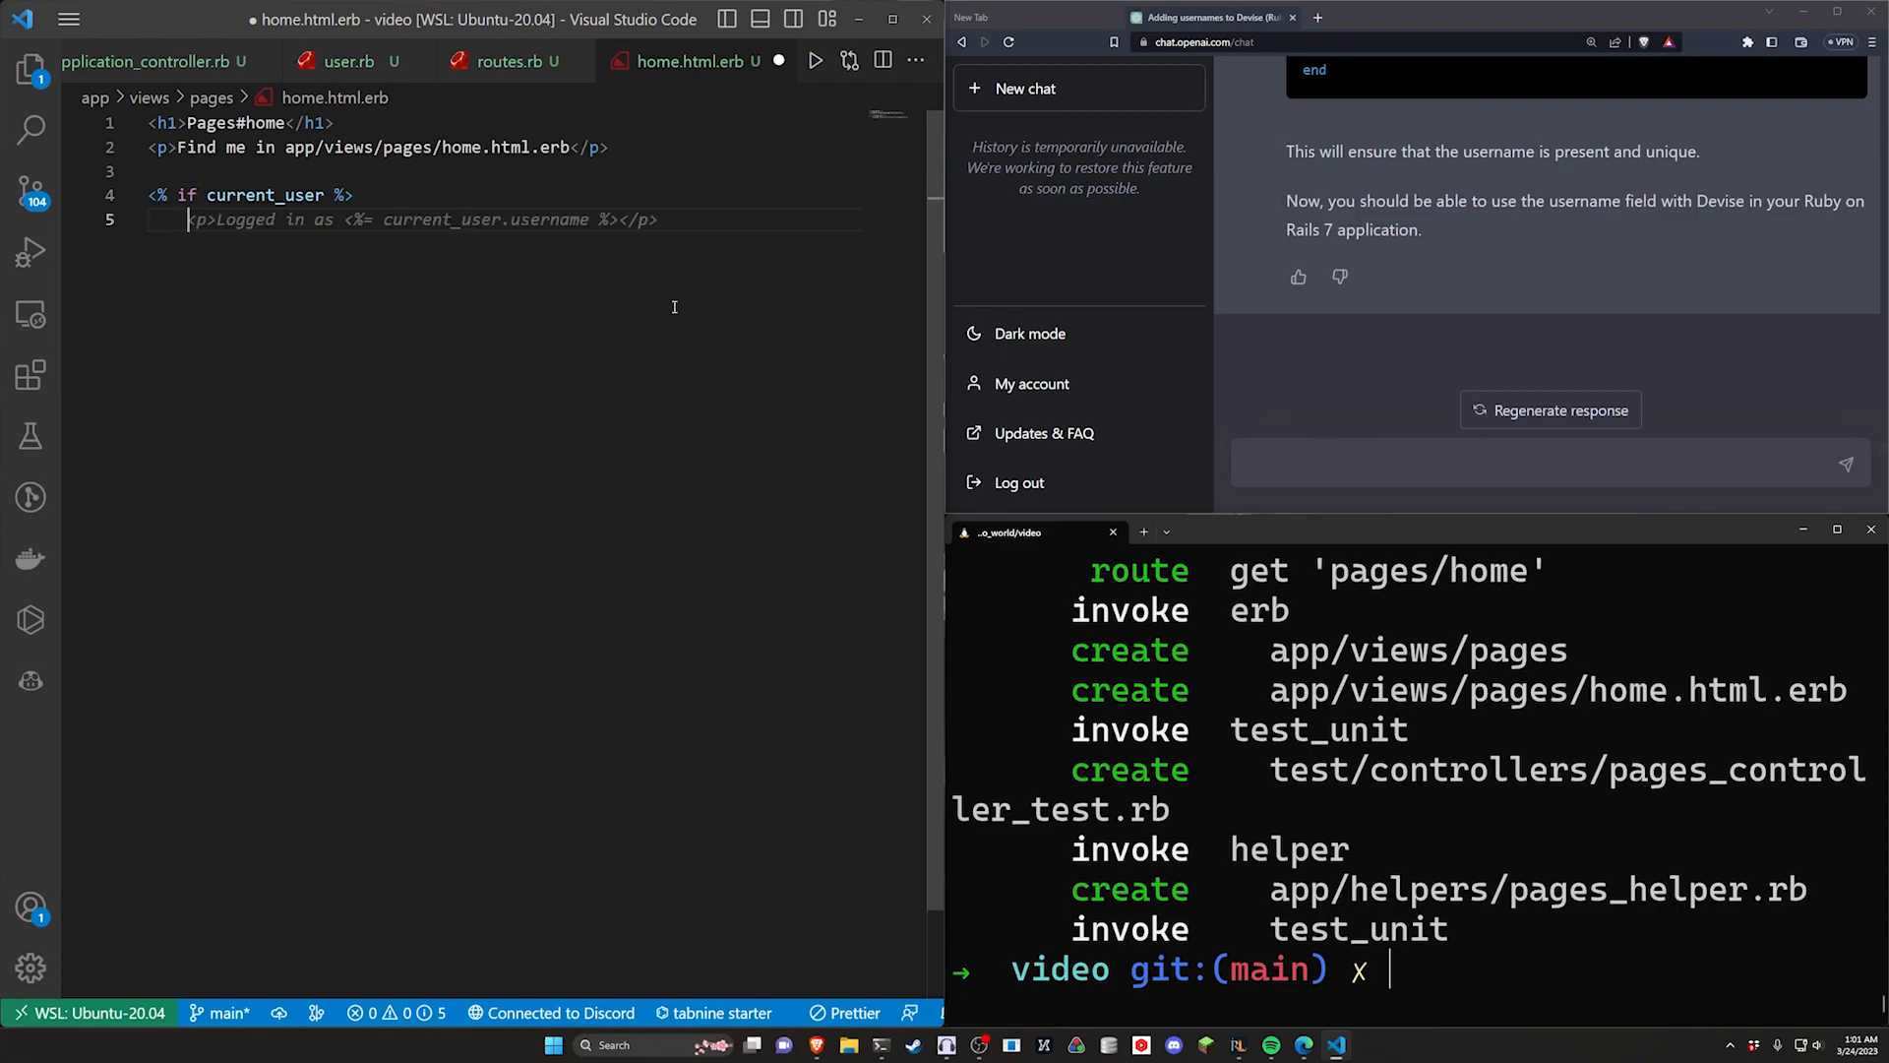
type("<%= link_to \"Log out\", destroy_user_session_path, method: :delete %>")
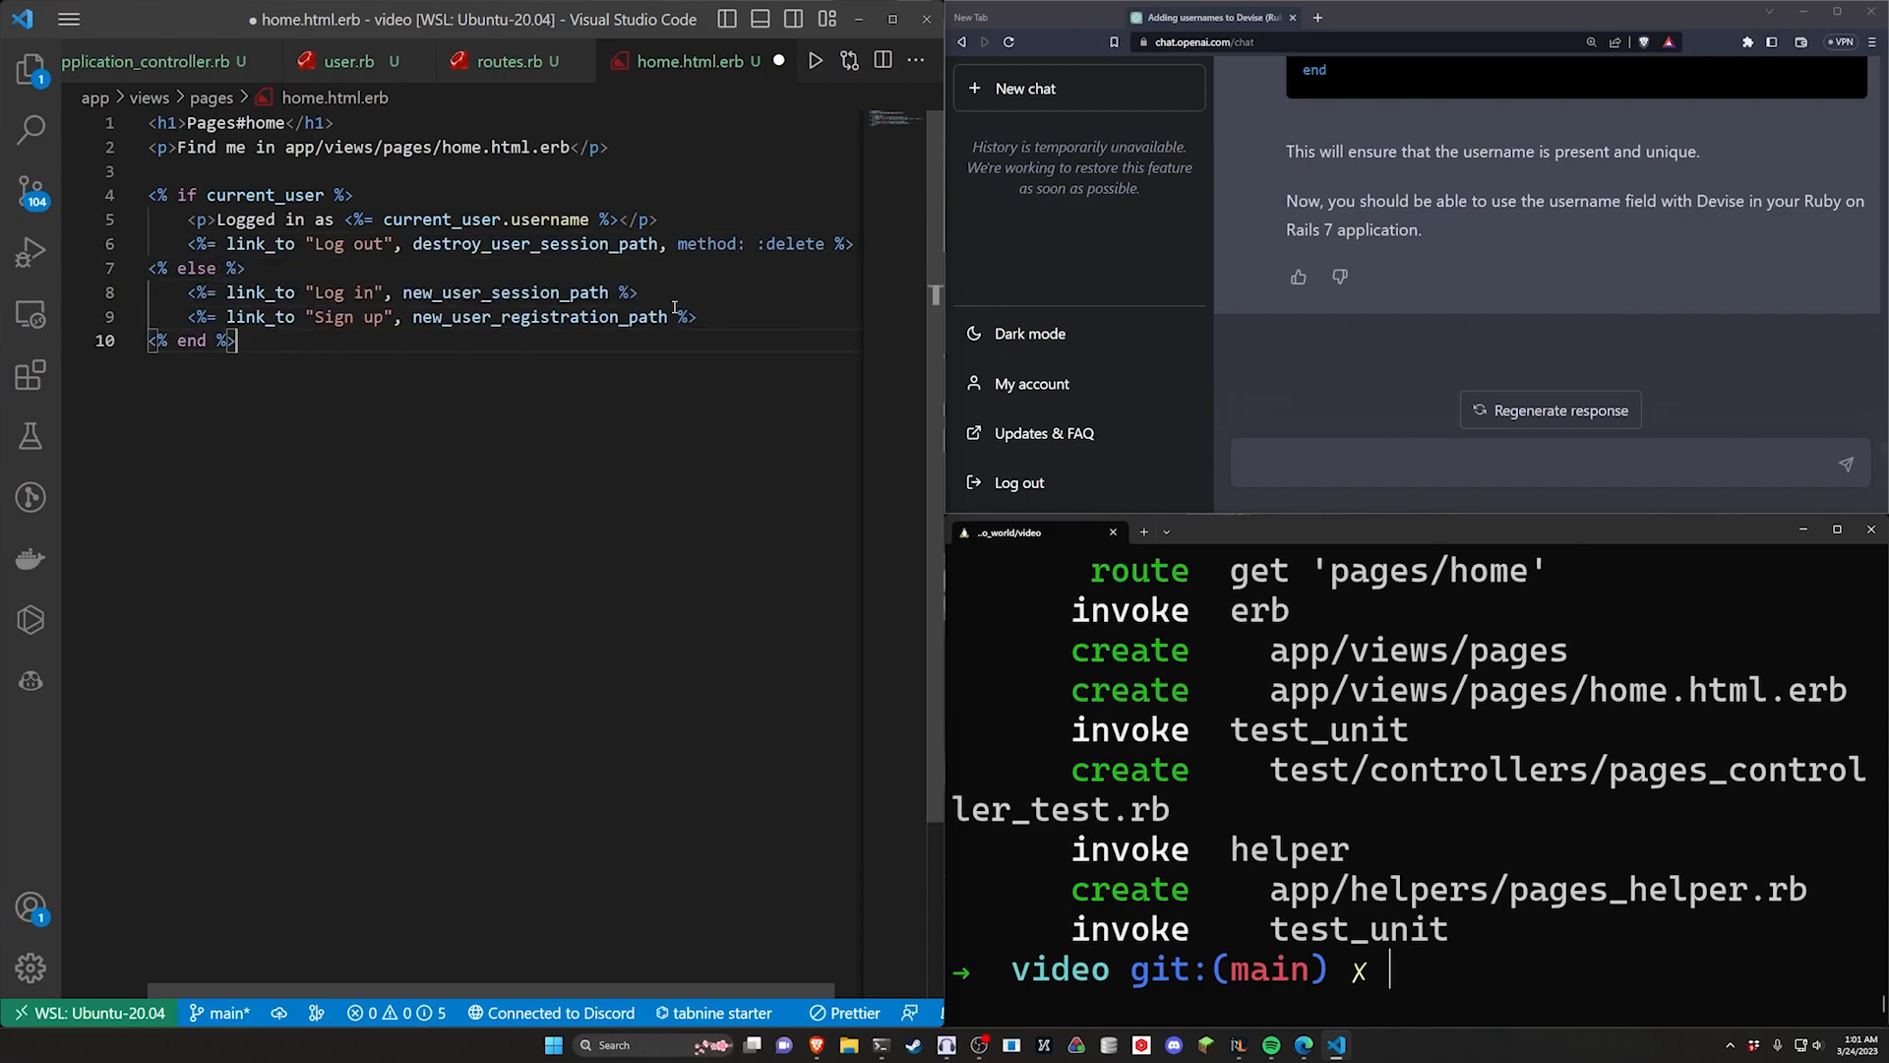
- Change the Log out link's method to data: { turbo_method: :delete }
double_click(794, 243)
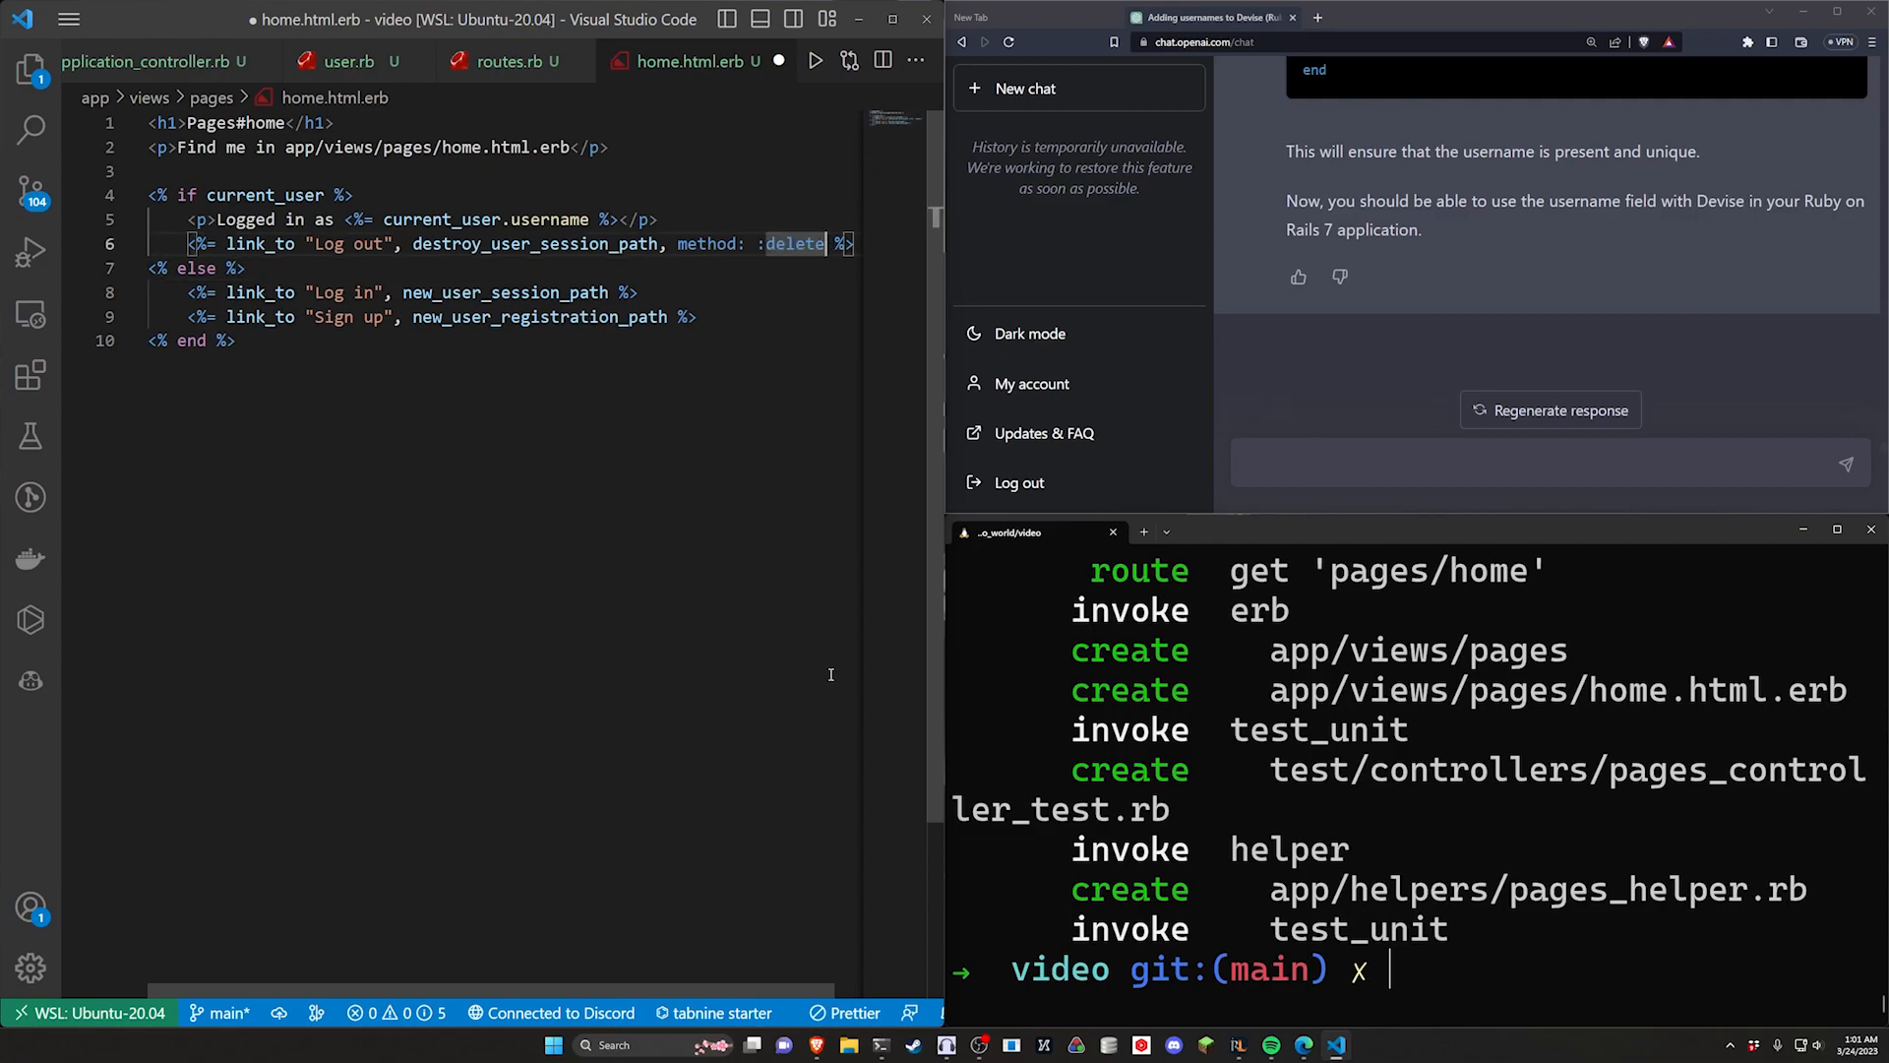
type(",")
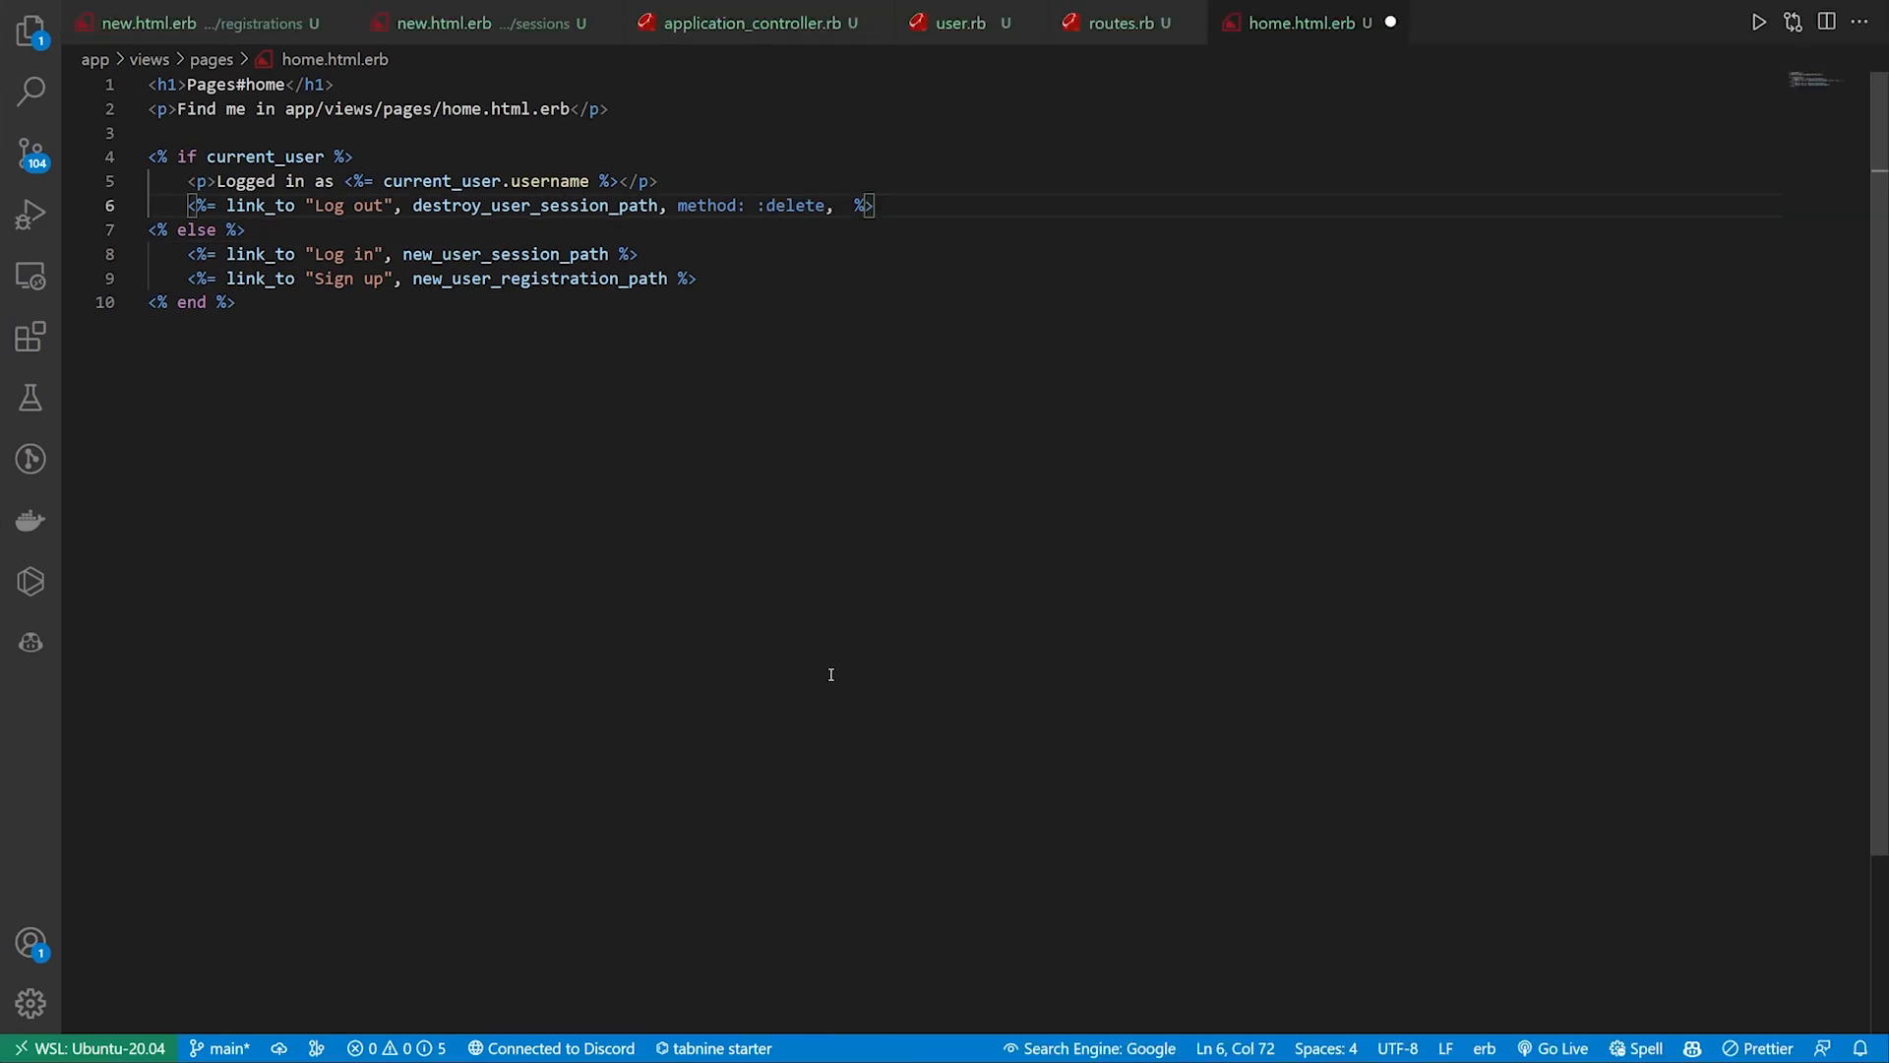
type("data: {}")
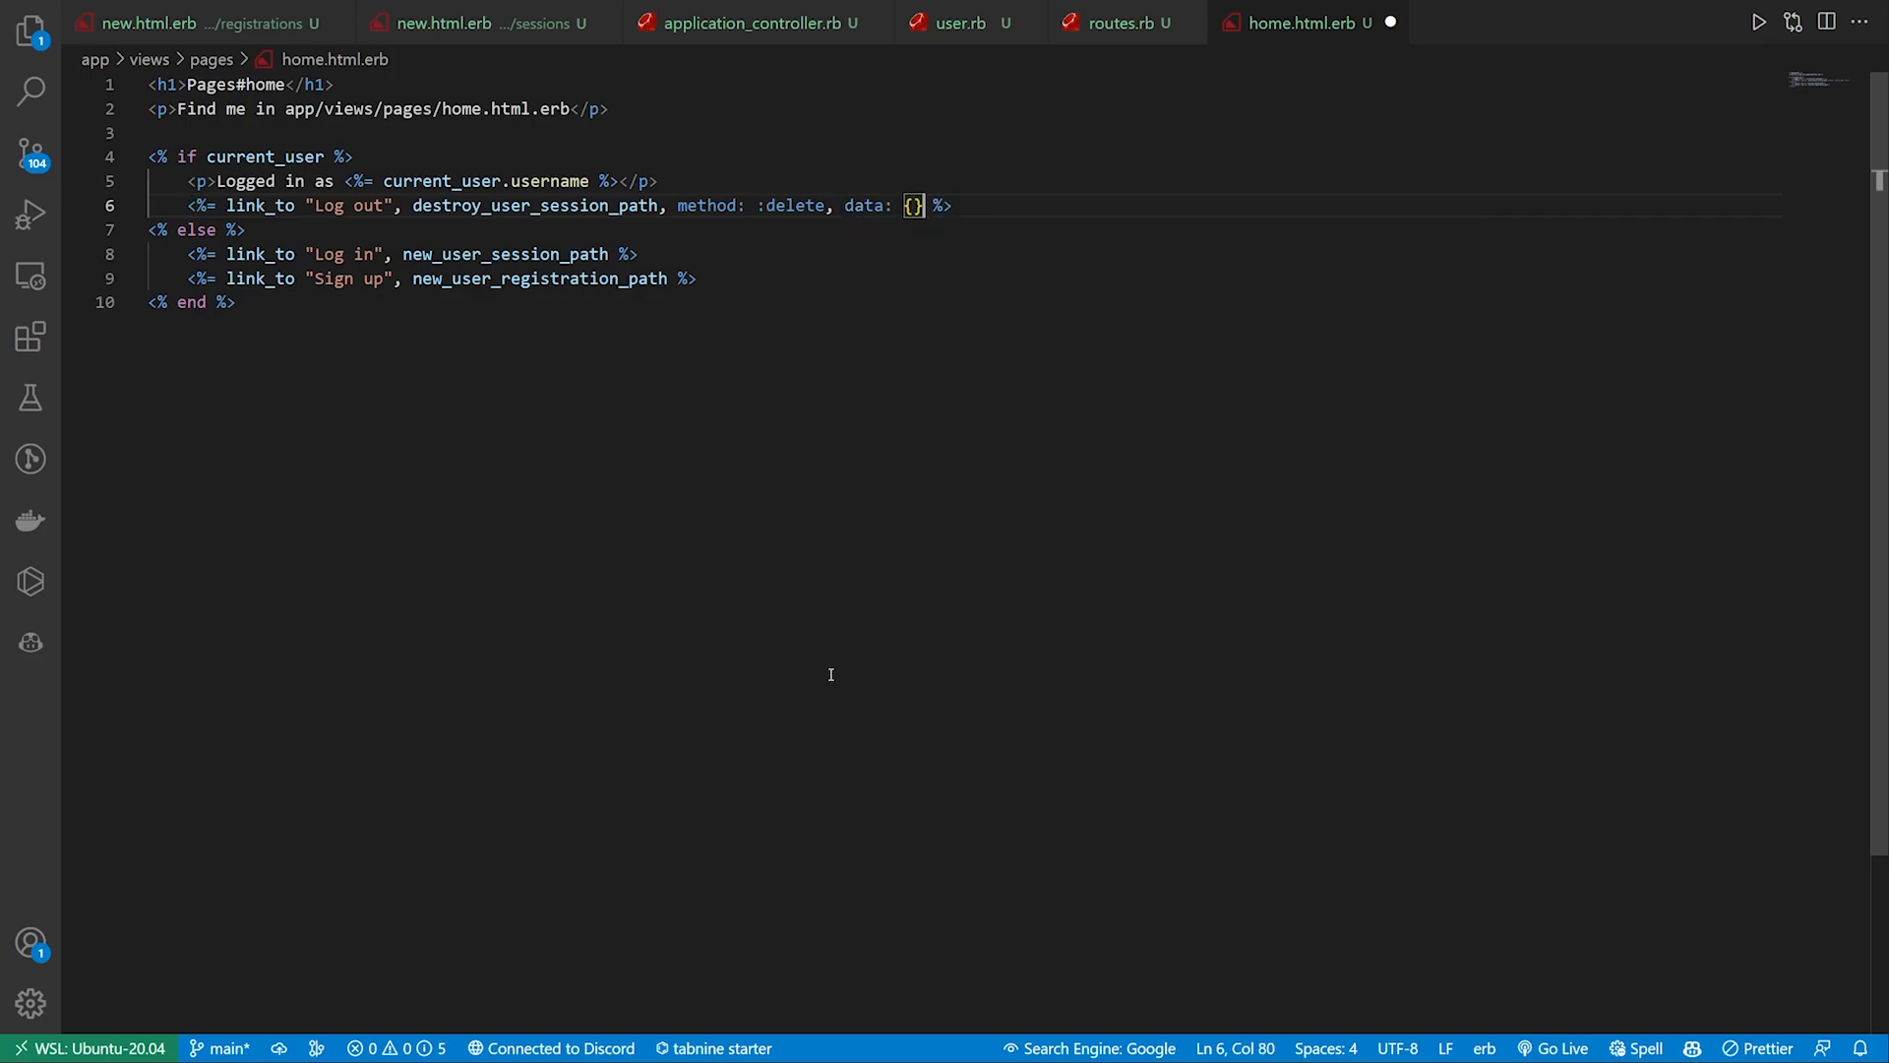
type("\" \"")
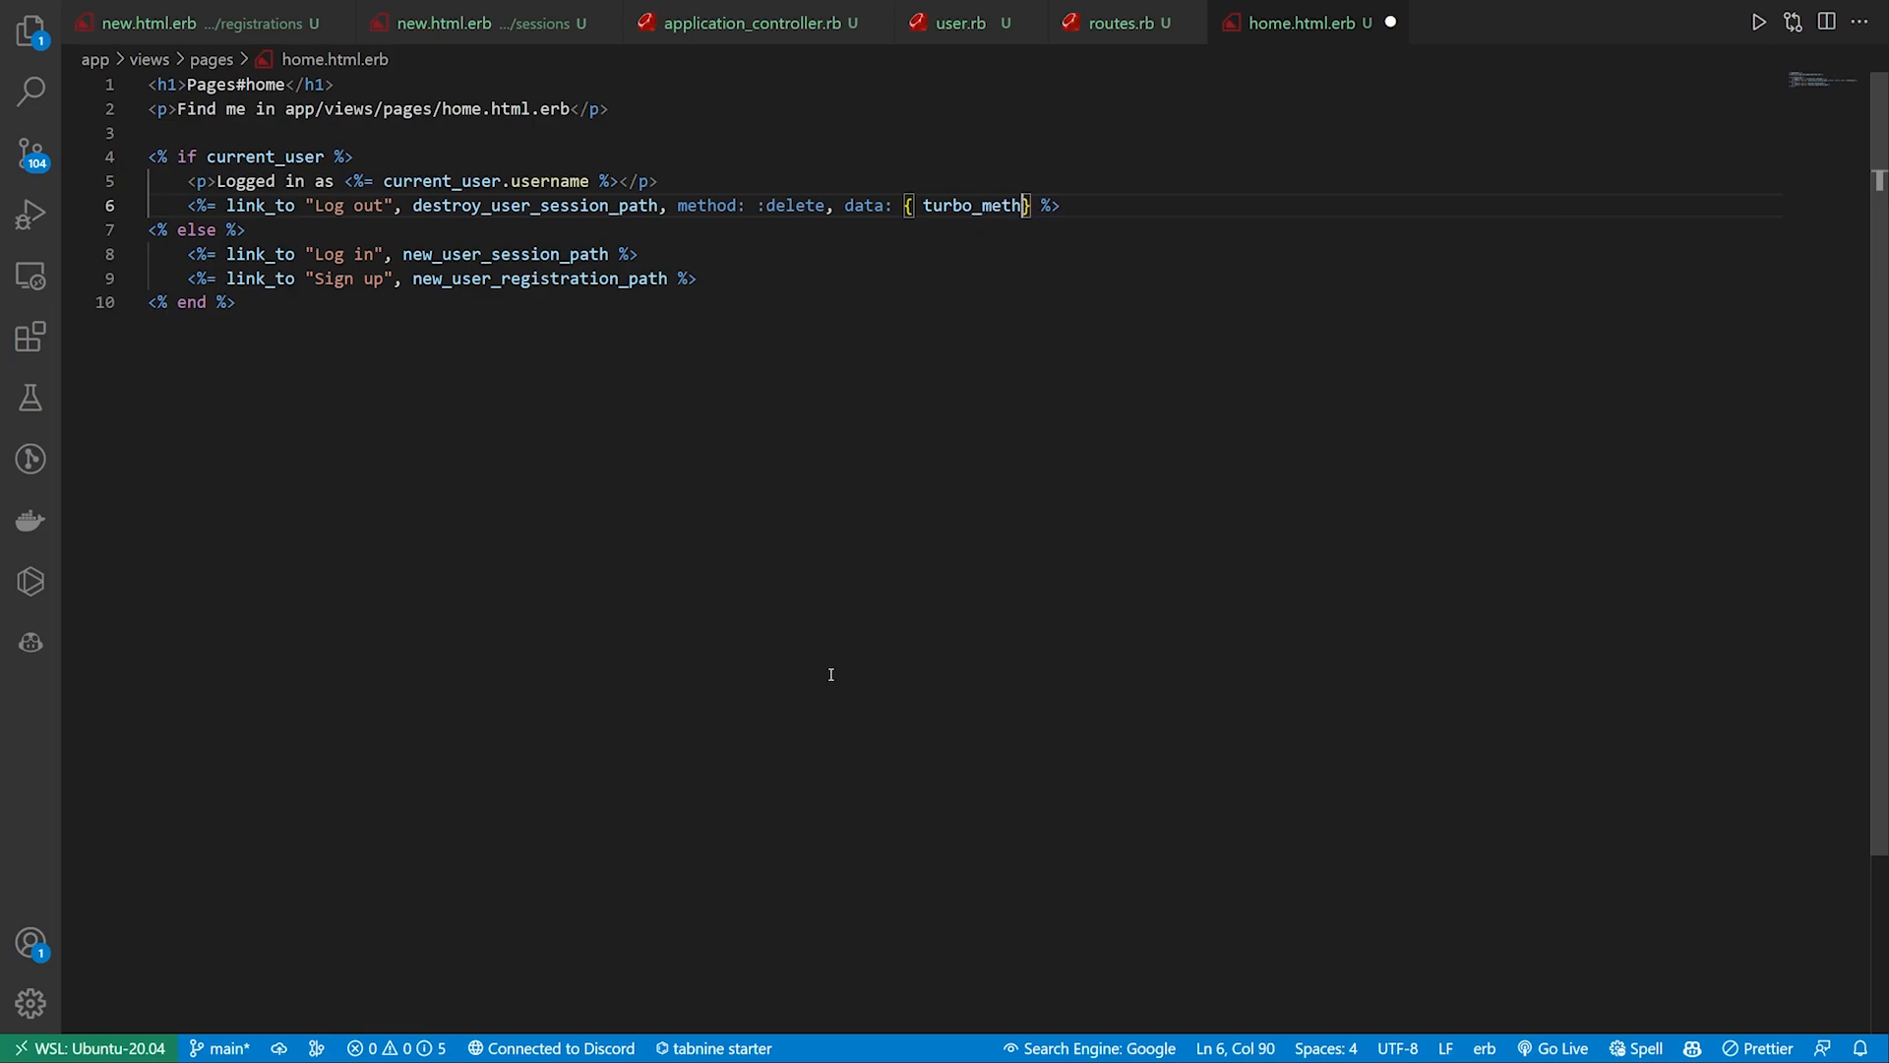
type(": :delete")
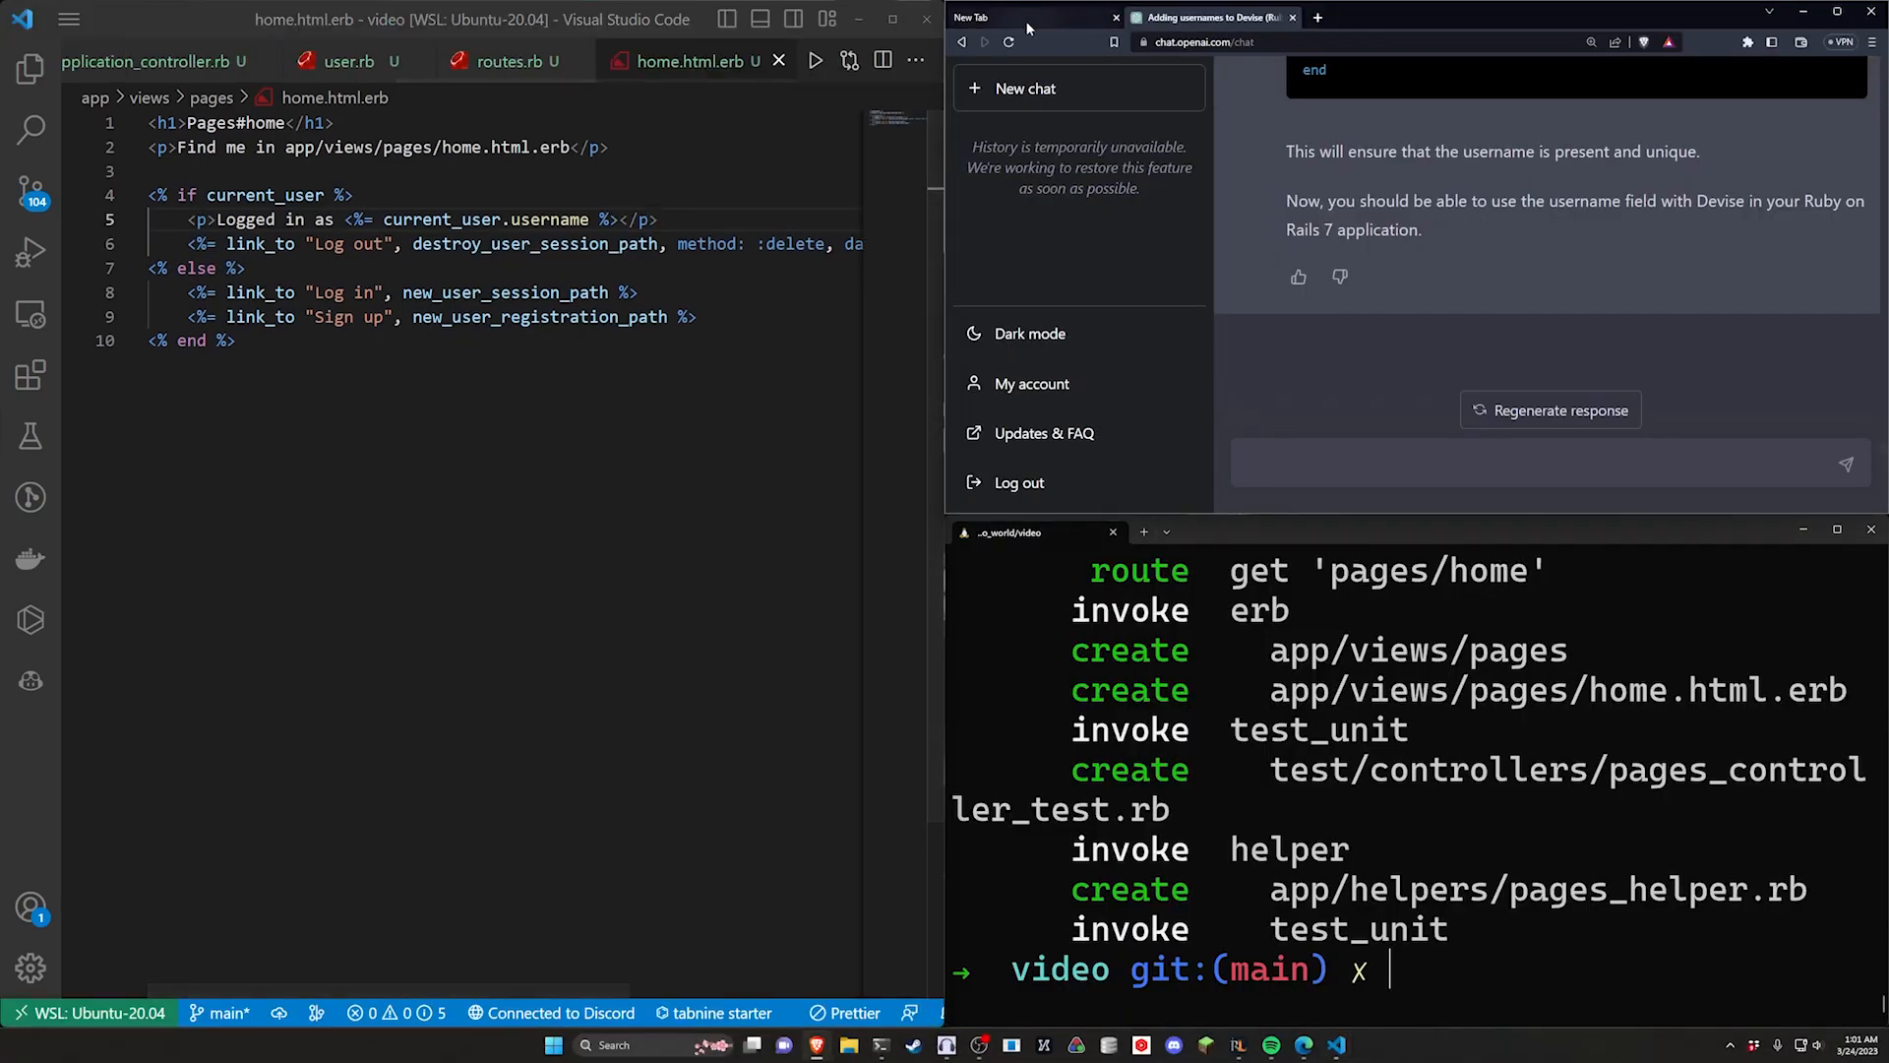
type("rail")
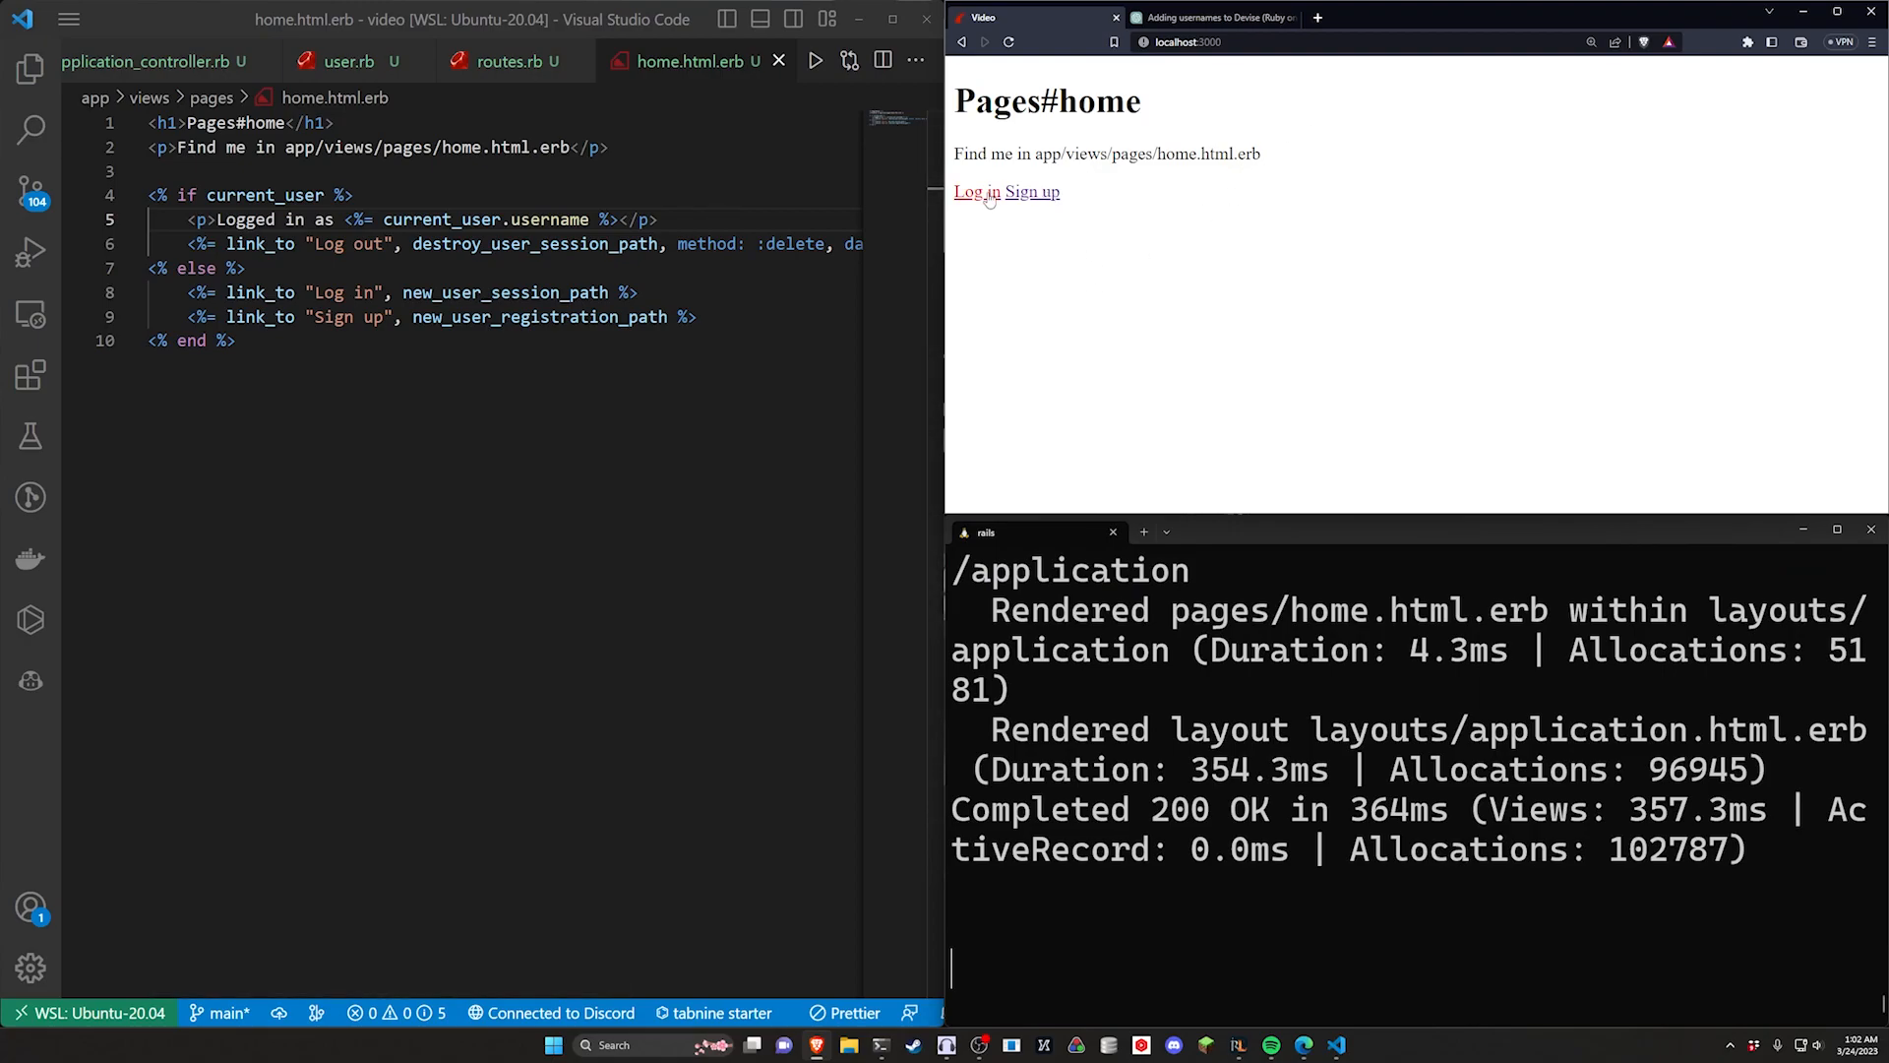
left_click(975, 192)
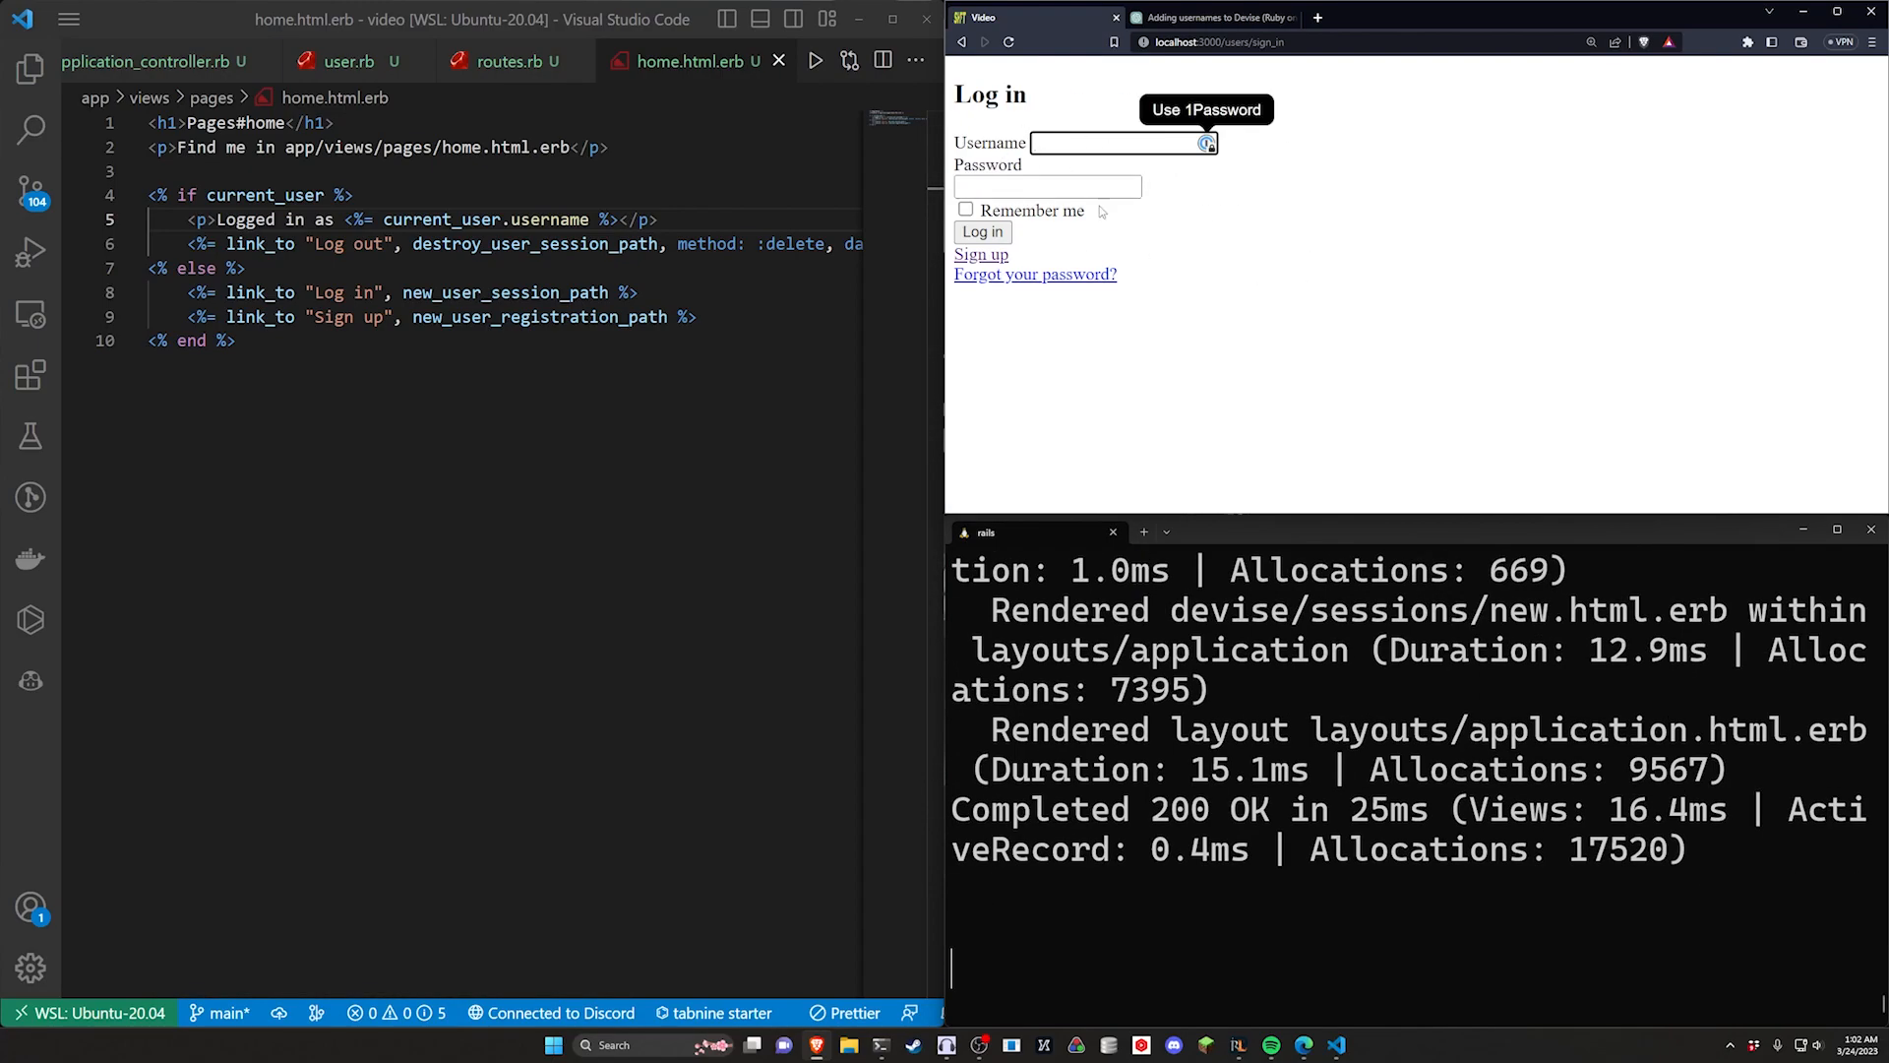
left_click(981, 254)
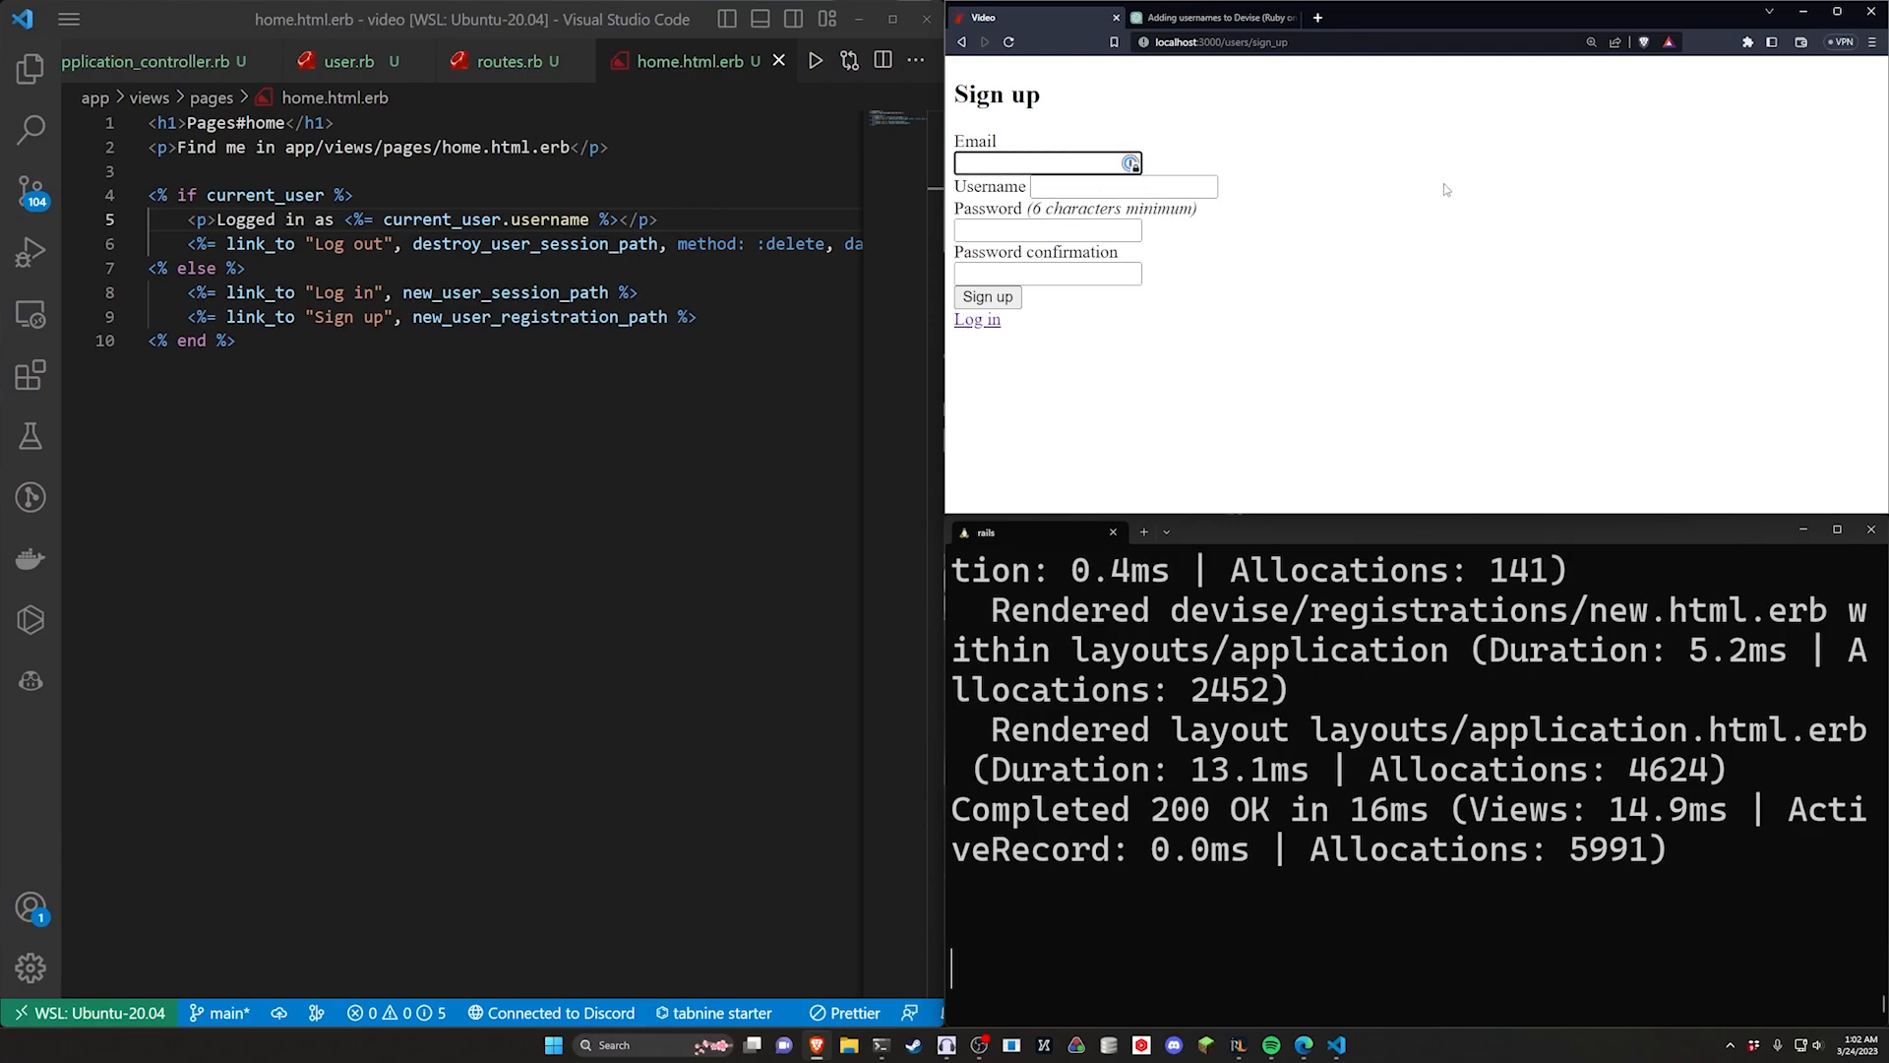
type("dean@example.com")
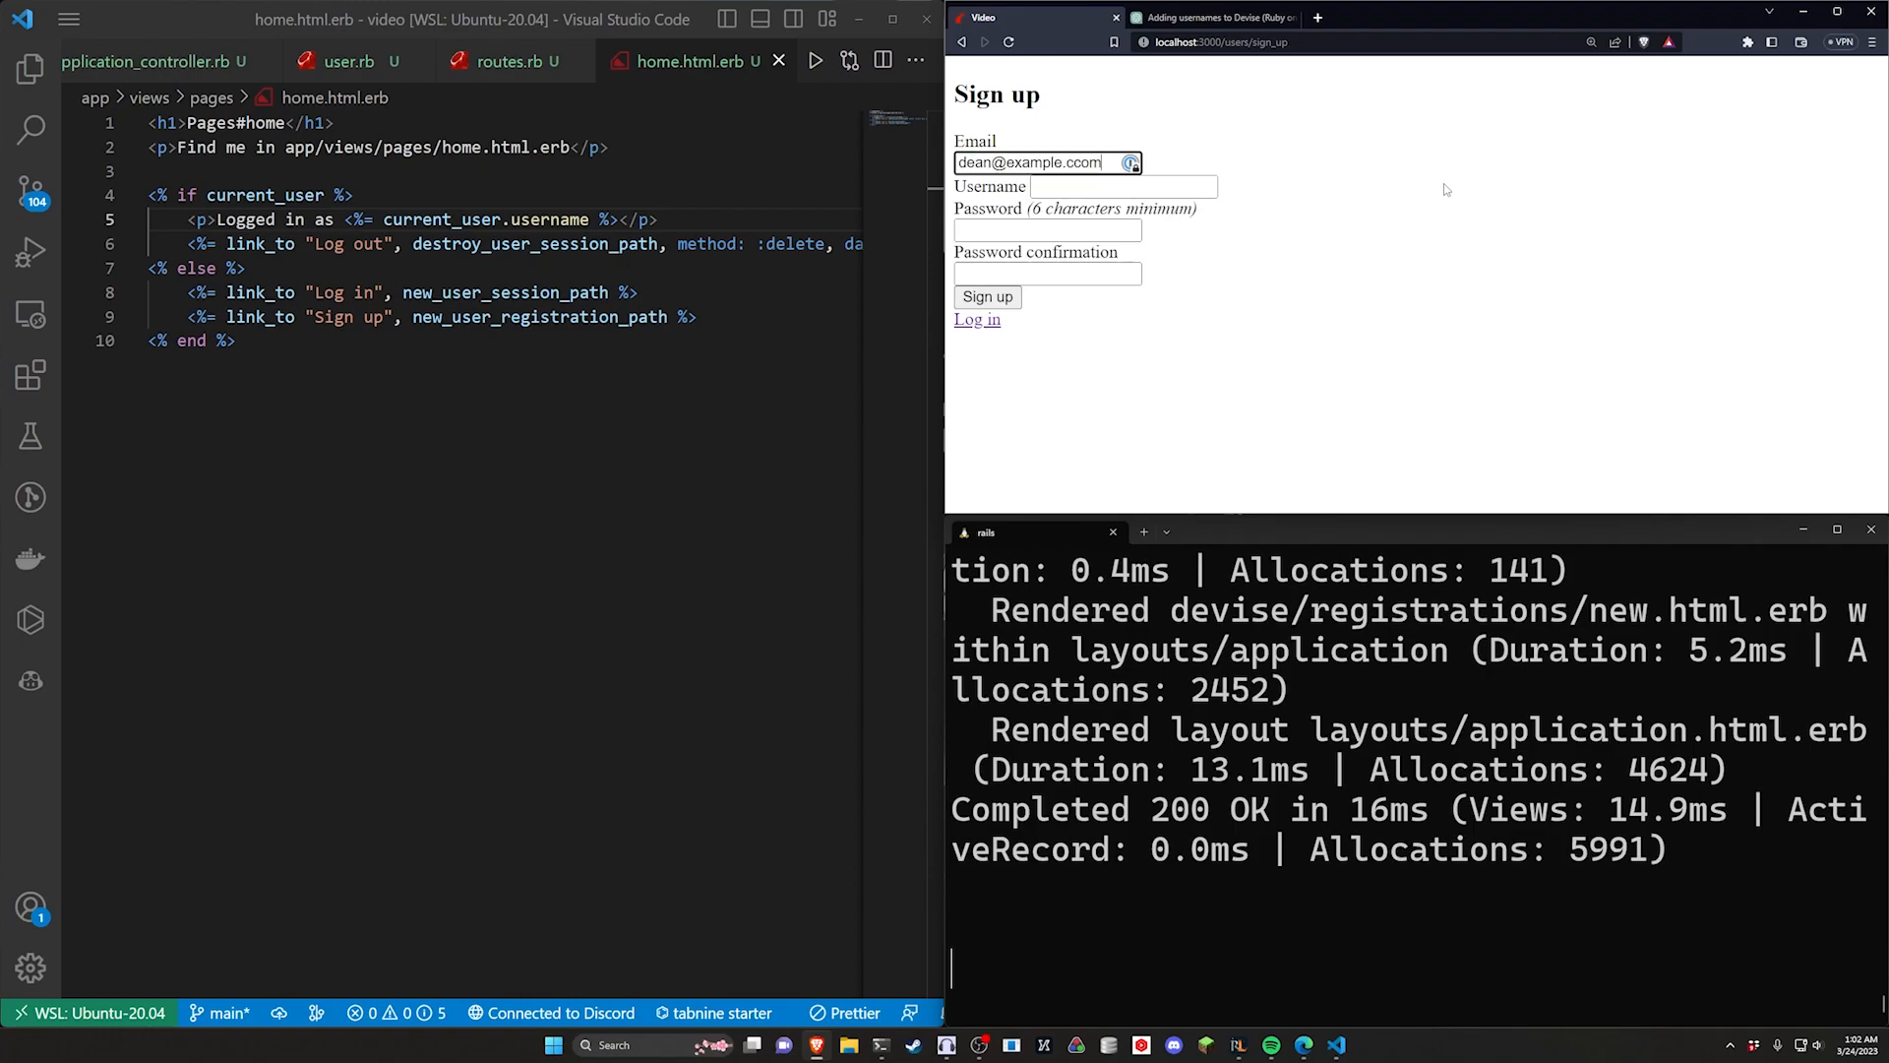
type("dean")
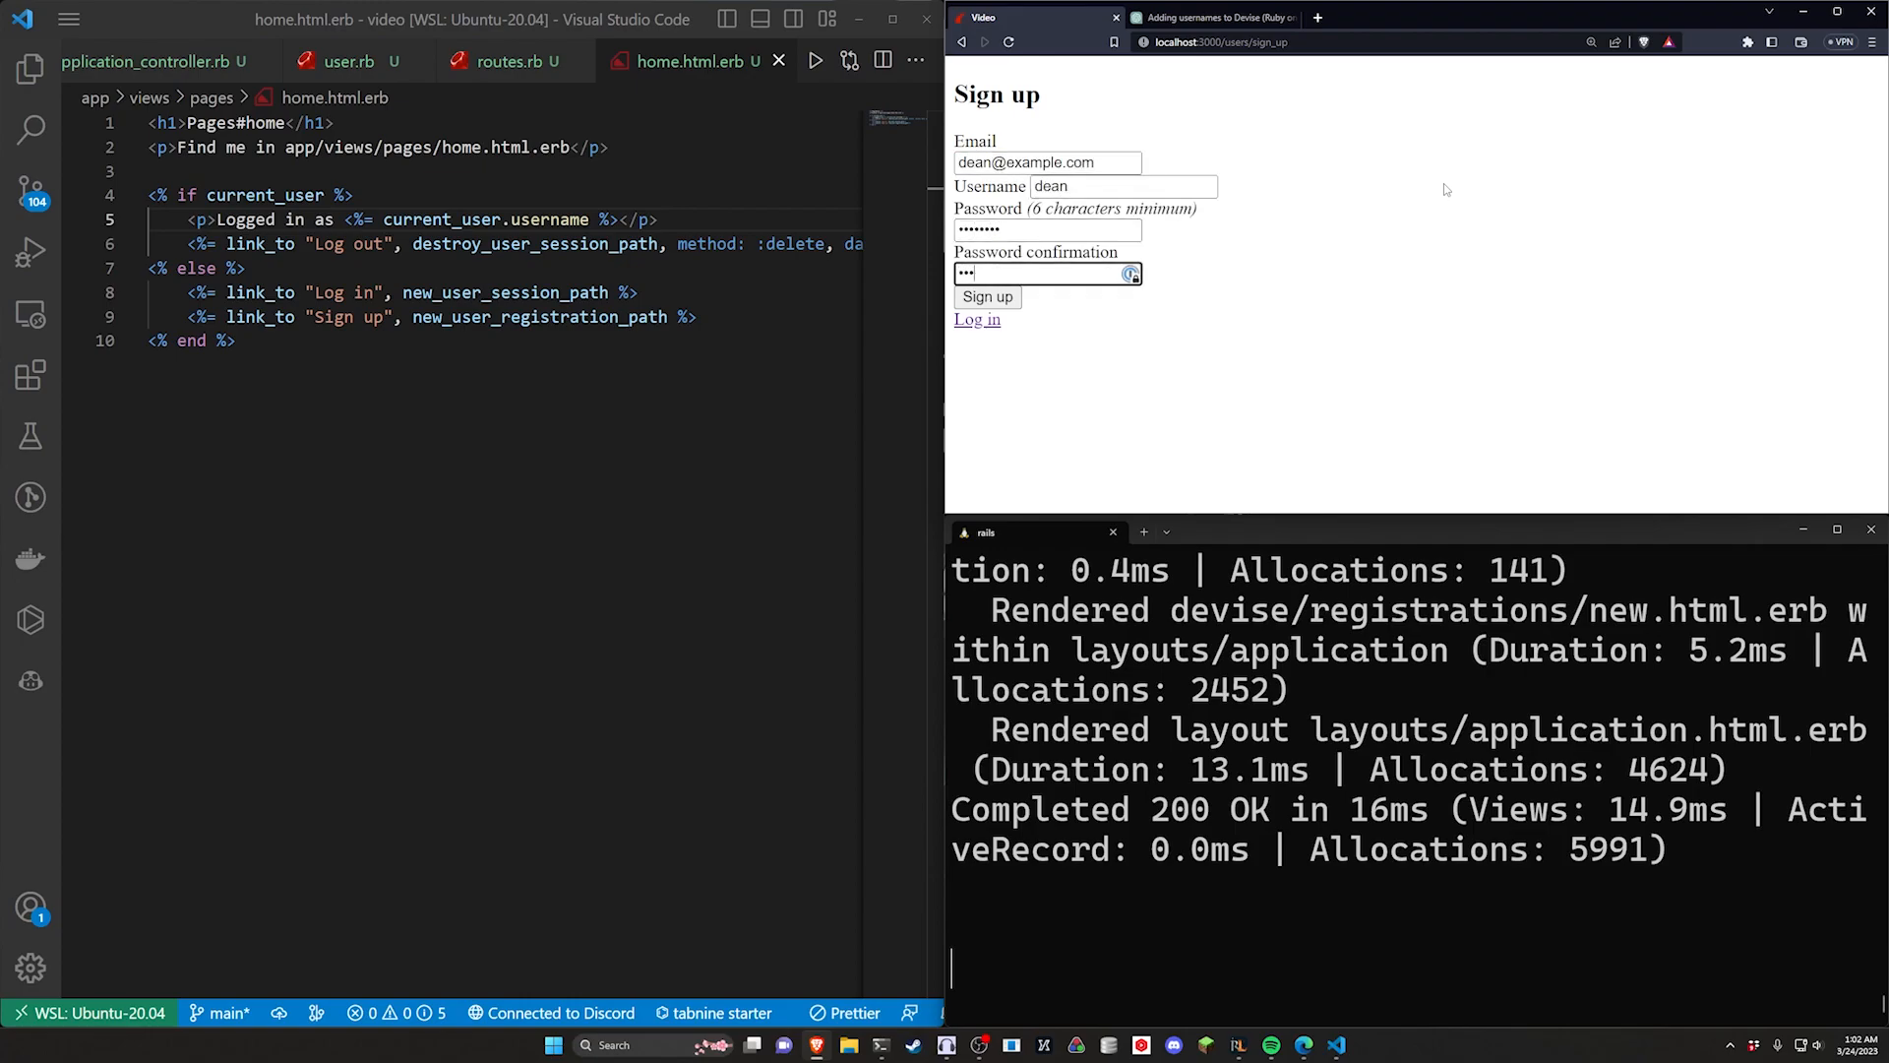
left_click(987, 296)
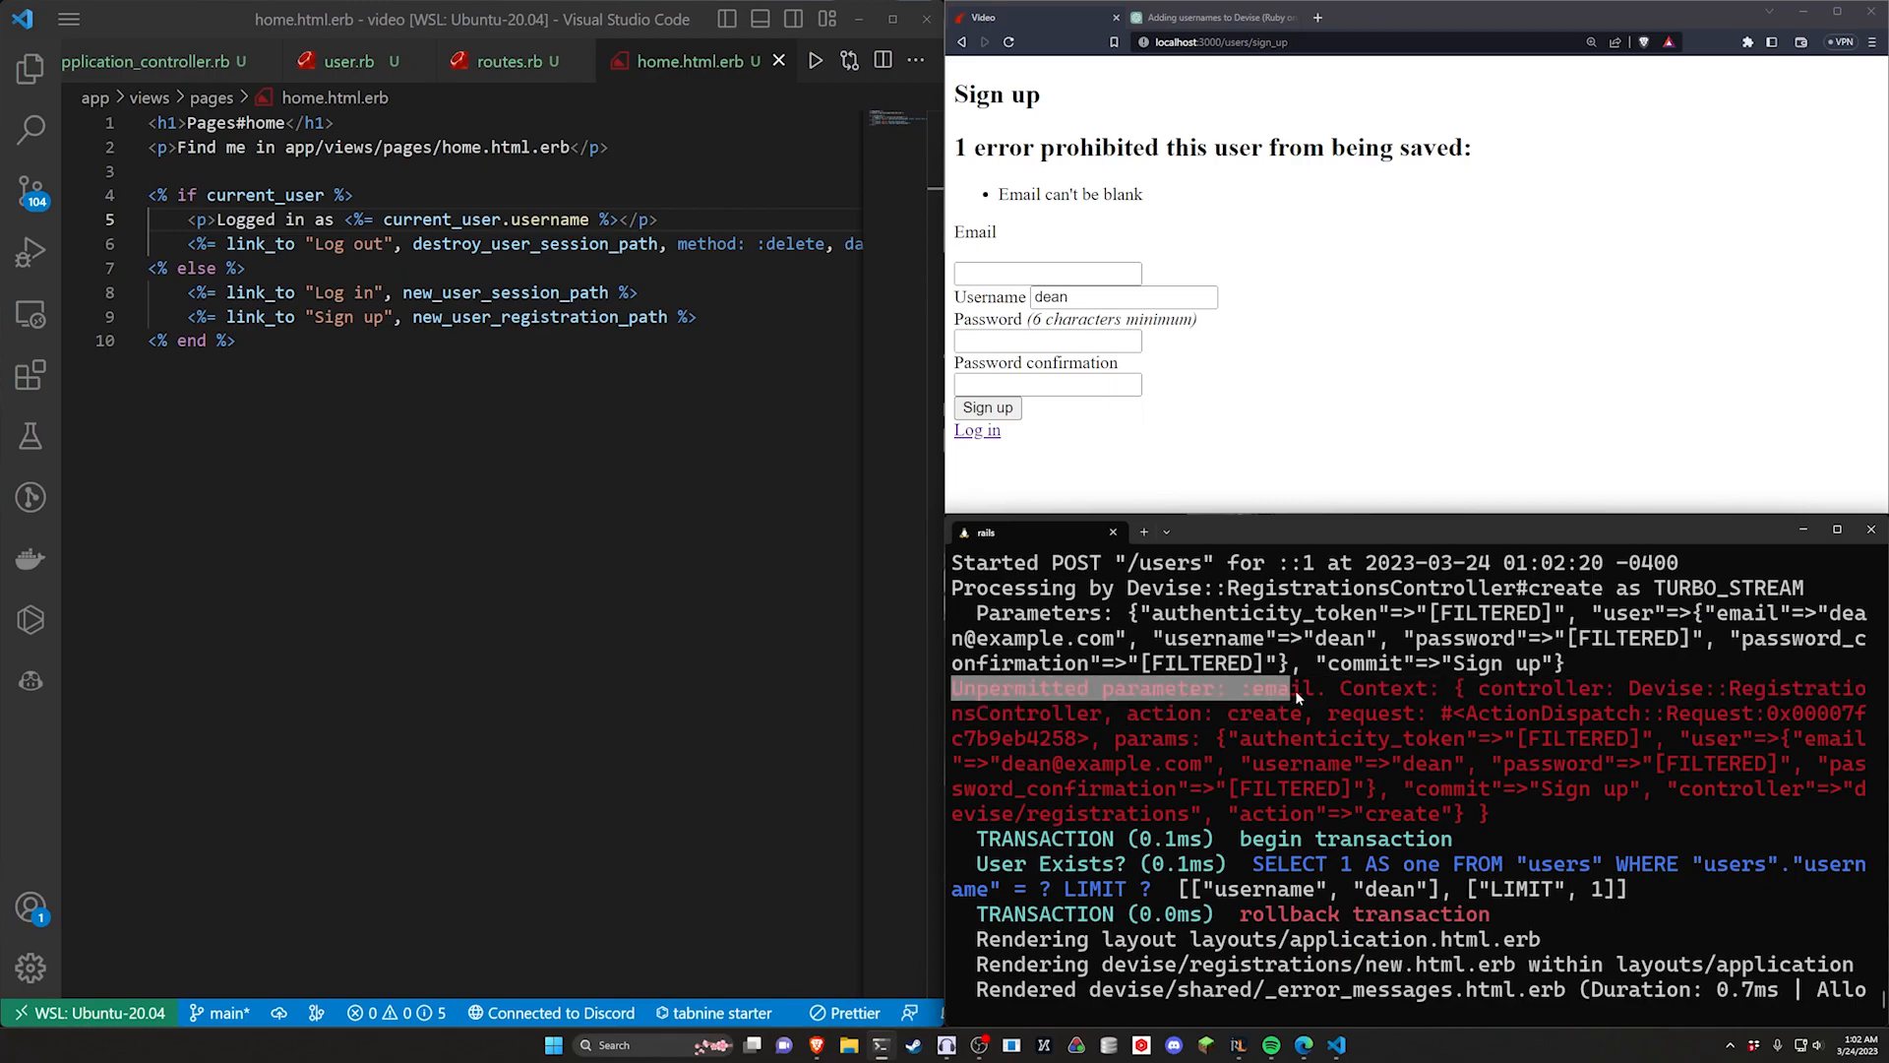
- Add :email to the permitted sign-up keys in application_controller.rb and restart the server
left_click(1214, 17)
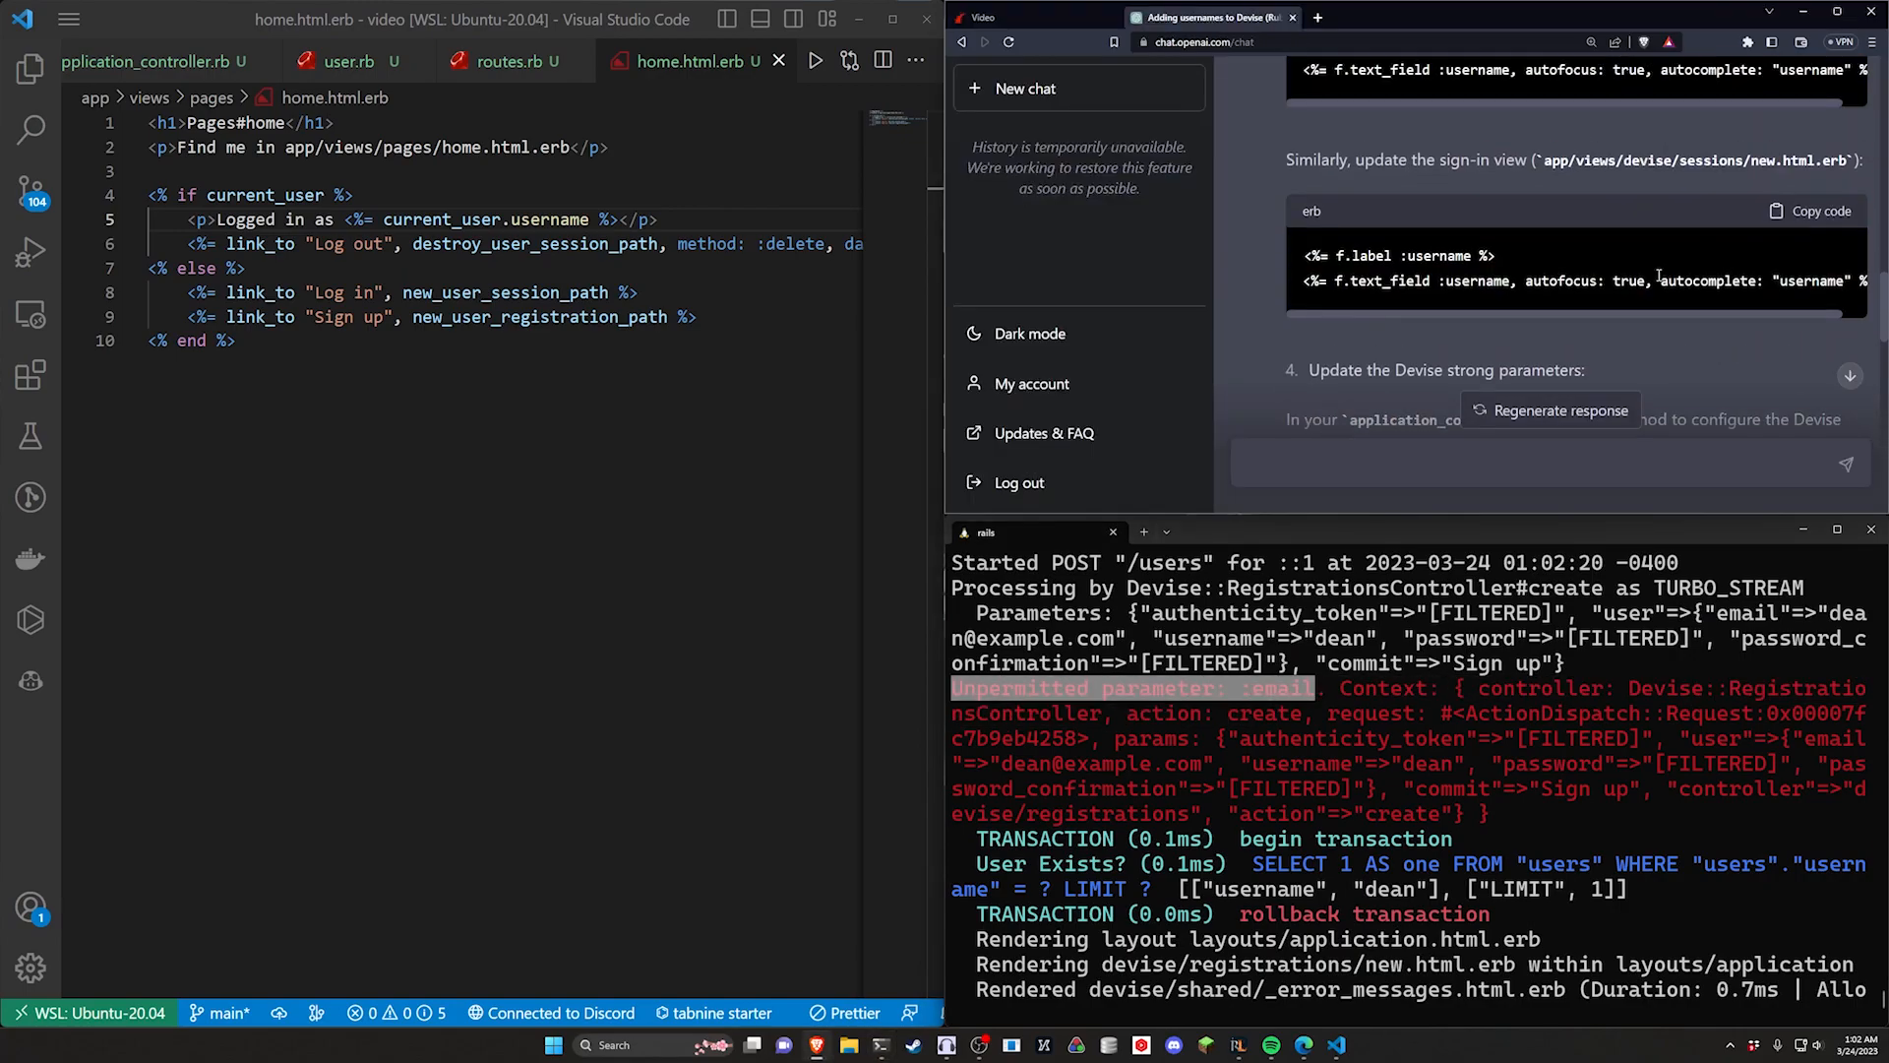
scroll("down", 3)
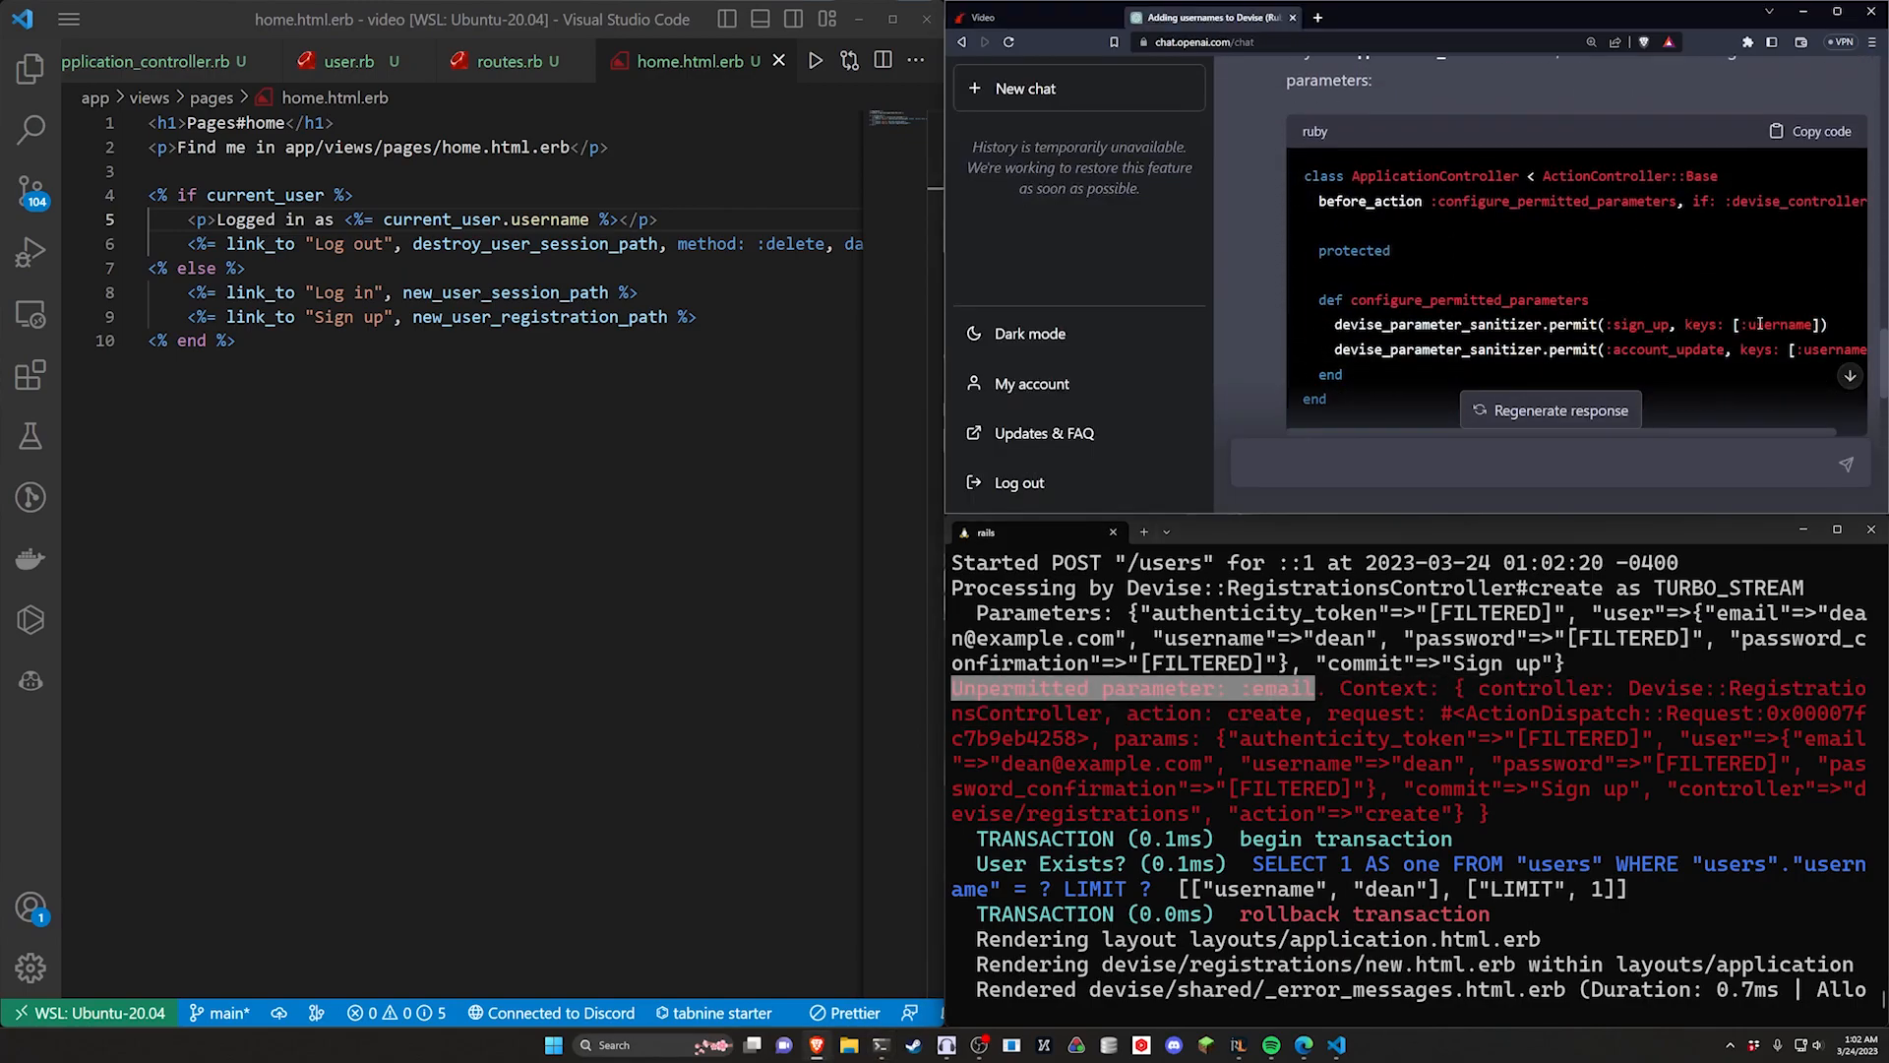
left_click(193, 61)
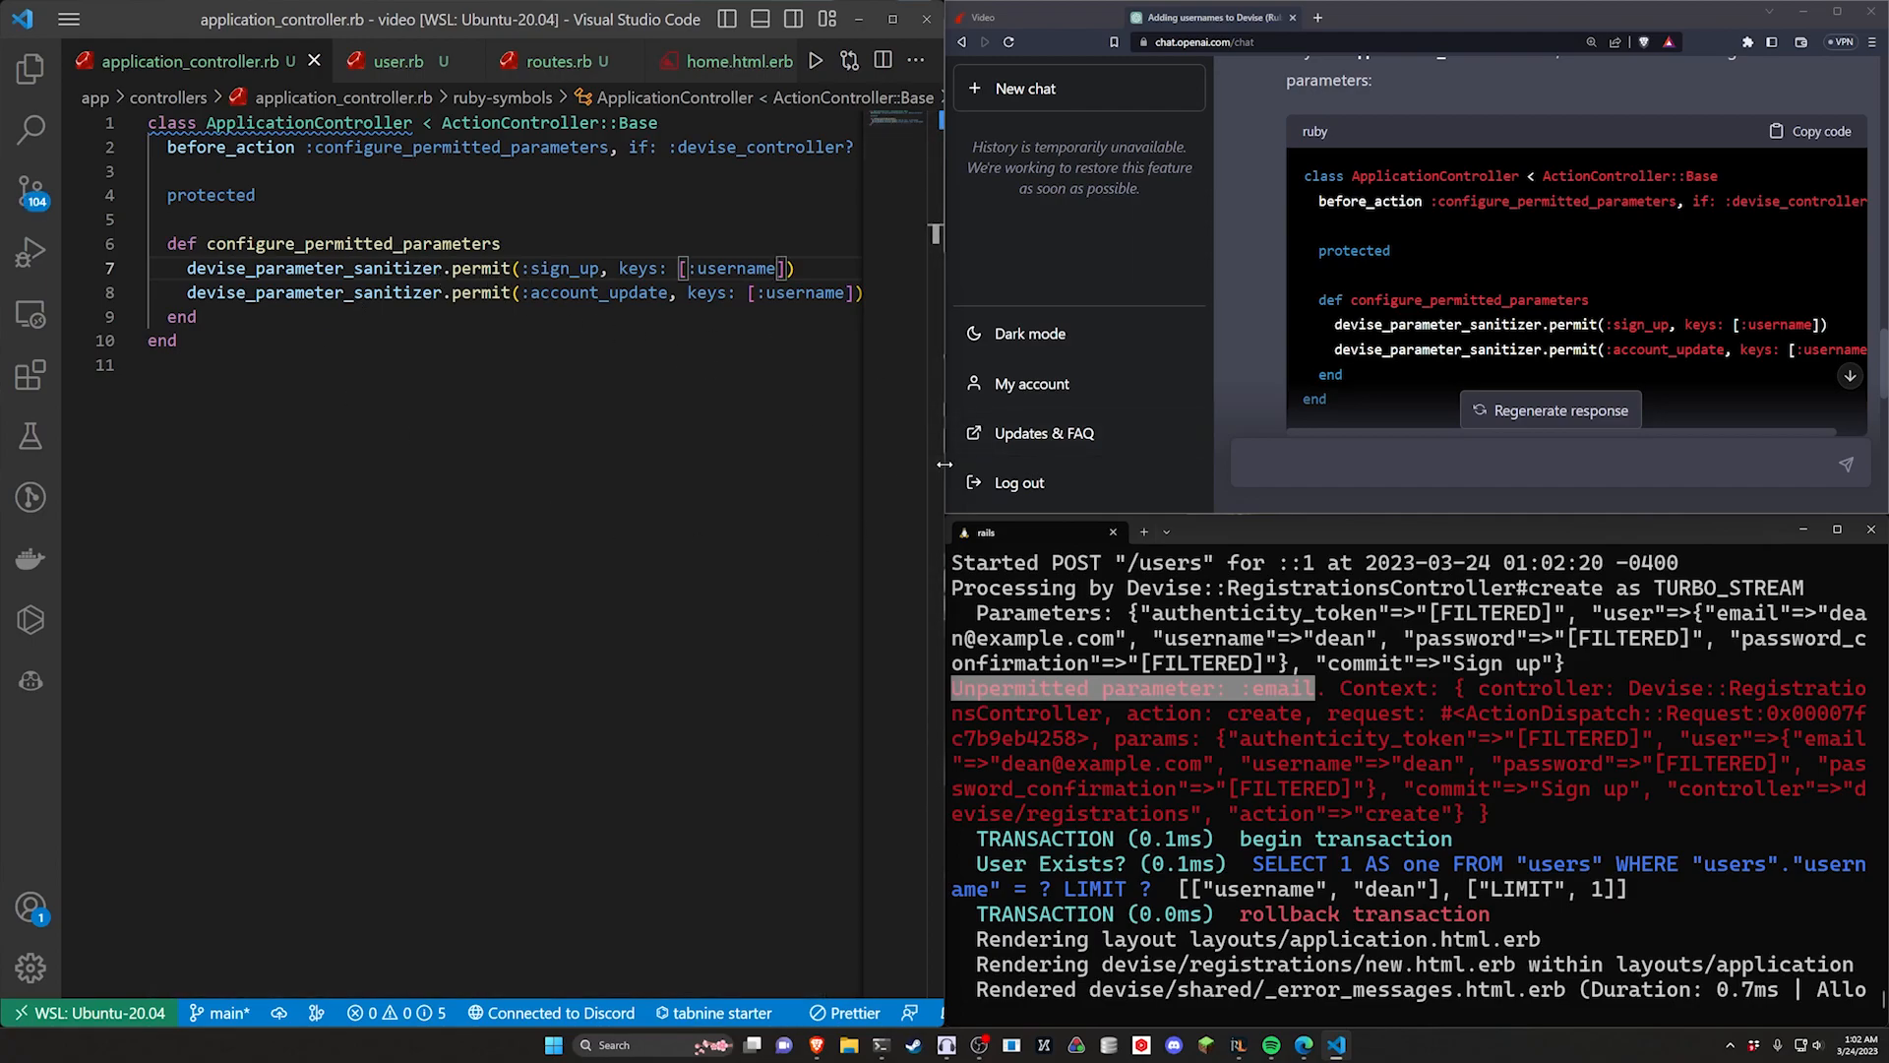
type(", :email")
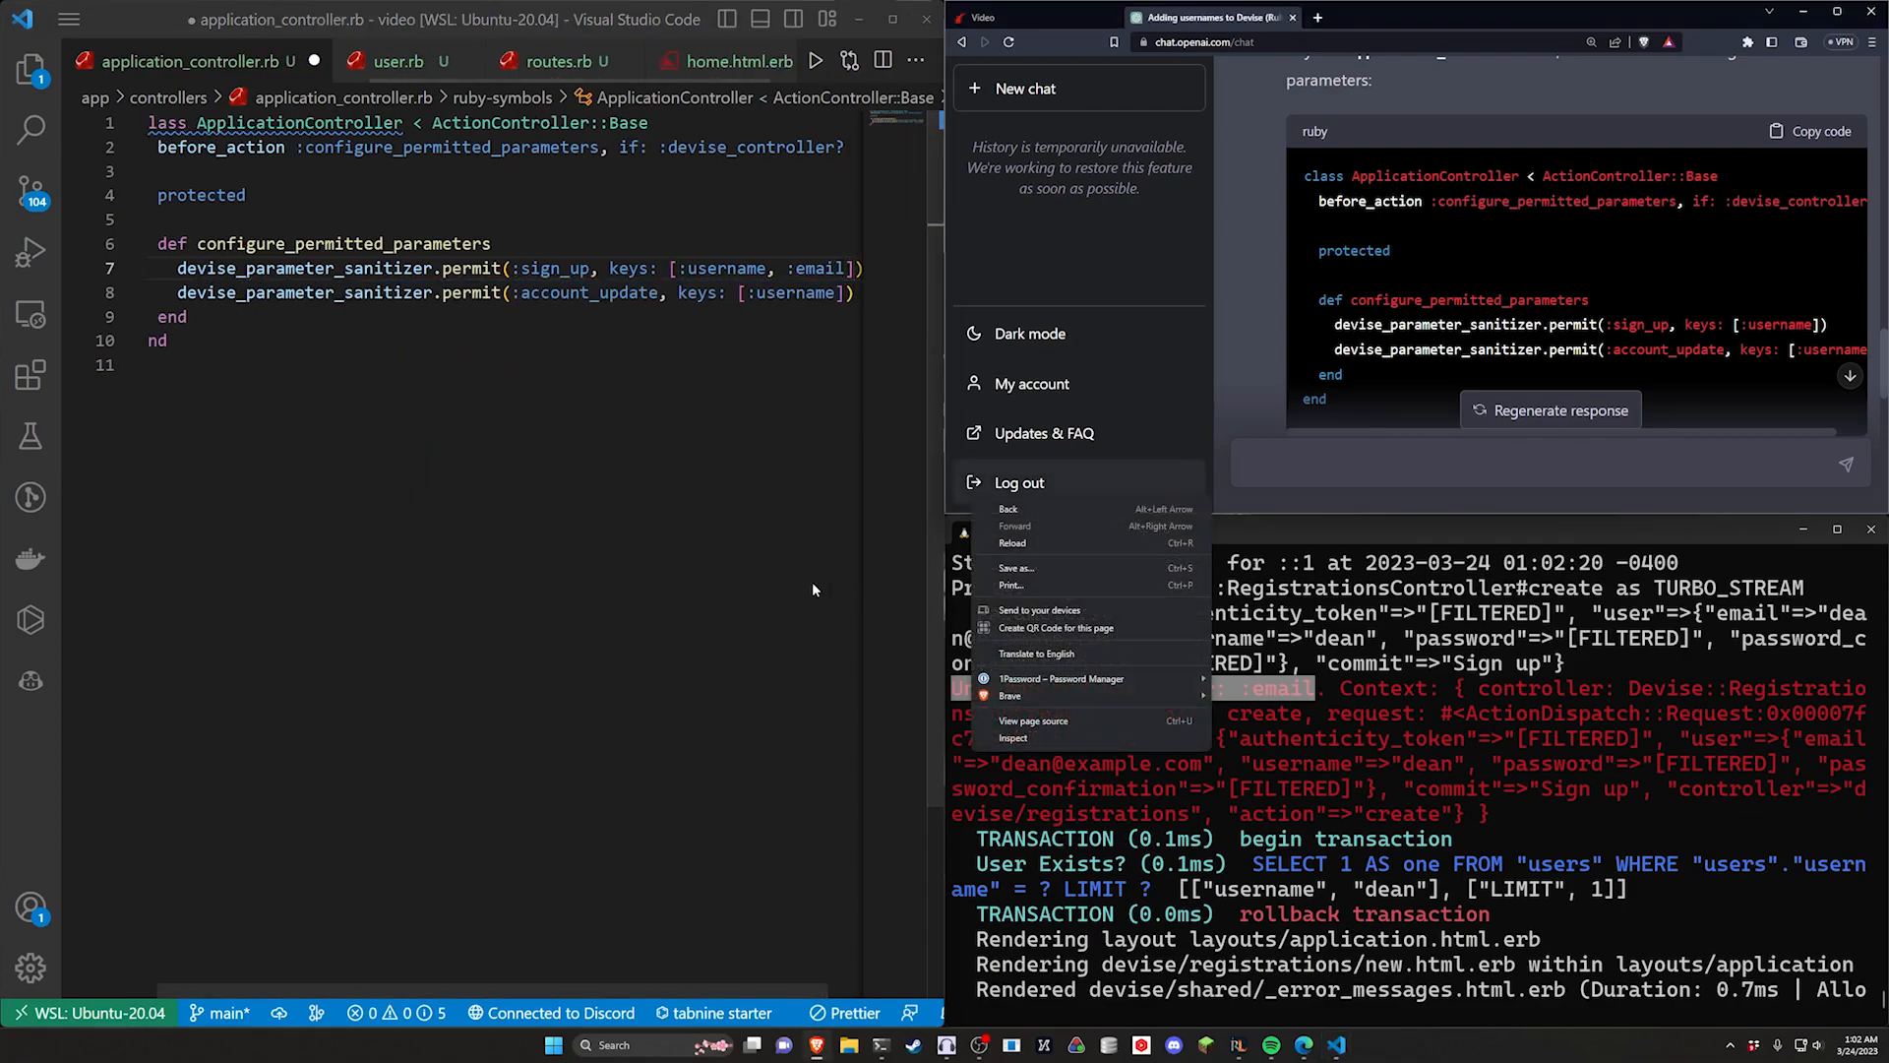
left_click(814, 589)
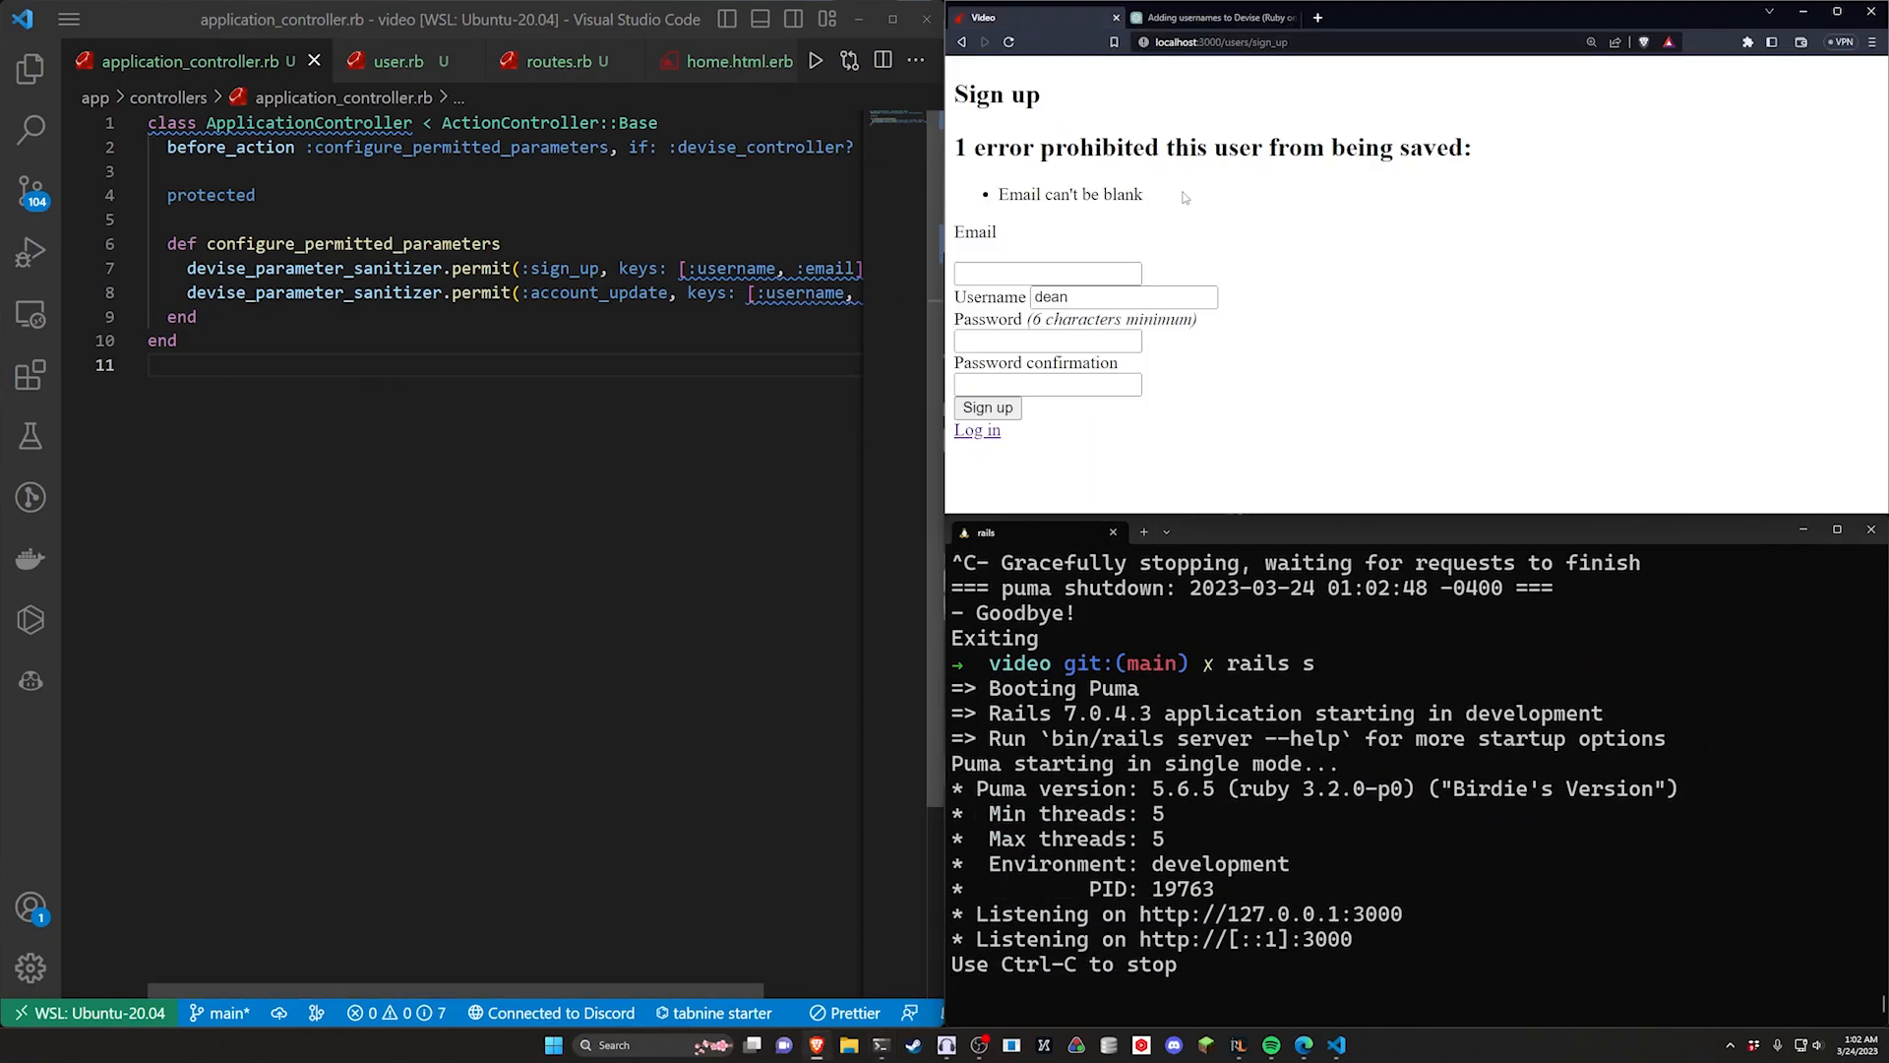
type("dean@exame")
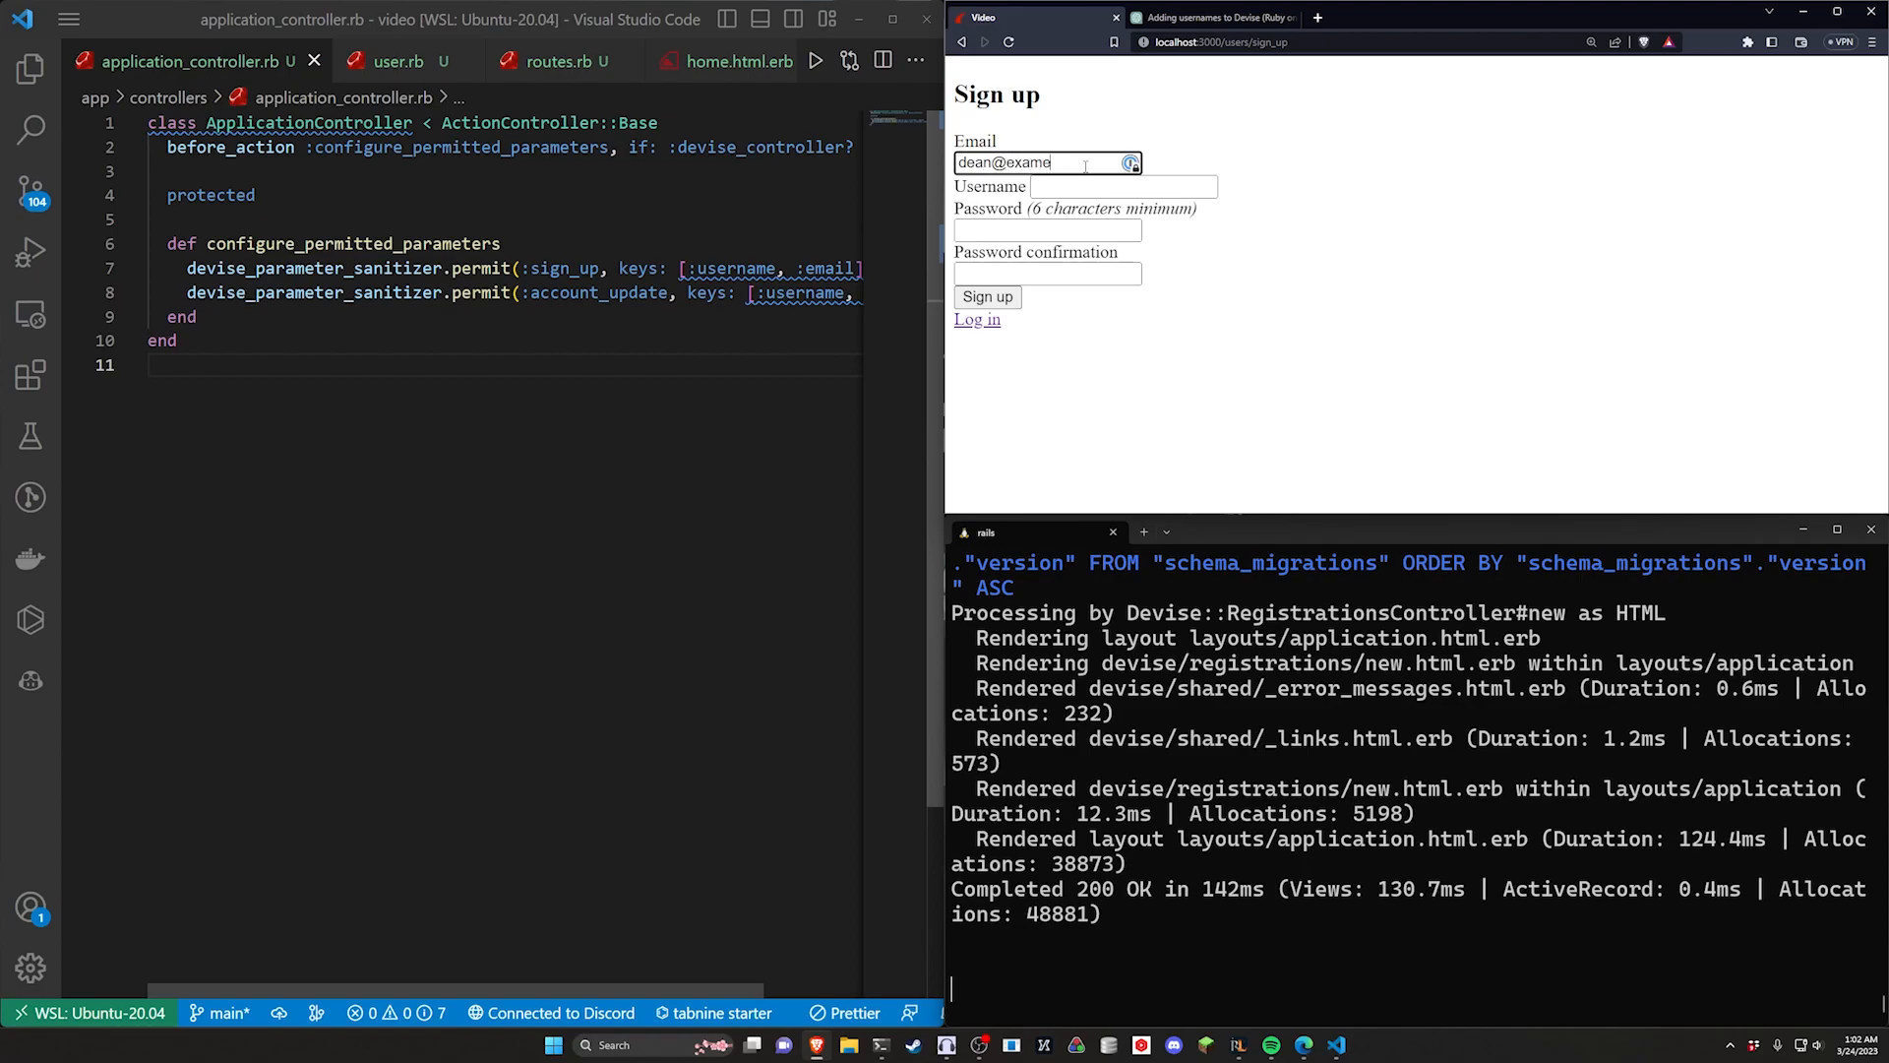
type("dean")
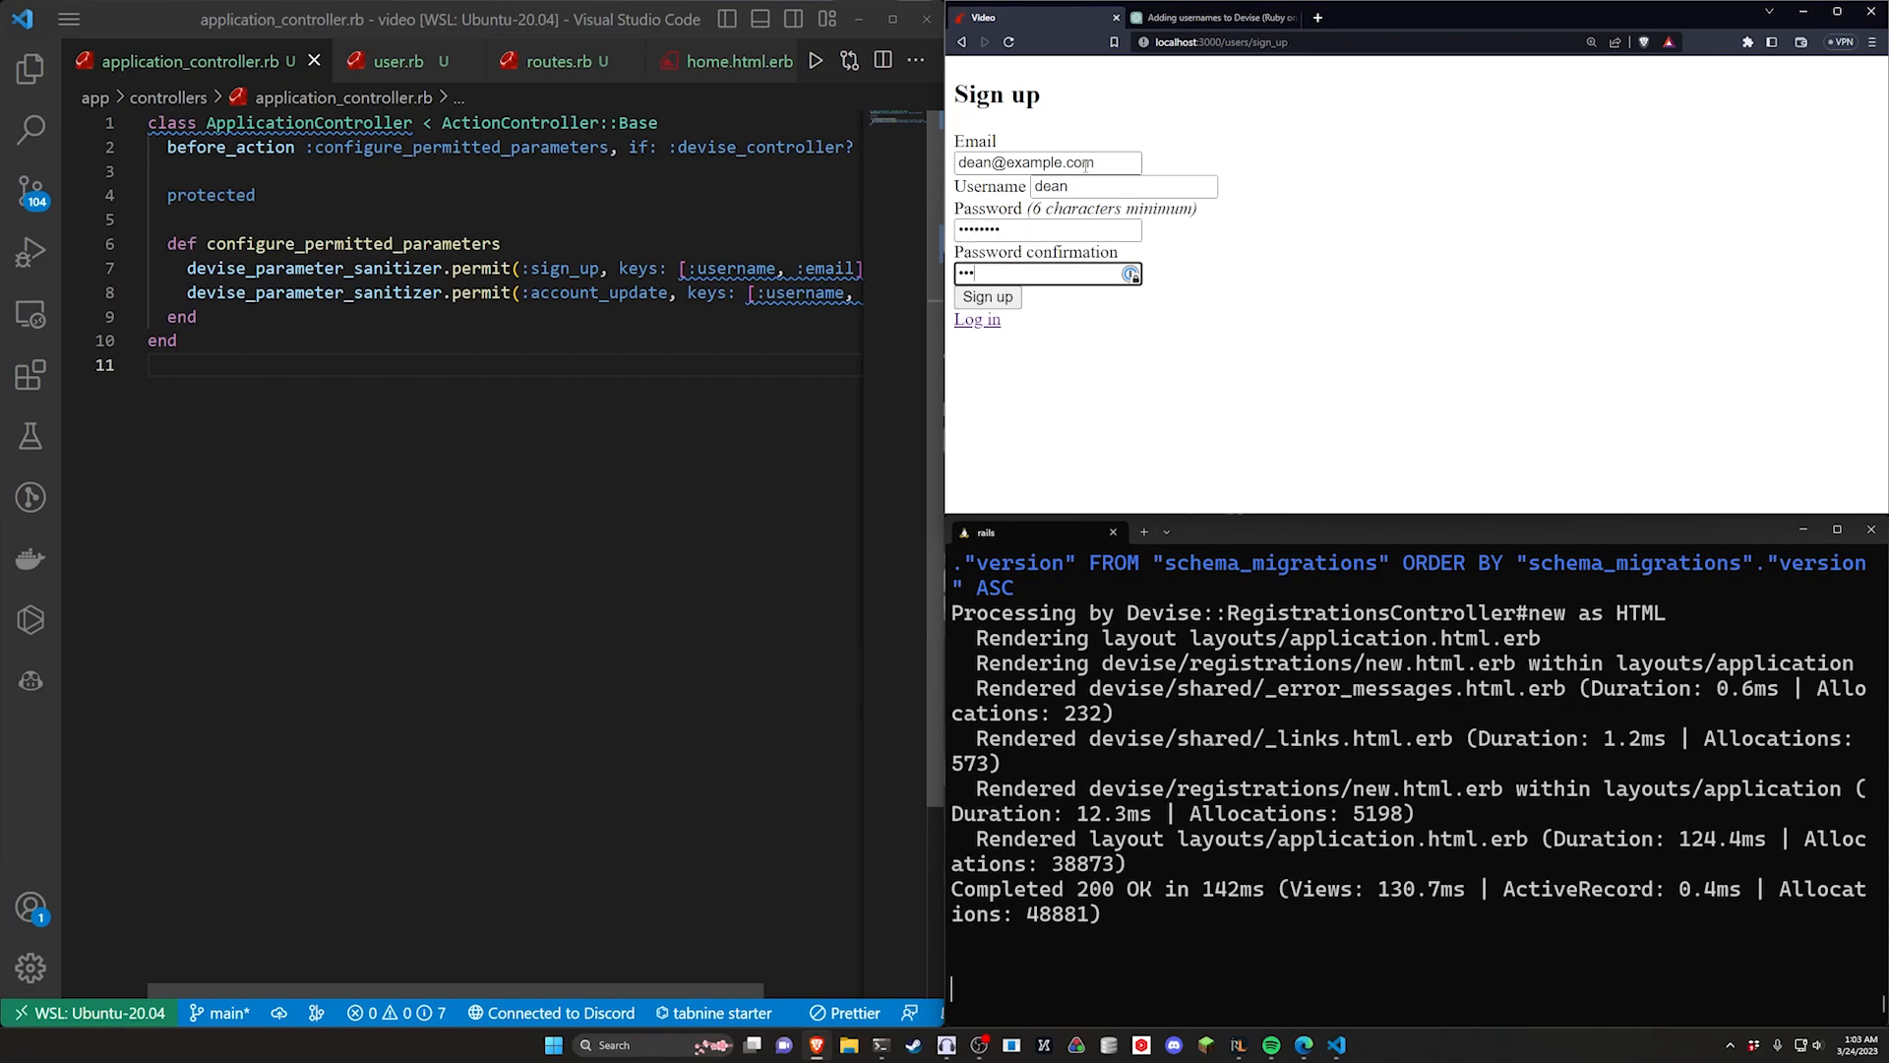
left_click(987, 297)
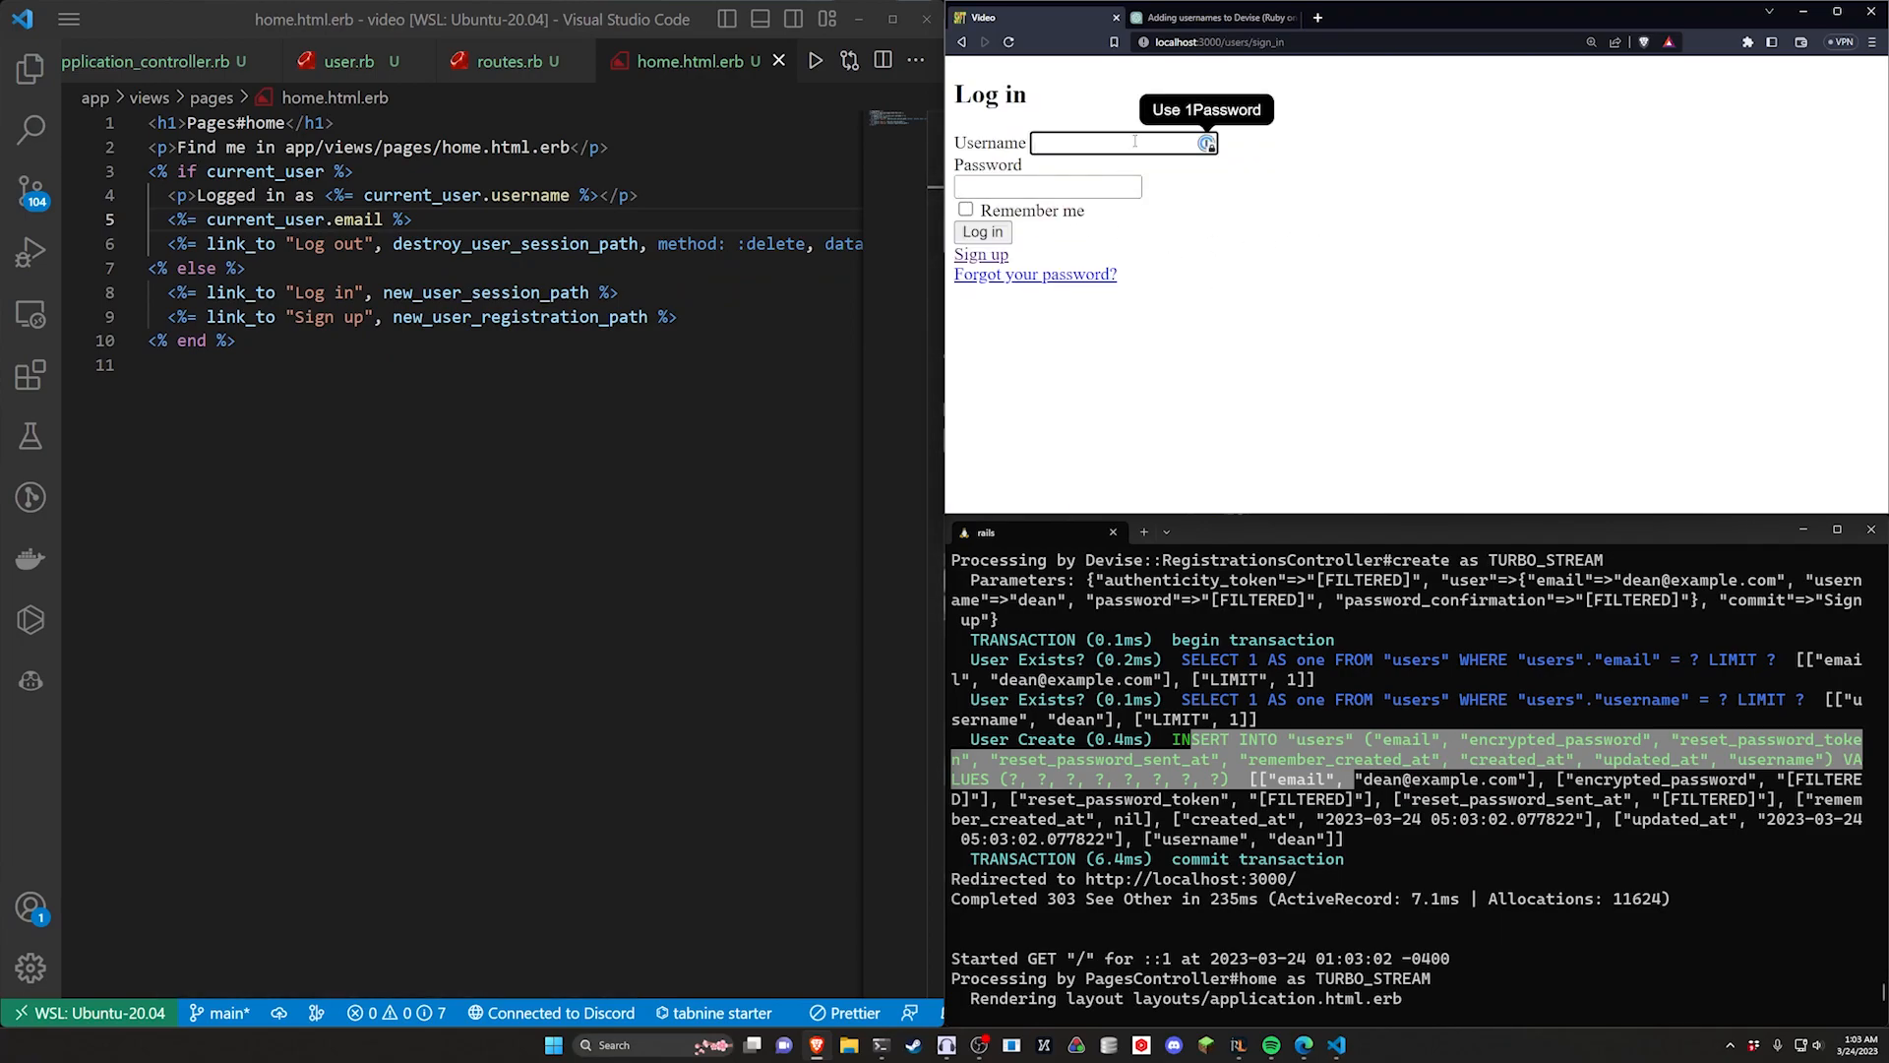
- Enter dean's login credentials, then switch over to the ChatGPT and Bing chat conversations
type("dean@e")
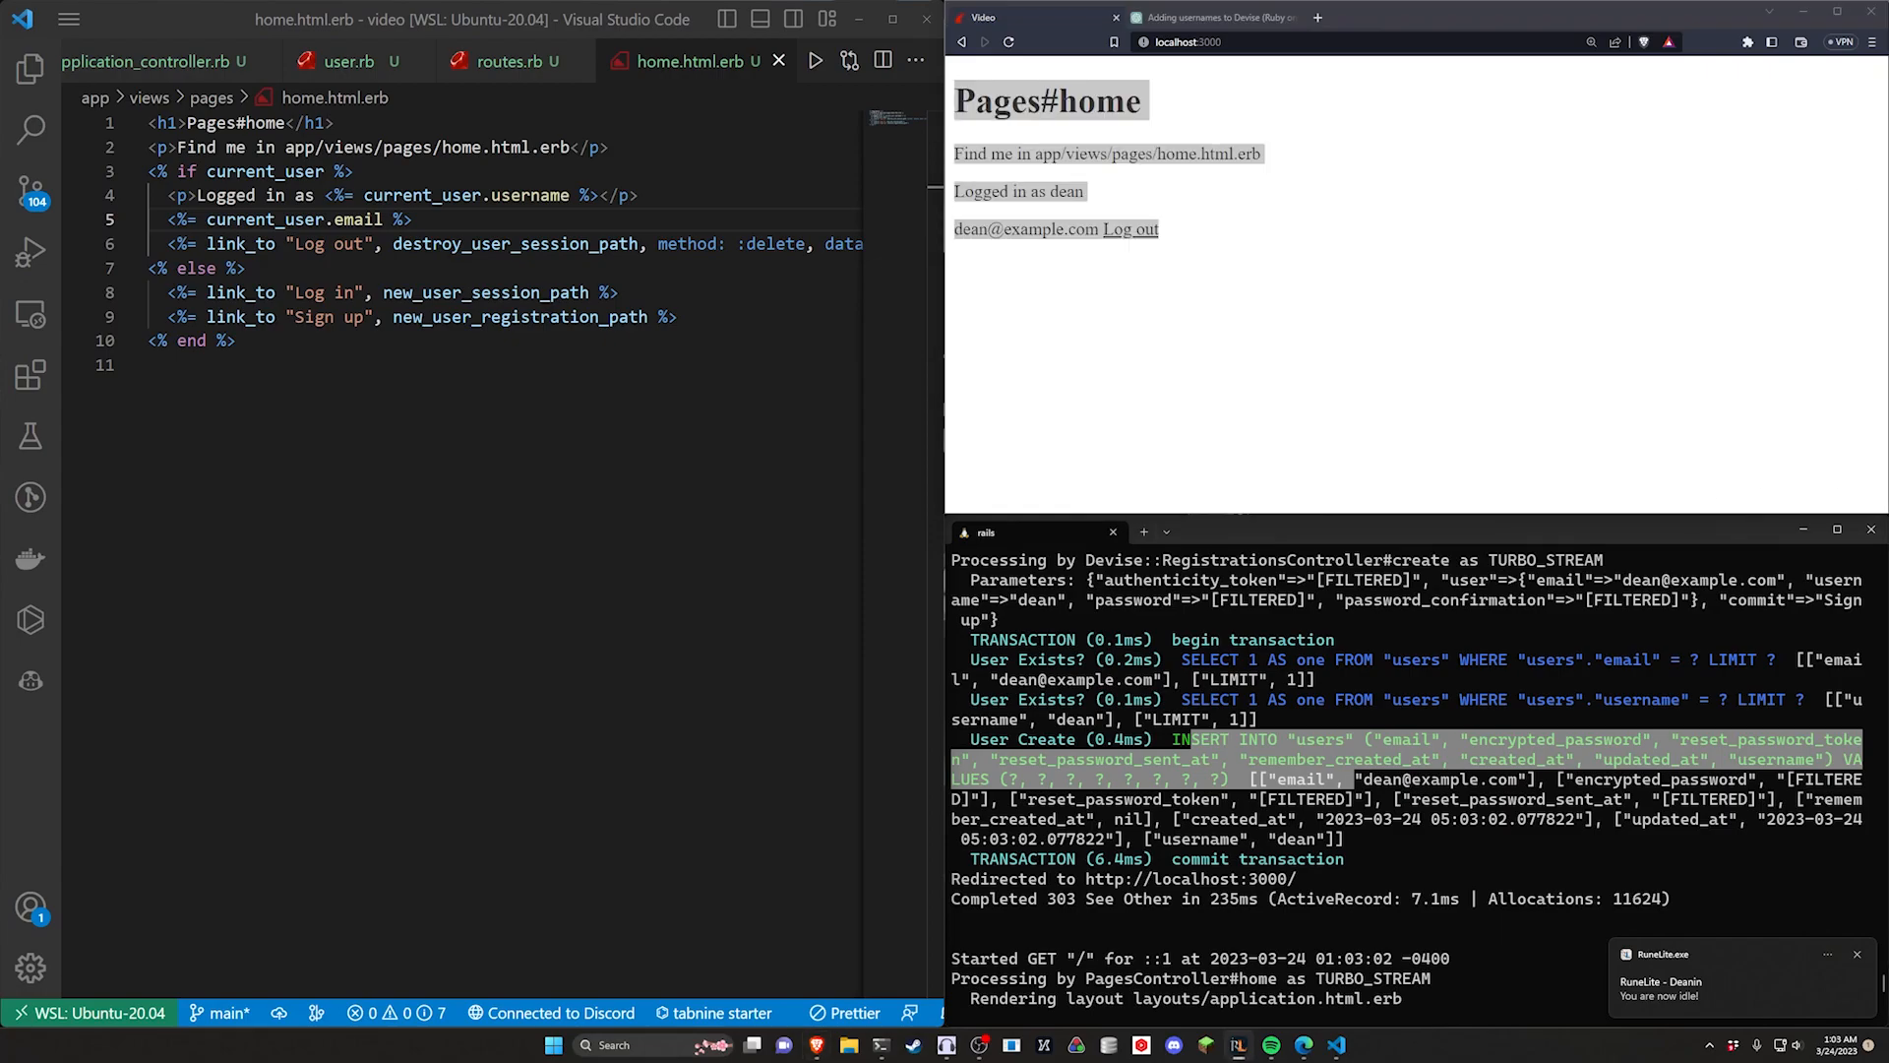
left_click(1211, 17)
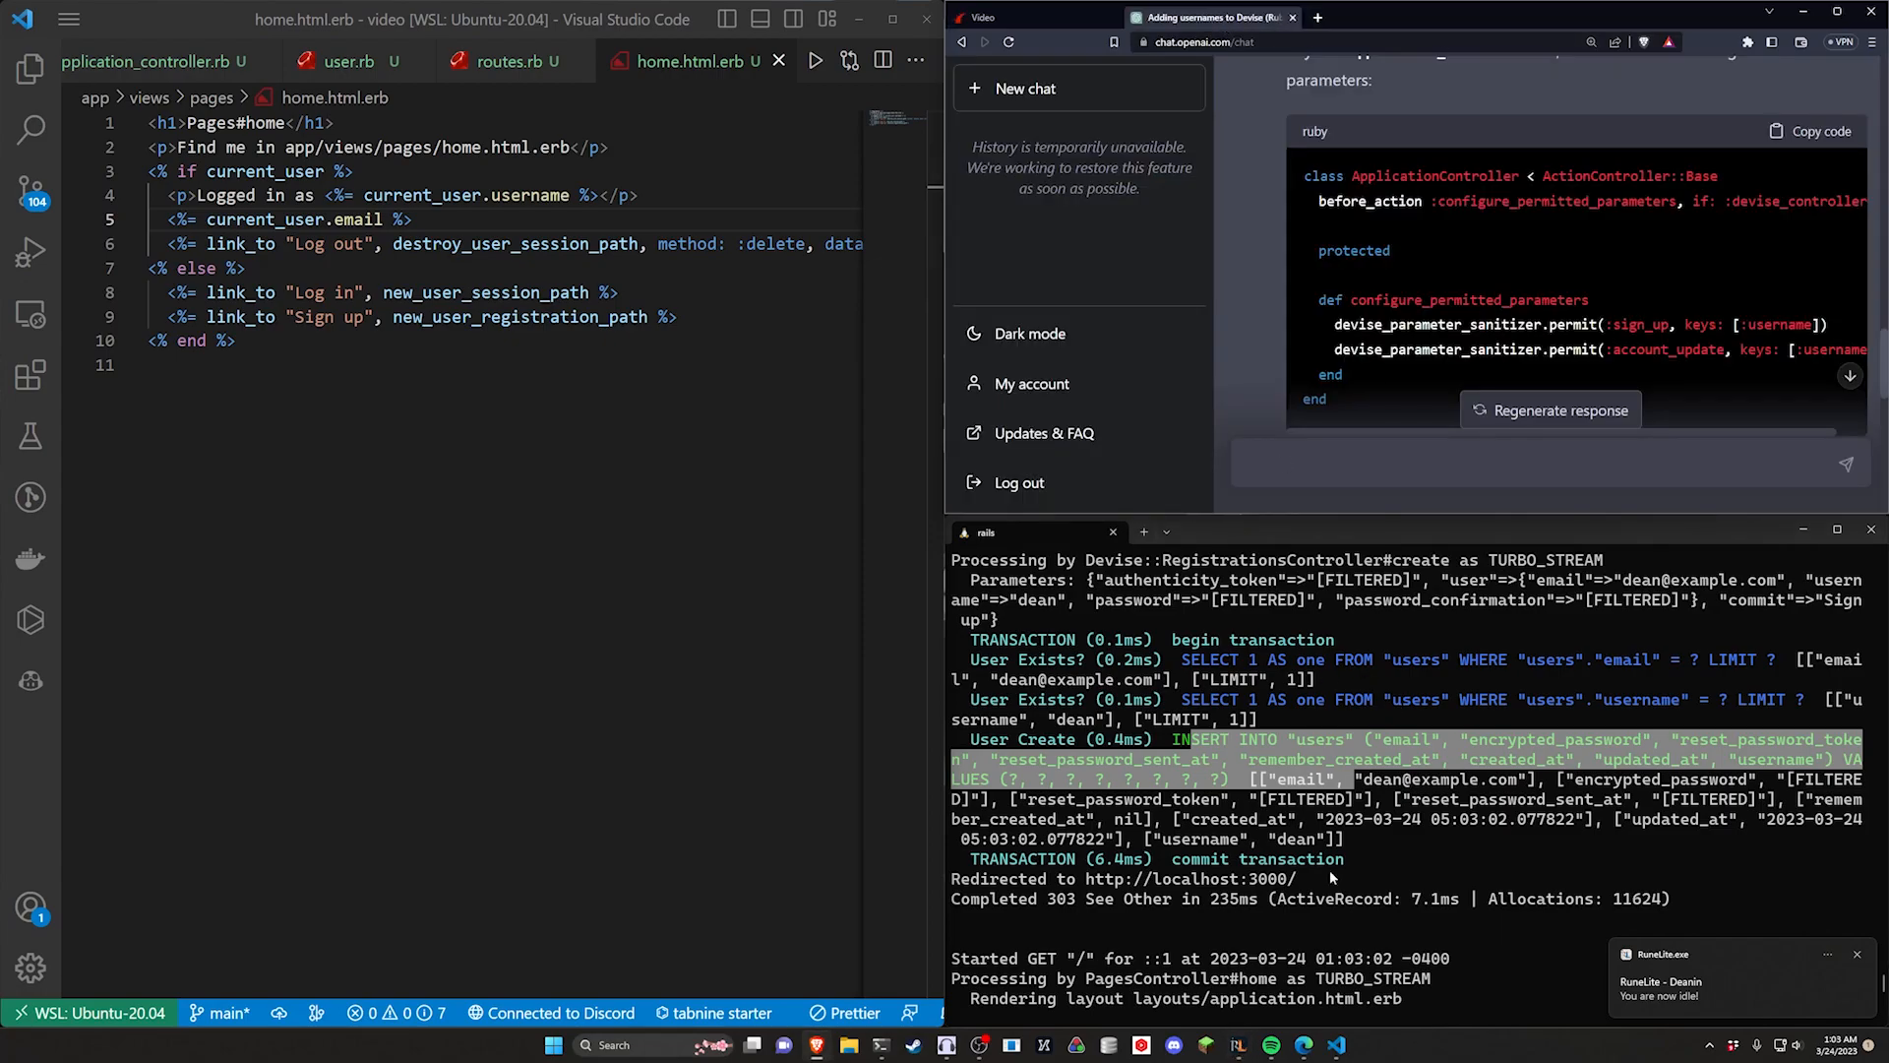
left_click(1216, 16)
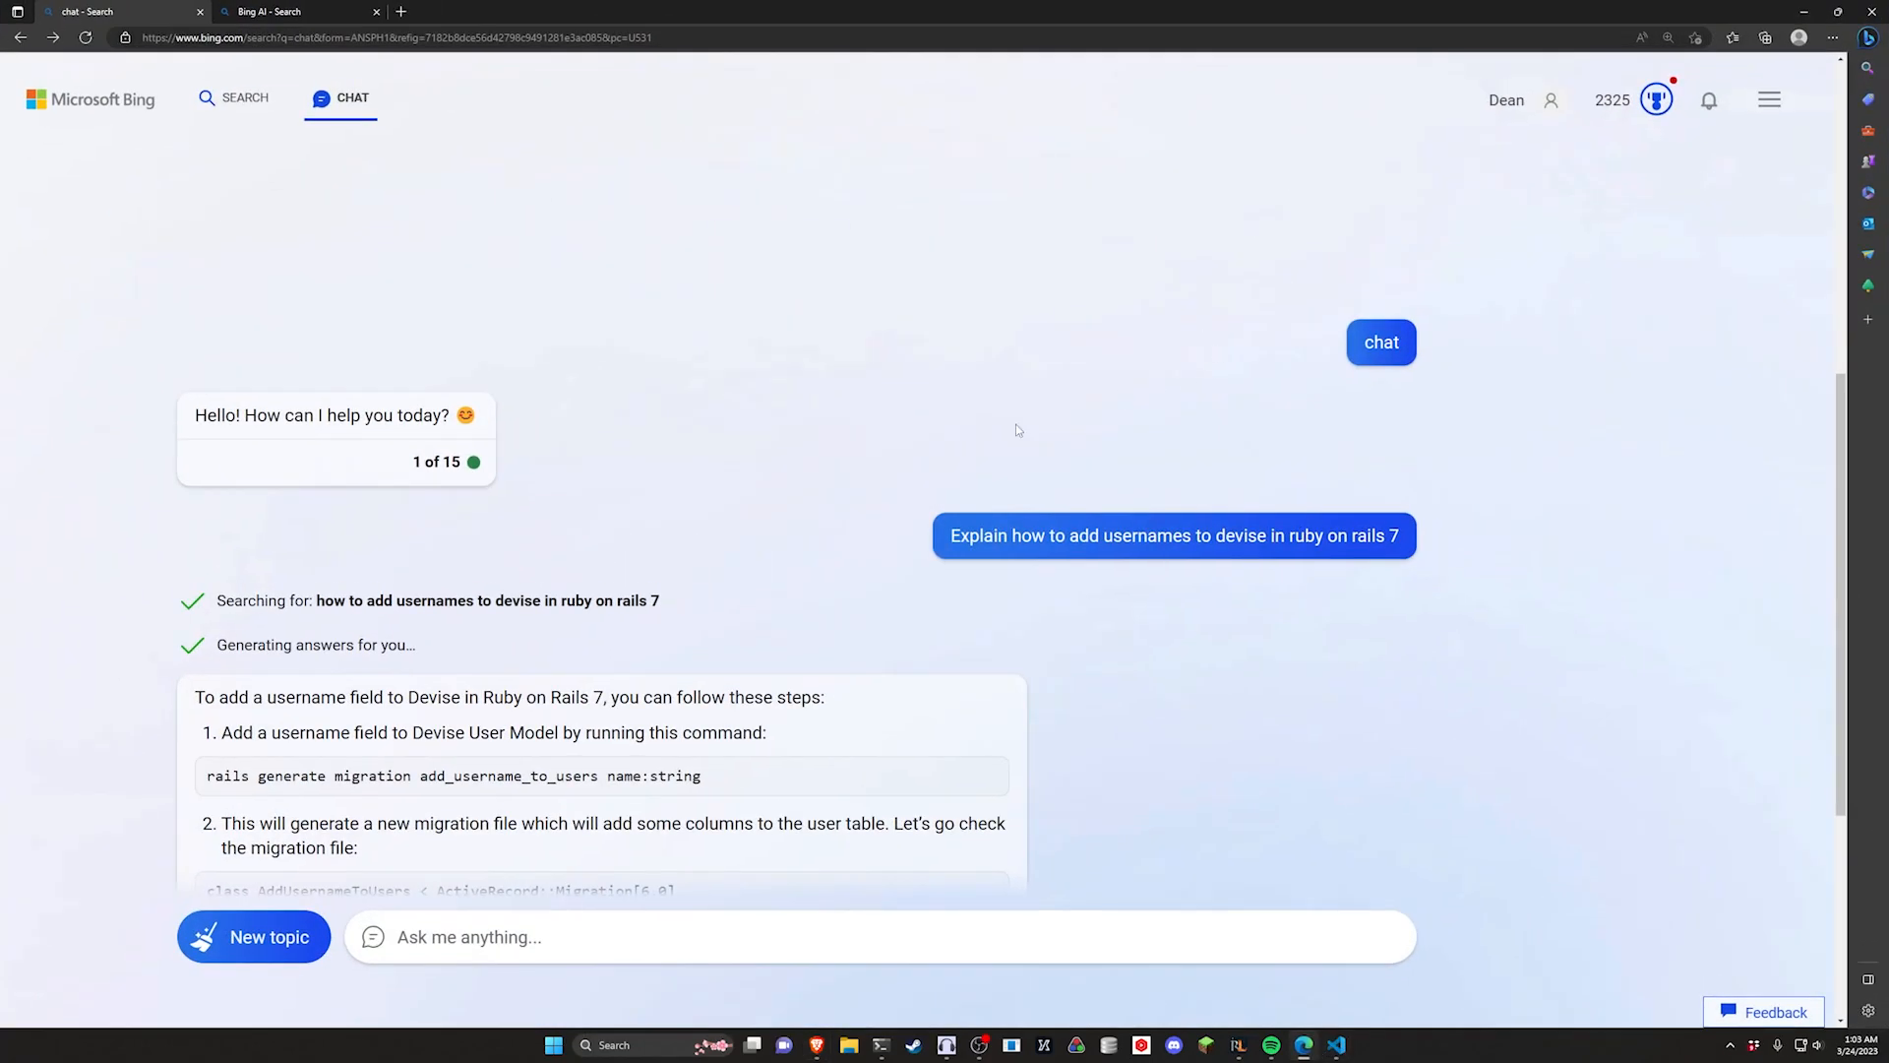
mouse_move(1470, 331)
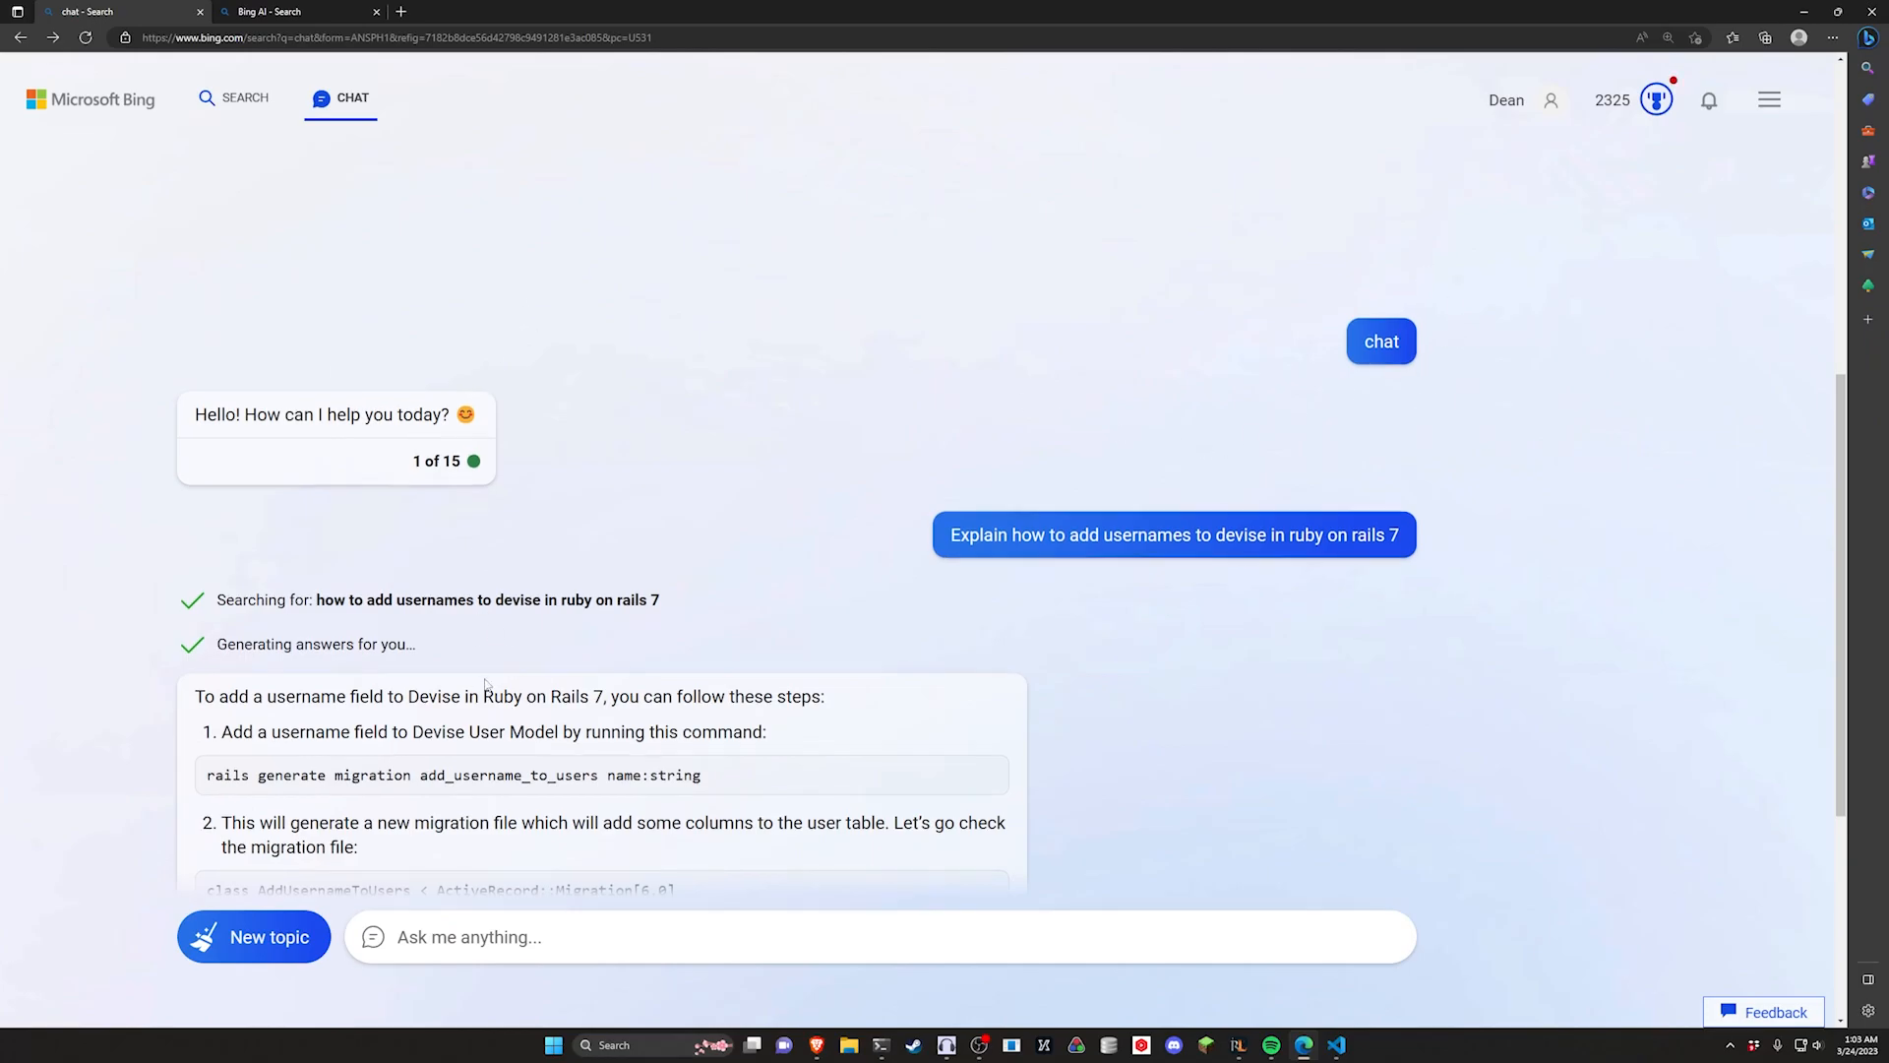
scroll("down", 3)
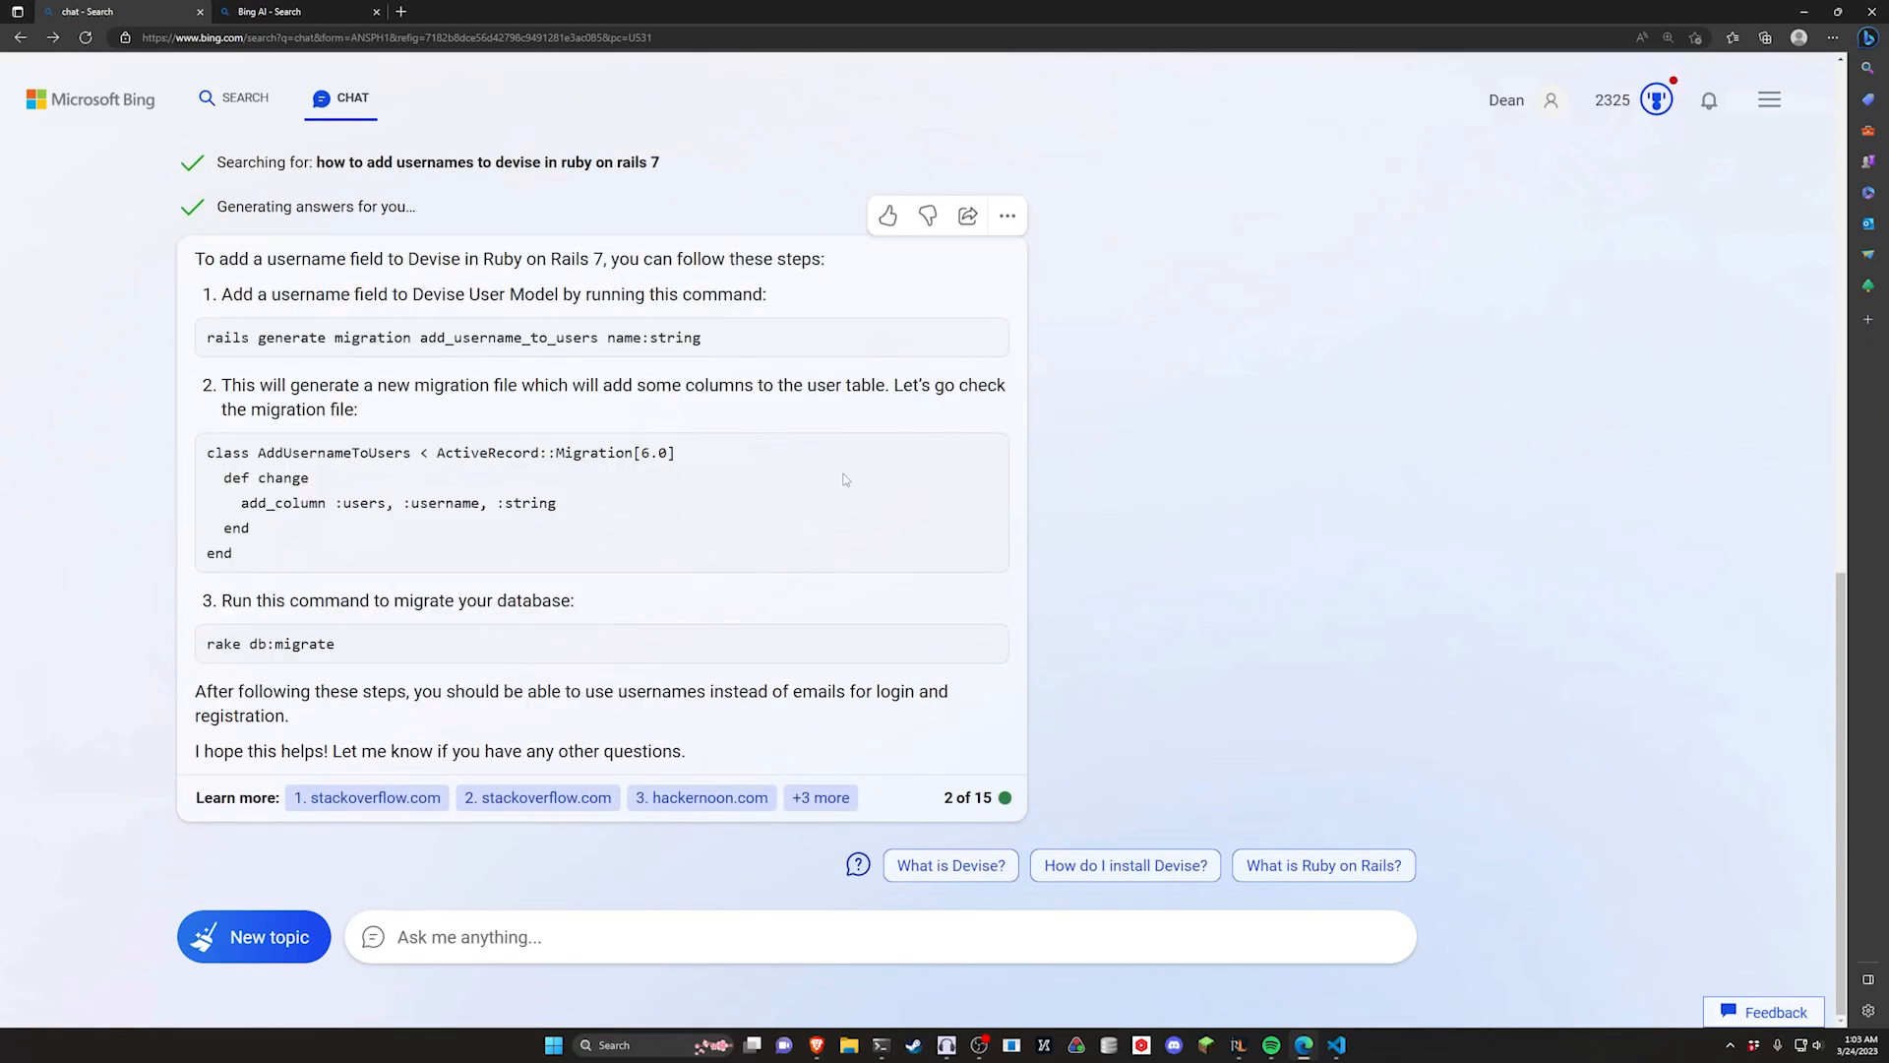